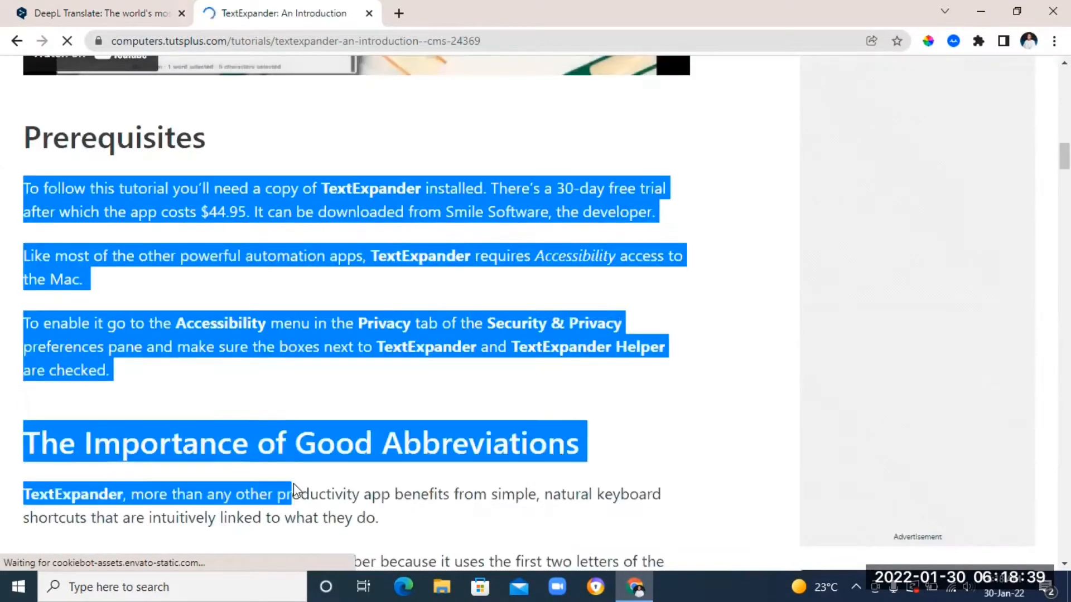
Translate the TextExpander prerequisites and abbreviations excerpt into French in DeepL and review the output
{"action": "left_click", "coordinate": [96, 13]}
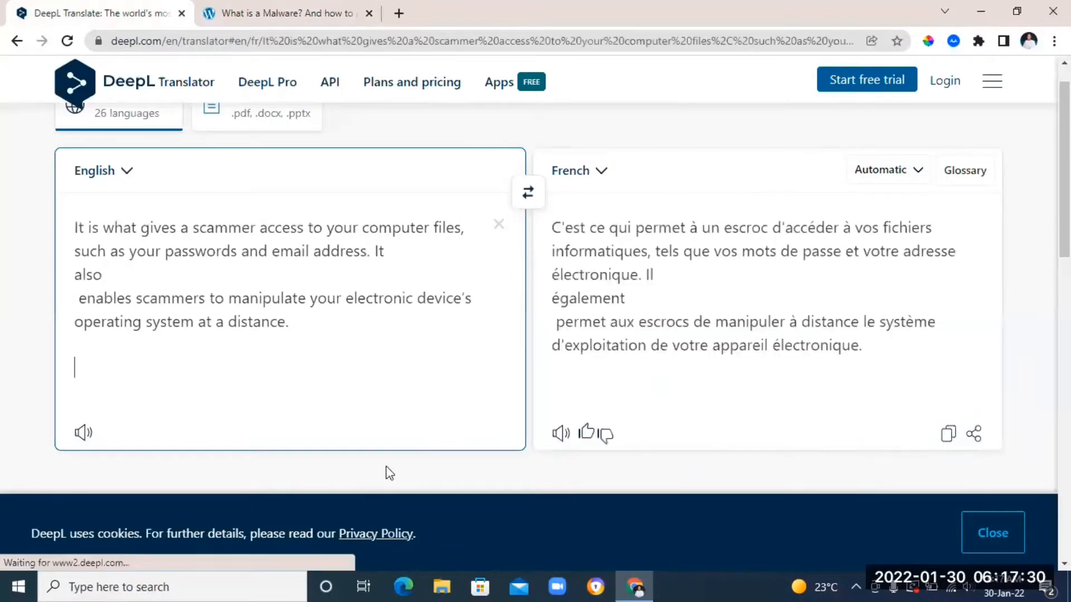
{"action": "mouse_move", "coordinate": [318, 297]}
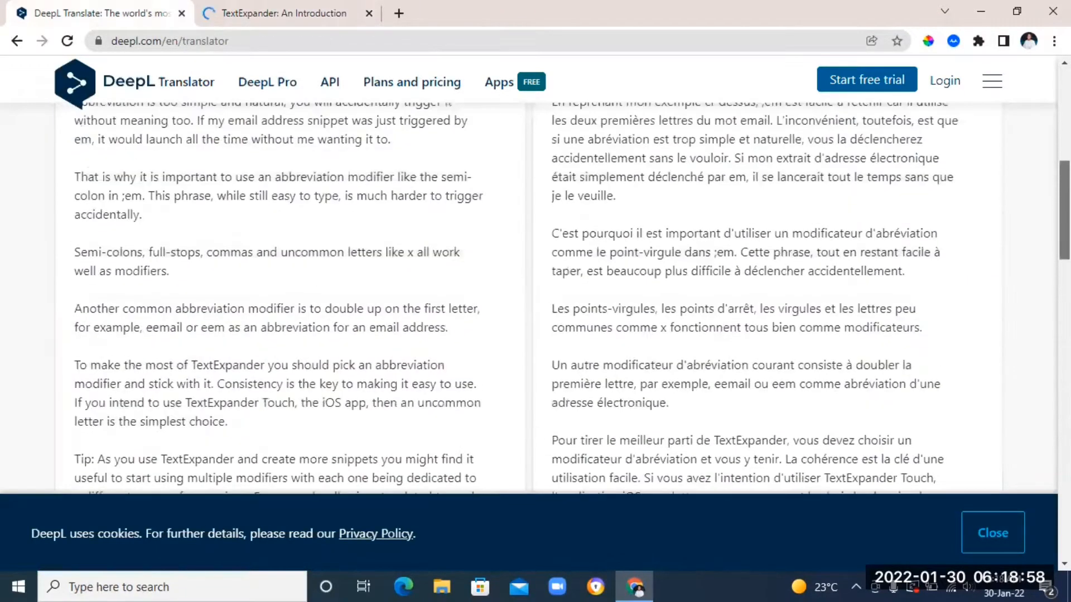
{"action": "scroll", "scroll_direction": "up", "scroll_amount": 3}
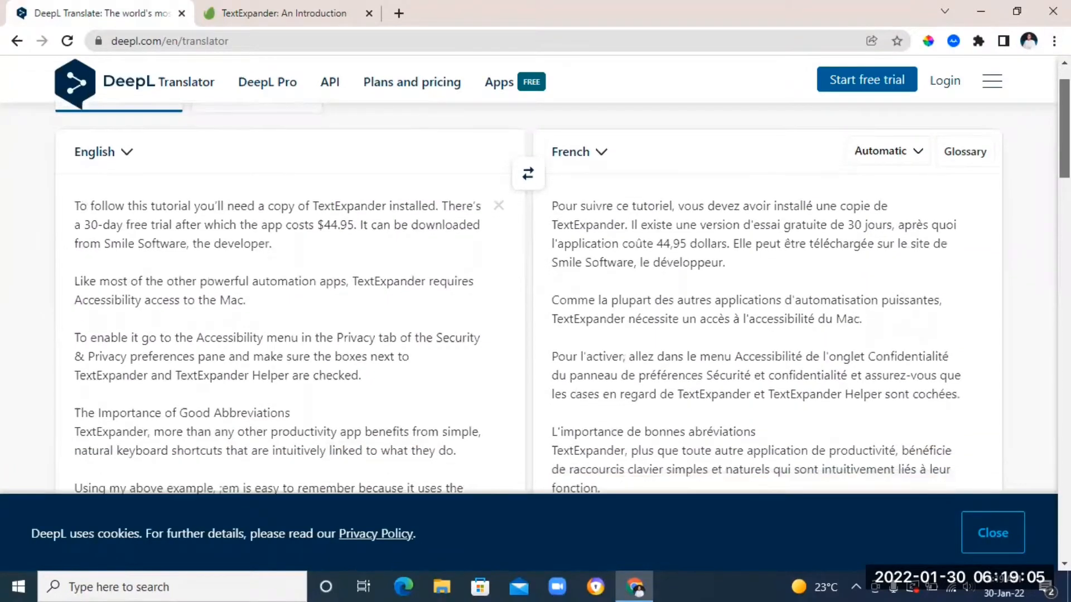
{"action": "scroll", "scroll_direction": "down", "scroll_amount": 3}
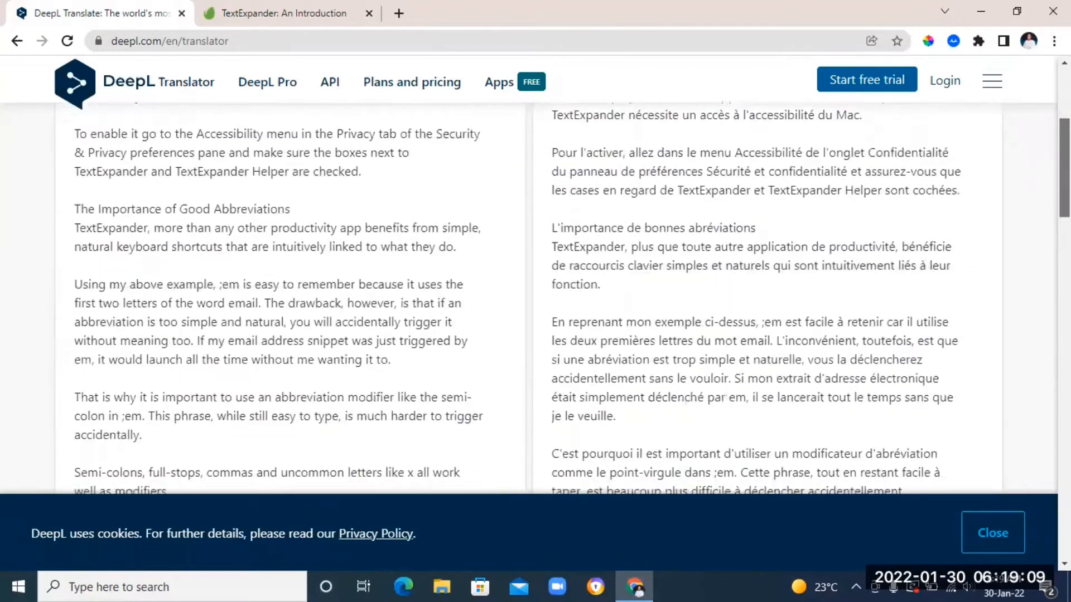
{"action": "scroll", "scroll_direction": "down", "scroll_amount": 3}
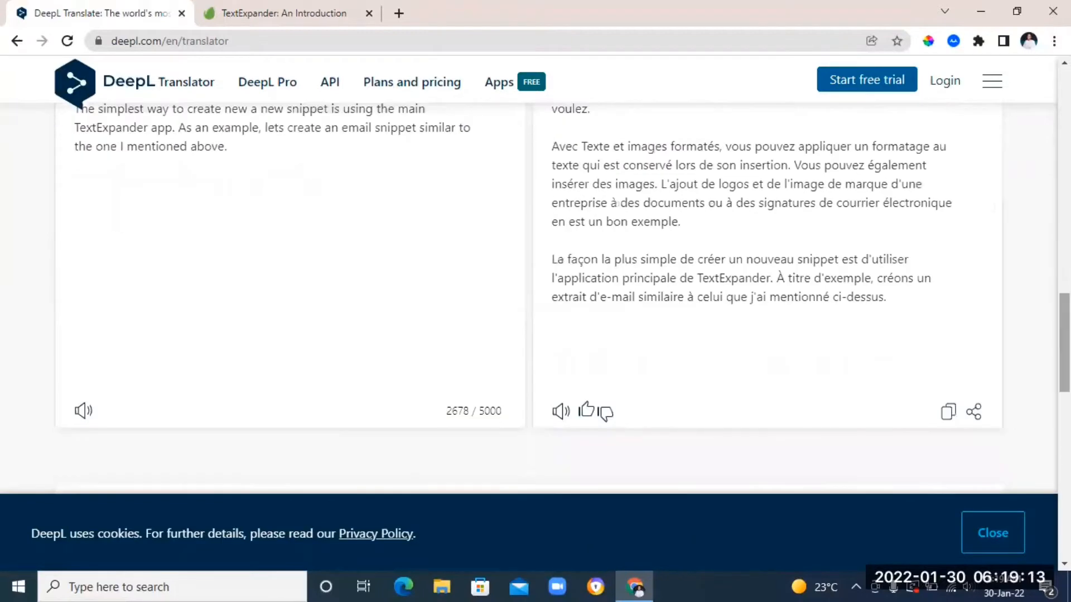
{"action": "mouse_move", "coordinate": [649, 319]}
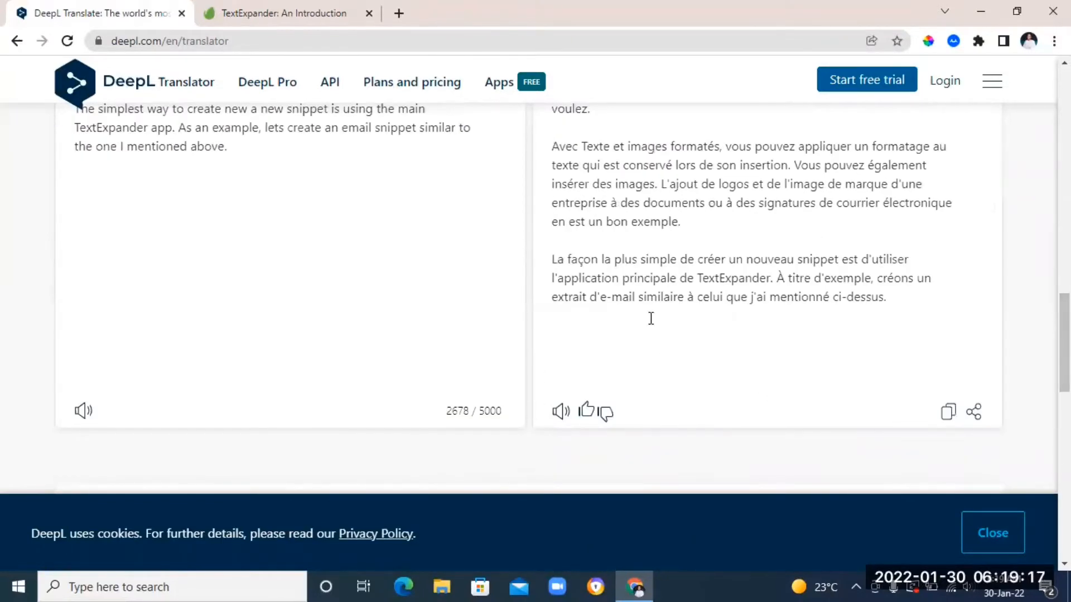
{"action": "mouse_move", "coordinate": [974, 412]}
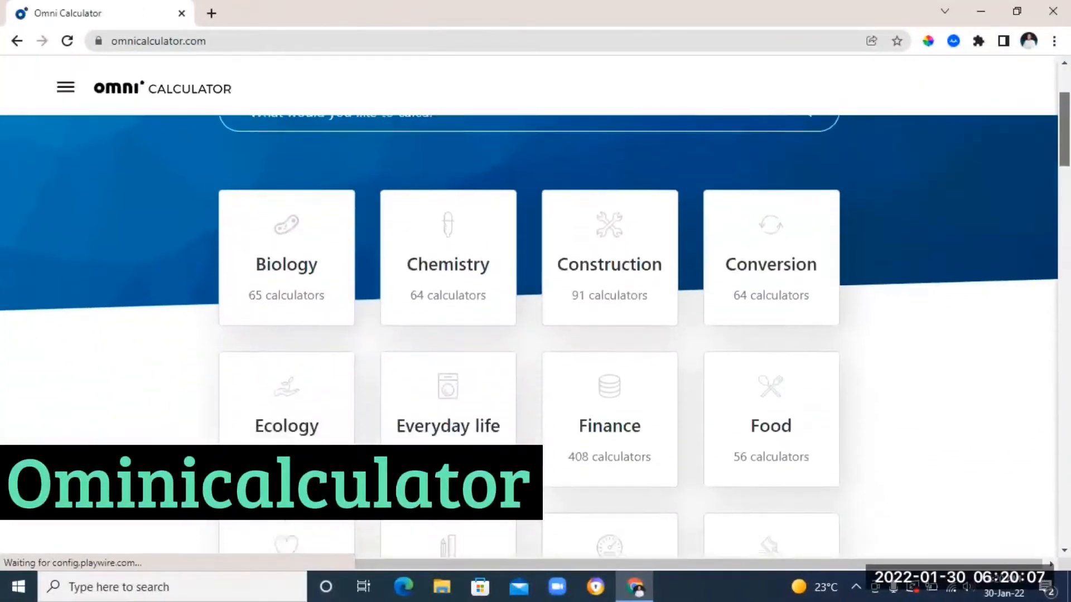
Look at the Percentage Calculator from Omni's Math collection, then return to the math list
{"action": "scroll", "scroll_direction": "down", "scroll_amount": 3}
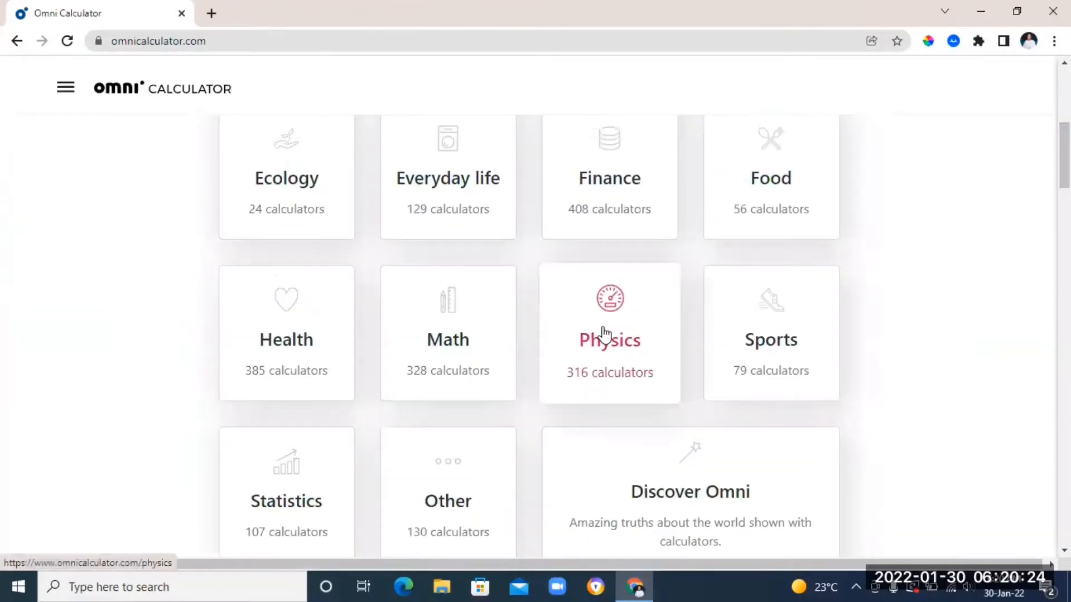
{"action": "left_click", "coordinate": [447, 321]}
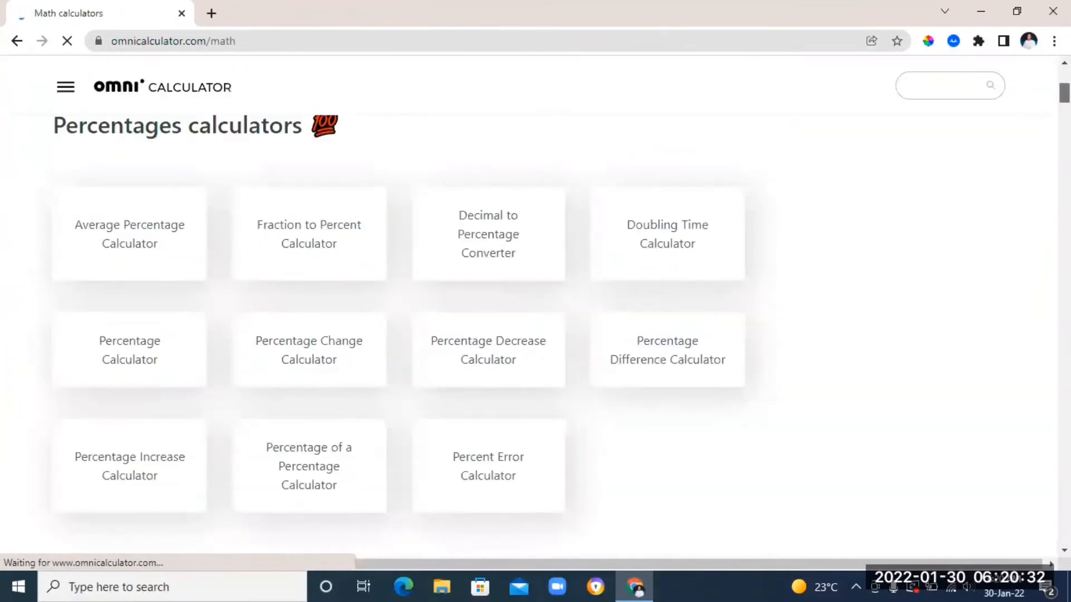
{"action": "scroll", "scroll_direction": "down", "scroll_amount": 3}
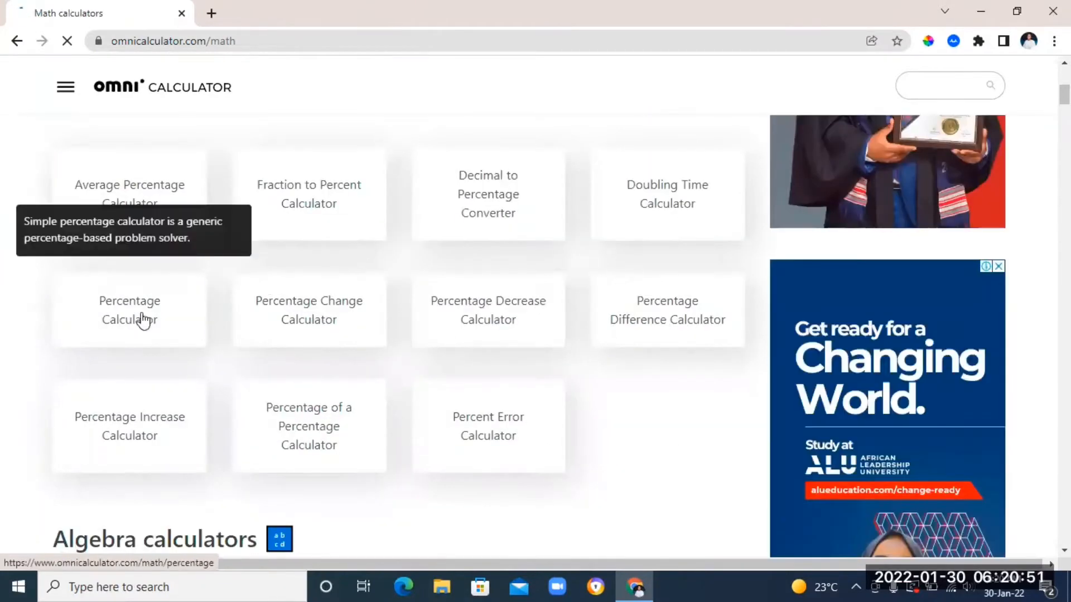
{"action": "left_click", "coordinate": [129, 309]}
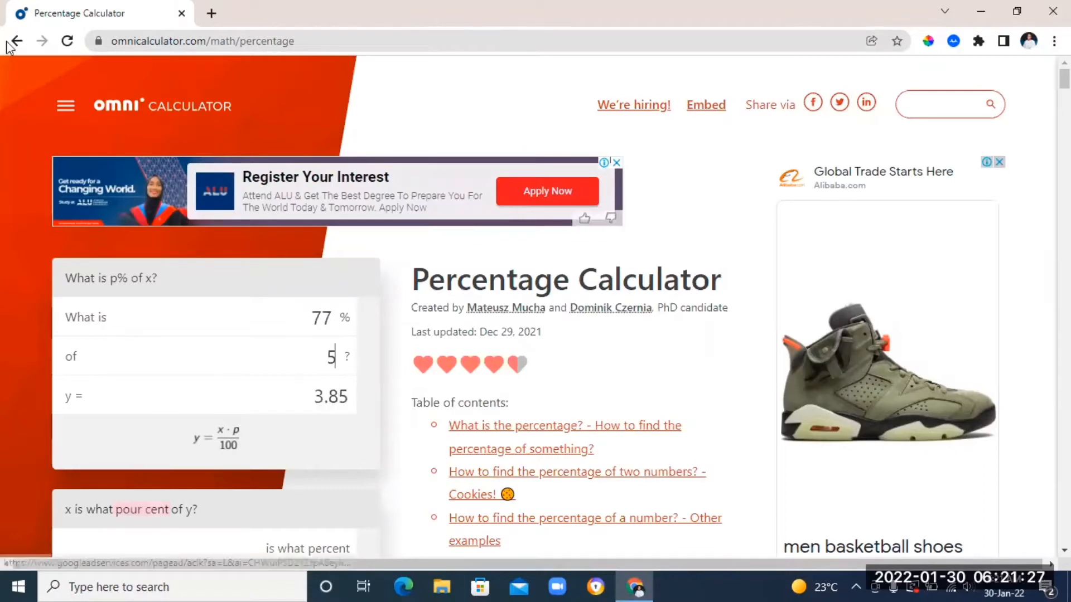
{"action": "left_click", "coordinate": [16, 41]}
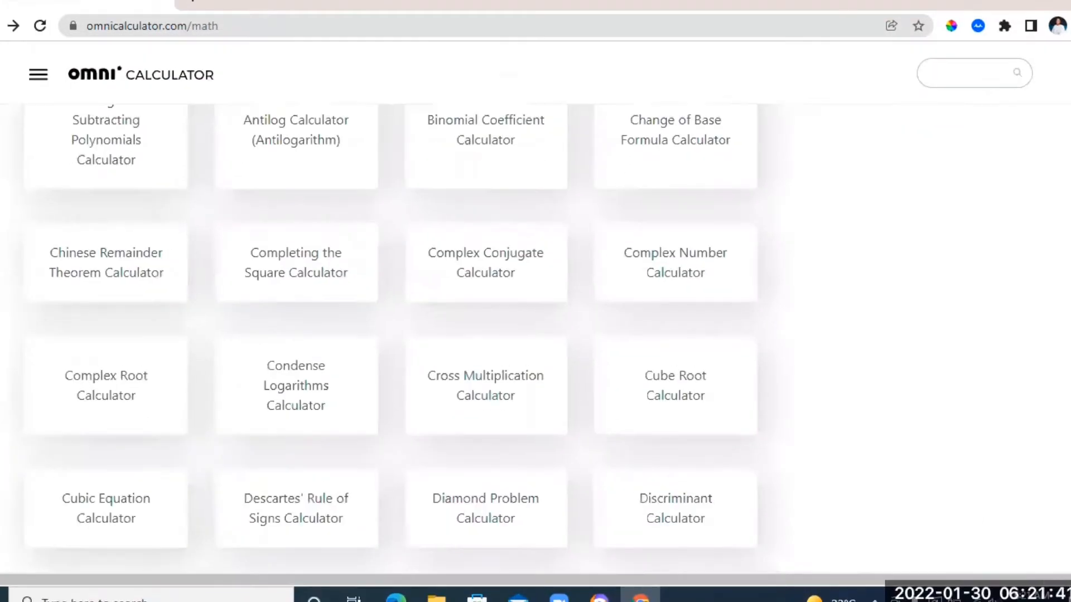
Solve -6x² + 2x + 22 = 0 by completing the square, giving x = 2.09 or -1.76
{"action": "left_click", "coordinate": [296, 262]}
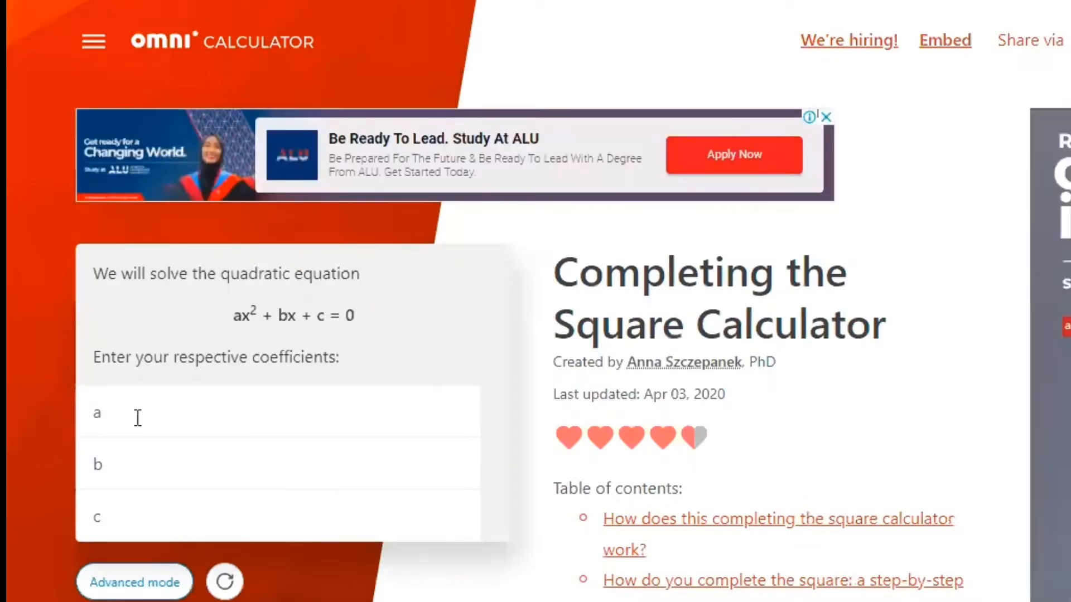
{"action": "type", "text": "-6"}
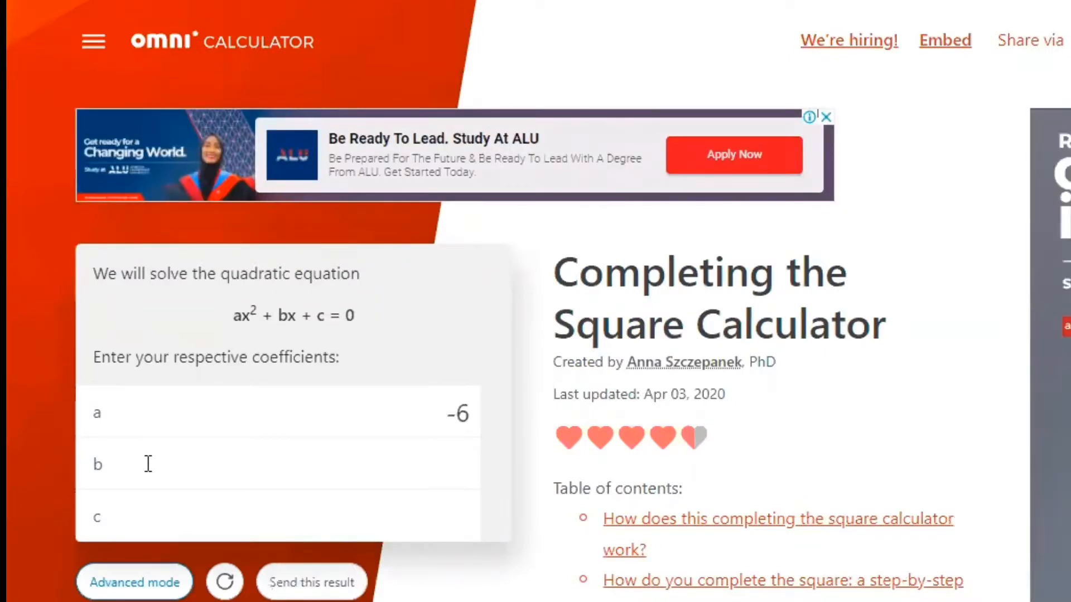
{"action": "type", "text": "2"}
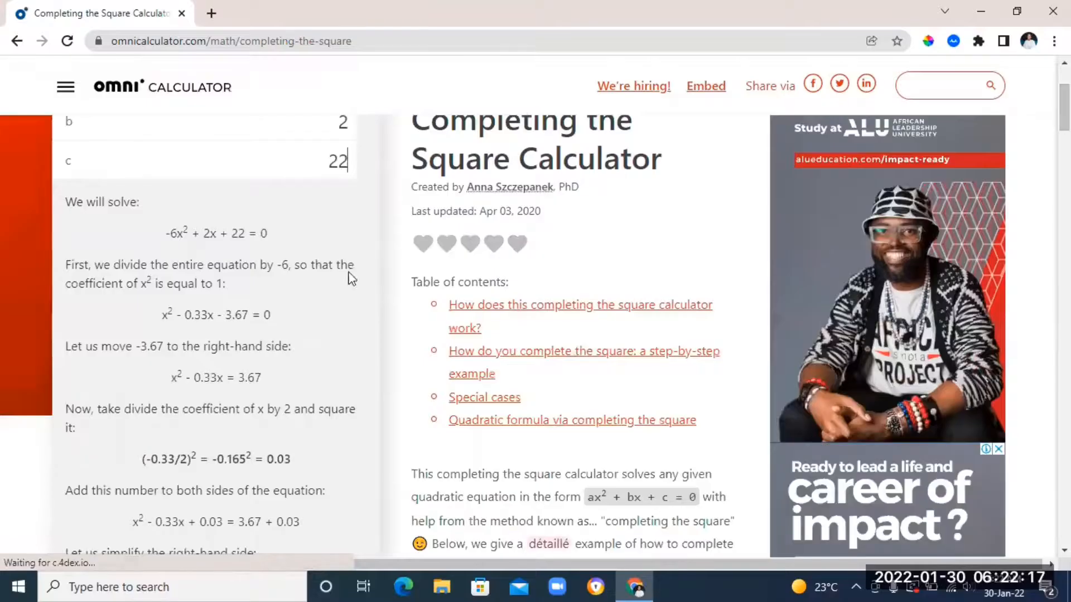
{"action": "scroll", "scroll_direction": "down", "scroll_amount": 3}
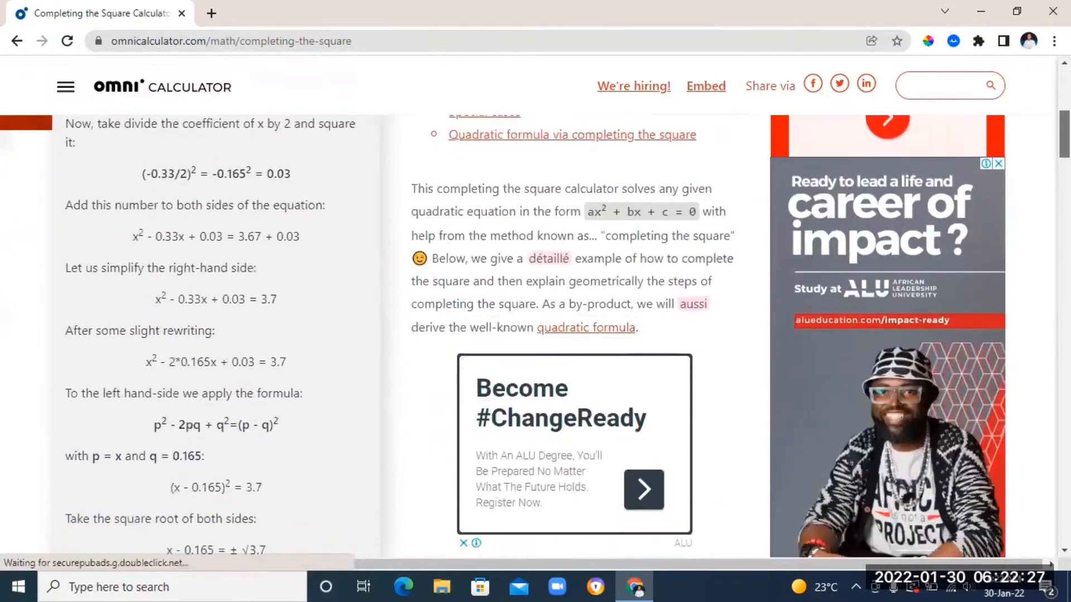
{"action": "scroll", "scroll_direction": "down", "scroll_amount": 3}
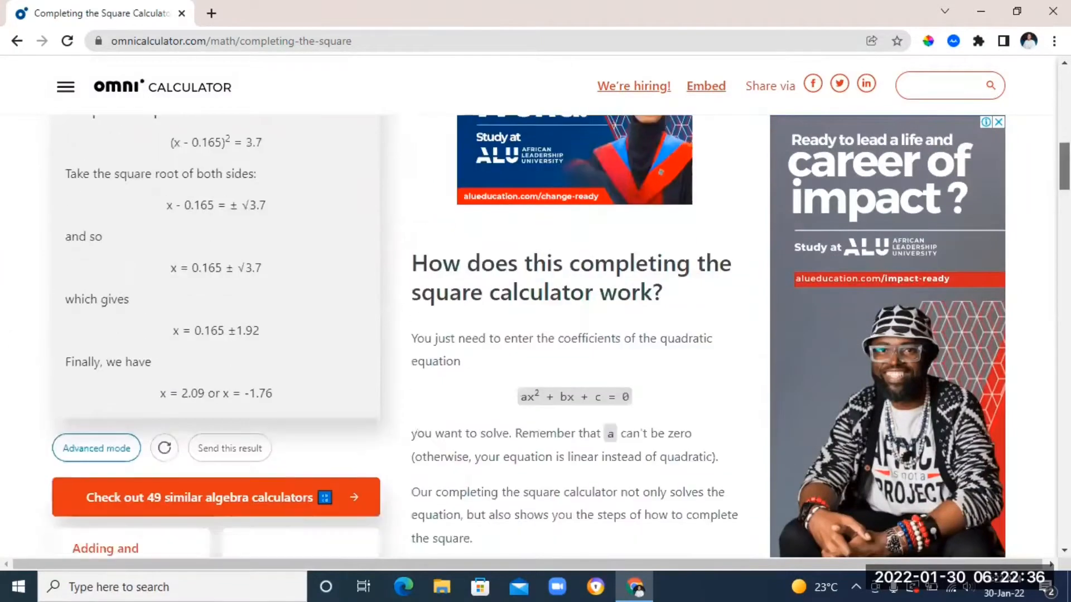
{"action": "scroll", "scroll_direction": "up", "scroll_amount": 3}
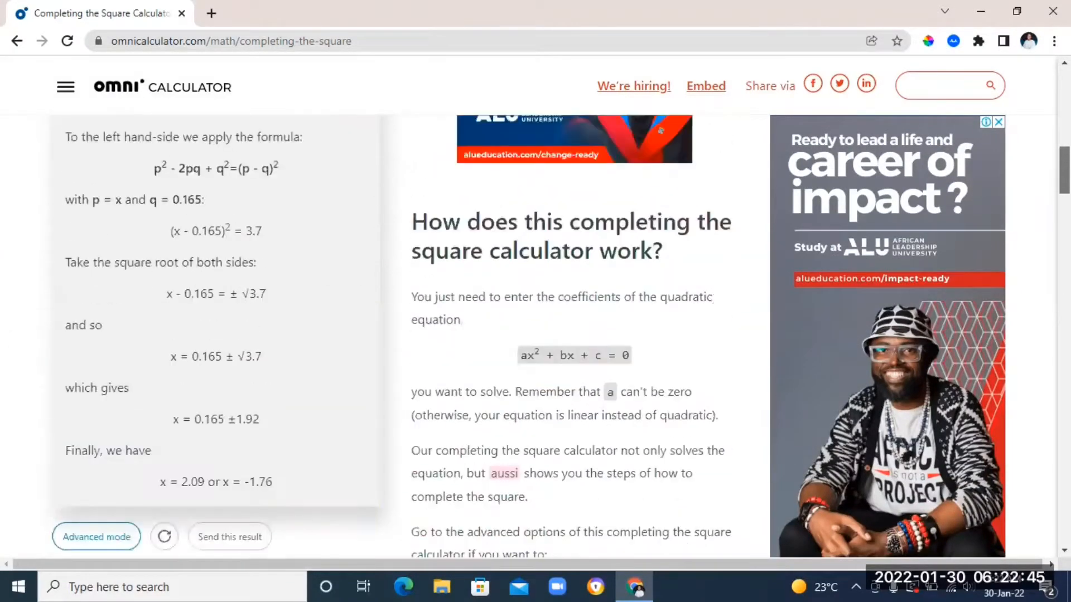
Browse the Change of Base Formula and Equation of a Circle calculators, then reach Omni's home page
{"action": "left_click", "coordinate": [16, 41]}
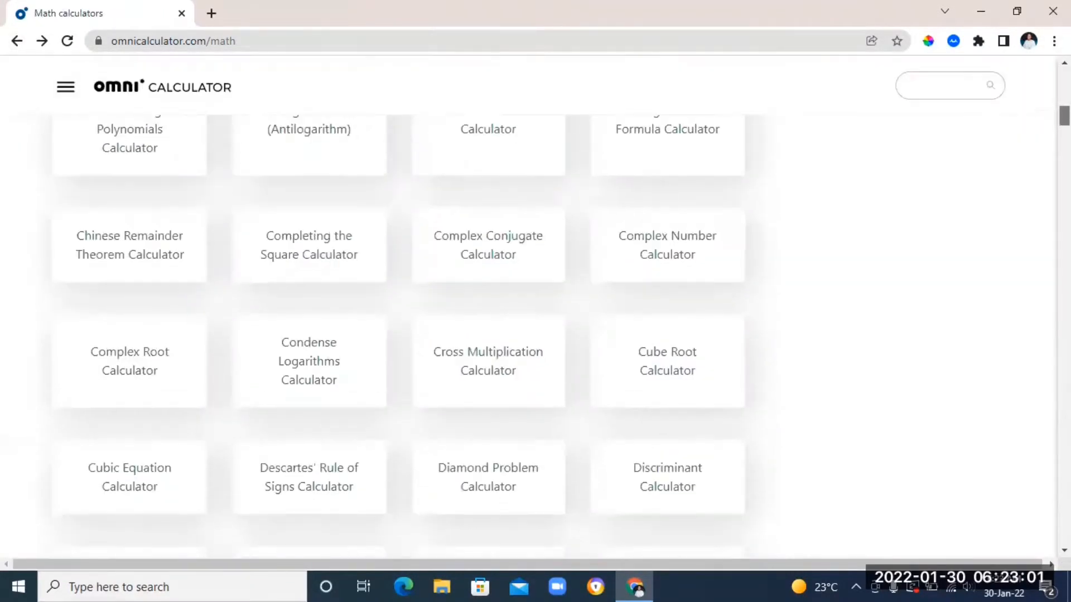
{"action": "left_click", "coordinate": [666, 137]}
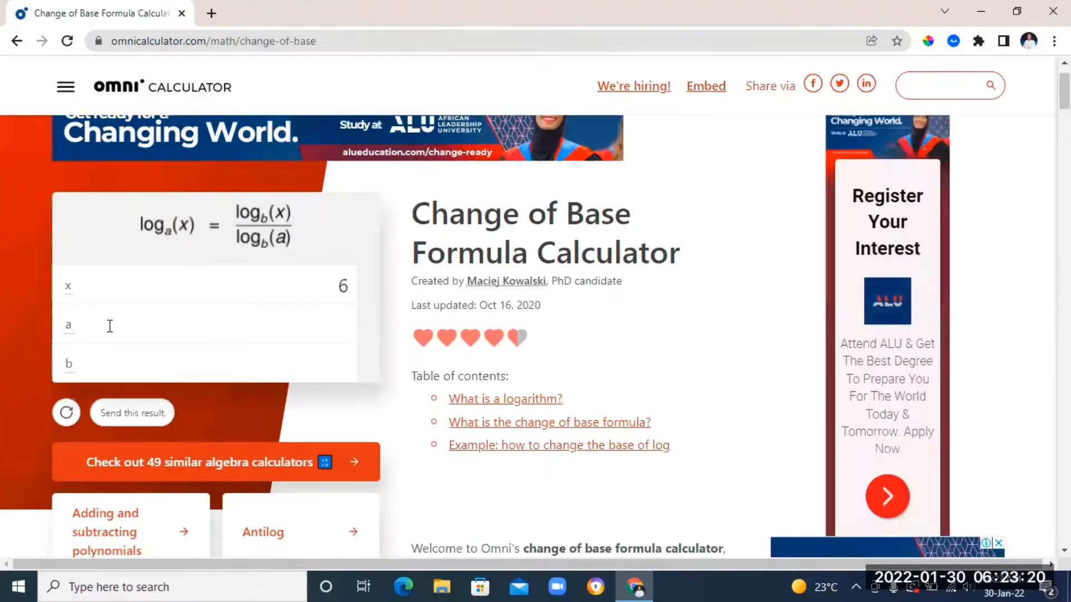
{"action": "type", "text": "3"}
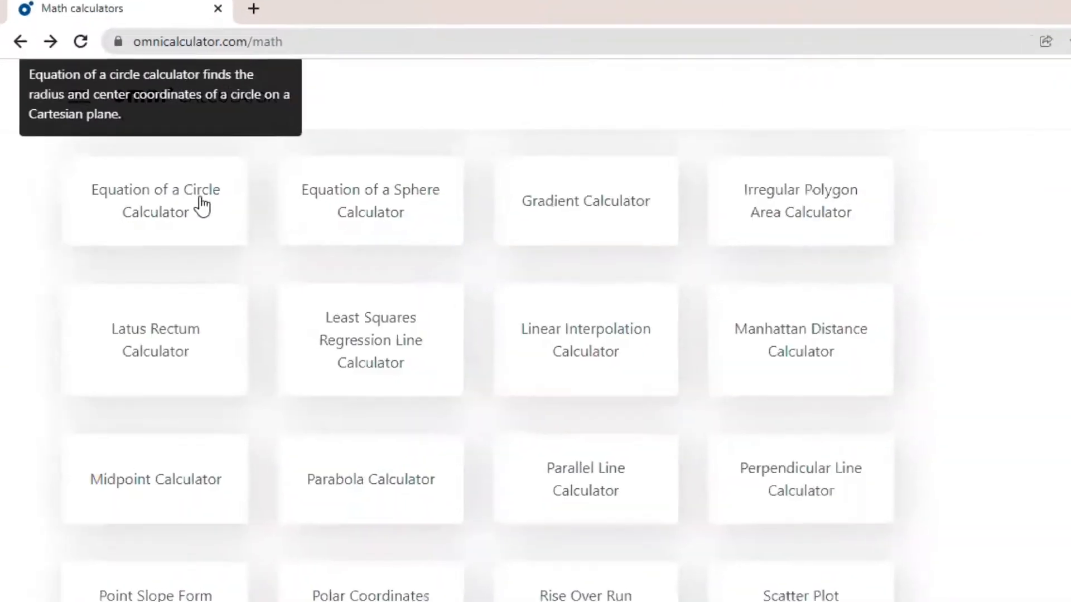
{"action": "left_click", "coordinate": [154, 201]}
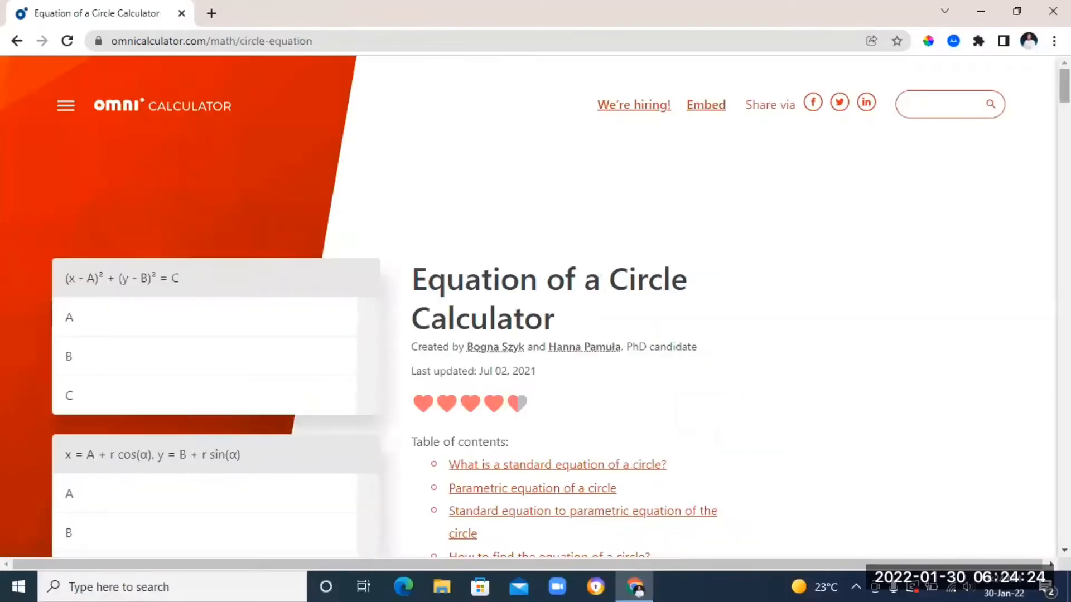
{"action": "scroll", "scroll_direction": "down", "scroll_amount": 3}
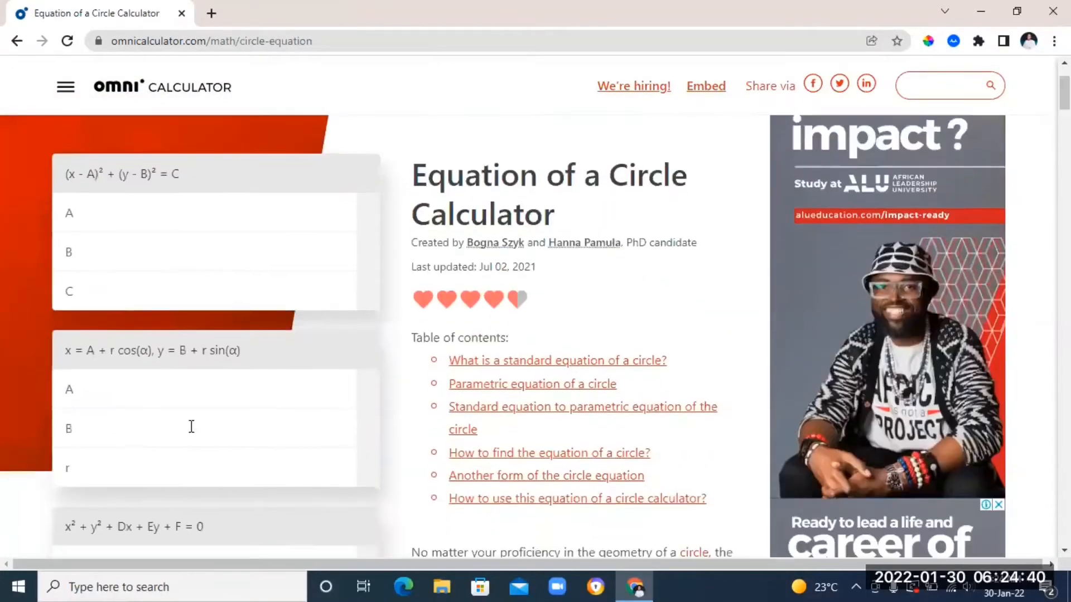
{"action": "left_click", "coordinate": [17, 41]}
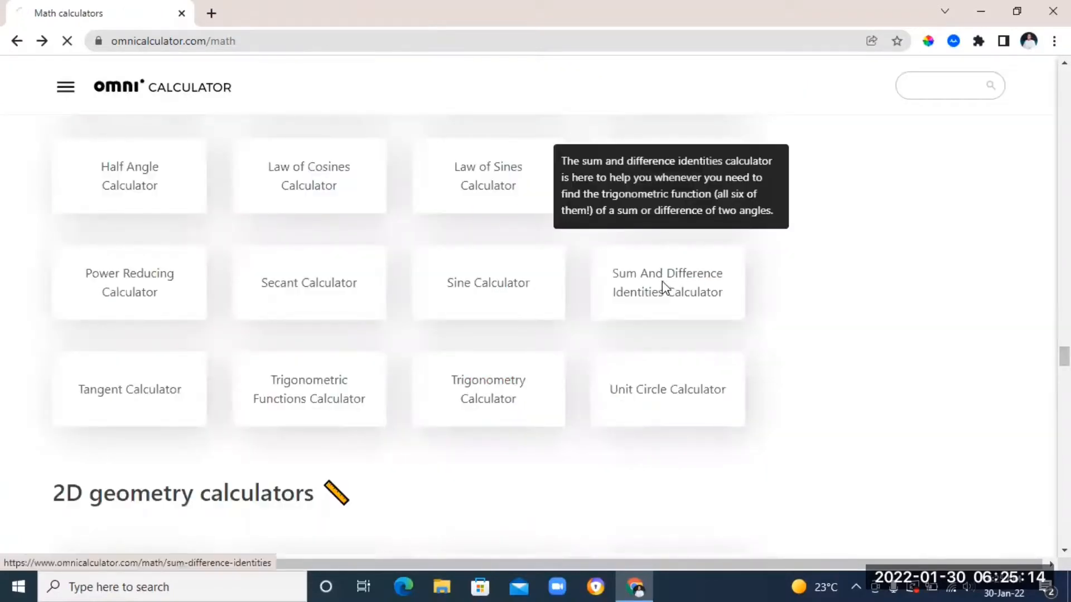
{"action": "left_click", "coordinate": [666, 282]}
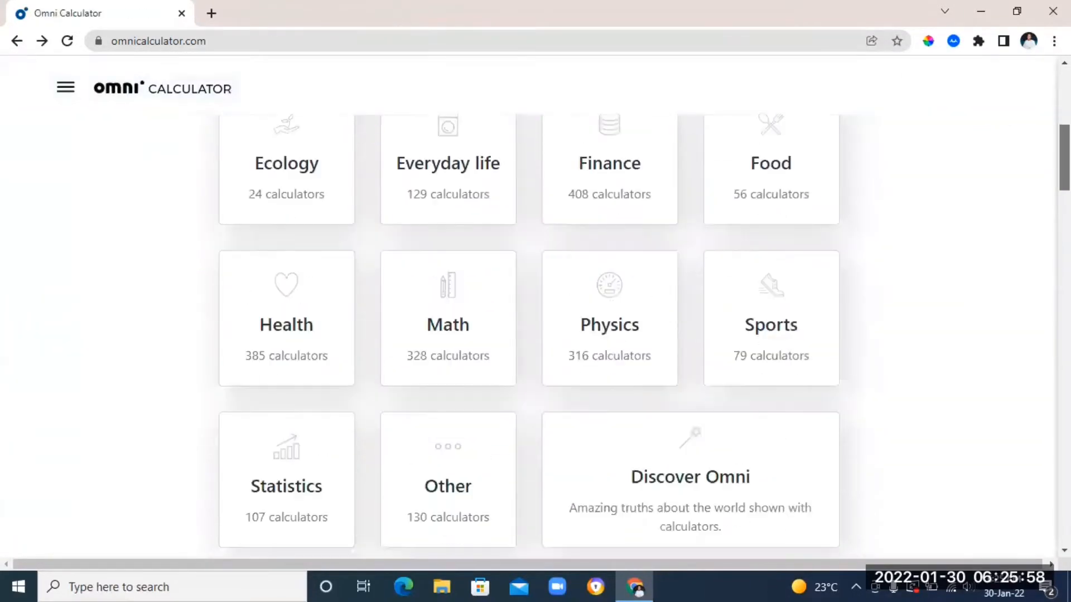
Browse the chemistry calculators, including Electronegativity and Mole Calculators, then return to the categories
{"action": "scroll", "scroll_direction": "up", "scroll_amount": 3}
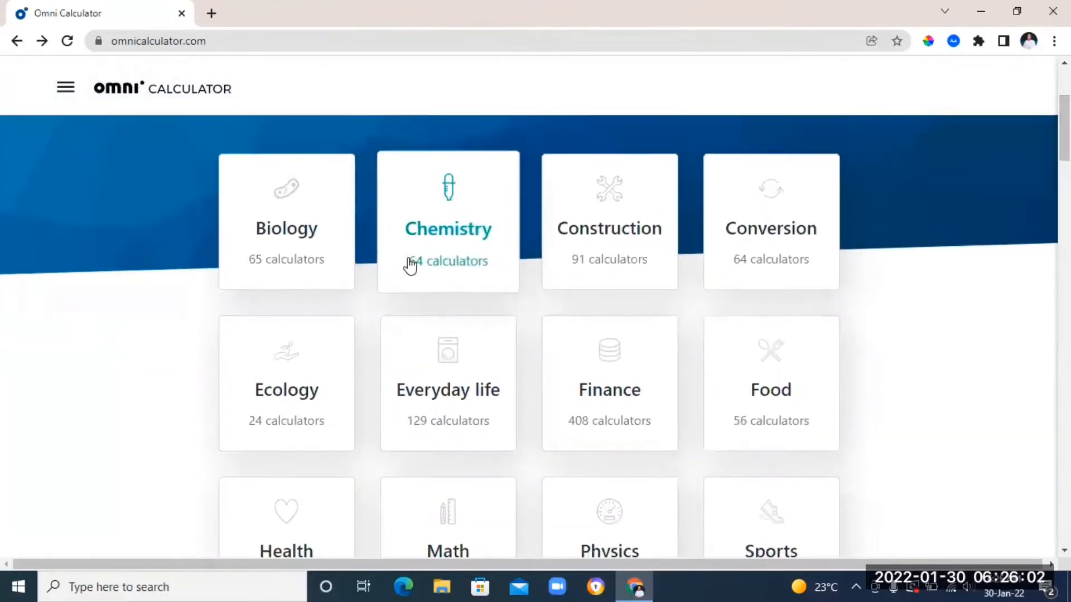
{"action": "left_click", "coordinate": [448, 229]}
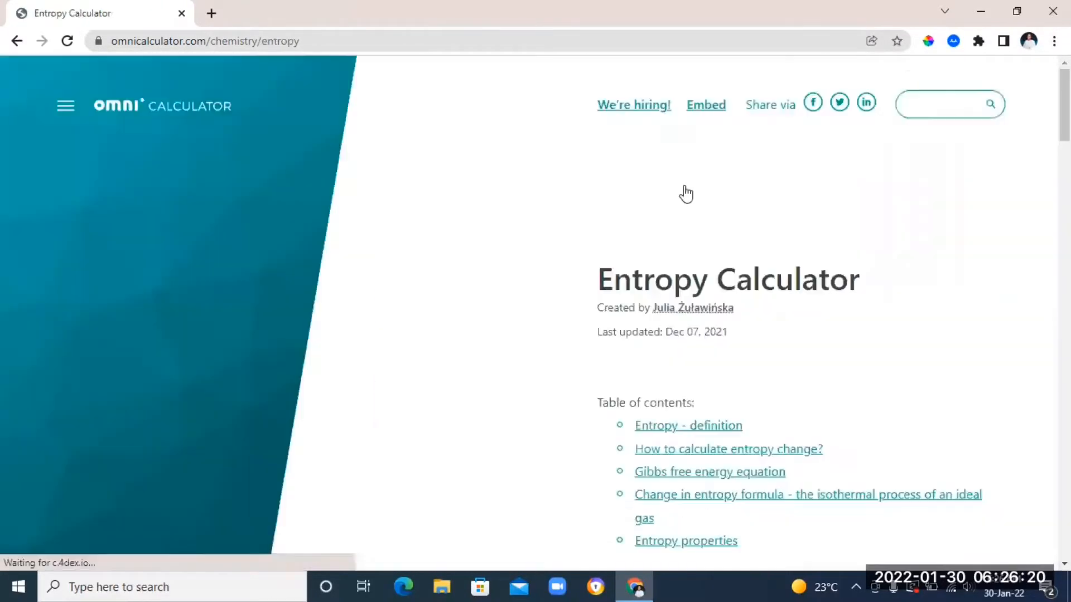
{"action": "scroll", "scroll_direction": "down", "scroll_amount": 3}
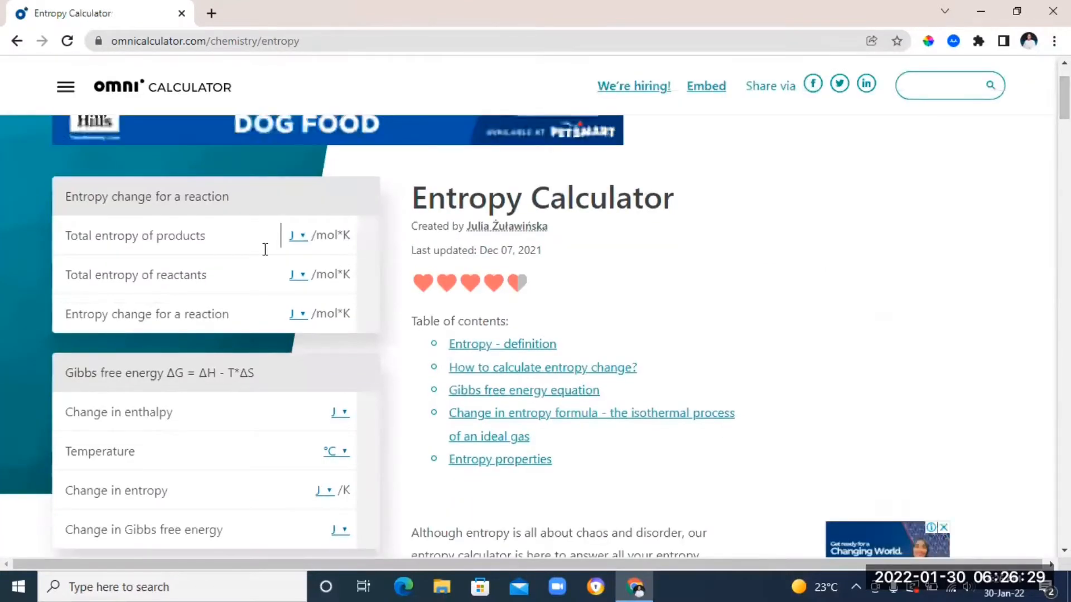
{"action": "scroll", "scroll_direction": "down", "scroll_amount": 3}
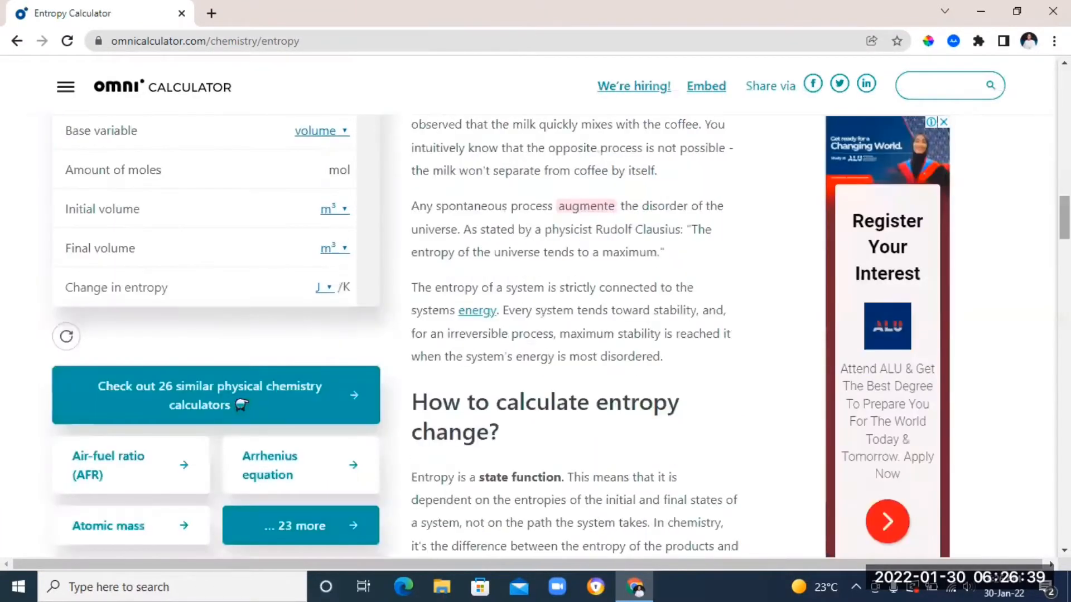
{"action": "scroll", "scroll_direction": "down", "scroll_amount": 3}
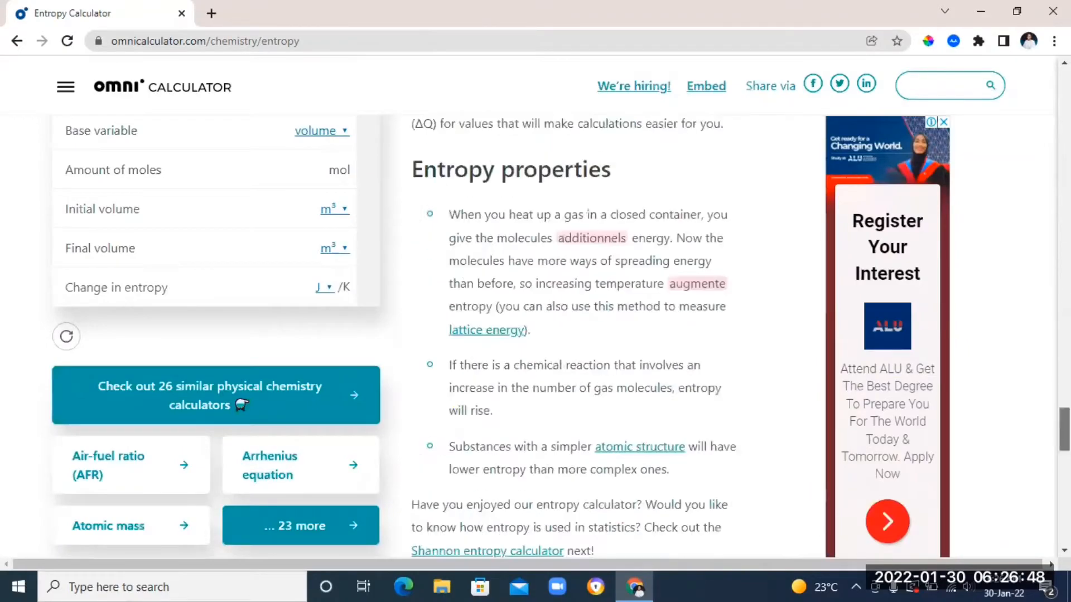
{"action": "left_click", "coordinate": [216, 395]}
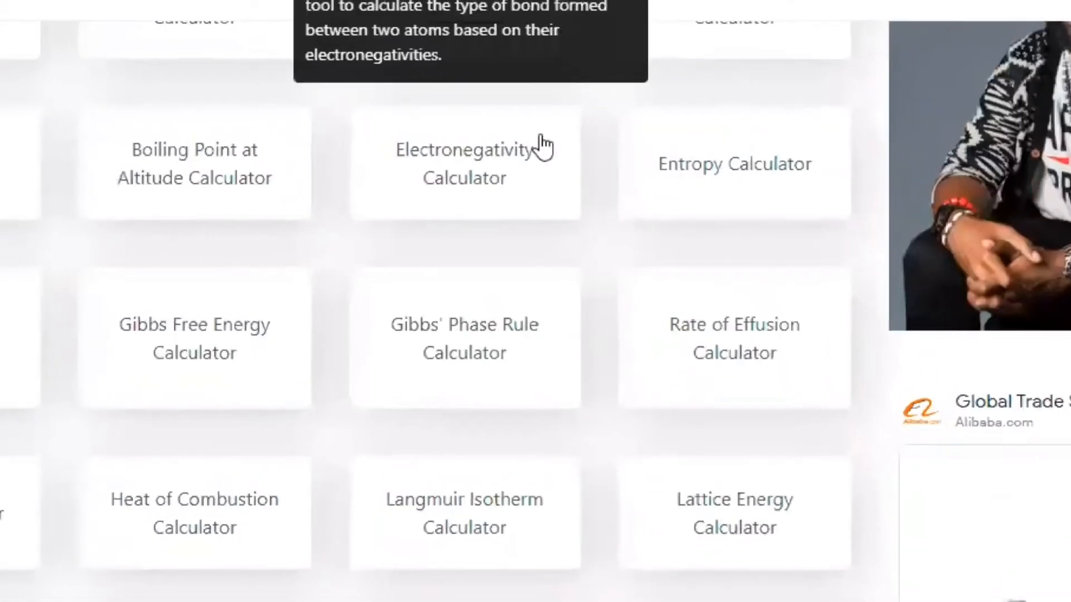
{"action": "left_click", "coordinate": [464, 149]}
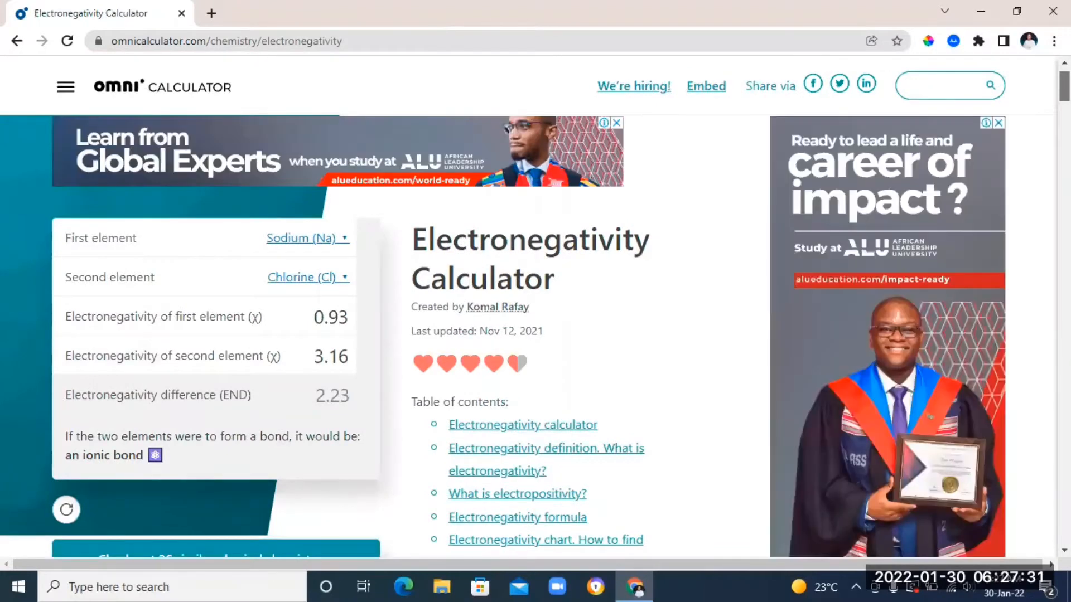
{"action": "left_click", "coordinate": [16, 41]}
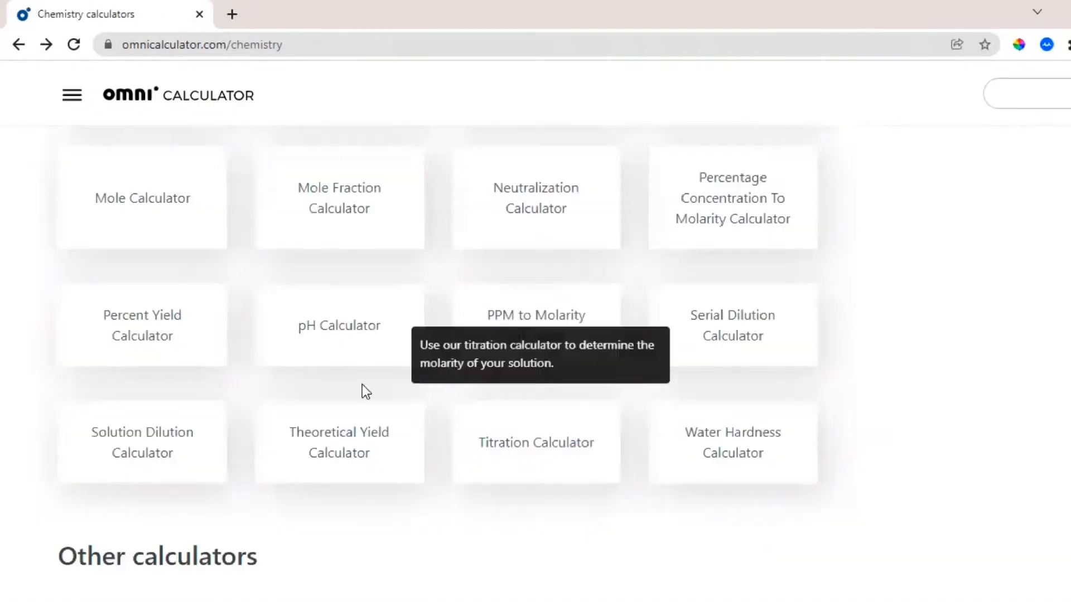
{"action": "left_click", "coordinate": [142, 198]}
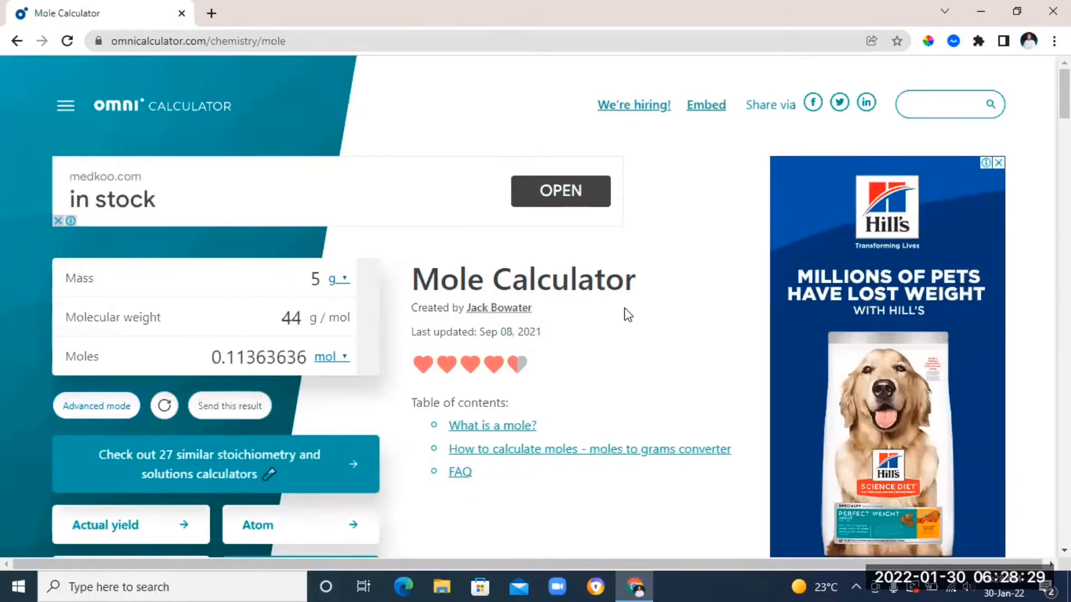
{"action": "left_click", "coordinate": [163, 106]}
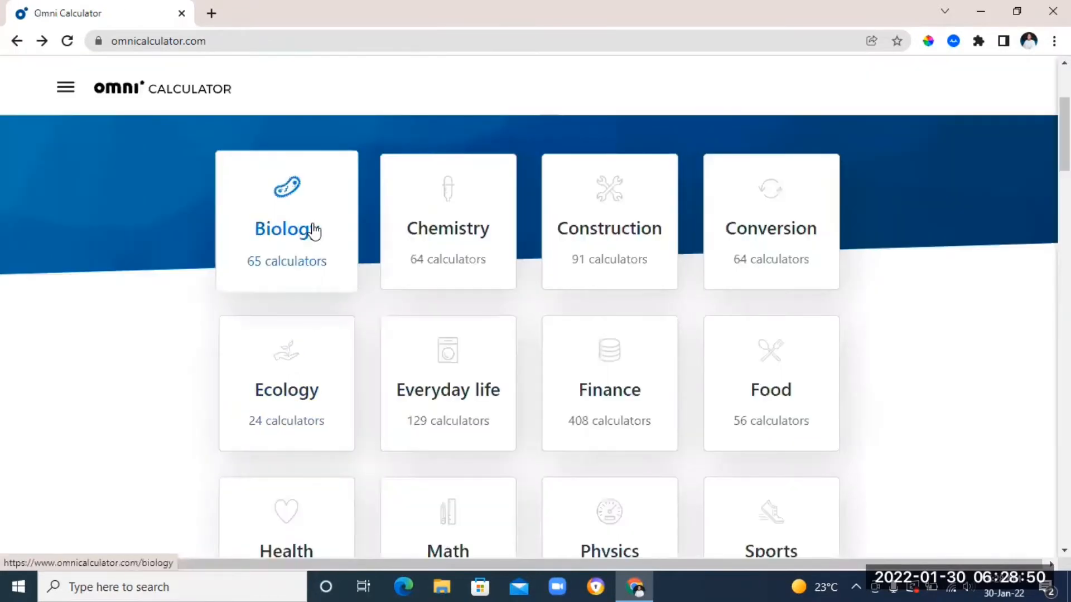
Browse the Biology and Physics calculator lists and open the Potential Energy Calculator
{"action": "left_click", "coordinate": [285, 229]}
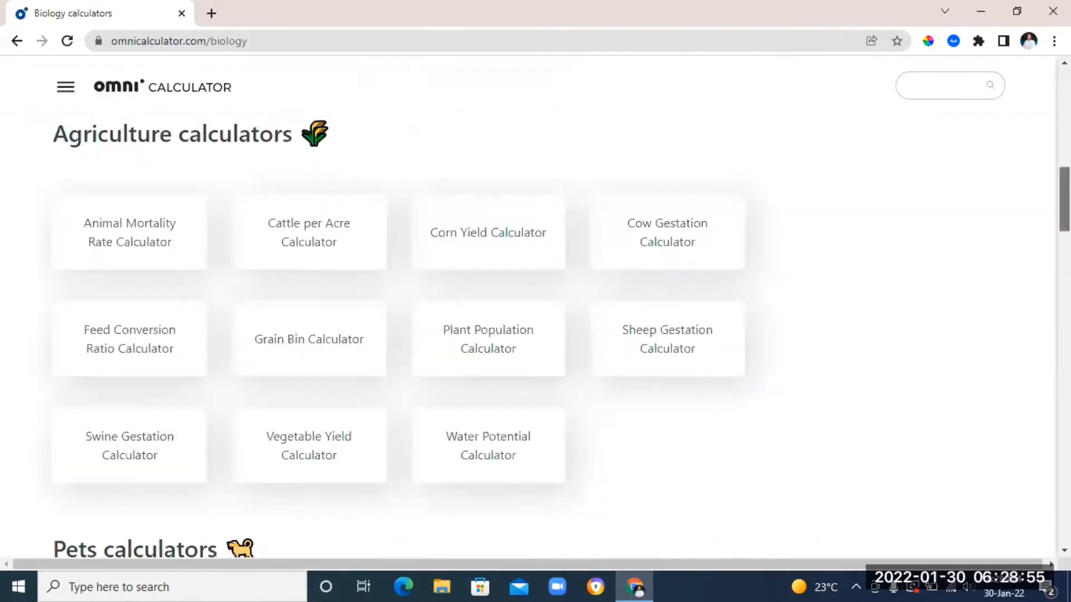
{"action": "scroll", "scroll_direction": "down", "scroll_amount": 3}
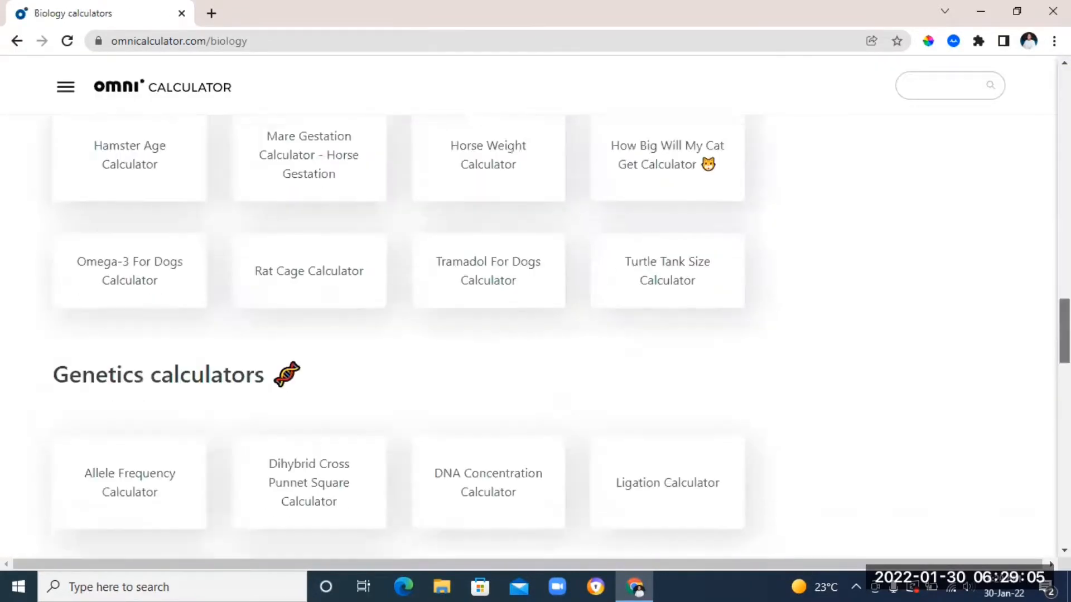
{"action": "scroll", "scroll_direction": "down", "scroll_amount": 3}
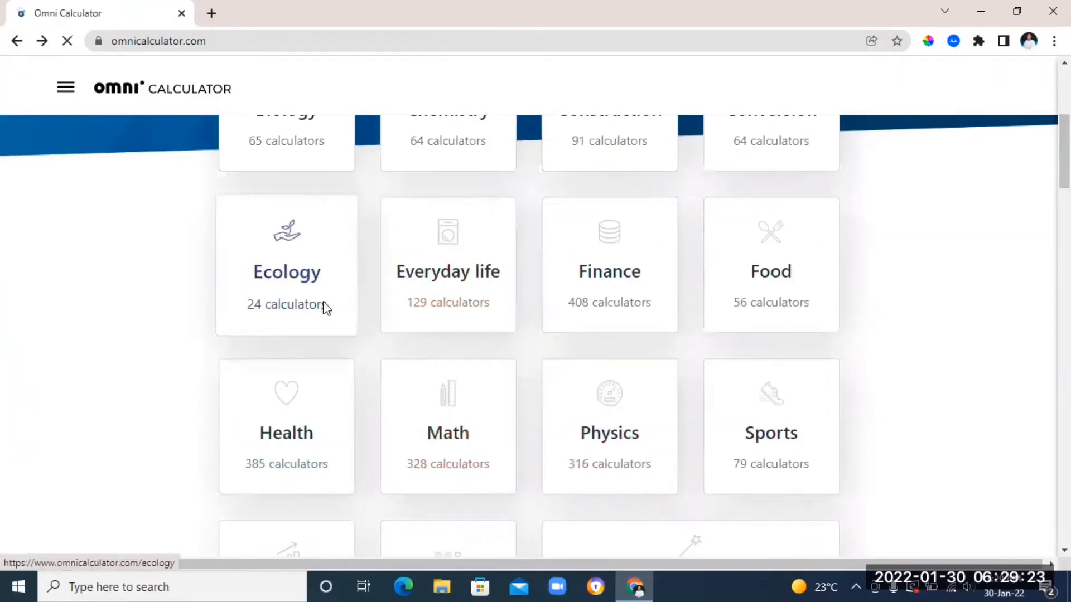
{"action": "scroll", "scroll_direction": "down", "scroll_amount": 3}
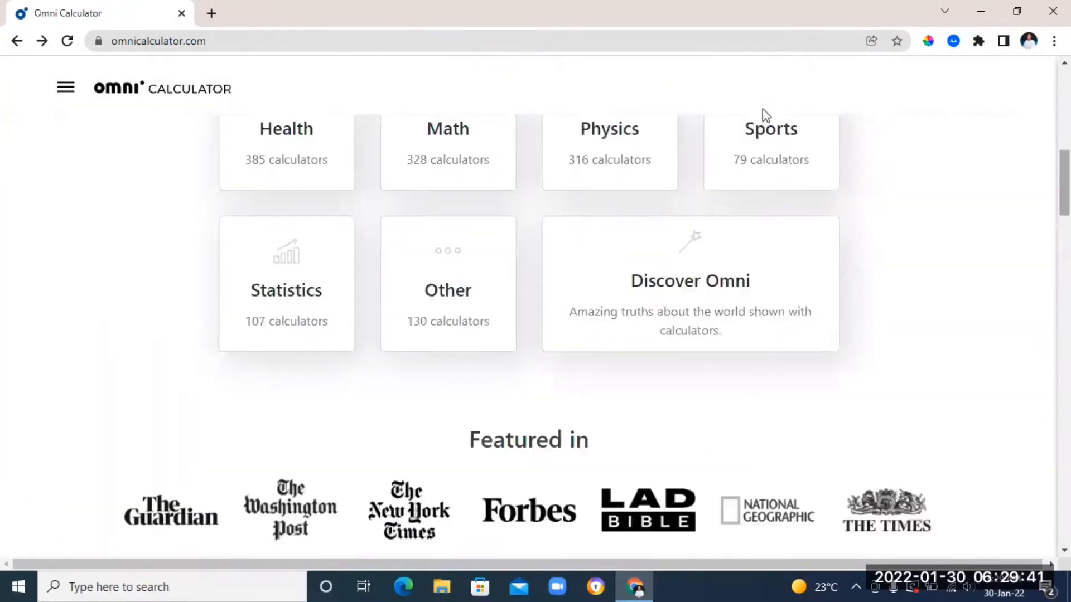
{"action": "left_click", "coordinate": [608, 128]}
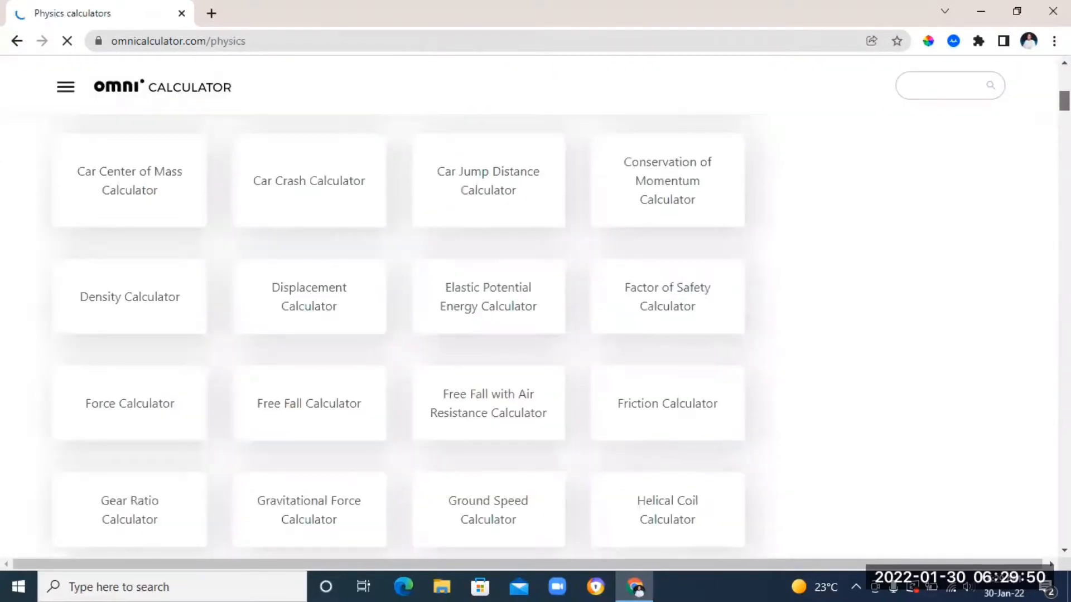
{"action": "left_click", "coordinate": [488, 296]}
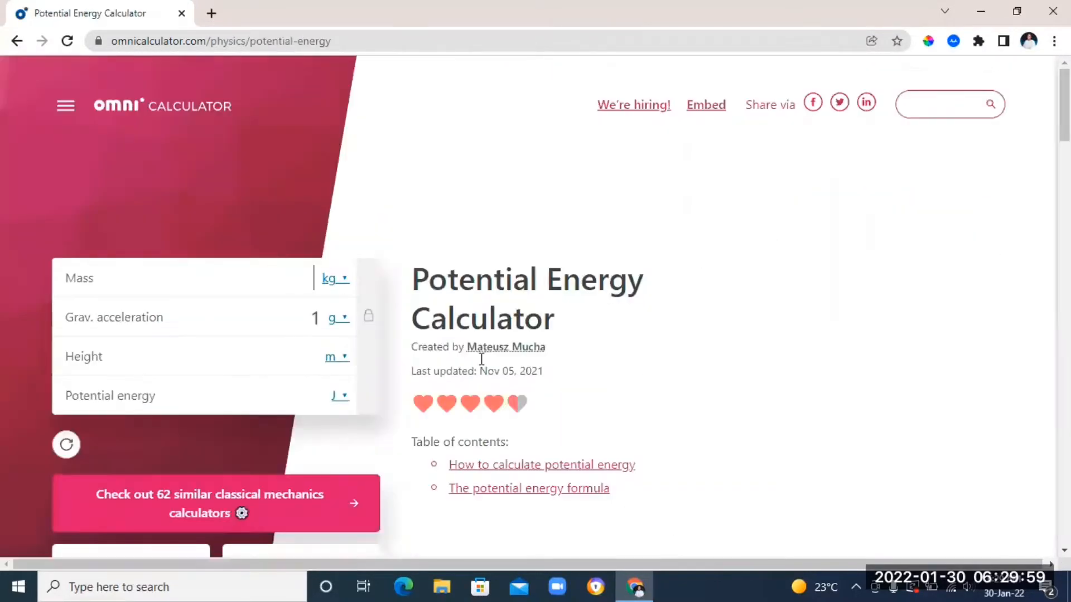
{"action": "left_click", "coordinate": [216, 503]}
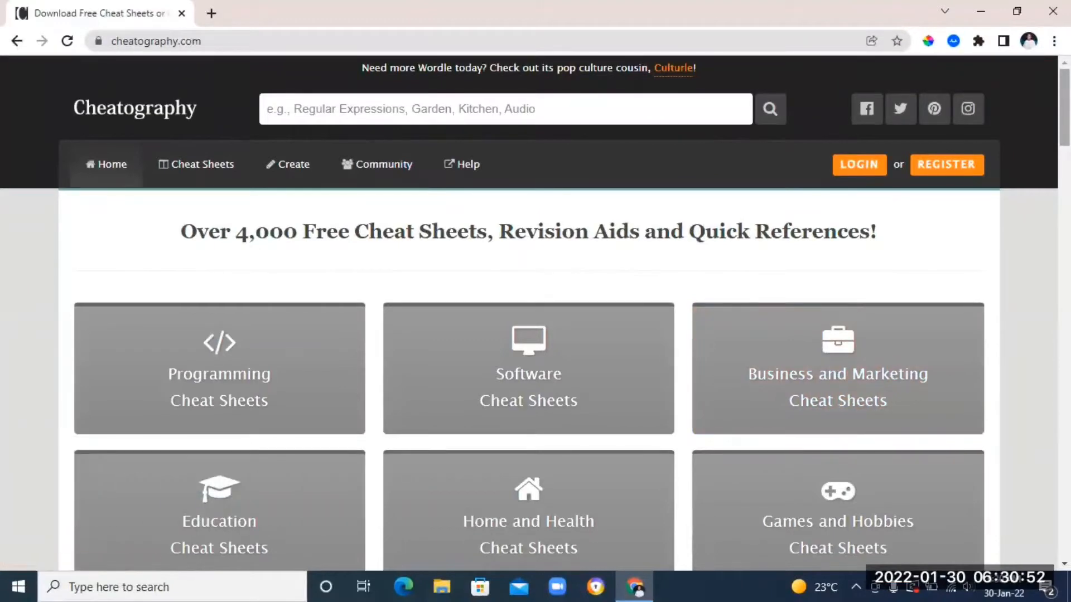
Search Cheatography for 'matter' cheat sheets
{"action": "scroll", "scroll_direction": "down", "scroll_amount": 3}
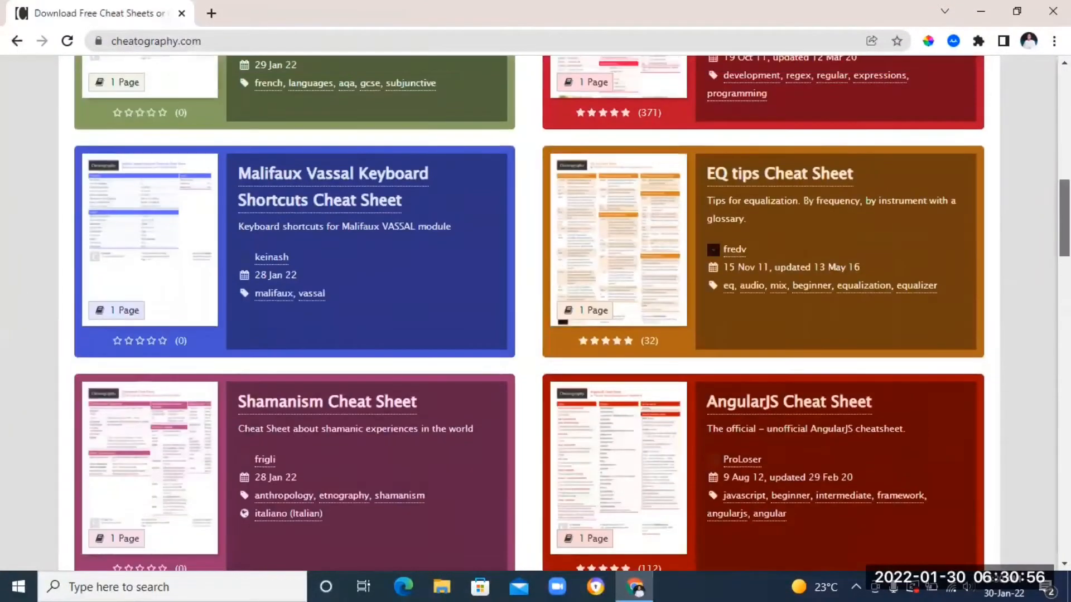
{"action": "scroll", "scroll_direction": "down", "scroll_amount": 3}
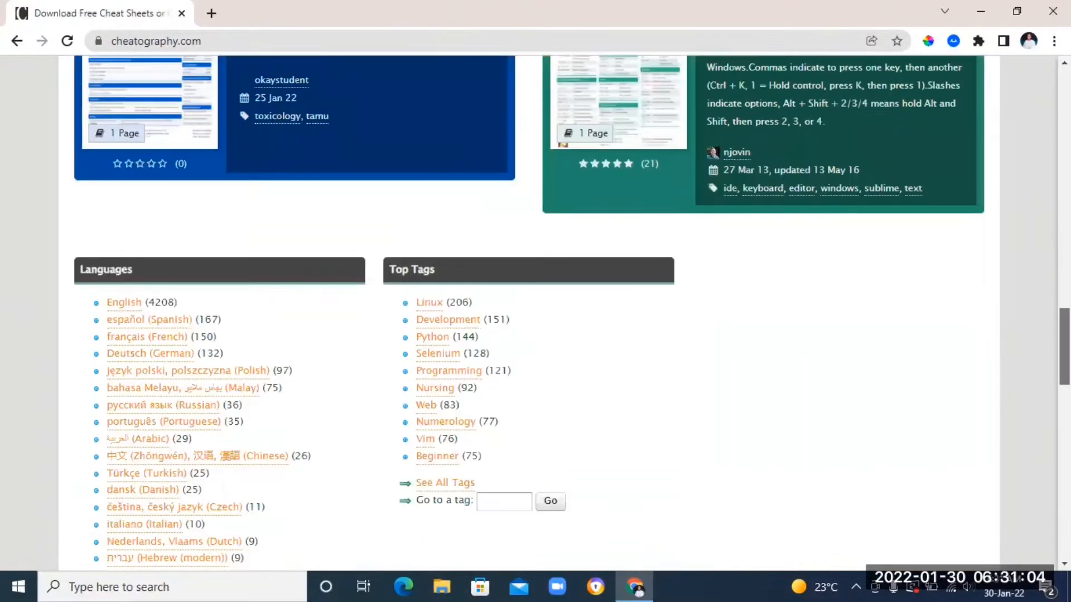
{"action": "scroll", "scroll_direction": "up", "scroll_amount": 3}
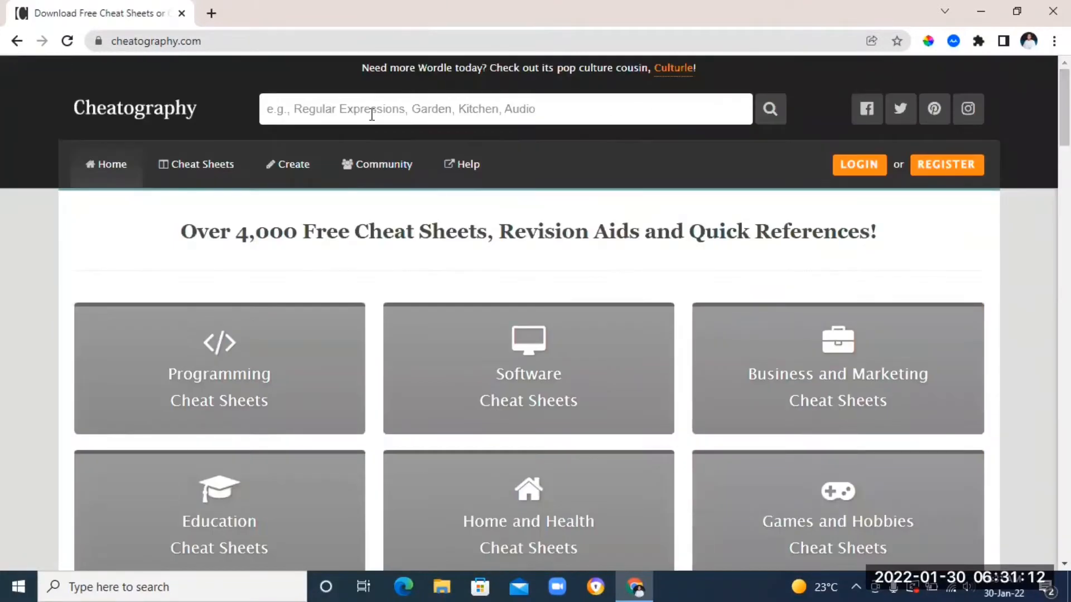
{"action": "type", "text": "matter"}
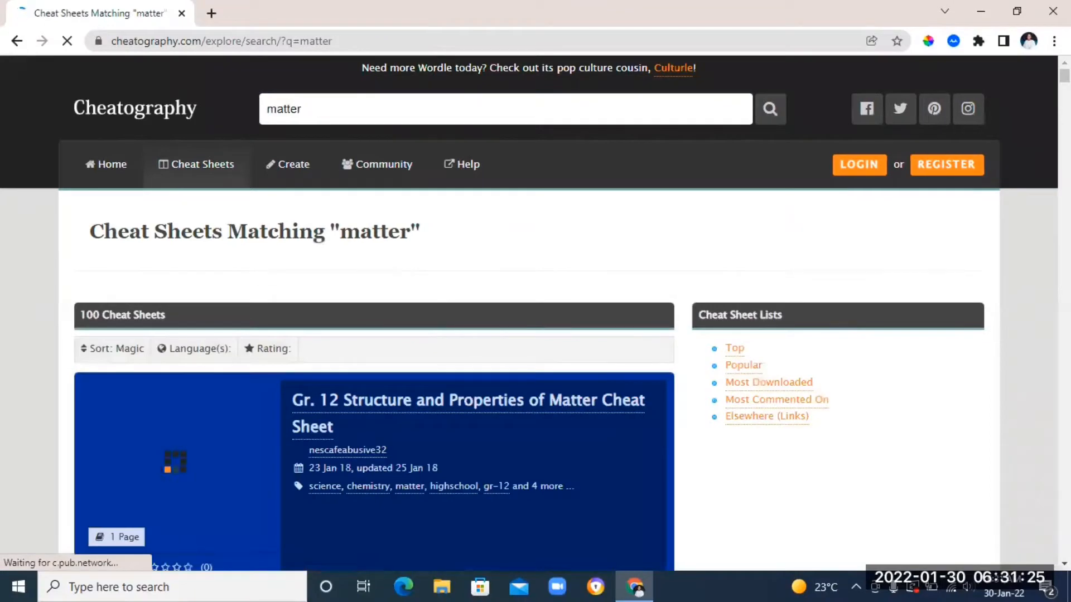
Scroll through the Gr. 12 Structure and Properties of Matter cheat sheet, then go back
{"action": "scroll", "scroll_direction": "down", "scroll_amount": 3}
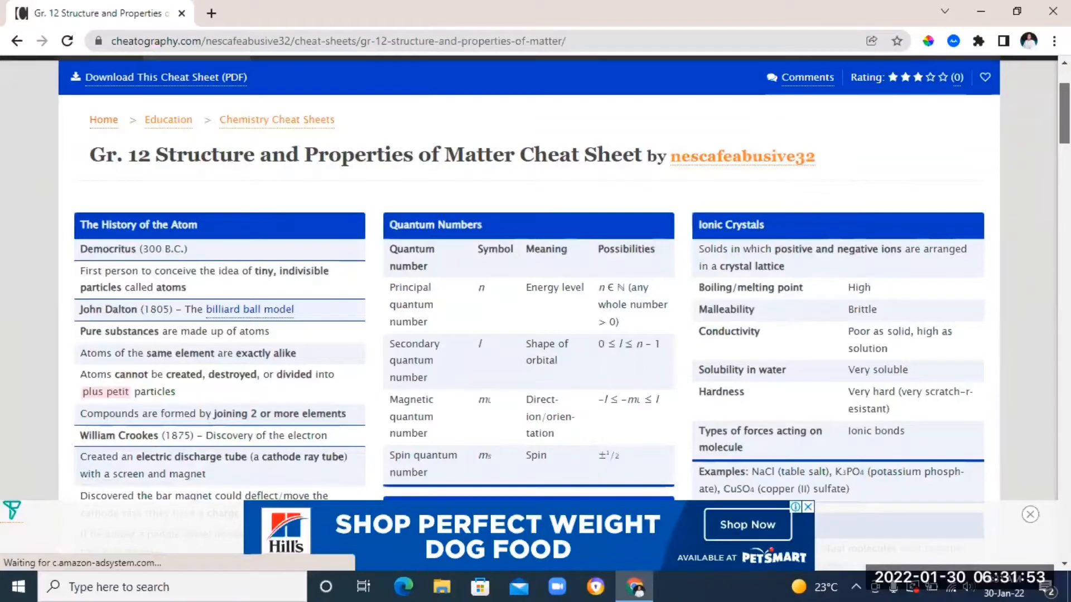
{"action": "scroll", "scroll_direction": "down", "scroll_amount": 3}
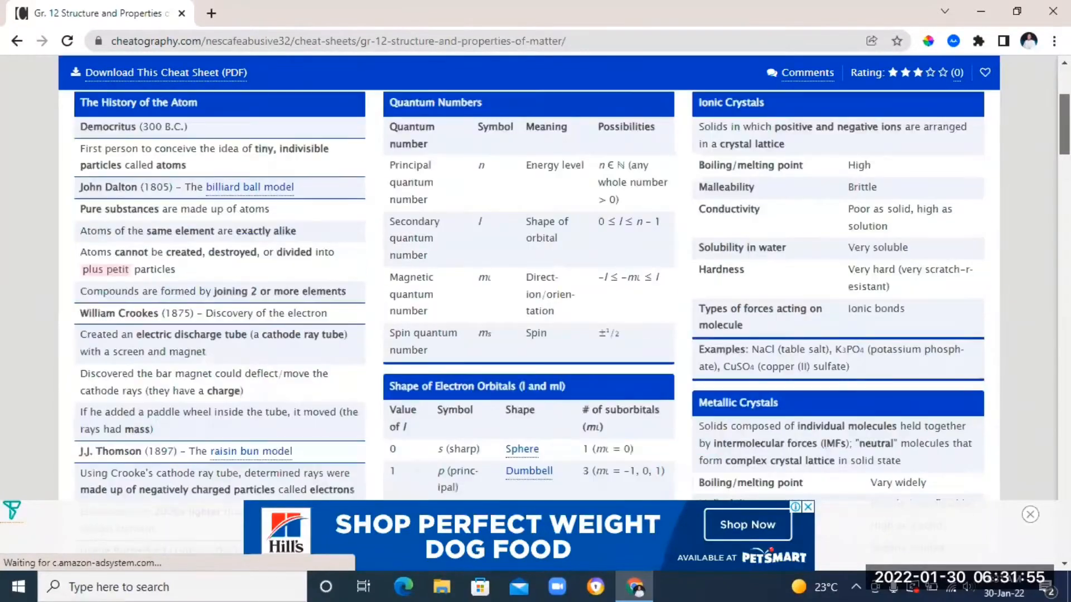
{"action": "scroll", "scroll_direction": "down", "scroll_amount": 3}
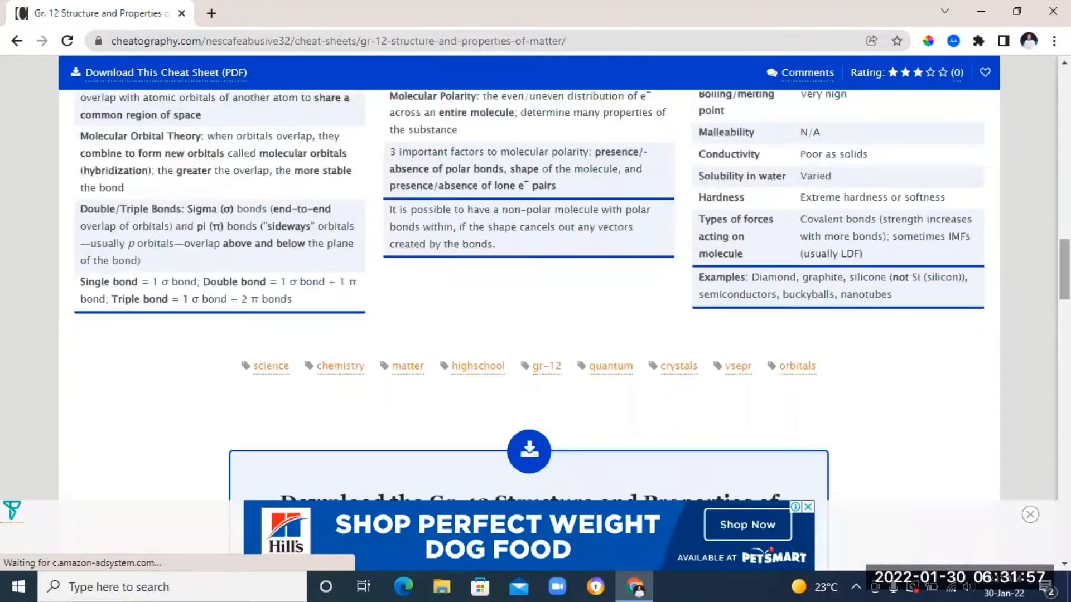
{"action": "scroll", "scroll_direction": "down", "scroll_amount": 3}
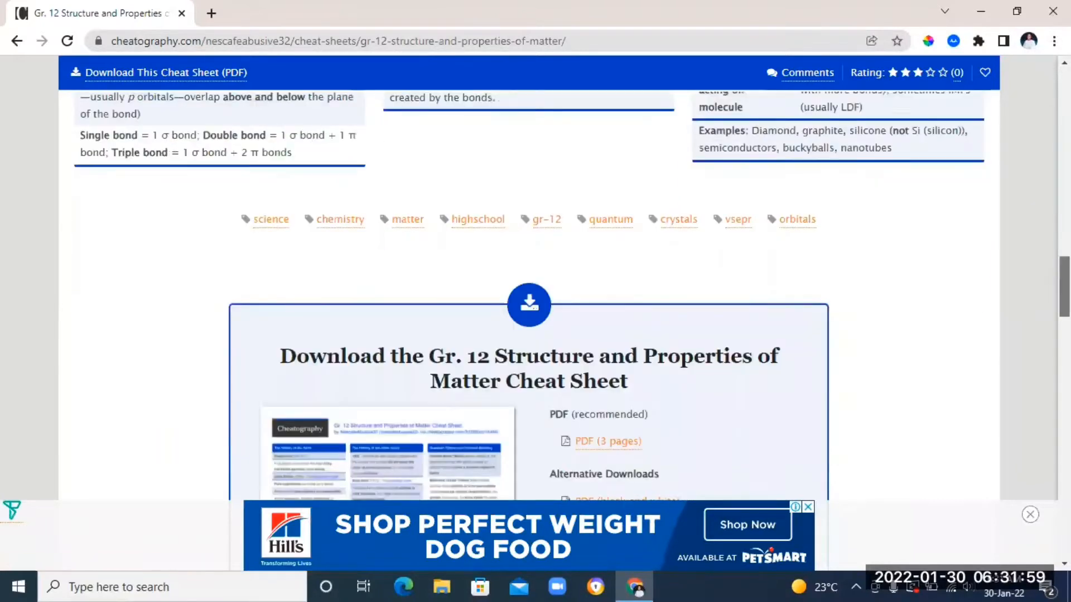
{"action": "scroll", "scroll_direction": "up", "scroll_amount": 3}
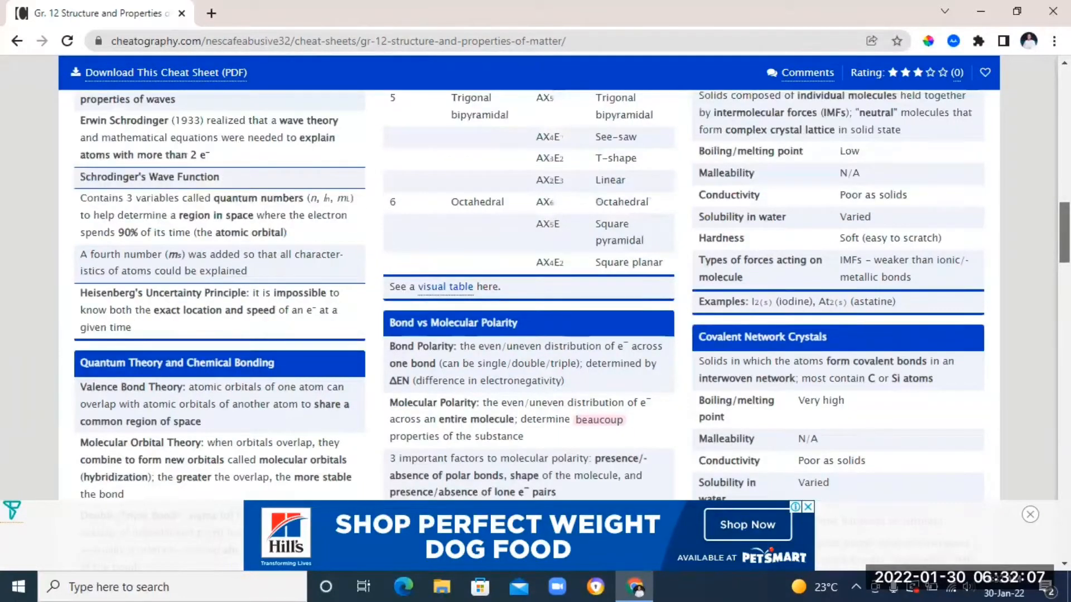
{"action": "scroll", "scroll_direction": "up", "scroll_amount": 3}
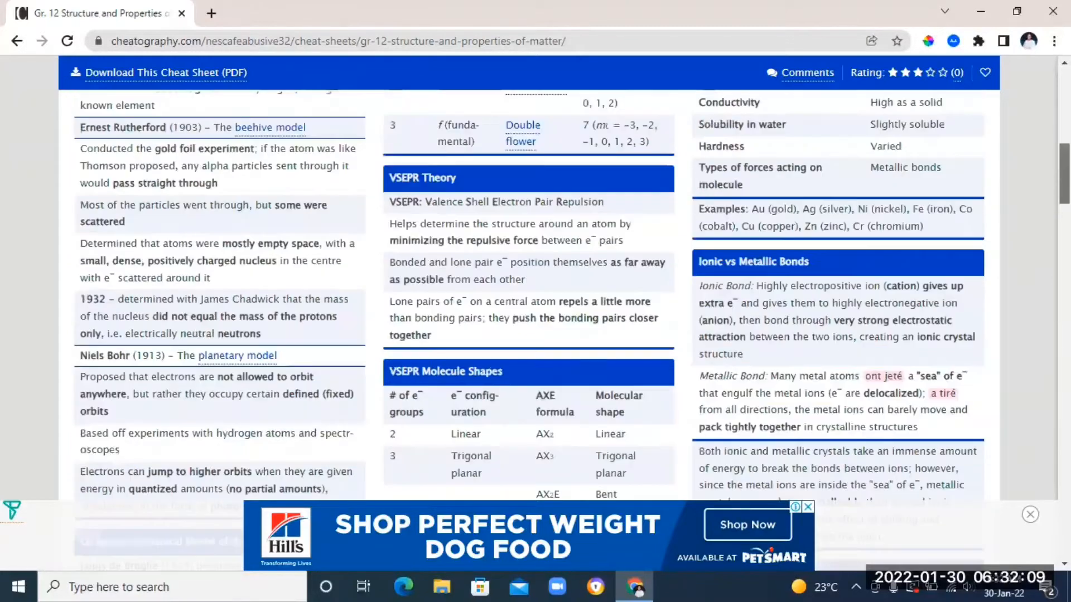
{"action": "scroll", "scroll_direction": "down", "scroll_amount": 3}
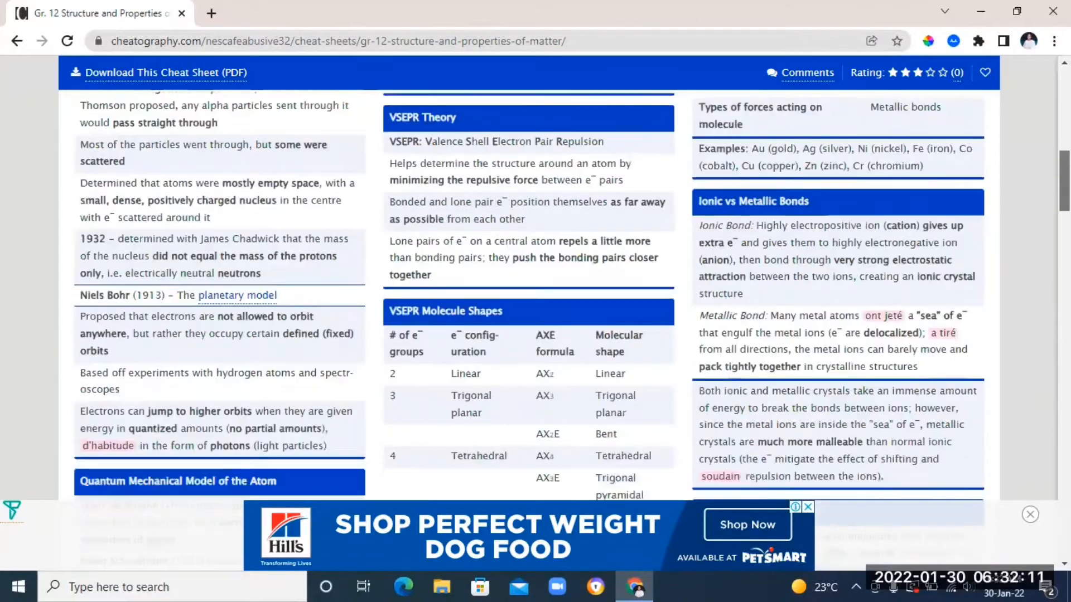
{"action": "scroll", "scroll_direction": "up", "scroll_amount": 3}
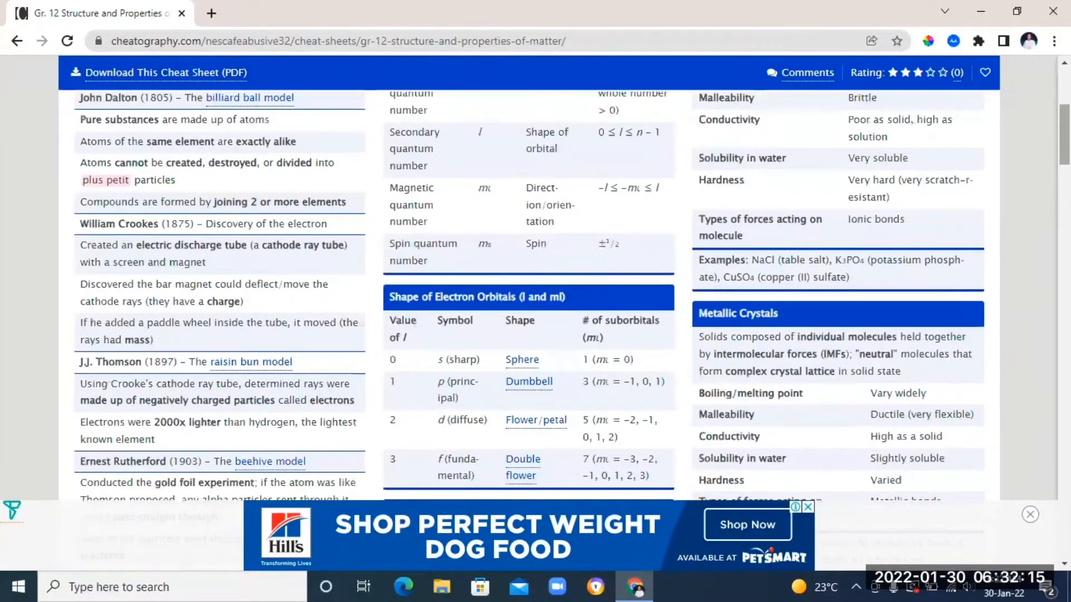
{"action": "scroll", "scroll_direction": "up", "scroll_amount": 3}
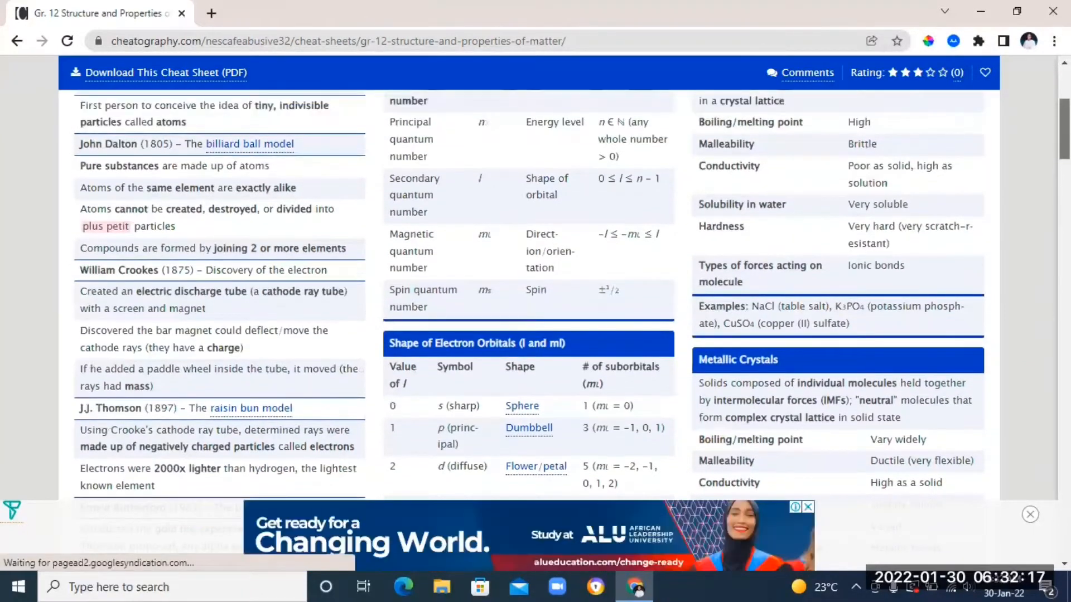
{"action": "scroll", "scroll_direction": "down", "scroll_amount": 3}
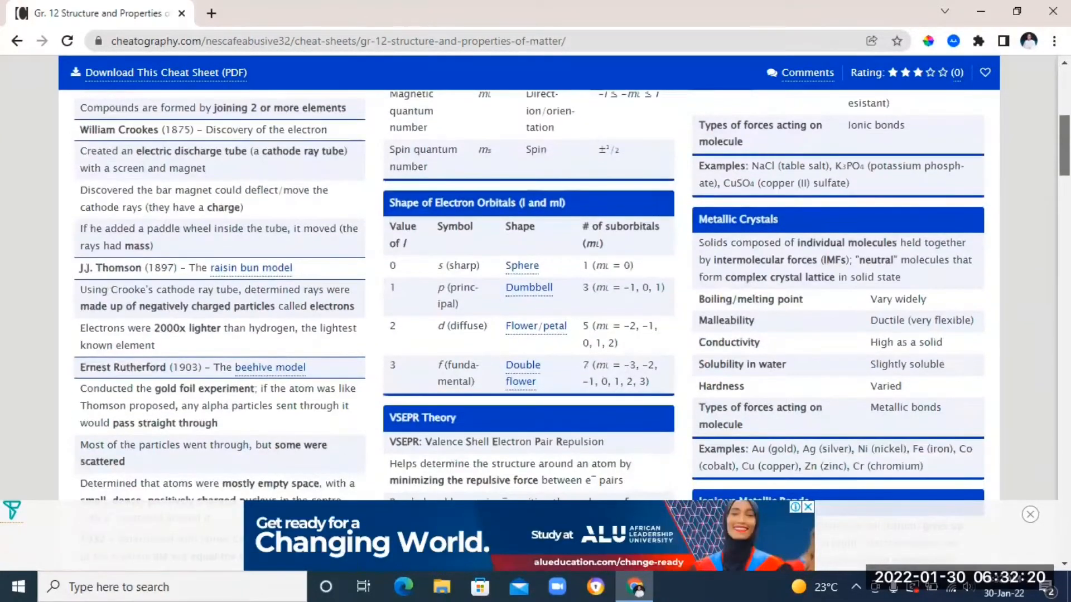
{"action": "scroll", "scroll_direction": "up", "scroll_amount": 3}
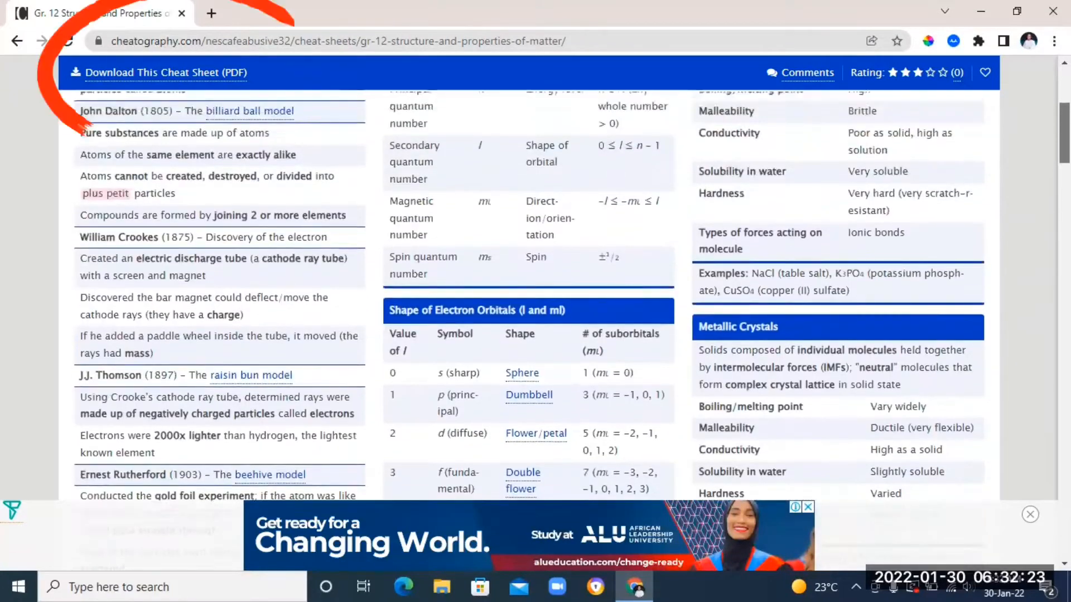
{"action": "scroll", "scroll_direction": "up", "scroll_amount": 3}
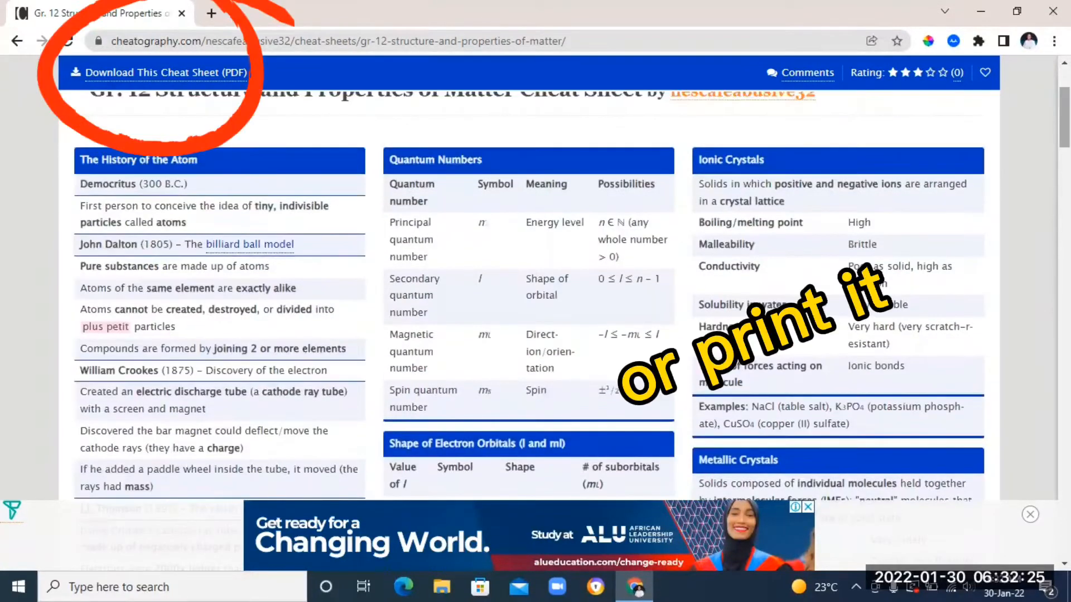
{"action": "scroll", "scroll_direction": "up", "scroll_amount": 3}
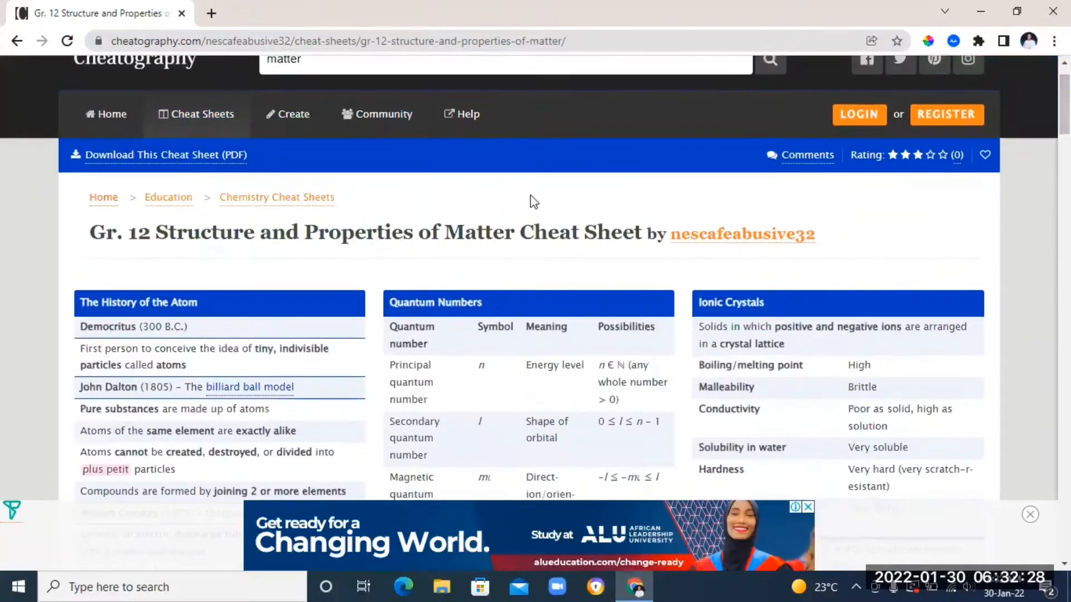
{"action": "left_click", "coordinate": [17, 41]}
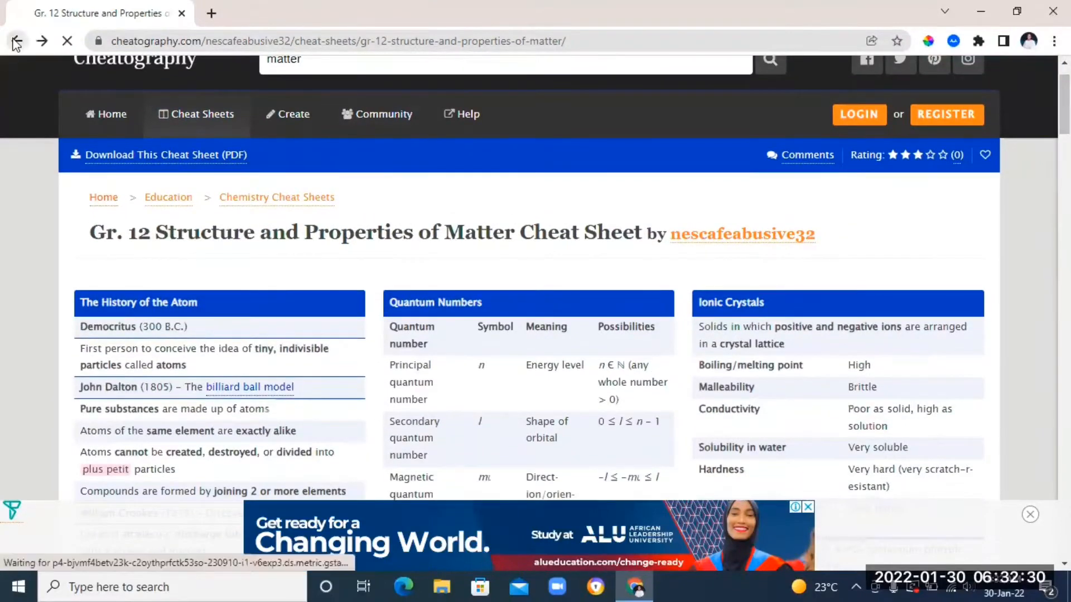
Return to the 'ecology' search results and scroll through the matching cheat sheets
{"action": "left_click", "coordinate": [16, 40]}
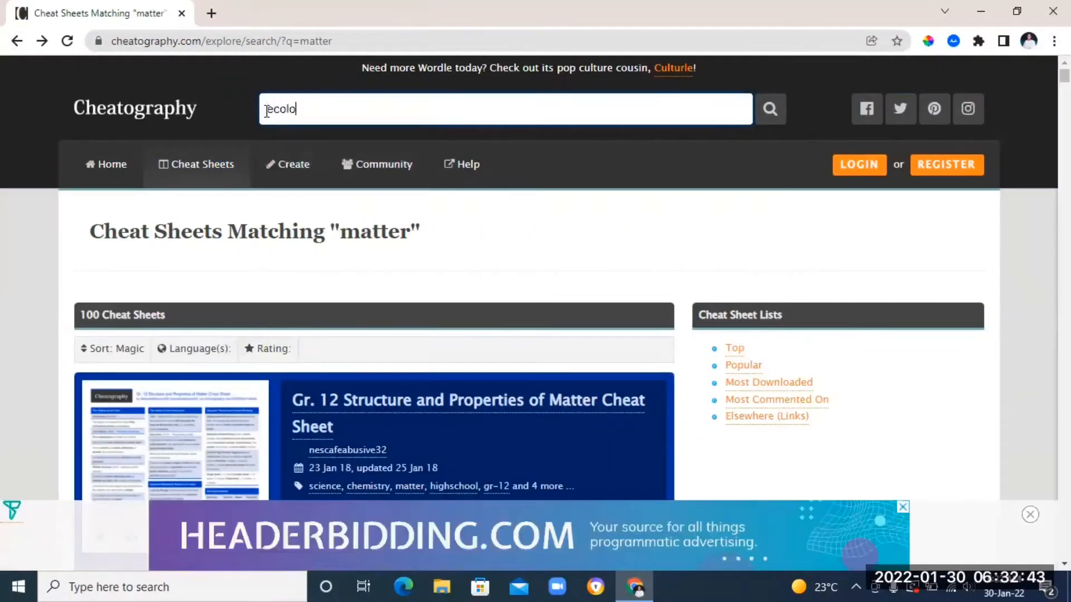
{"action": "key", "text": "Return"}
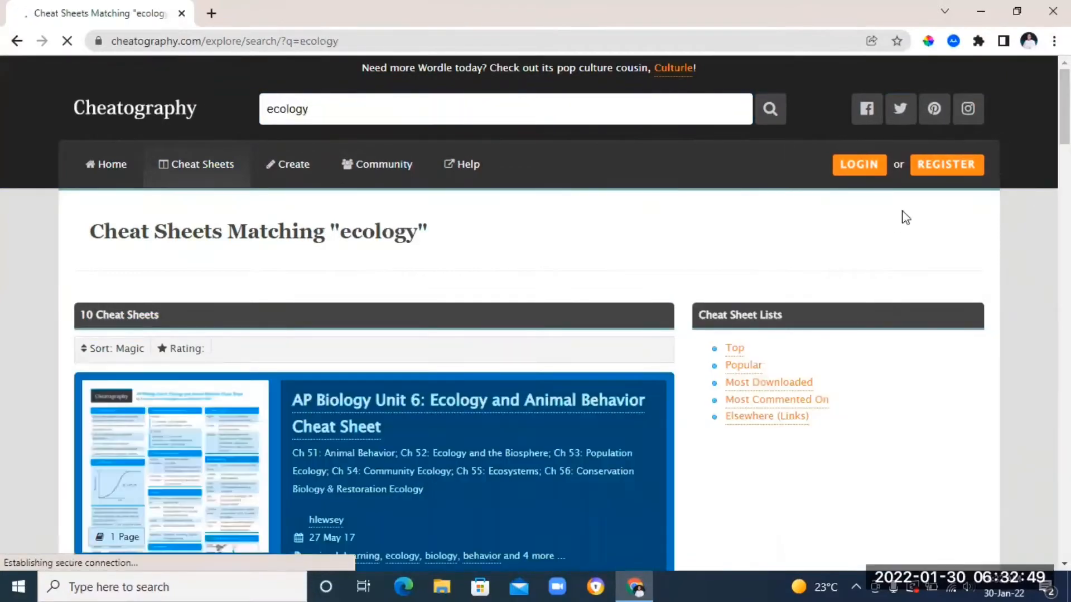
{"action": "scroll", "scroll_direction": "down", "scroll_amount": 3}
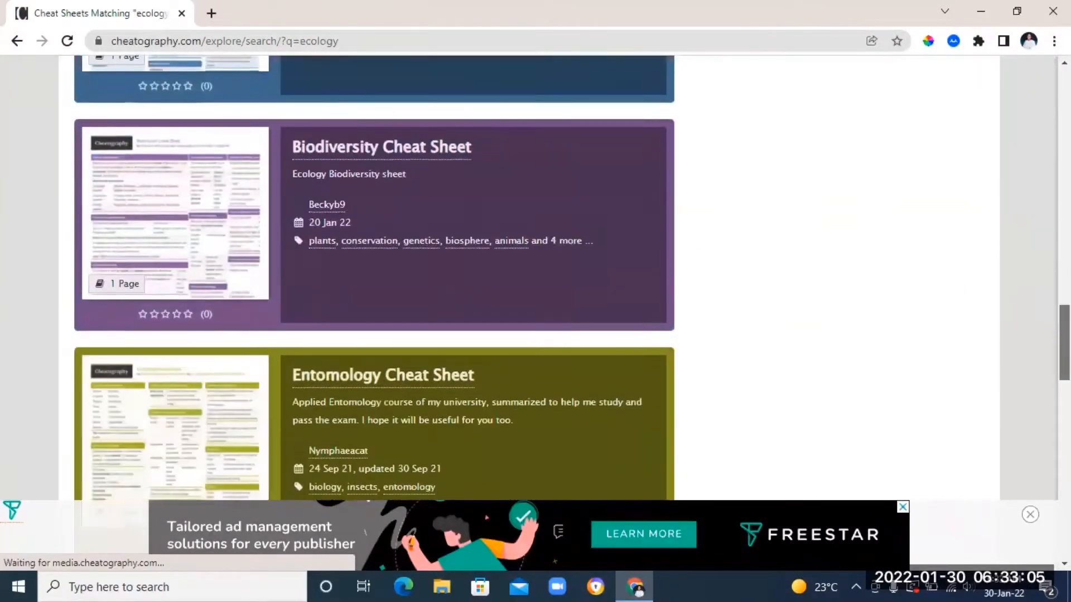
{"action": "scroll", "scroll_direction": "up", "scroll_amount": 3}
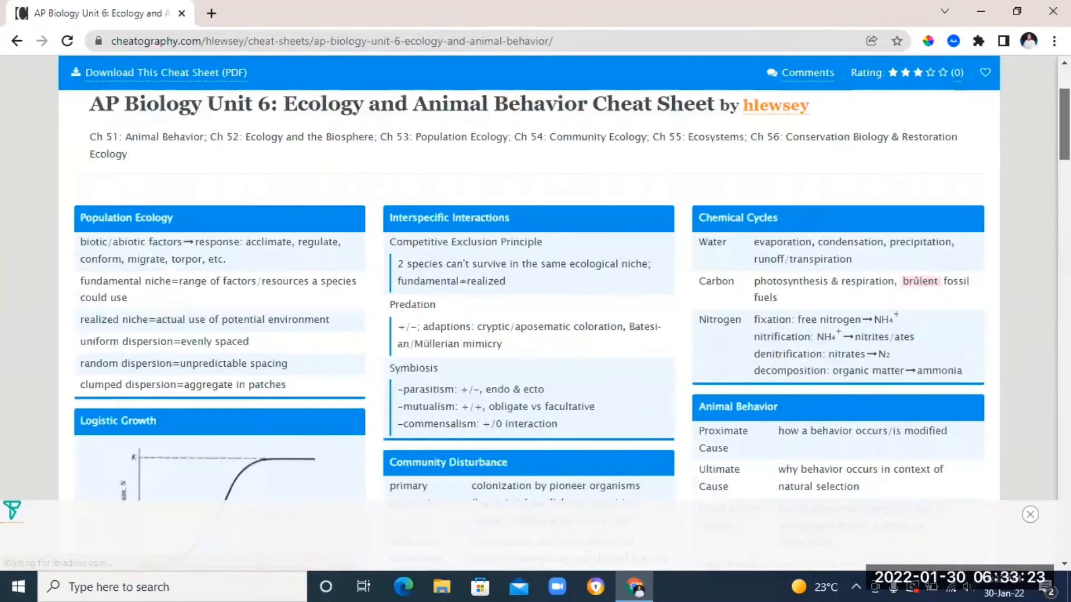
{"action": "scroll", "scroll_direction": "down", "scroll_amount": 3}
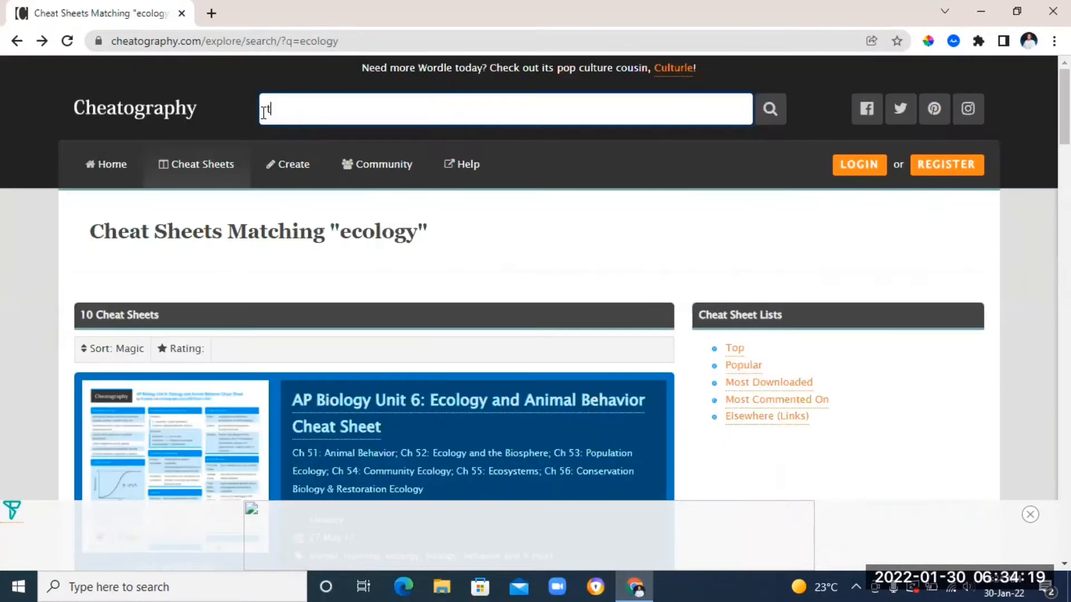
Search Cheatography for 'thermodynamics' and scroll the seven matching sheets
{"action": "type", "text": "thermodynam"}
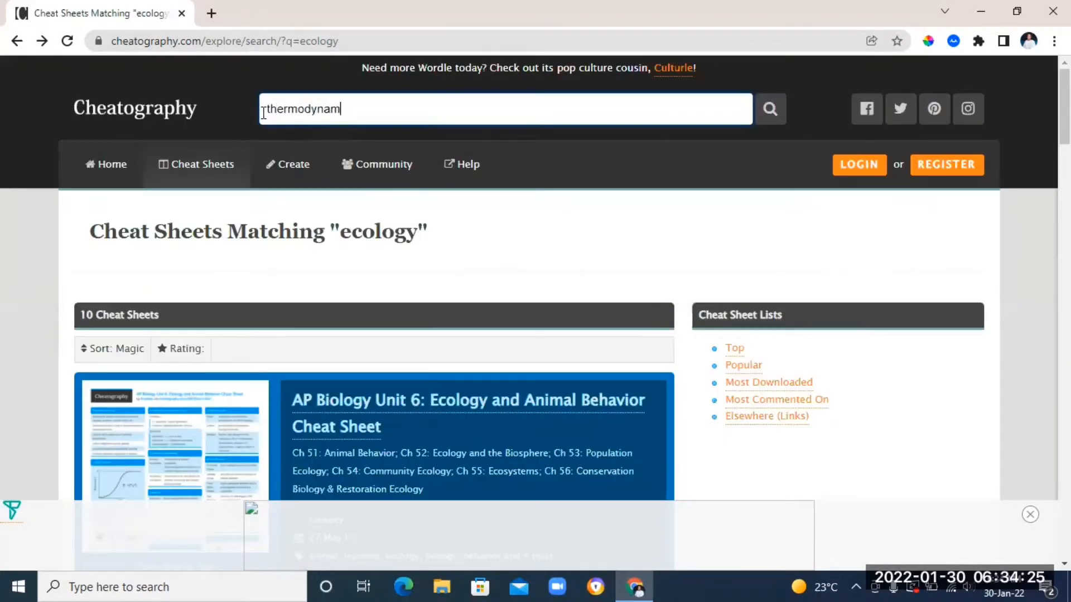
{"action": "left_click", "coordinate": [770, 109]}
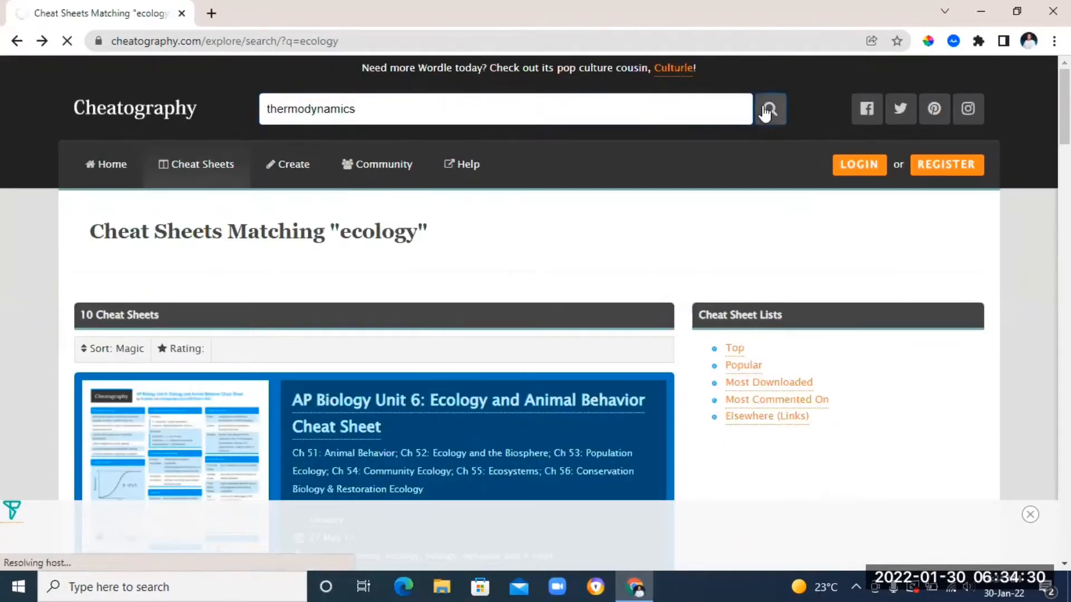
{"action": "left_click", "coordinate": [769, 109]}
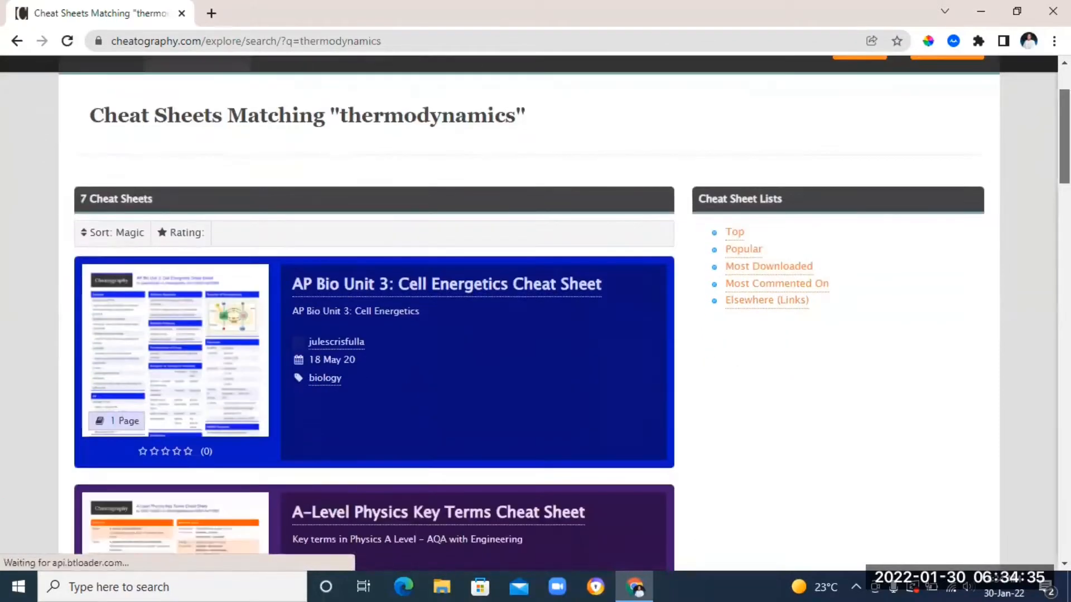
{"action": "scroll", "scroll_direction": "down", "scroll_amount": 3}
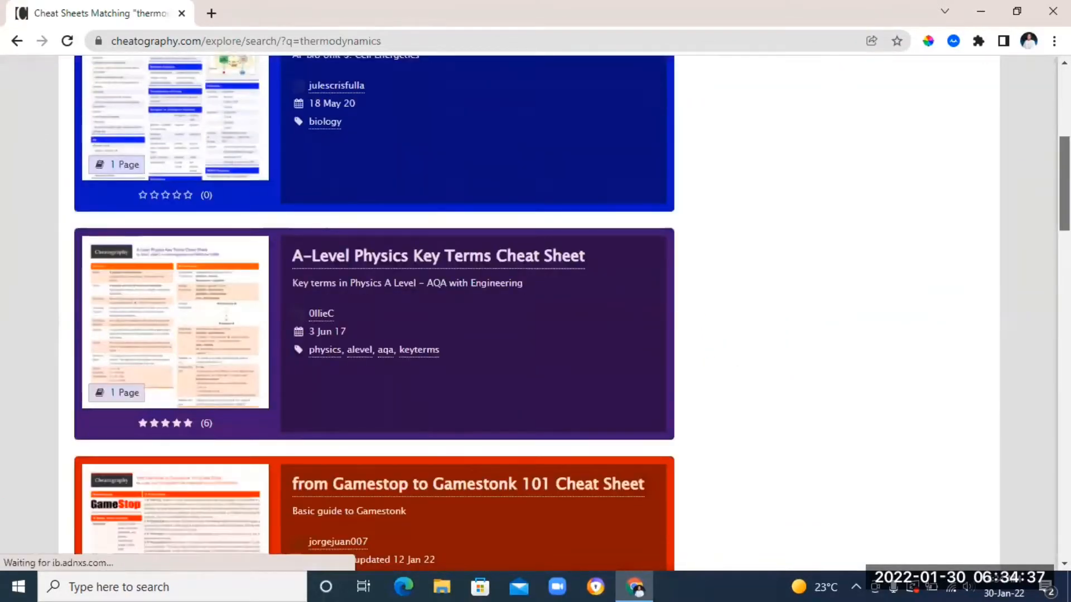
Open the A-Level Physics Key Terms cheat sheet and scroll through it
{"action": "left_click", "coordinate": [437, 256]}
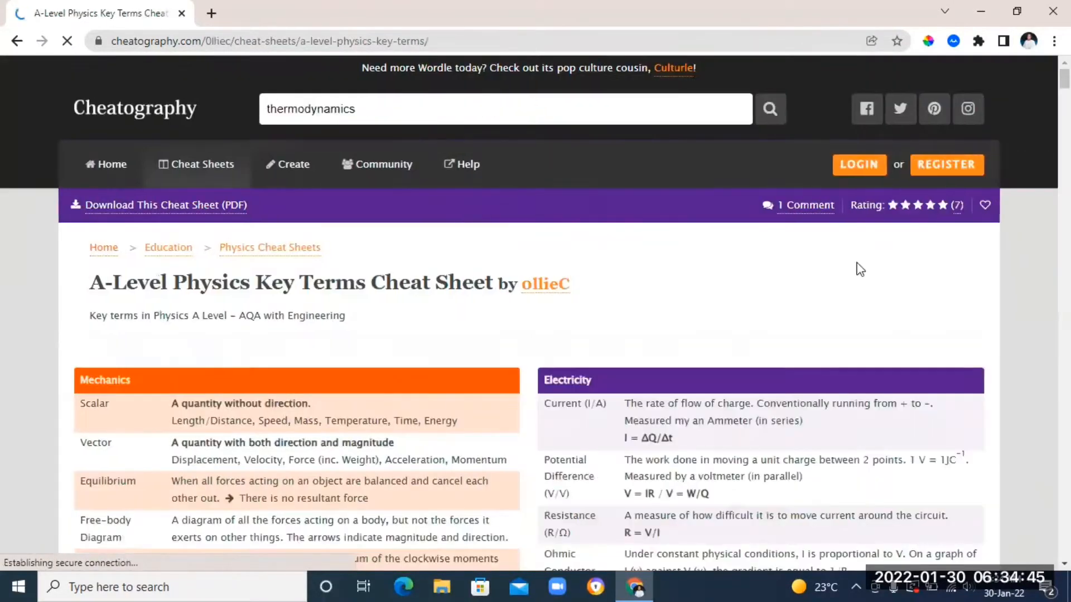
{"action": "scroll", "scroll_direction": "down", "scroll_amount": 3}
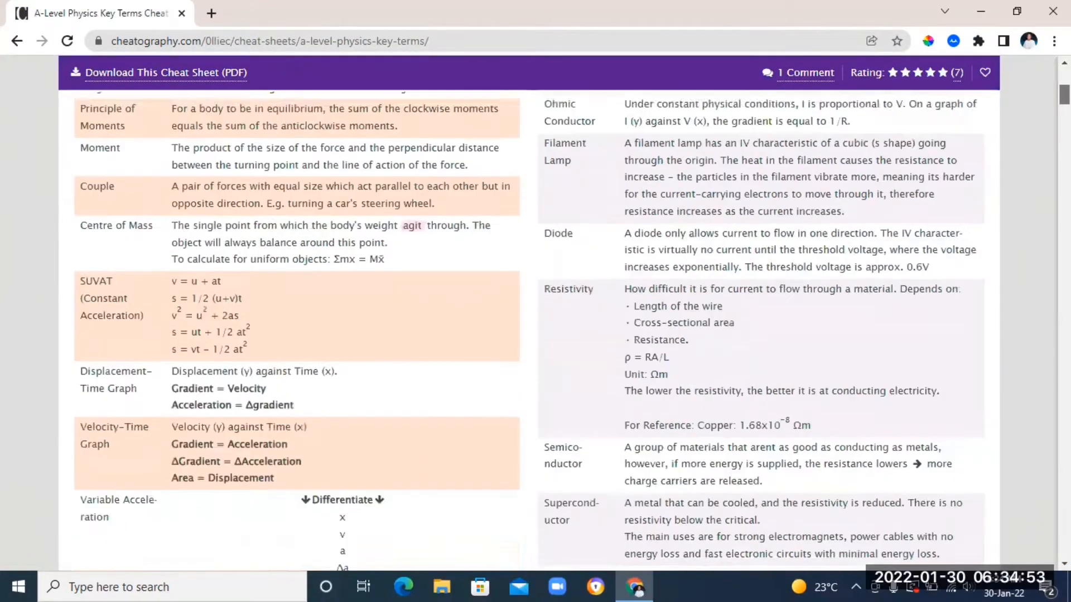
{"action": "scroll", "scroll_direction": "down", "scroll_amount": 3}
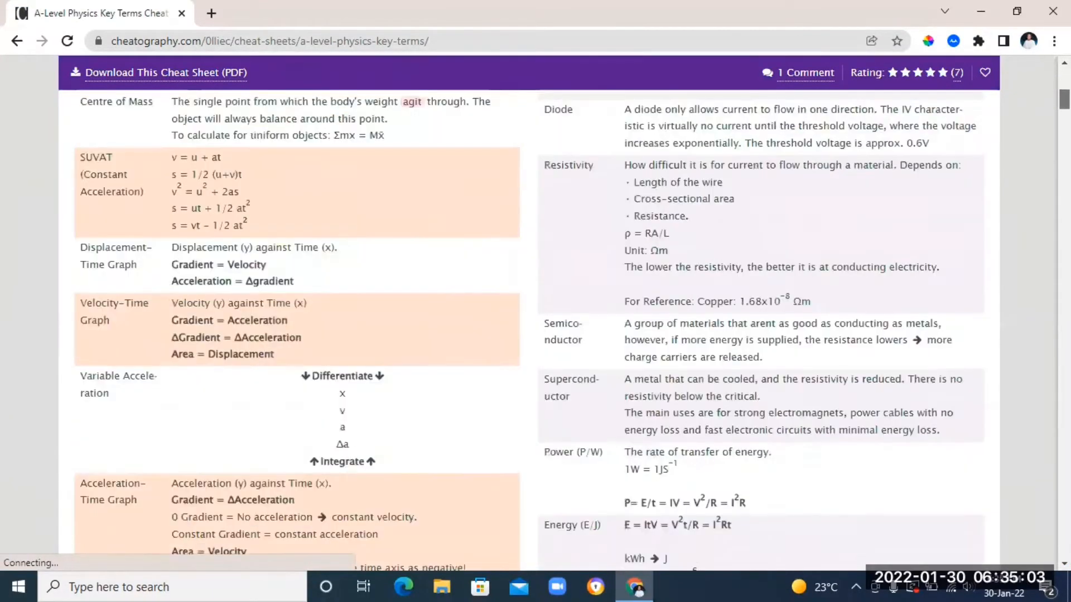
{"action": "scroll", "scroll_direction": "down", "scroll_amount": 3}
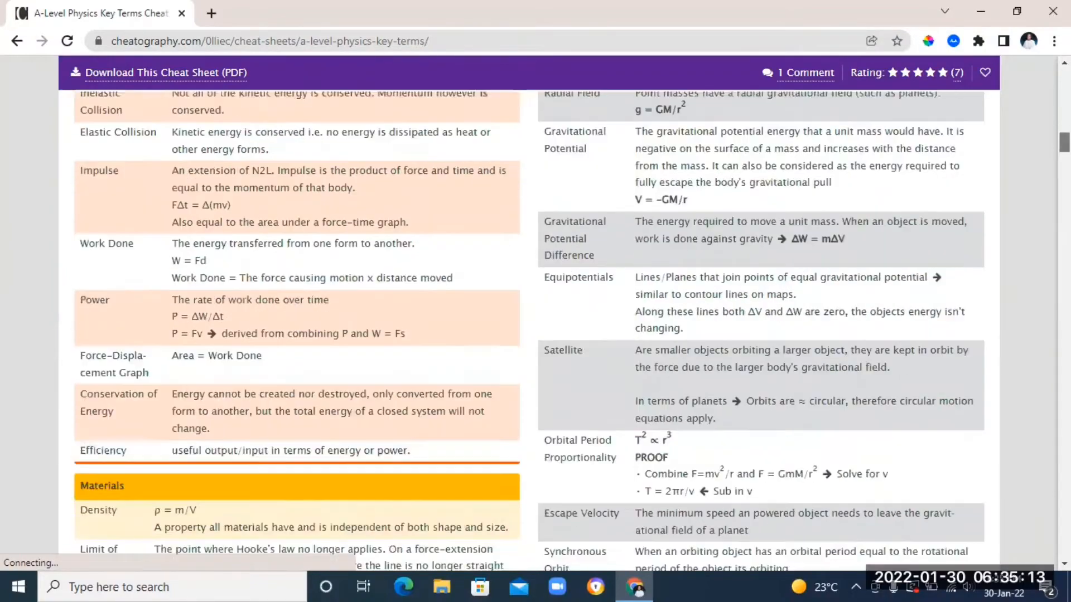
{"action": "scroll", "scroll_direction": "down", "scroll_amount": 3}
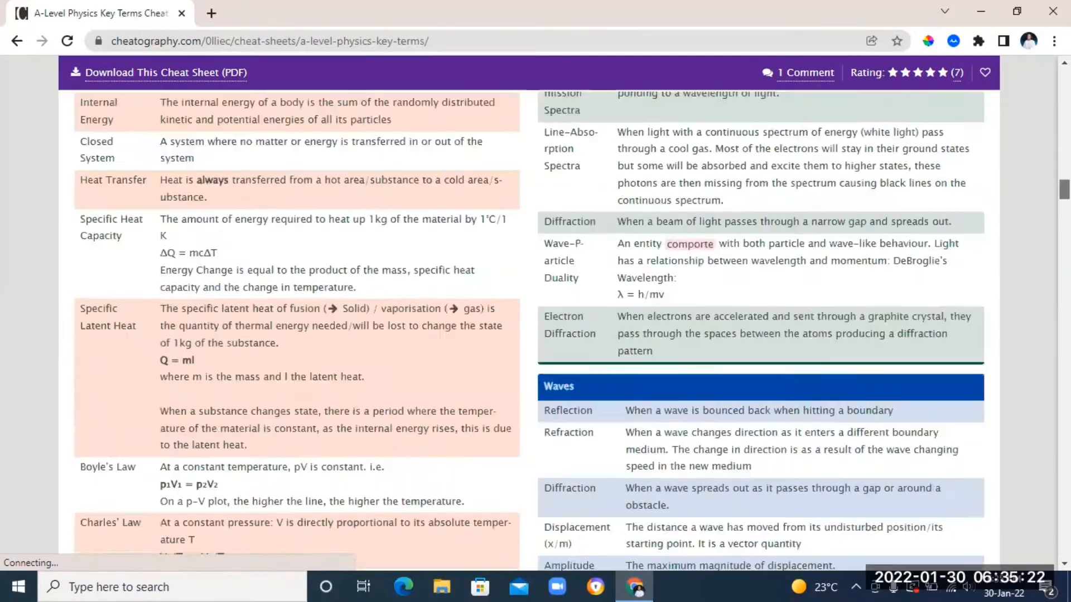
{"action": "scroll", "scroll_direction": "down", "scroll_amount": 3}
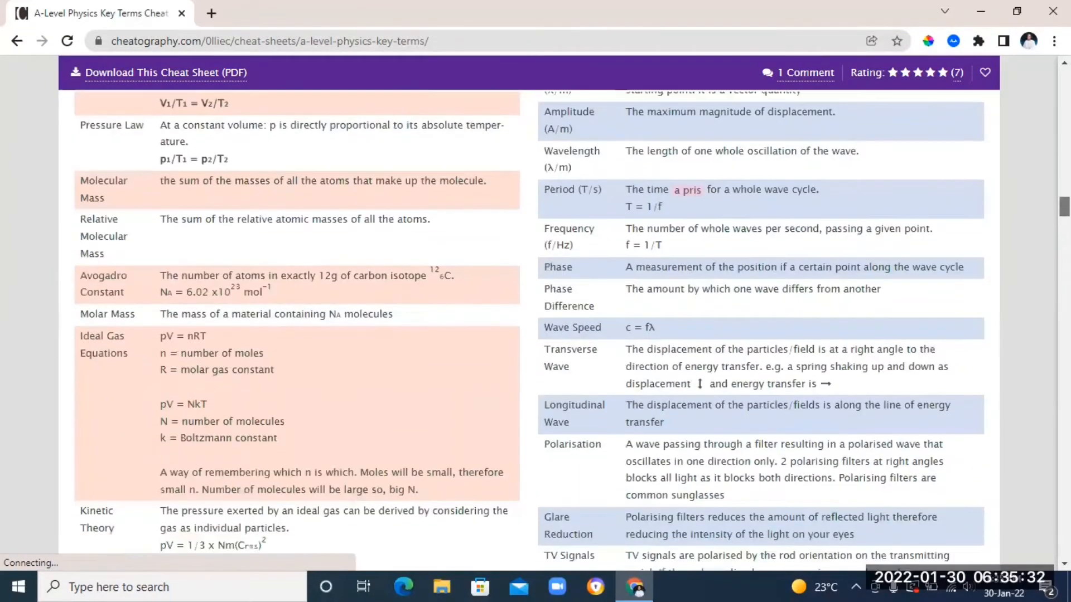
{"action": "scroll", "scroll_direction": "down", "scroll_amount": 3}
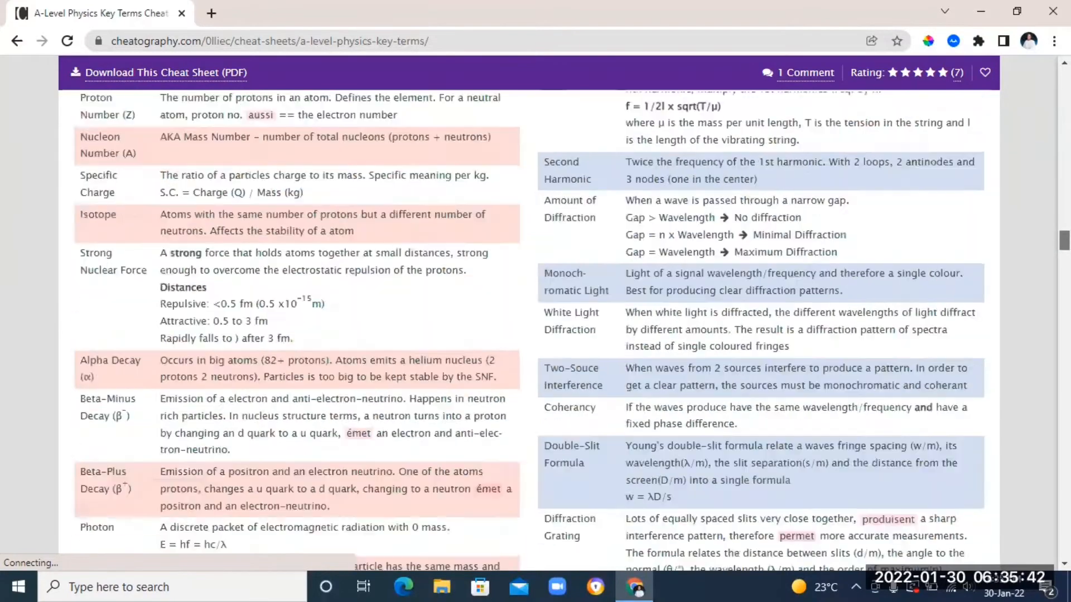
{"action": "scroll", "scroll_direction": "down", "scroll_amount": 3}
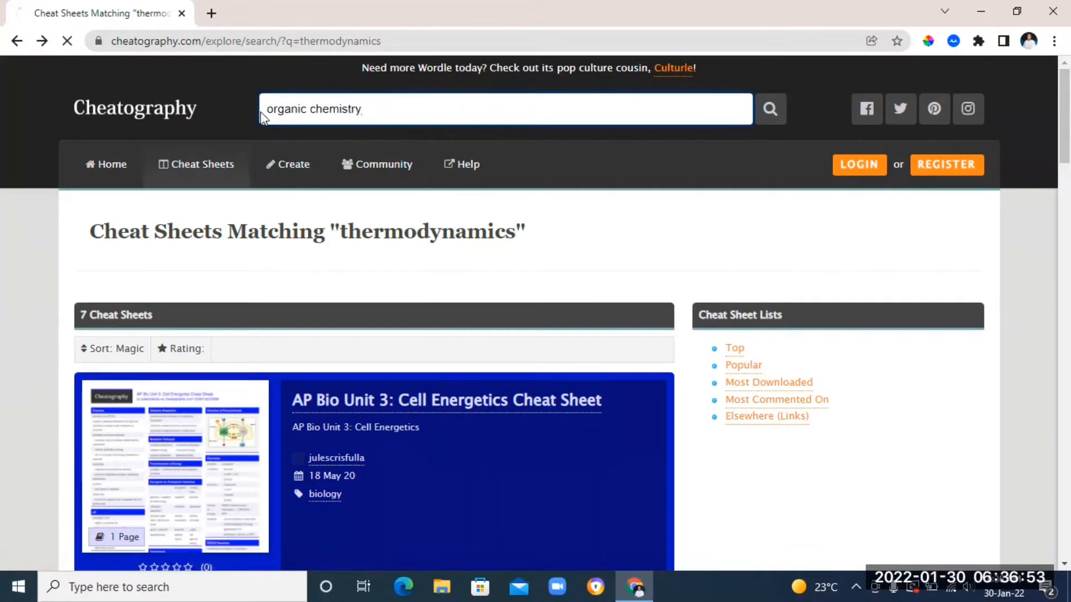
Submit the 'organic chemistry' search and scroll down the Gr. 12 Organic Chemistry cheat sheet
{"action": "left_click", "coordinate": [769, 108]}
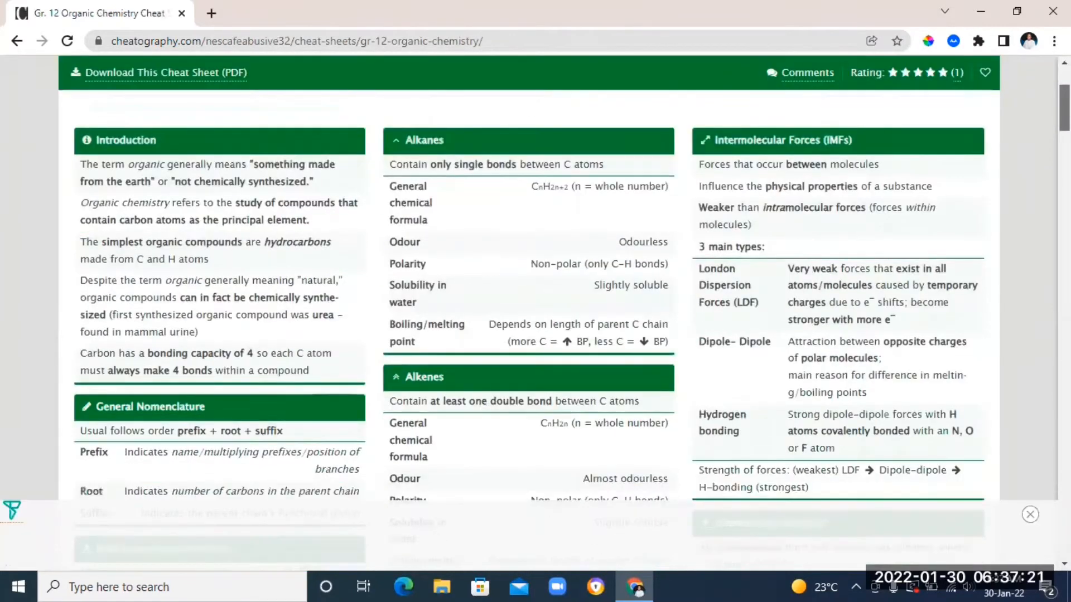
{"action": "scroll", "scroll_direction": "down", "scroll_amount": 3}
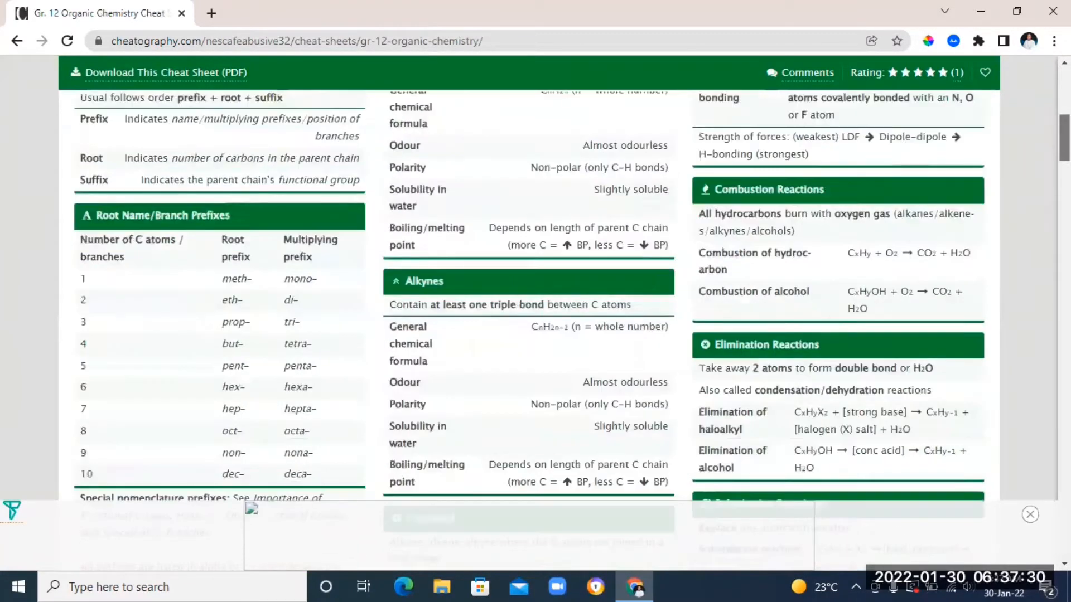
{"action": "scroll", "scroll_direction": "down", "scroll_amount": 3}
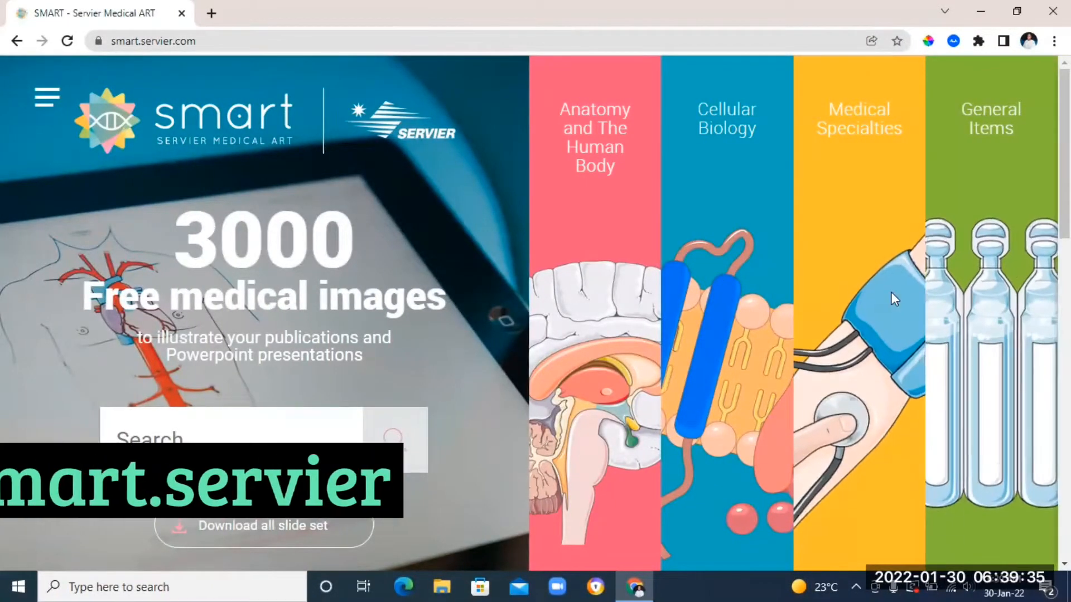
Search Servier Medical Art for 'heart' and scroll the illustration results
{"action": "scroll", "scroll_direction": "up", "scroll_amount": 3}
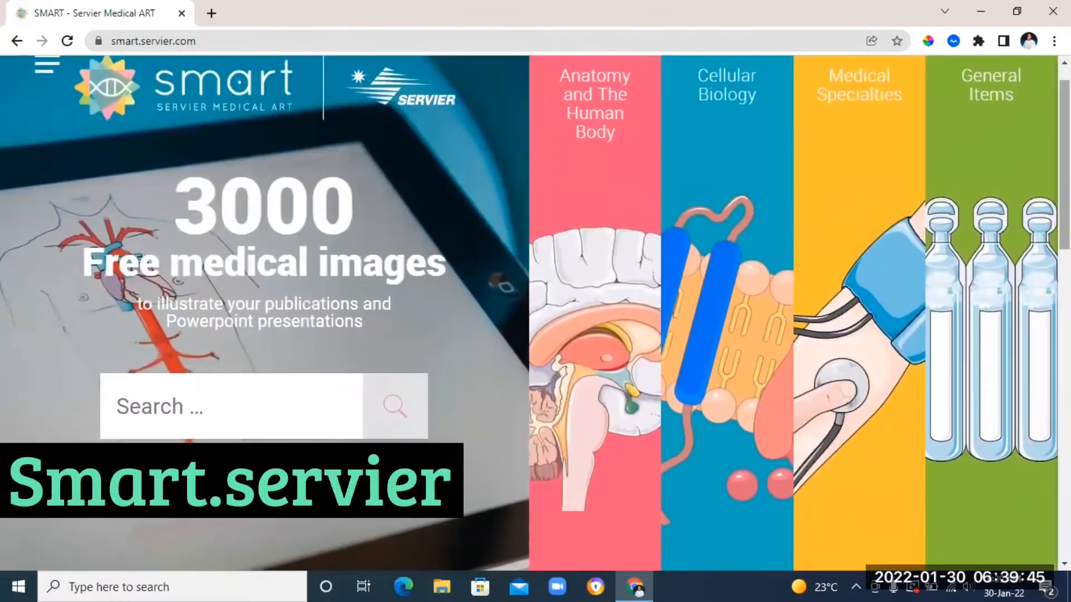
{"action": "left_click", "coordinate": [256, 407]}
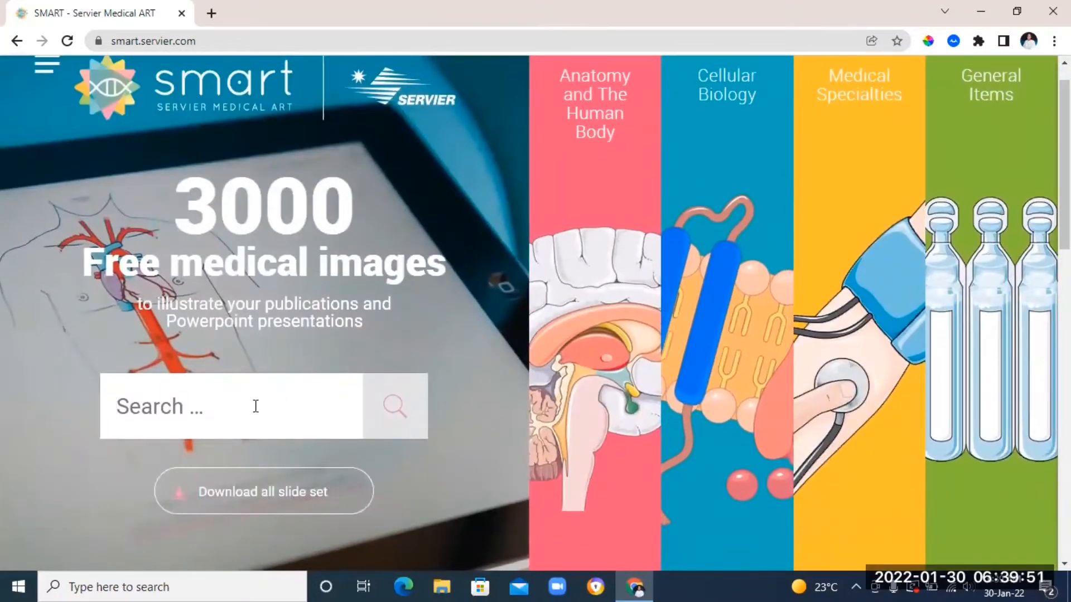
{"action": "type", "text": "heart"}
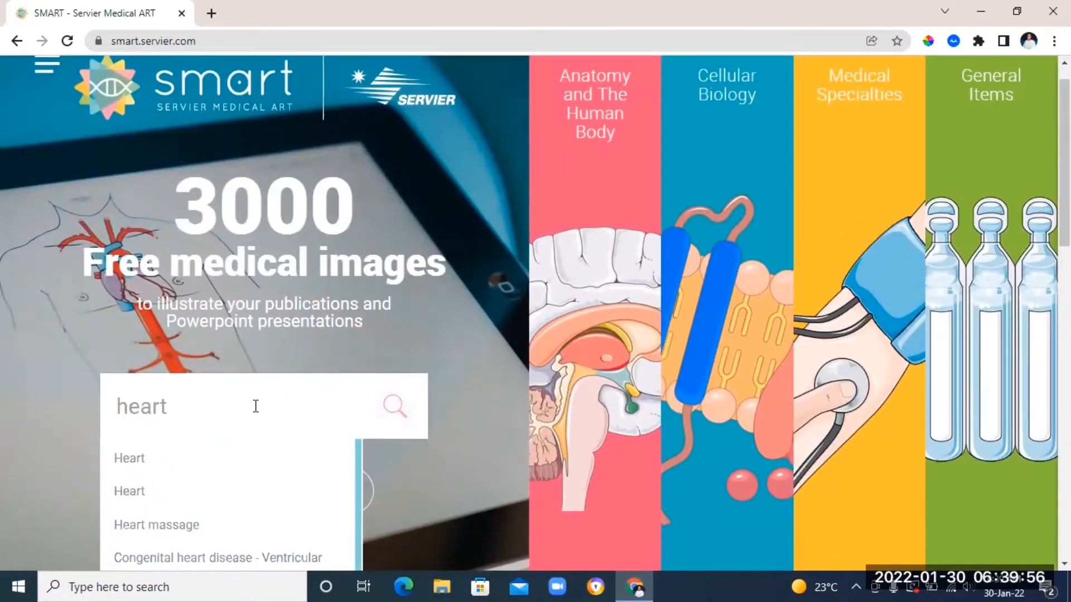
{"action": "left_click", "coordinate": [395, 406]}
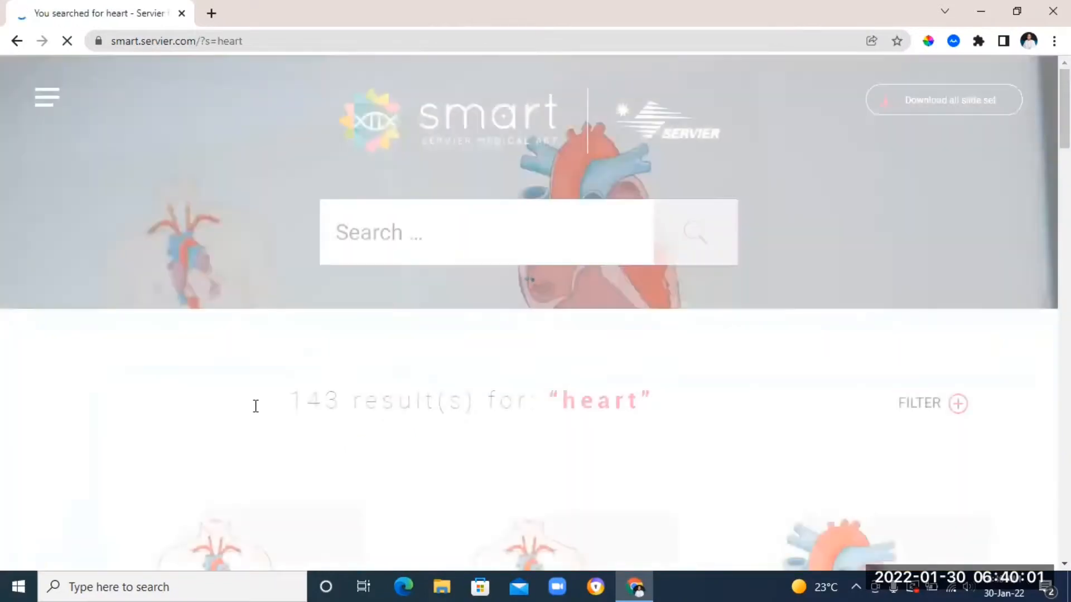
{"action": "scroll", "scroll_direction": "down", "scroll_amount": 3}
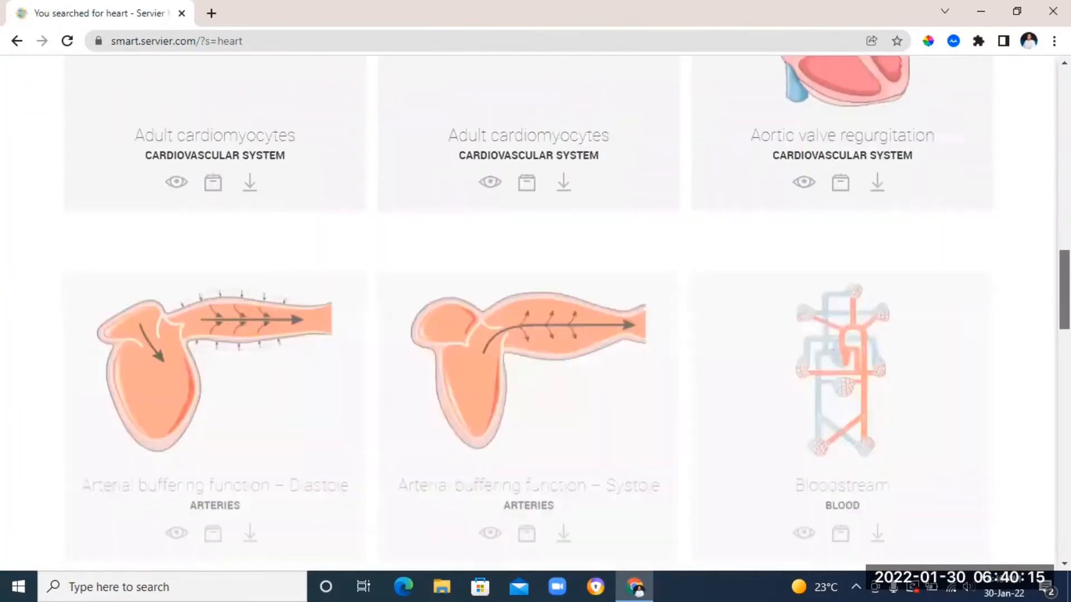
{"action": "scroll", "scroll_direction": "down", "scroll_amount": 3}
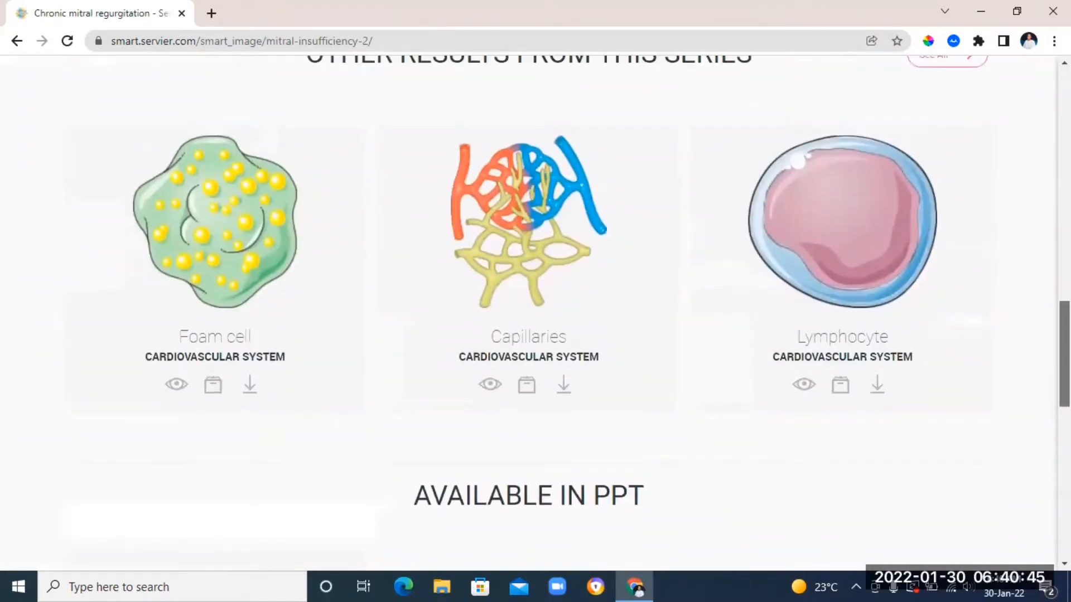
Browse the lungs and eyes image results, then go back and search for 'ear'
{"action": "scroll", "scroll_direction": "up", "scroll_amount": 3}
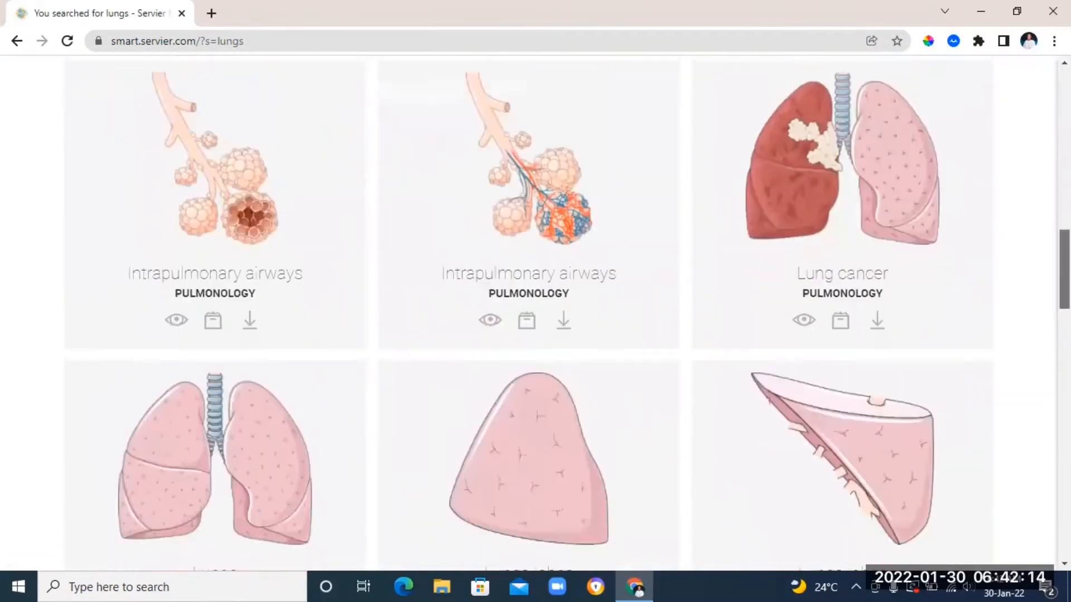
{"action": "scroll", "scroll_direction": "down", "scroll_amount": 3}
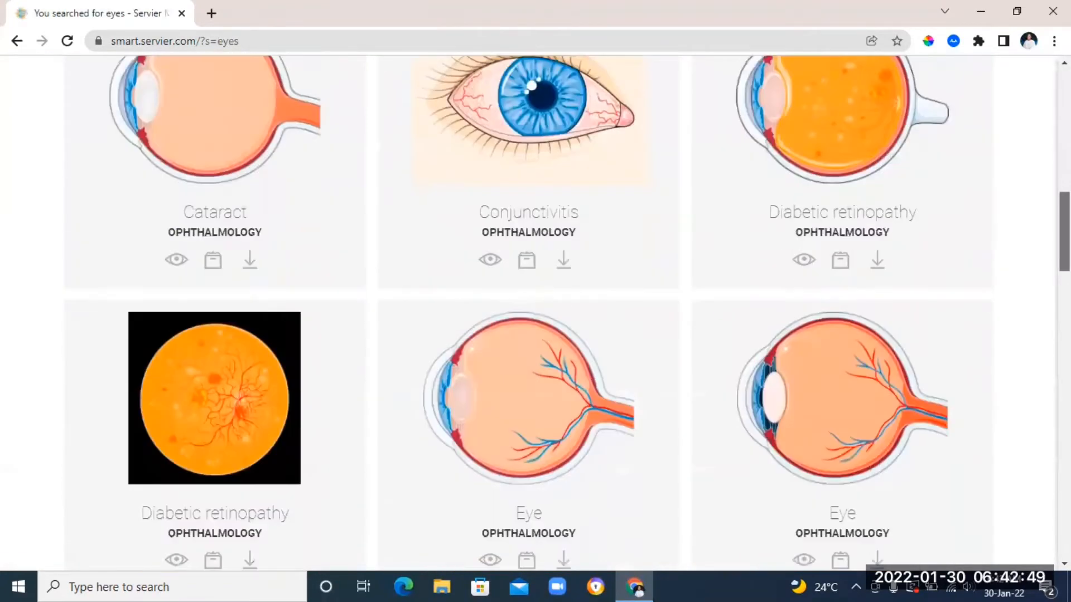
{"action": "scroll", "scroll_direction": "up", "scroll_amount": 3}
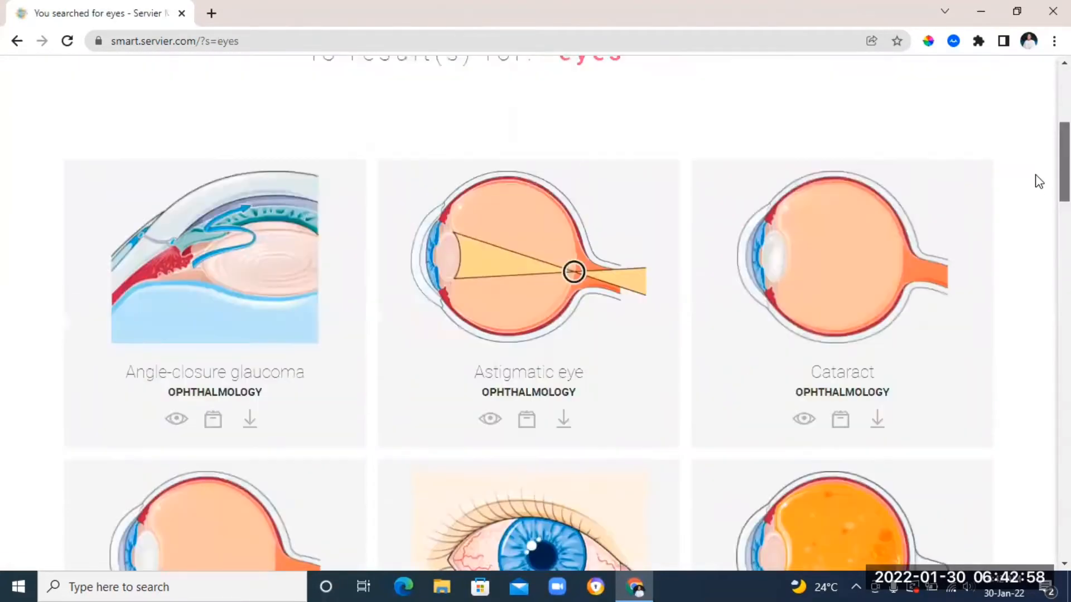
{"action": "scroll", "scroll_direction": "down", "scroll_amount": 3}
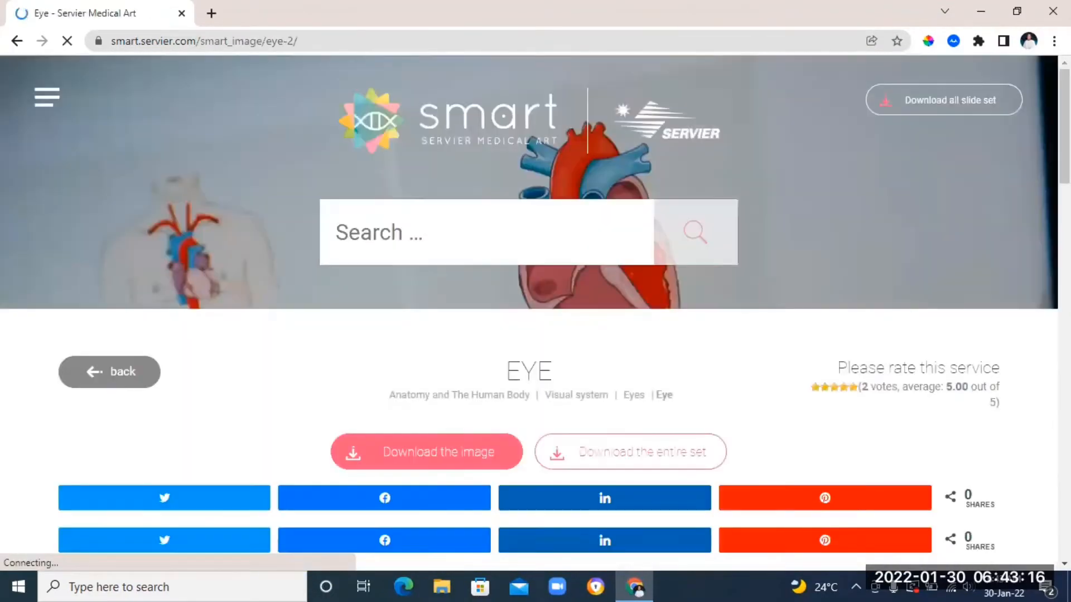
{"action": "left_click", "coordinate": [16, 41]}
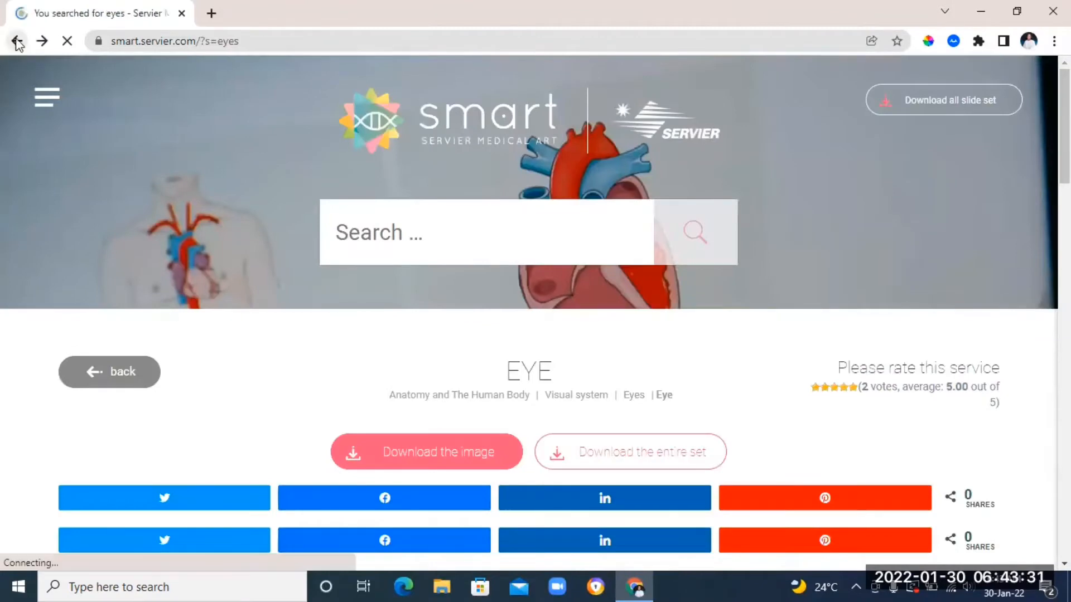
{"action": "type", "text": "ear"}
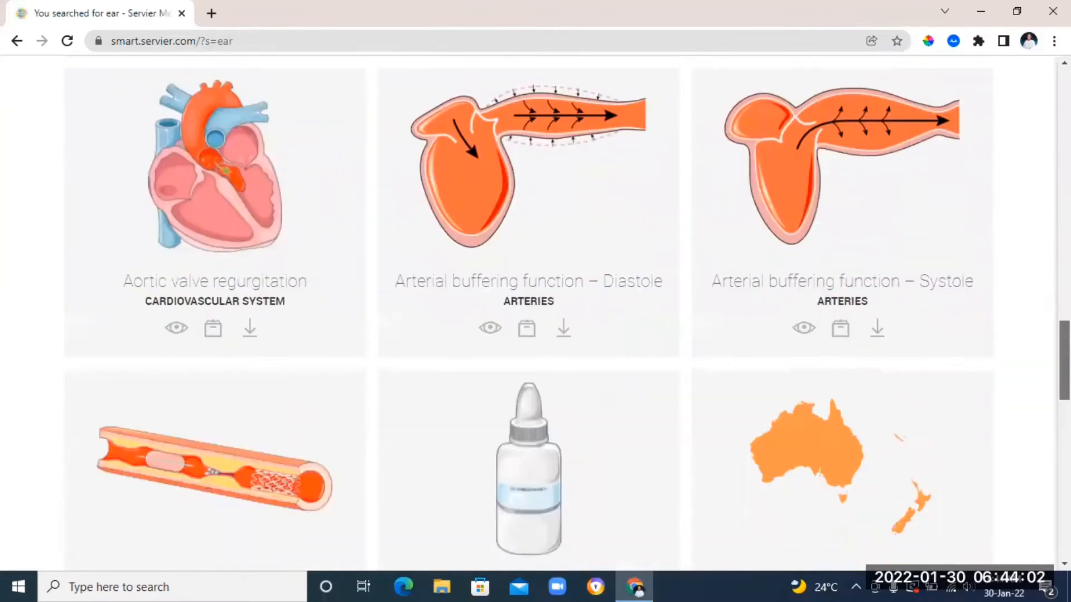
Open the yellow-filled beaker illustration in Servier Medical Art and look over its page
{"action": "scroll", "scroll_direction": "down", "scroll_amount": 3}
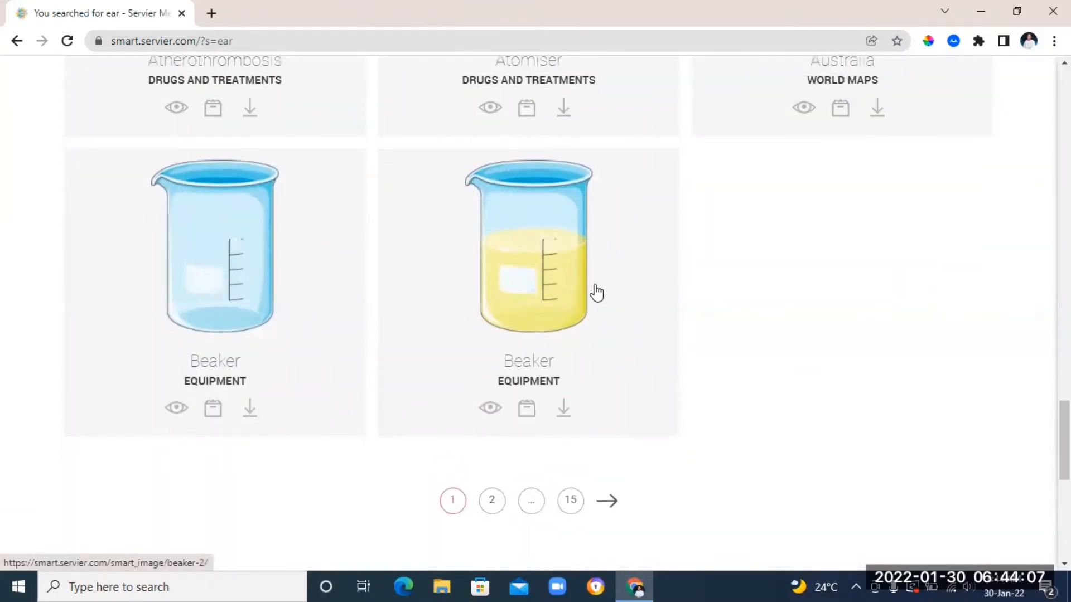
{"action": "left_click", "coordinate": [528, 244]}
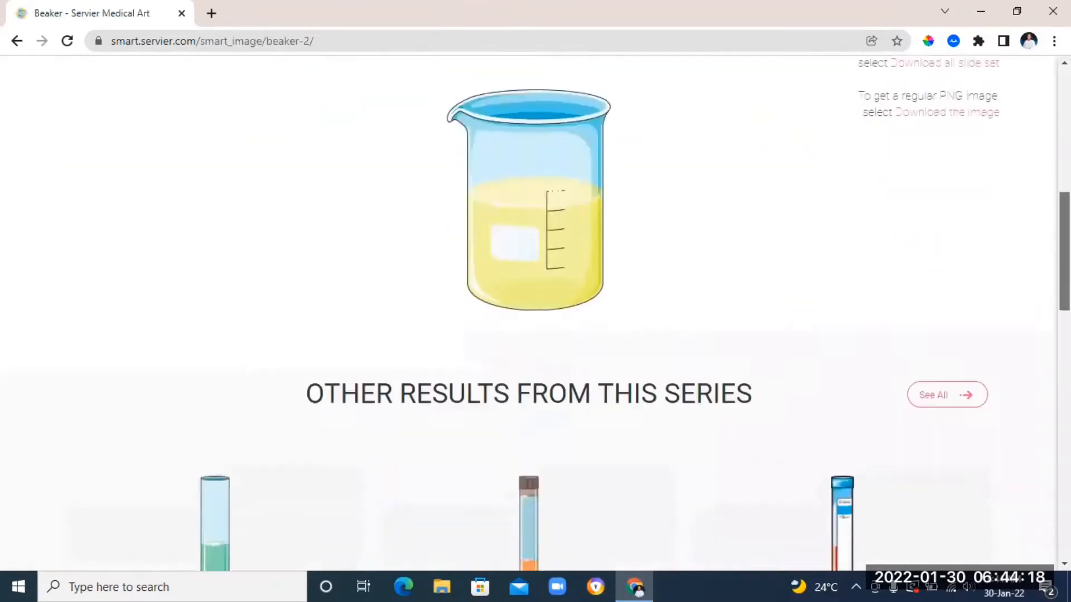
{"action": "scroll", "scroll_direction": "down", "scroll_amount": 3}
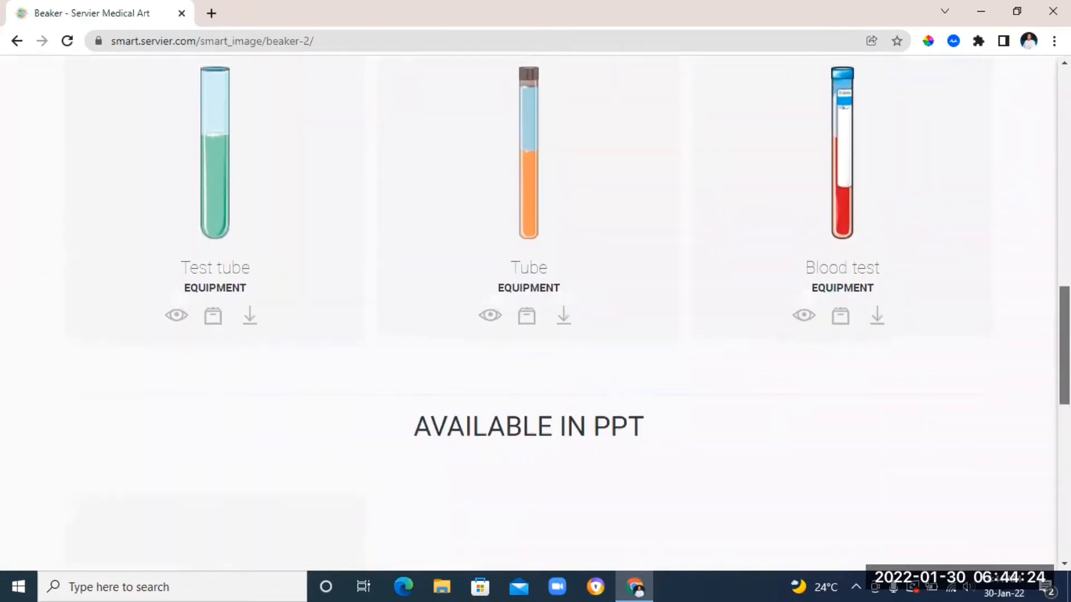
{"action": "scroll", "scroll_direction": "up", "scroll_amount": 3}
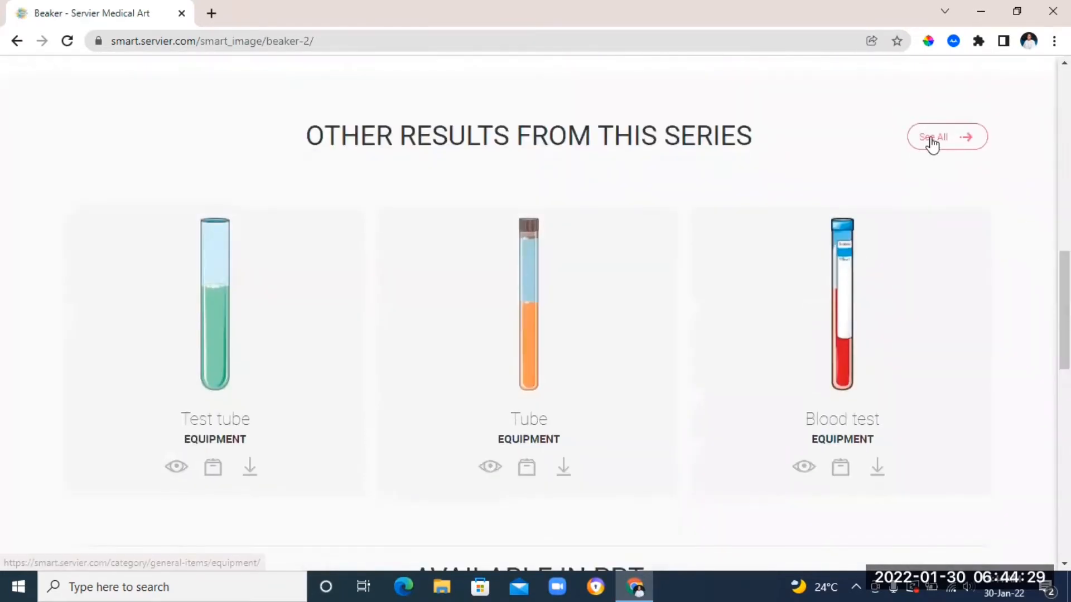
Open the full Equipment illustration category and scroll through its listings
{"action": "left_click", "coordinate": [945, 137]}
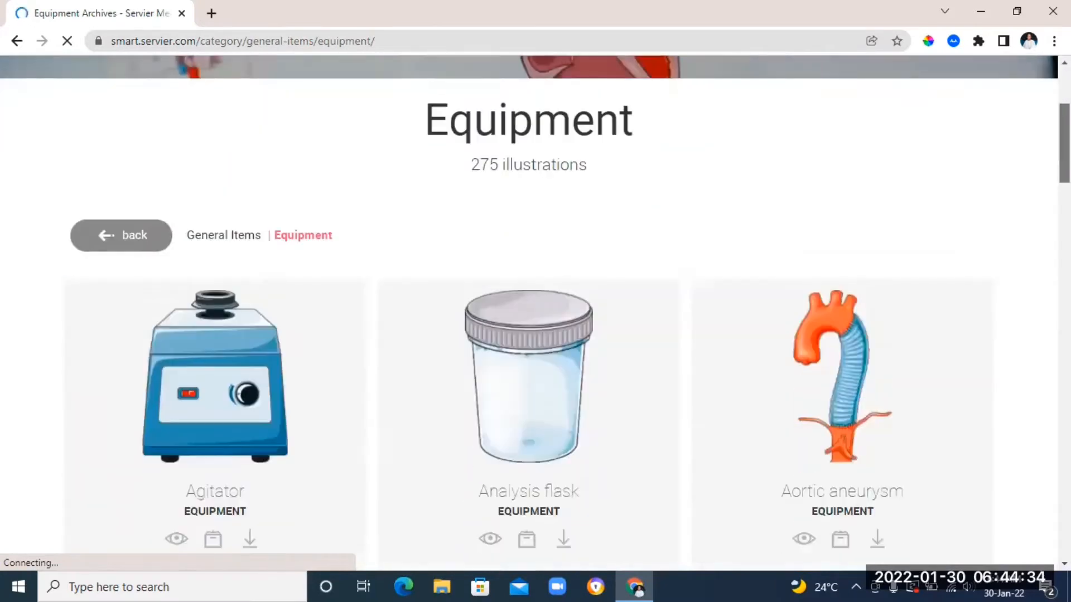
{"action": "scroll", "scroll_direction": "down", "scroll_amount": 3}
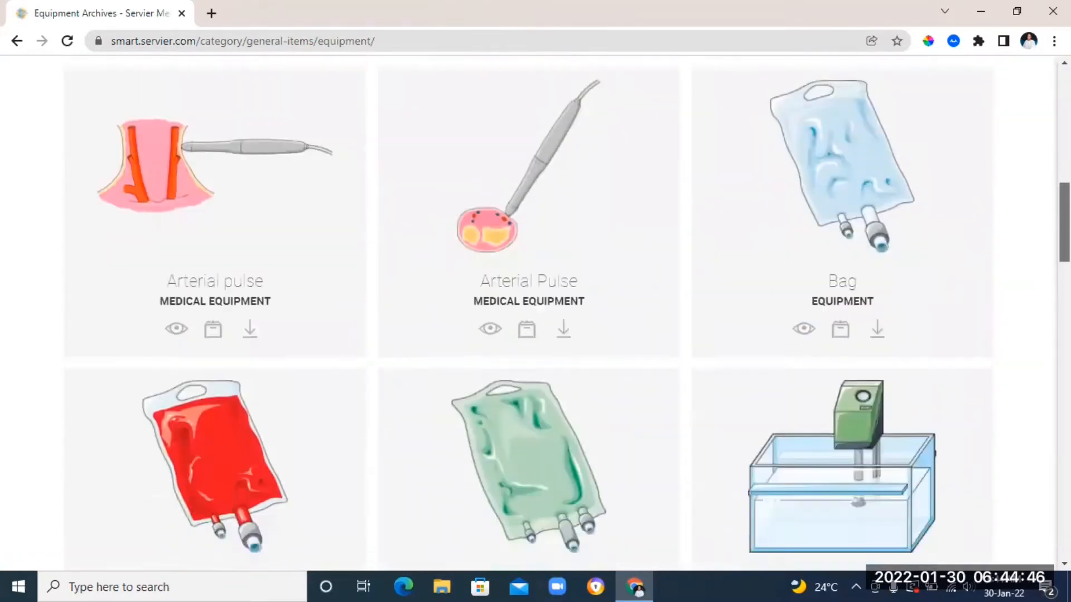
{"action": "scroll", "scroll_direction": "down", "scroll_amount": 3}
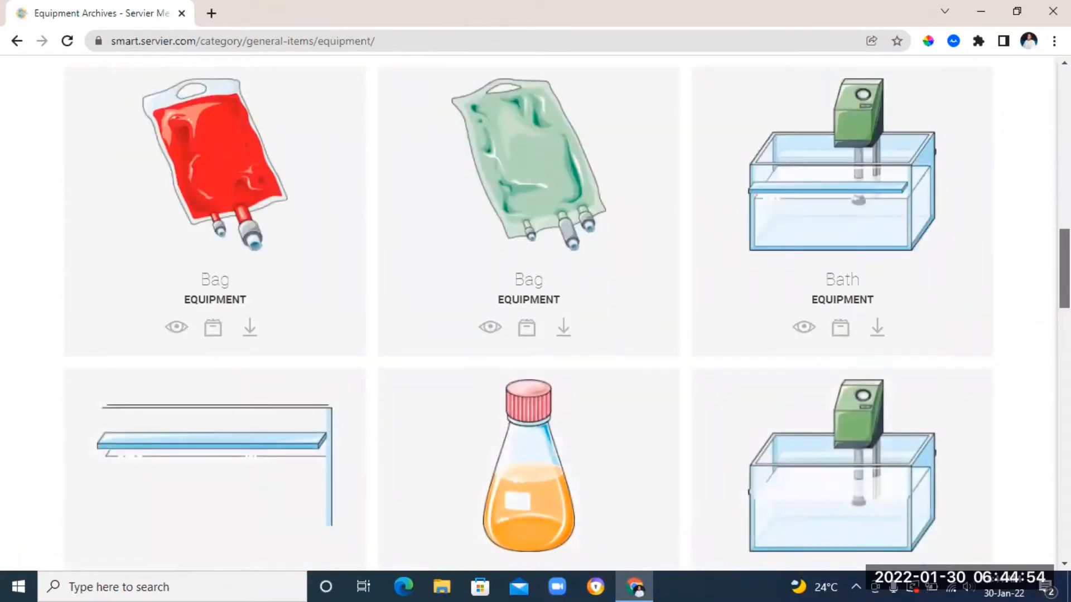
{"action": "scroll", "scroll_direction": "down", "scroll_amount": 3}
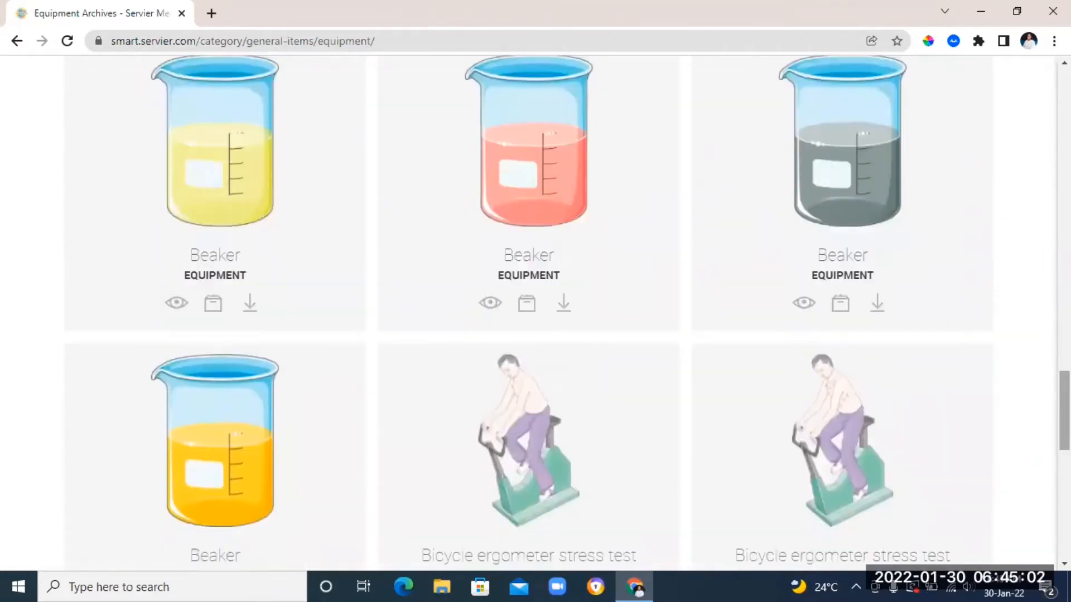
{"action": "scroll", "scroll_direction": "down", "scroll_amount": 3}
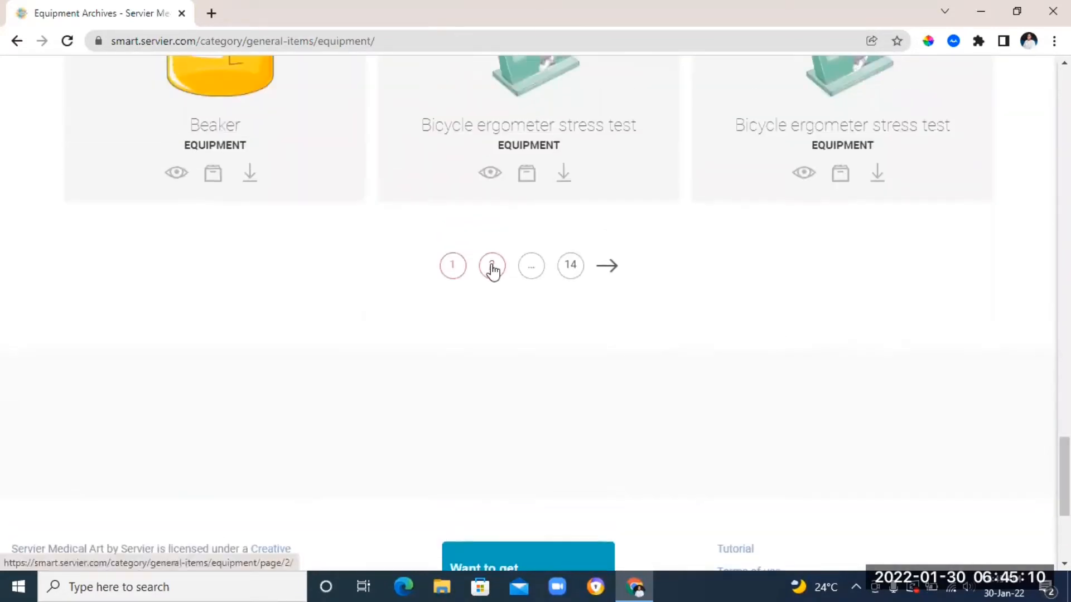
Browse the second page of equipment illustrations, then return to the equipment list
{"action": "left_click", "coordinate": [492, 266]}
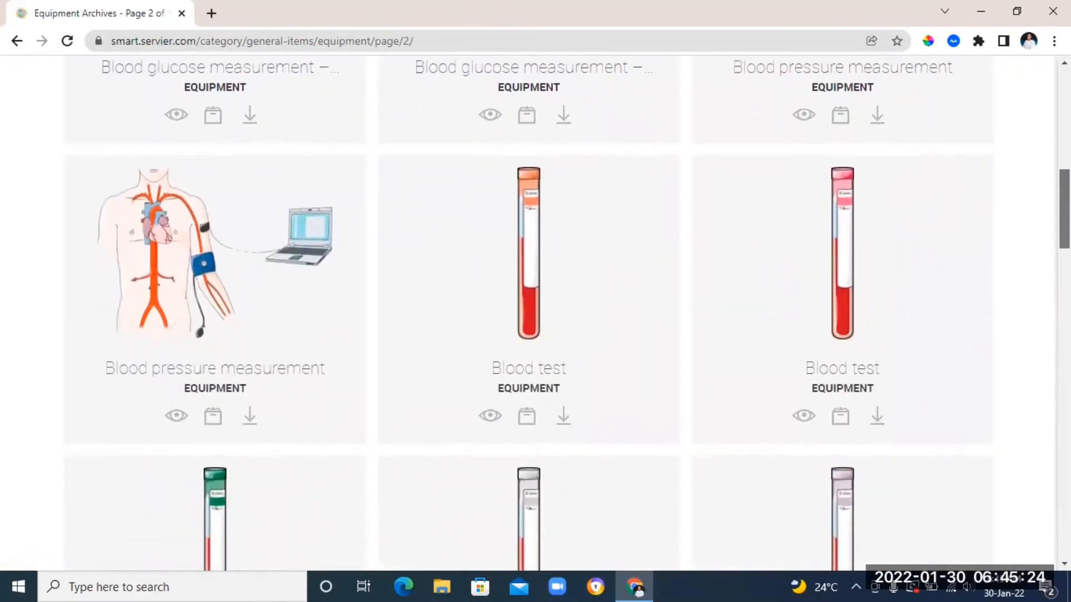
{"action": "scroll", "scroll_direction": "down", "scroll_amount": 3}
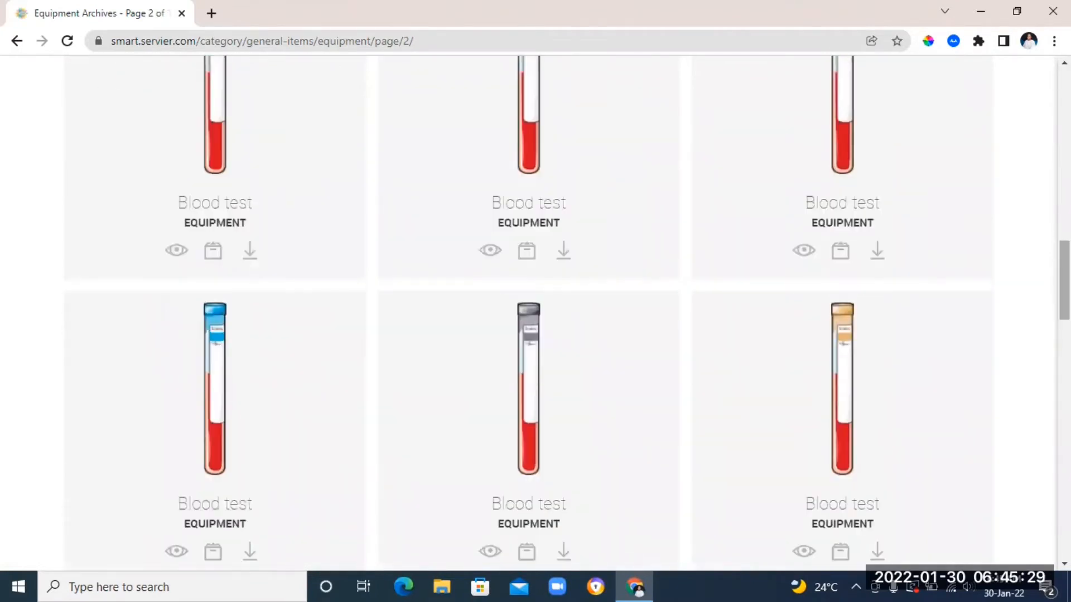
{"action": "scroll", "scroll_direction": "down", "scroll_amount": 3}
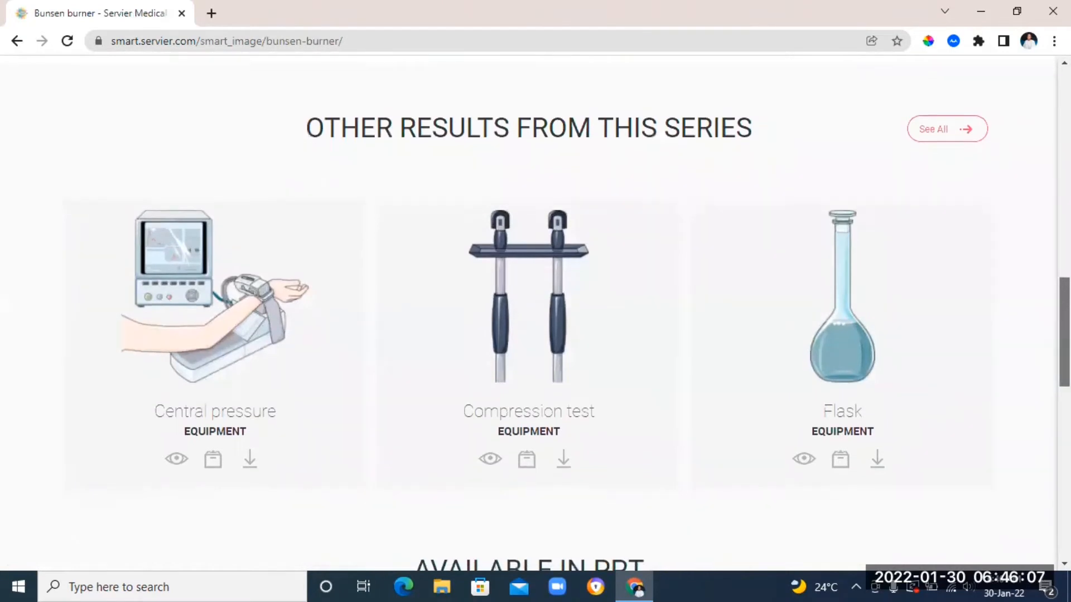
{"action": "scroll", "scroll_direction": "up", "scroll_amount": 3}
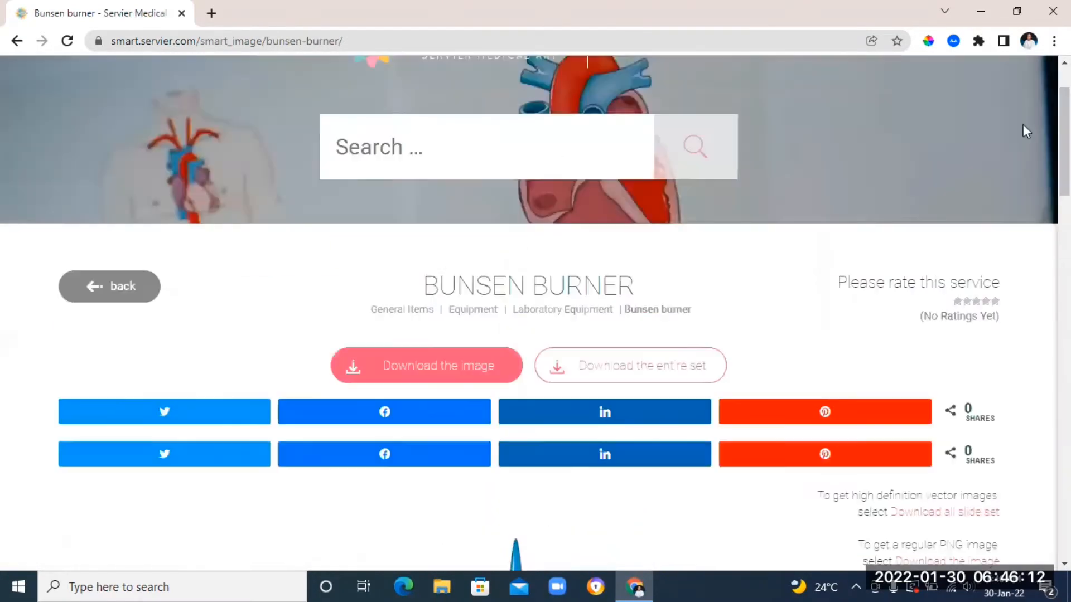
{"action": "left_click", "coordinate": [110, 286]}
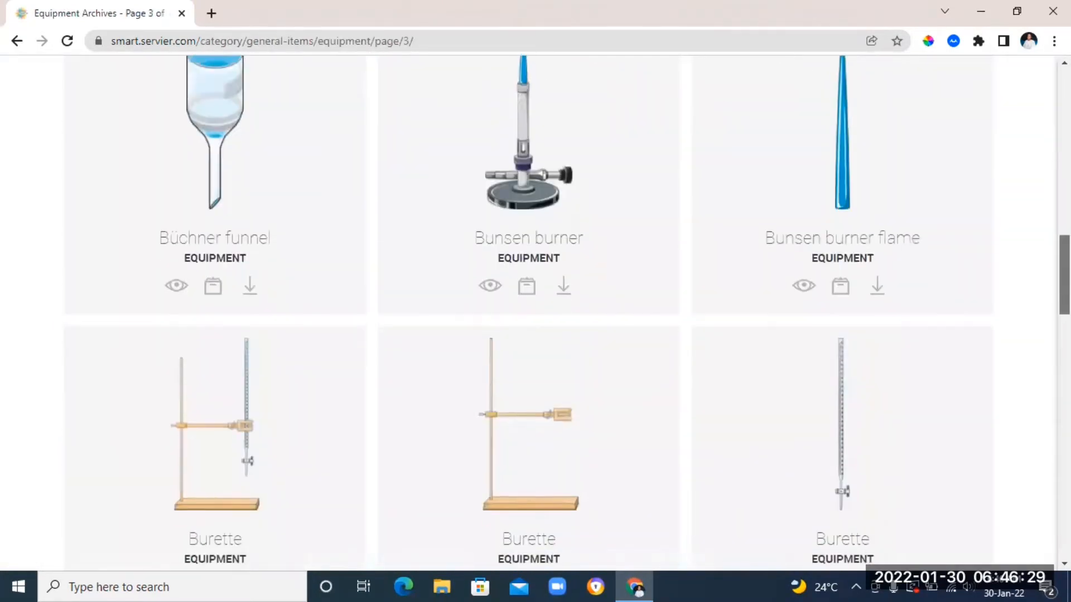
{"action": "scroll", "scroll_direction": "down", "scroll_amount": 3}
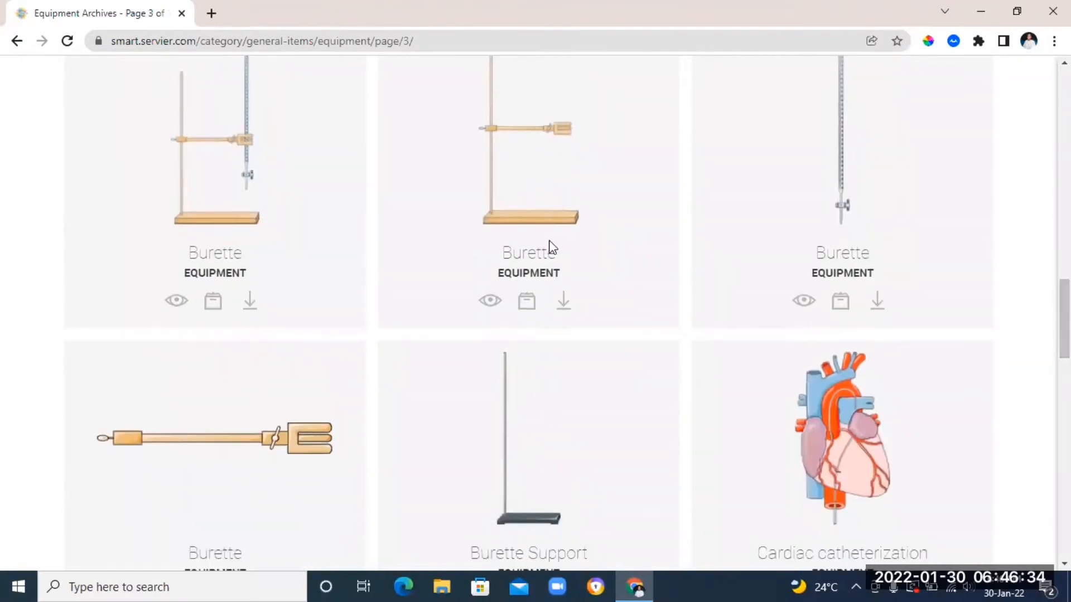
{"action": "scroll", "scroll_direction": "up", "scroll_amount": 3}
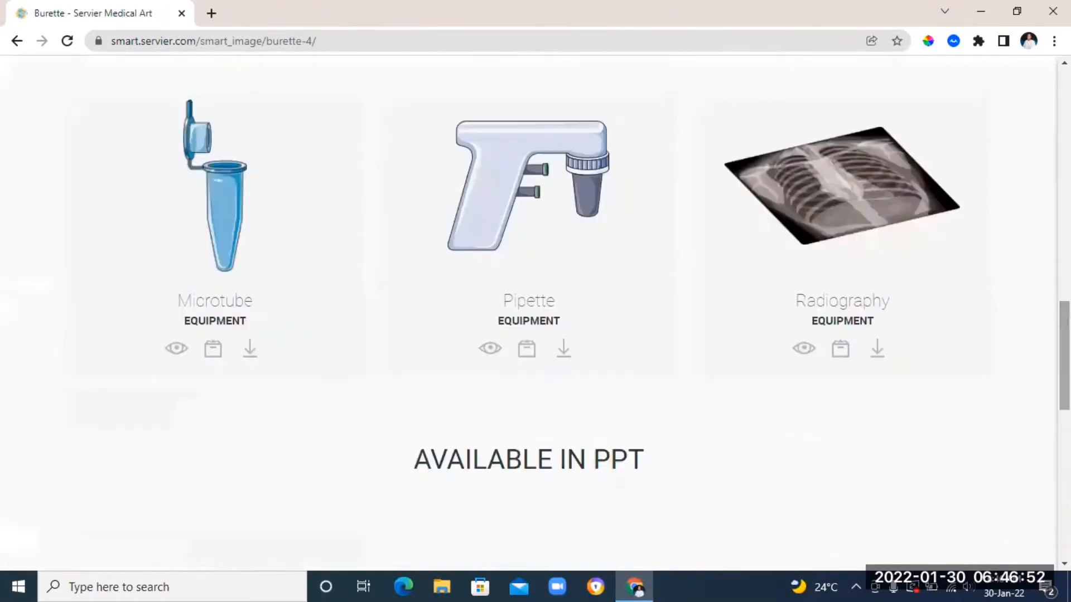
{"action": "scroll", "scroll_direction": "down", "scroll_amount": 3}
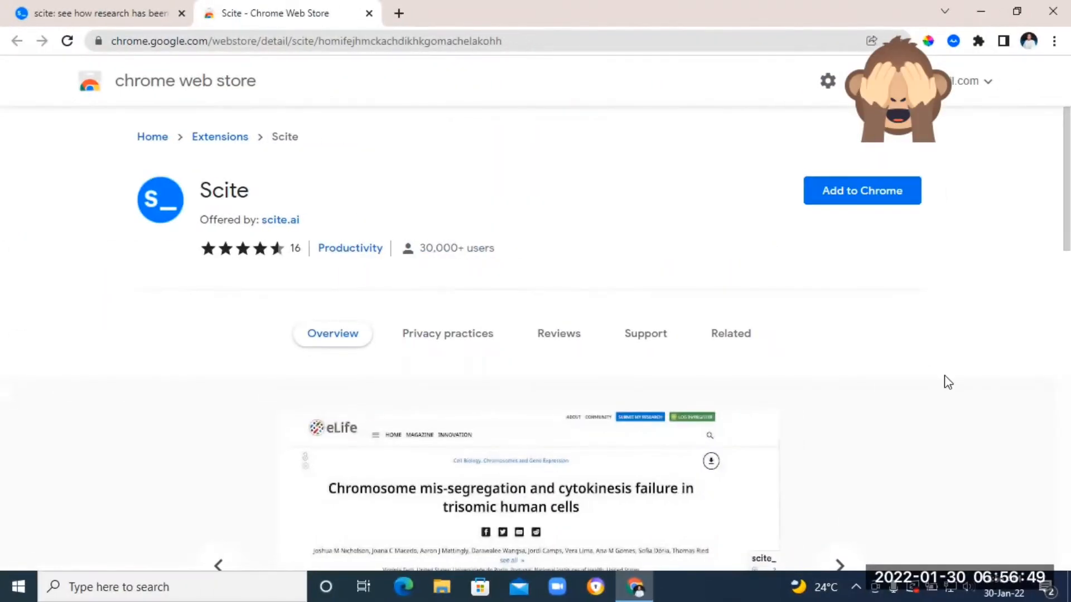
Add the Scite extension to Chrome and close its welcome page
{"action": "left_click", "coordinate": [862, 191]}
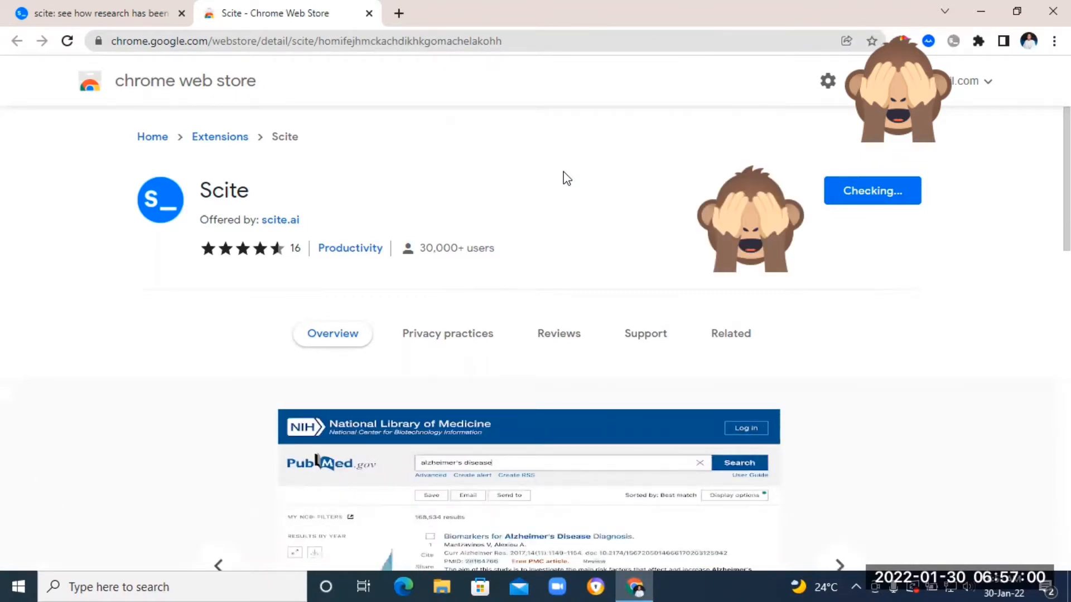
{"action": "left_click", "coordinate": [871, 191]}
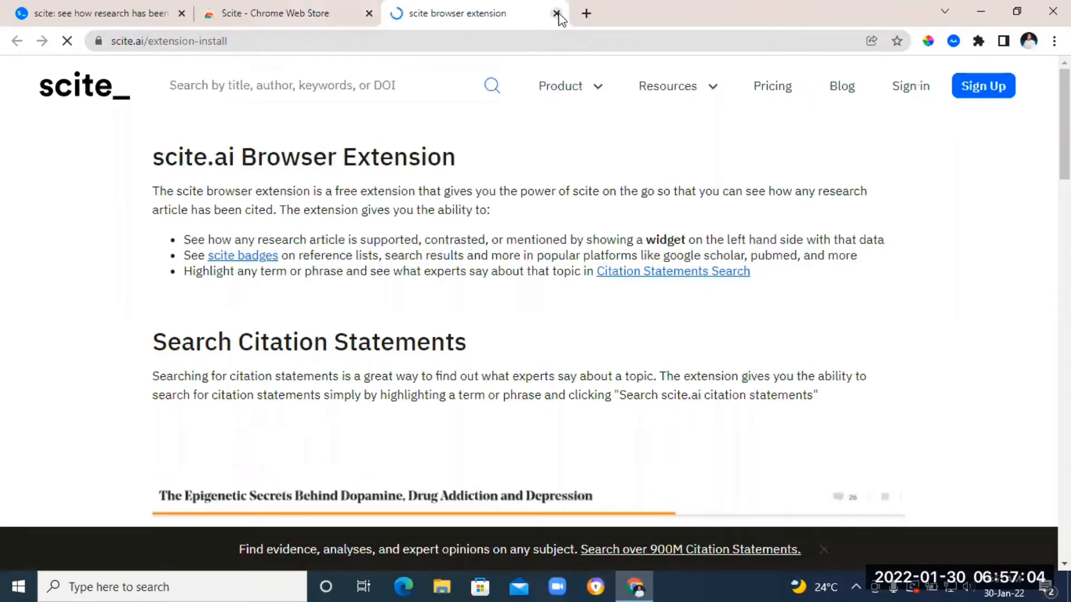
{"action": "left_click", "coordinate": [558, 13]}
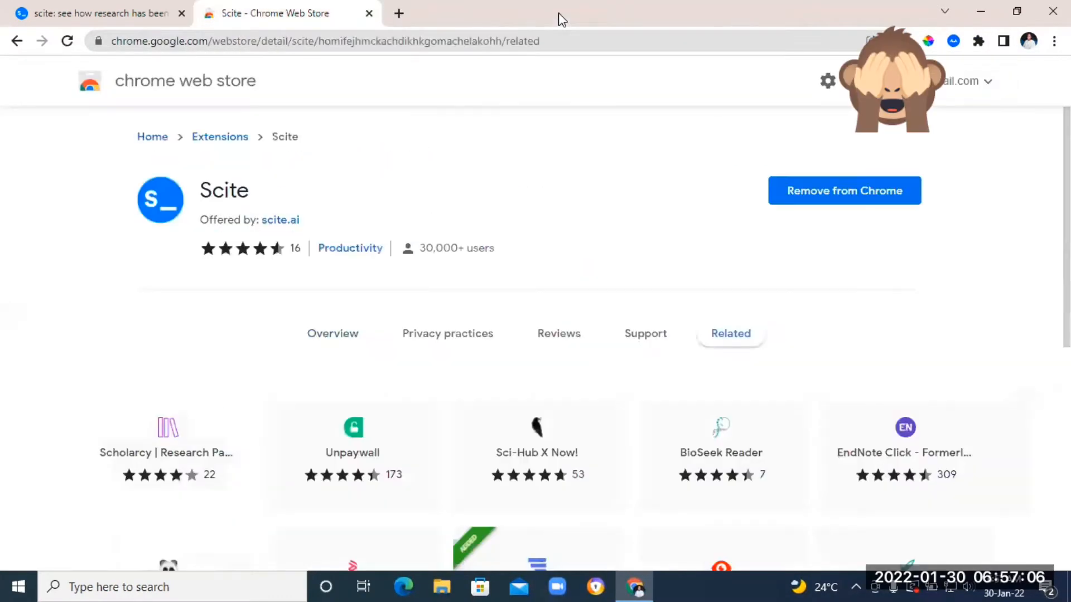
{"action": "mouse_move", "coordinate": [398, 13]}
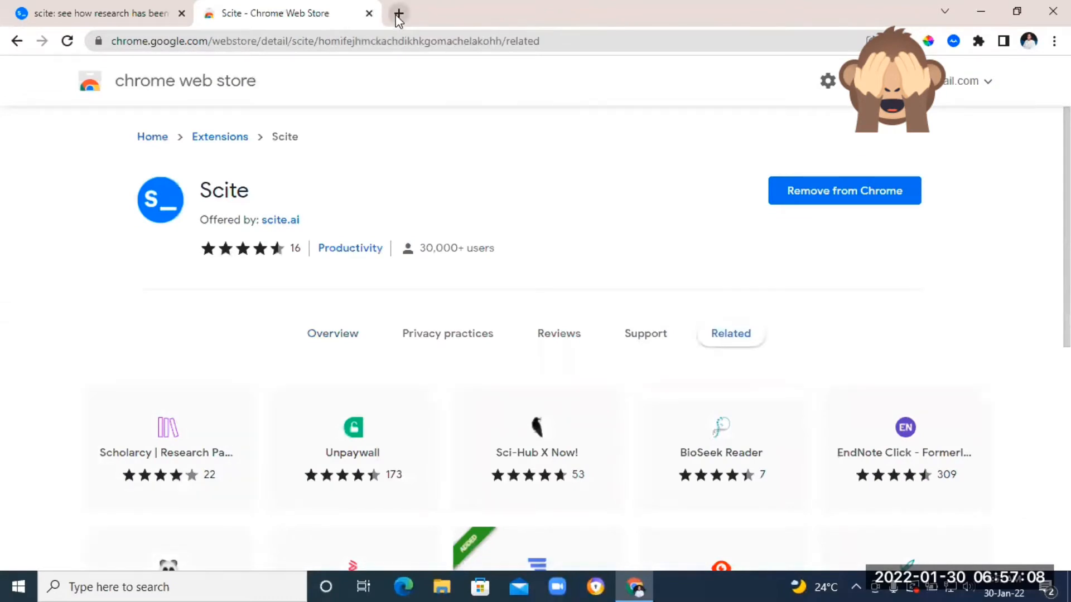
Open a new tab, step through Scite's onboarding, and add the extension again
{"action": "left_click", "coordinate": [398, 13]}
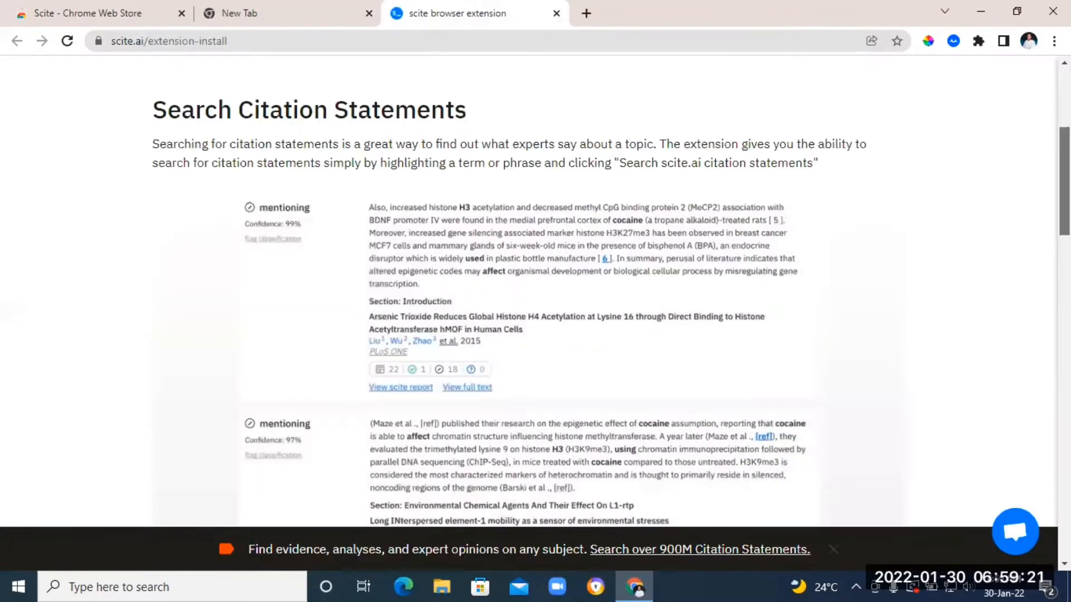
{"action": "scroll", "scroll_direction": "up", "scroll_amount": 3}
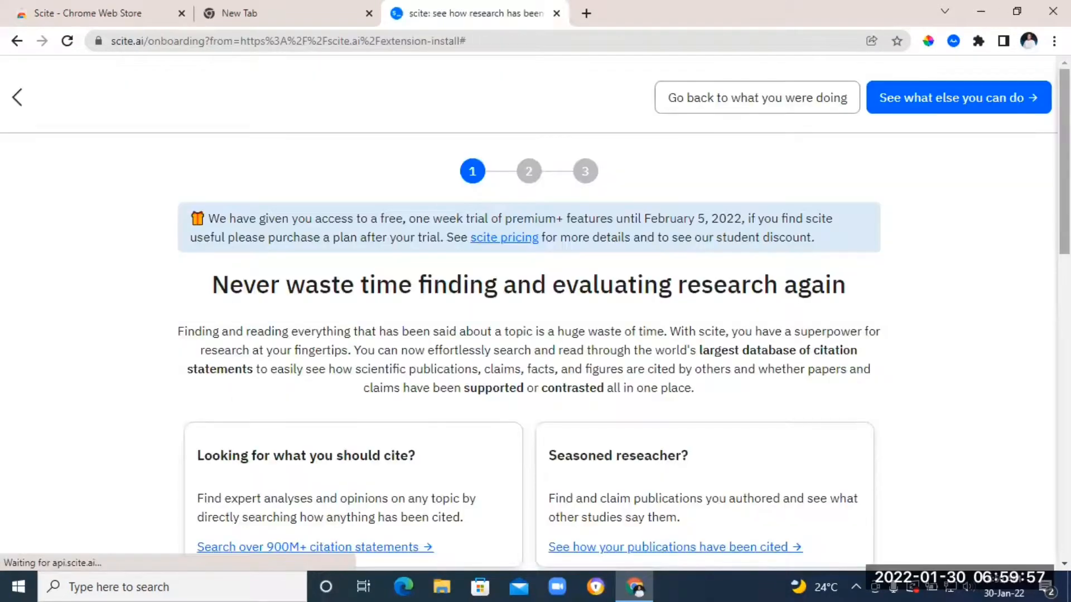
{"action": "scroll", "scroll_direction": "down", "scroll_amount": 3}
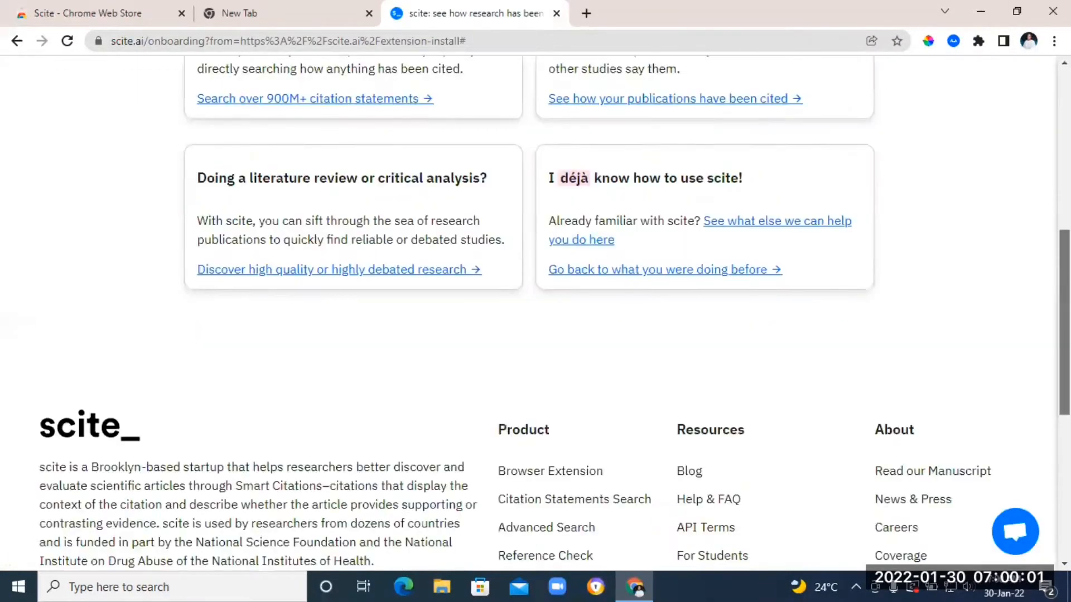
{"action": "left_click", "coordinate": [663, 269]}
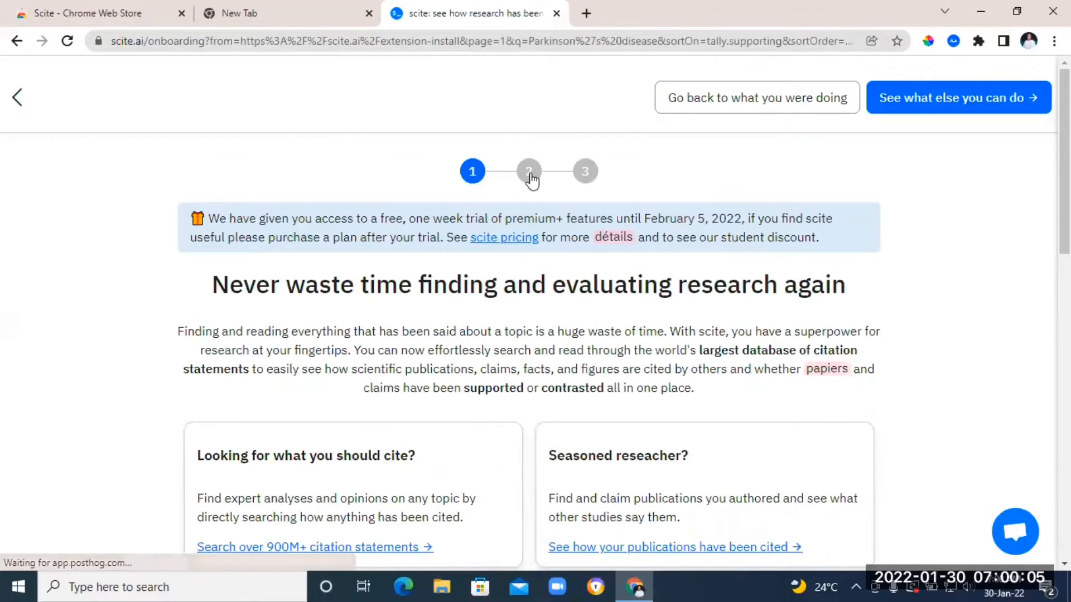
{"action": "left_click", "coordinate": [528, 171]}
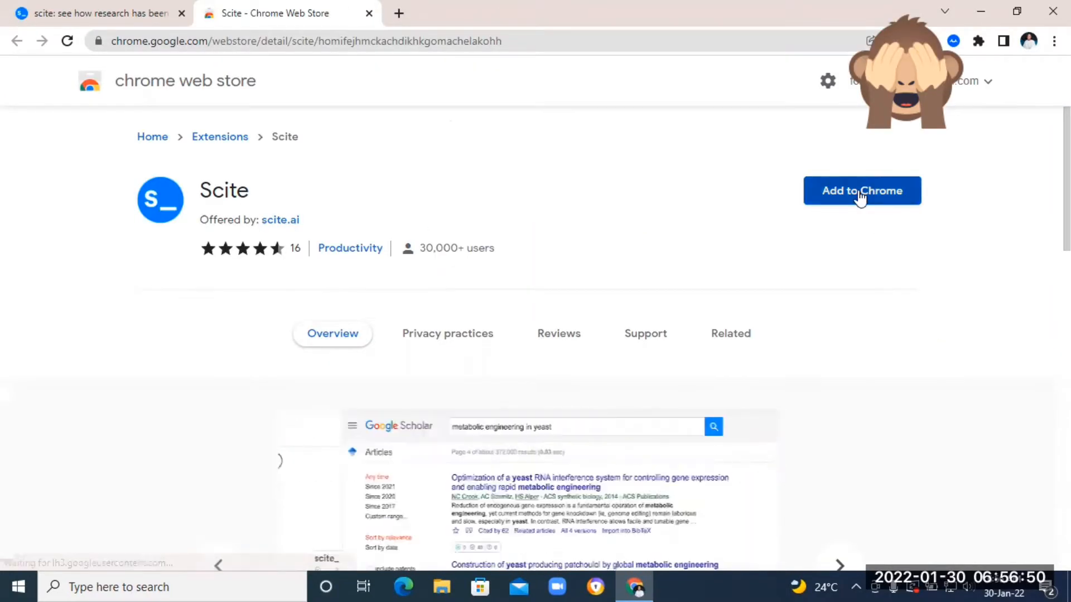
{"action": "left_click", "coordinate": [862, 190]}
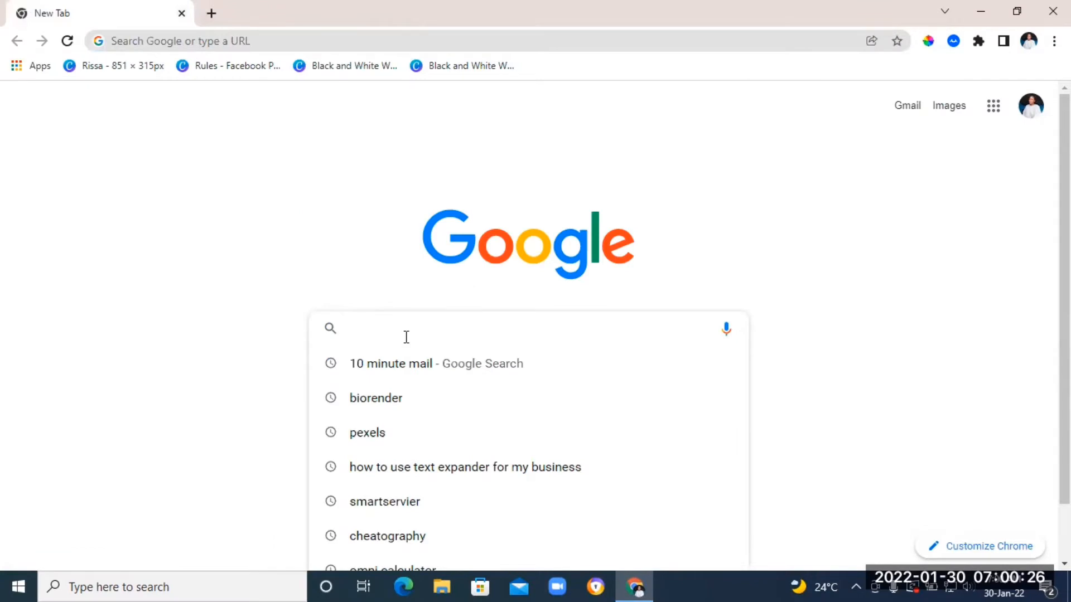
Search Google for photons and scroll to the featured definition snippet
{"action": "type", "text": "photomath"}
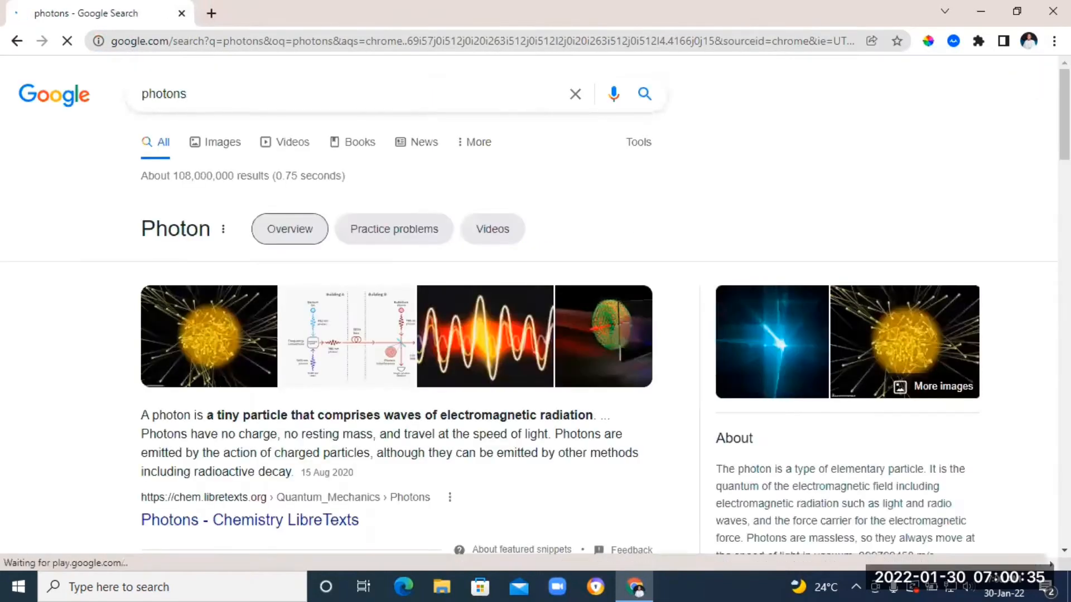
{"action": "scroll", "scroll_direction": "down", "scroll_amount": 3}
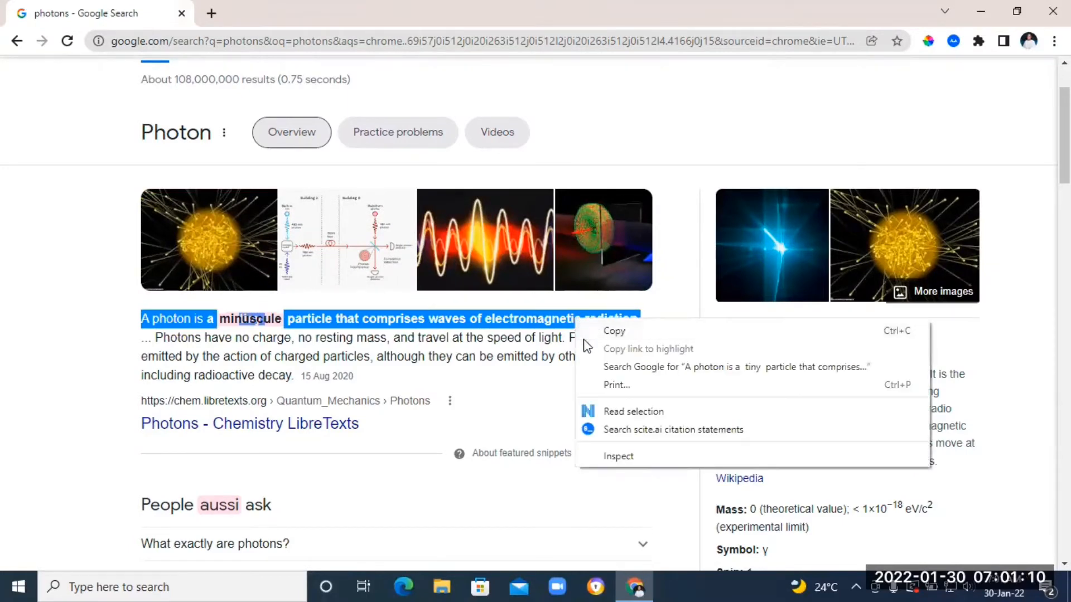
{"action": "mouse_move", "coordinate": [629, 436]}
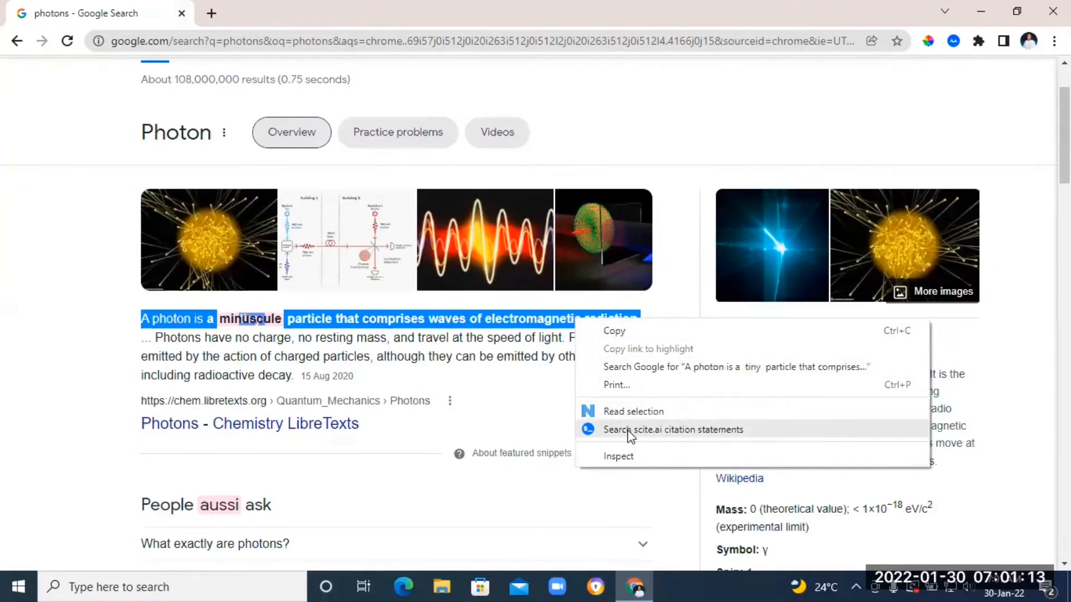
Search scite citation statements for the selected photon definition and skim the first papers
{"action": "left_click", "coordinate": [672, 428]}
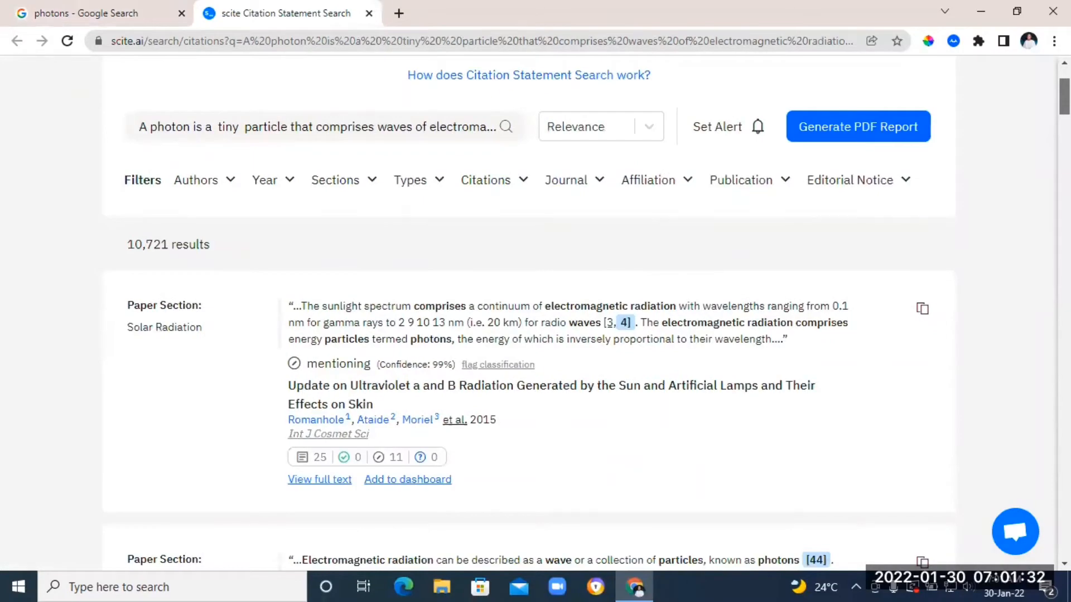
{"action": "scroll", "scroll_direction": "down", "scroll_amount": 3}
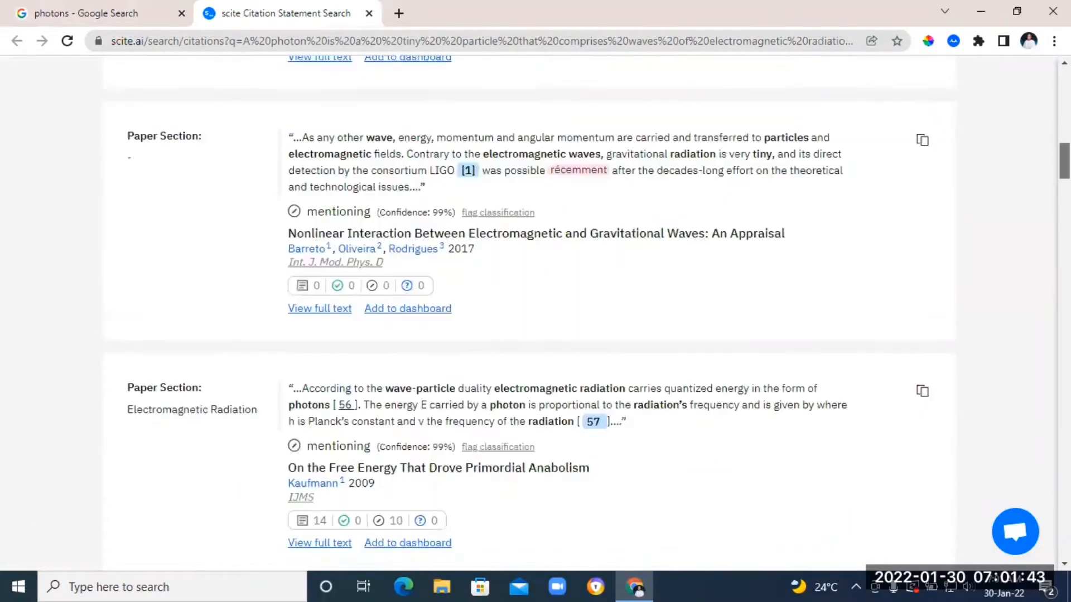
{"action": "scroll", "scroll_direction": "up", "scroll_amount": 3}
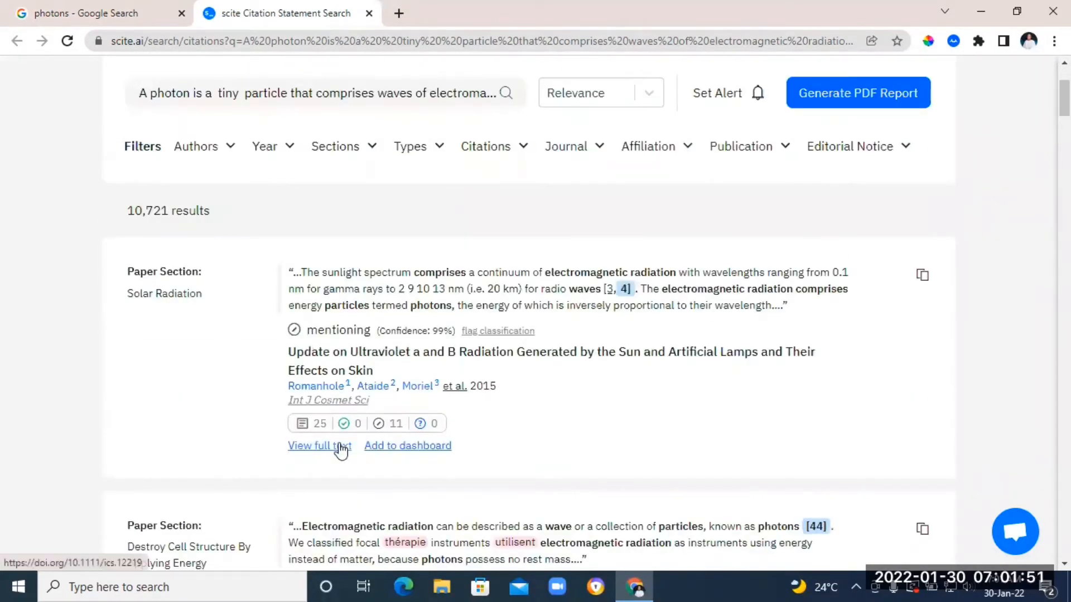
{"action": "mouse_move", "coordinate": [464, 356]}
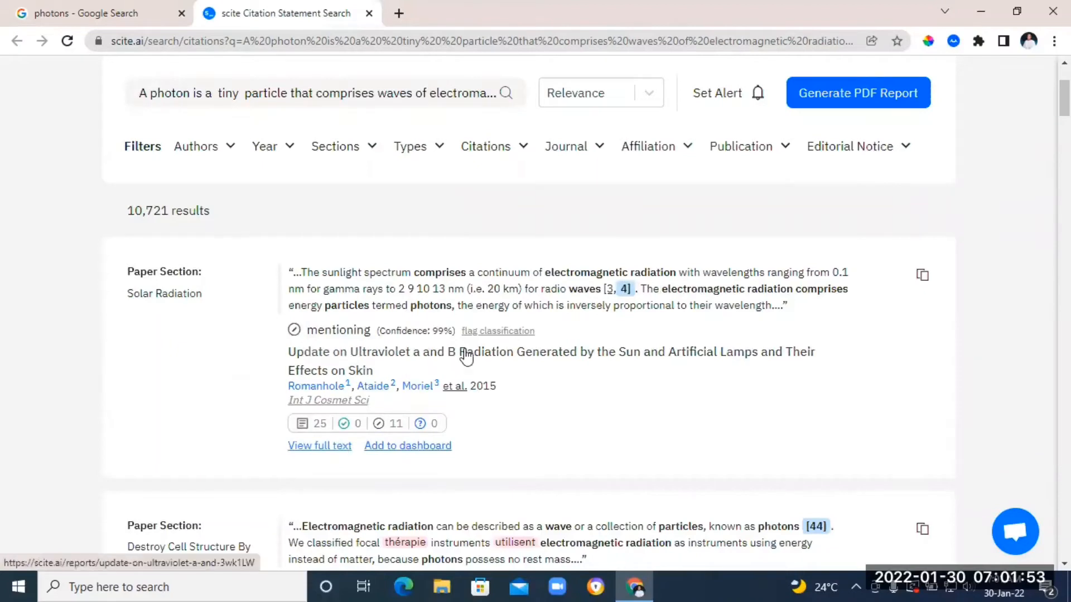
{"action": "mouse_move", "coordinate": [602, 362]}
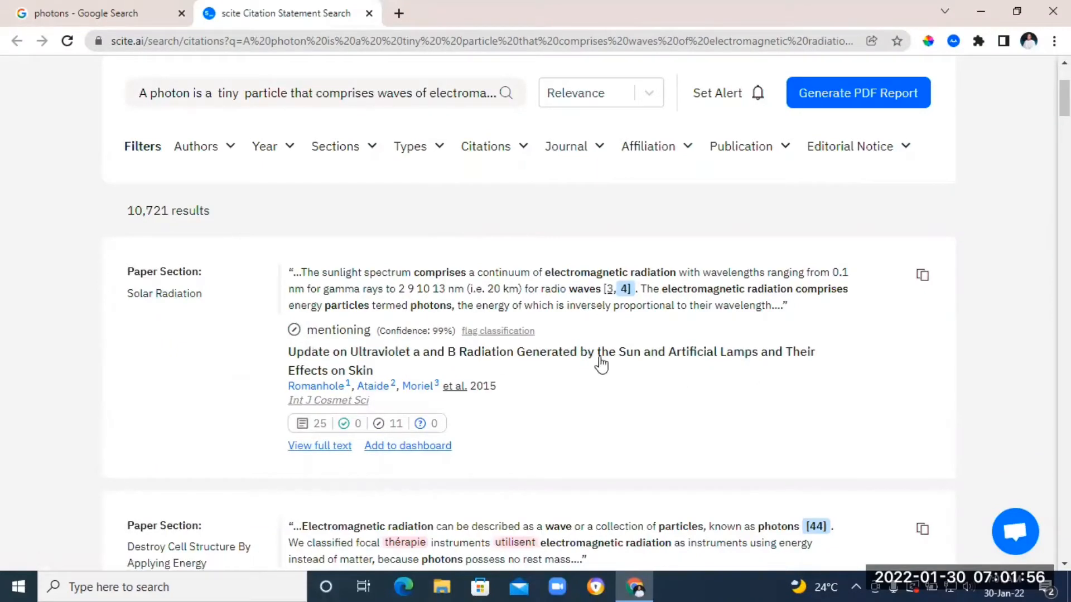
{"action": "mouse_move", "coordinate": [320, 445]}
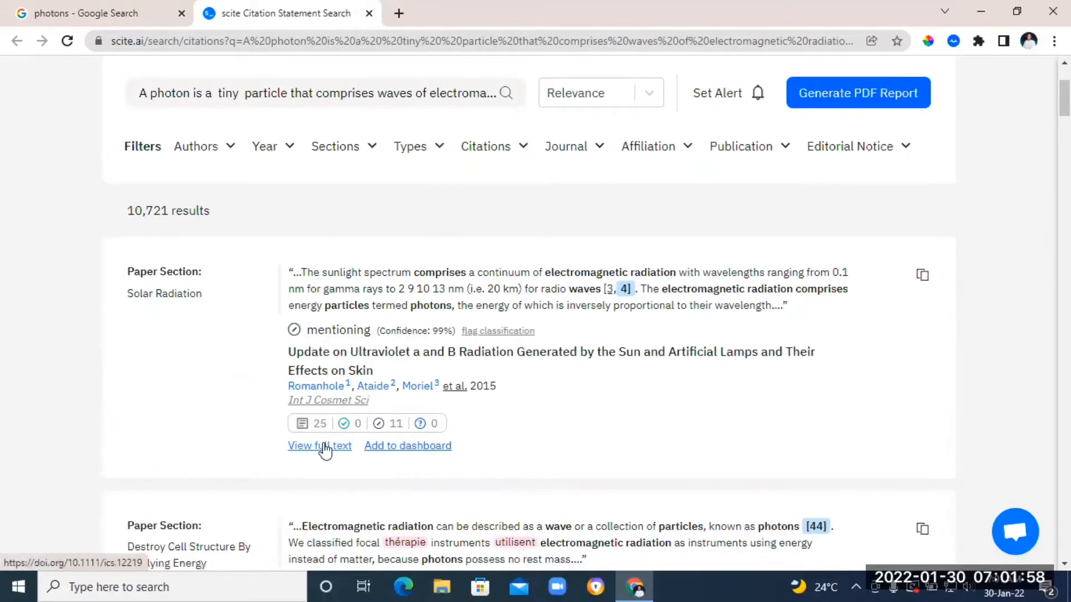
Open the full text of the ultraviolet radiation review on Wiley and scroll through it
{"action": "left_click", "coordinate": [320, 445]}
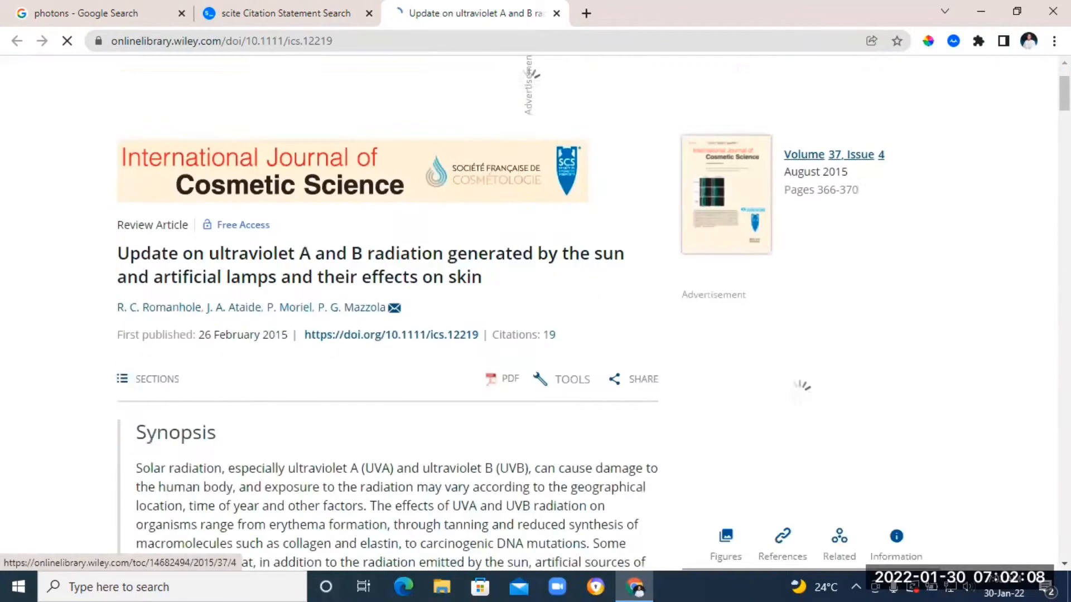
{"action": "scroll", "scroll_direction": "down", "scroll_amount": 3}
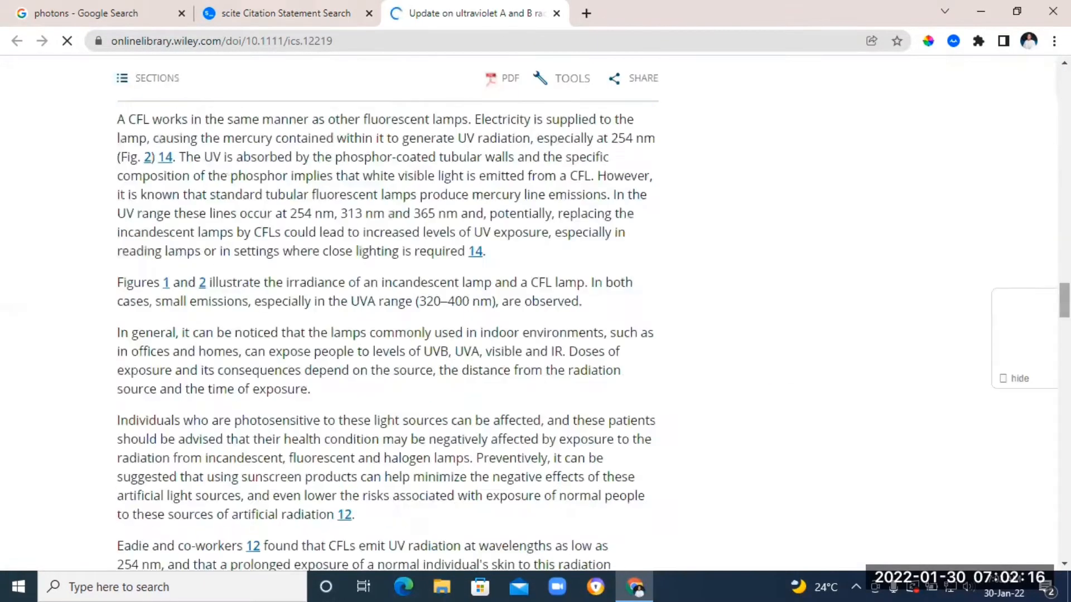
{"action": "scroll", "scroll_direction": "down", "scroll_amount": 3}
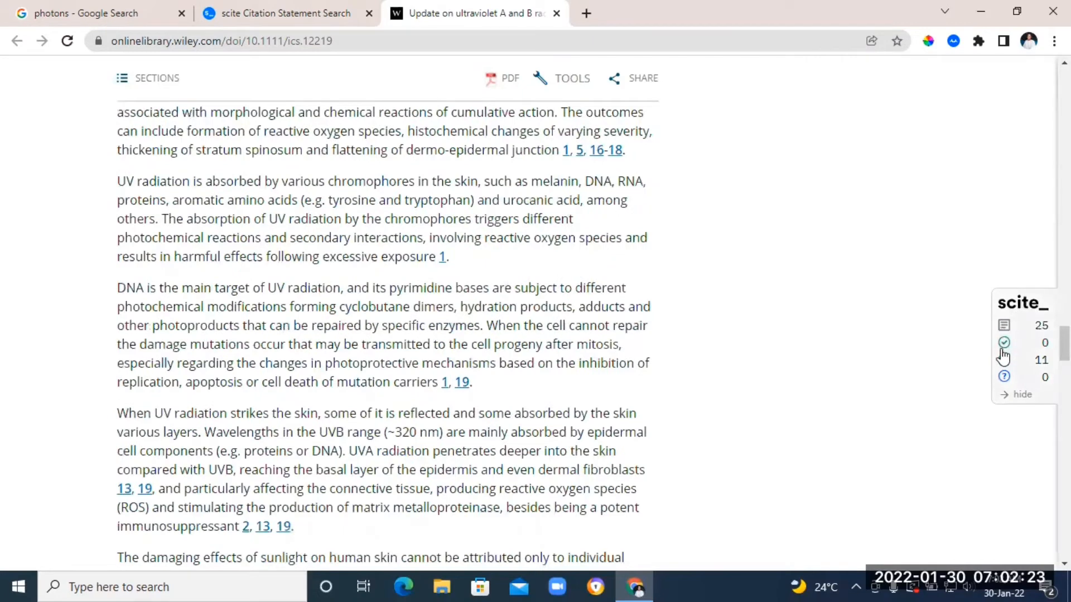
{"action": "scroll", "scroll_direction": "up", "scroll_amount": 3}
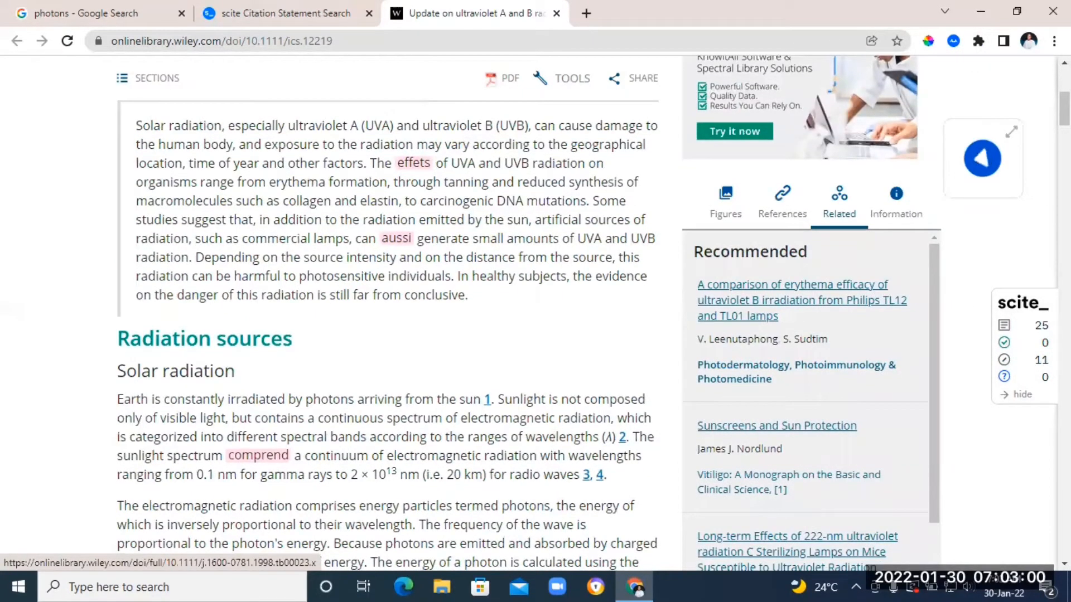
{"action": "scroll", "scroll_direction": "up", "scroll_amount": 3}
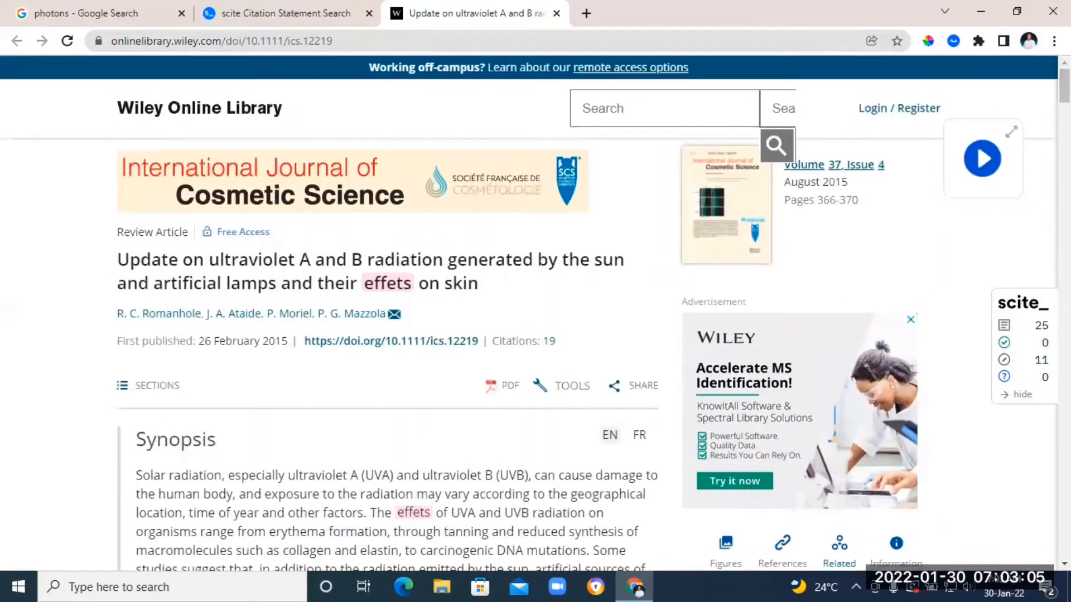
{"action": "scroll", "scroll_direction": "down", "scroll_amount": 3}
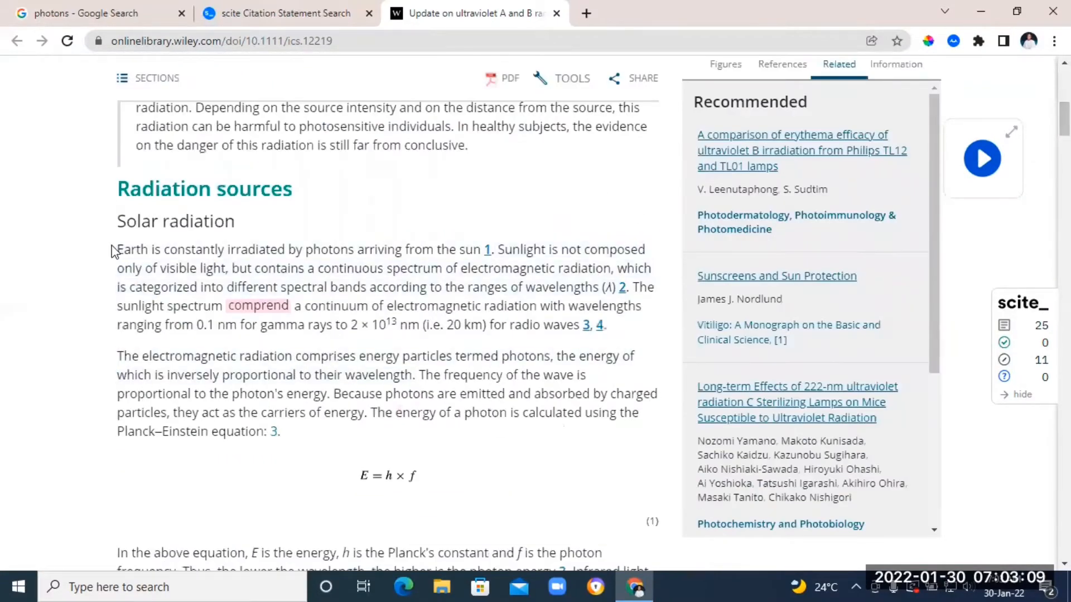
Read the article aloud from the Solar radiation paragraph while scrolling down
{"action": "left_click", "coordinate": [982, 158]}
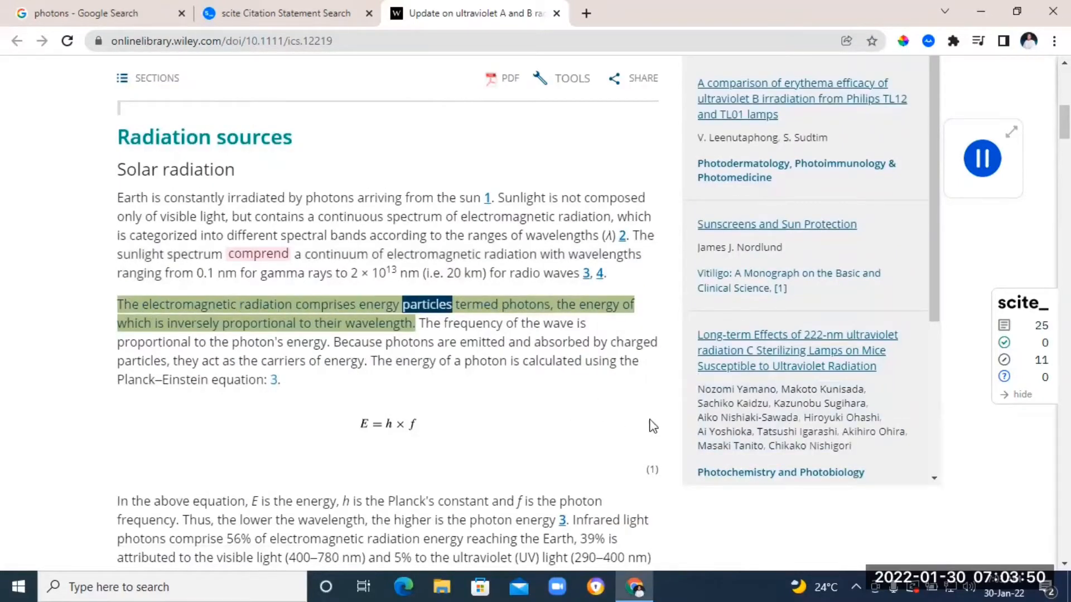
{"action": "scroll", "scroll_direction": "down", "scroll_amount": 3}
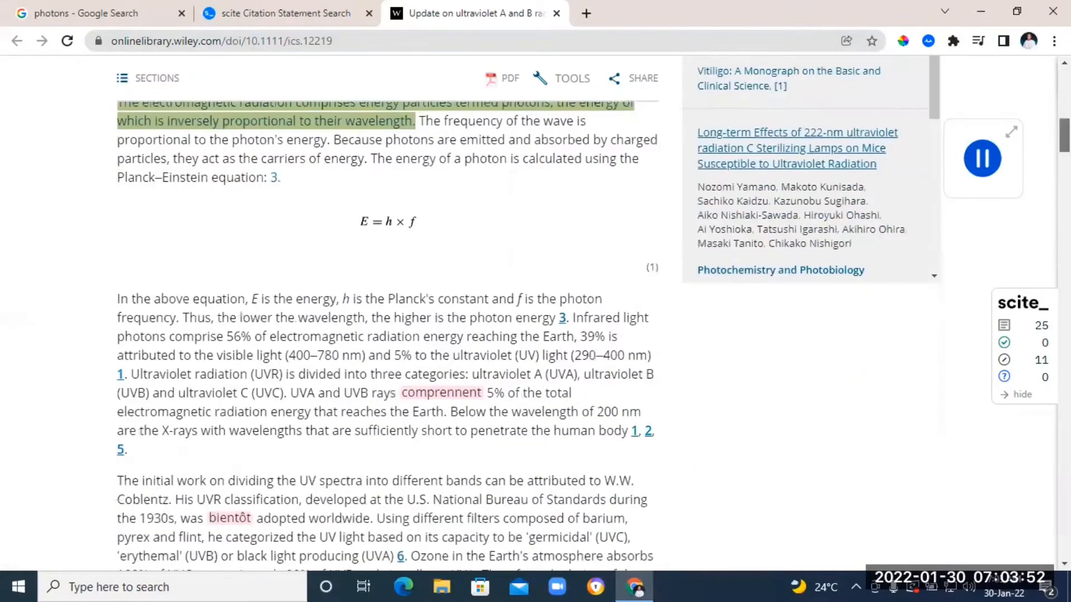
{"action": "scroll", "scroll_direction": "down", "scroll_amount": 3}
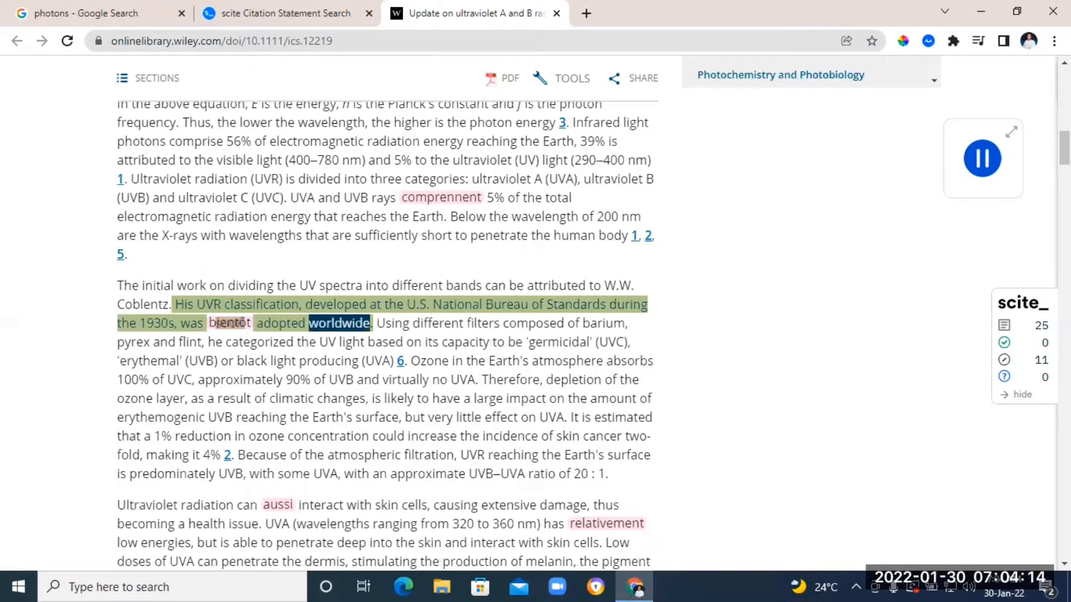
{"action": "scroll", "scroll_direction": "down", "scroll_amount": 3}
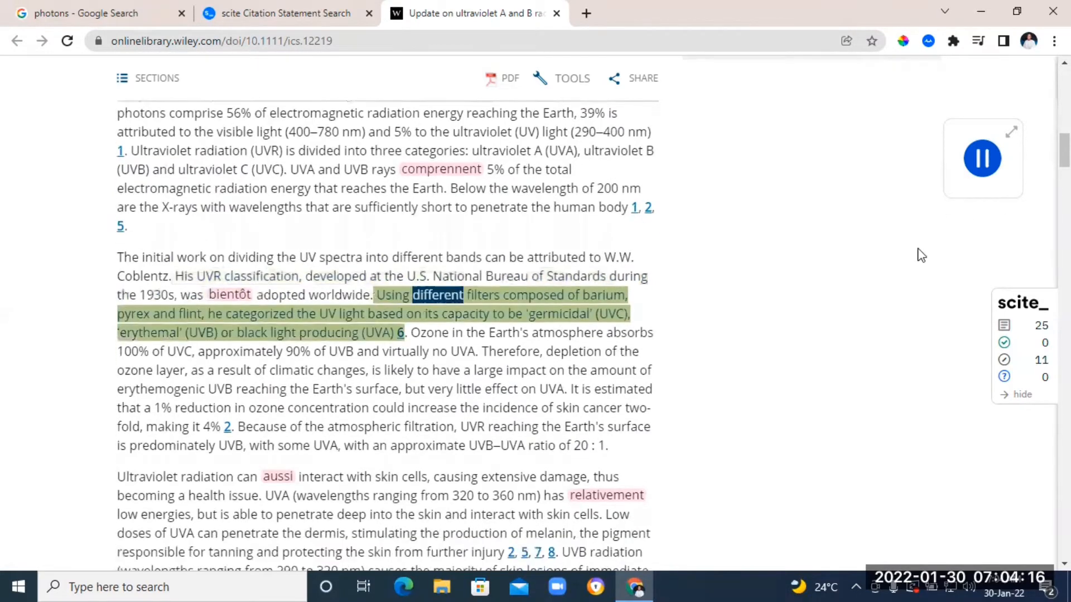
{"action": "left_click", "coordinate": [982, 158]}
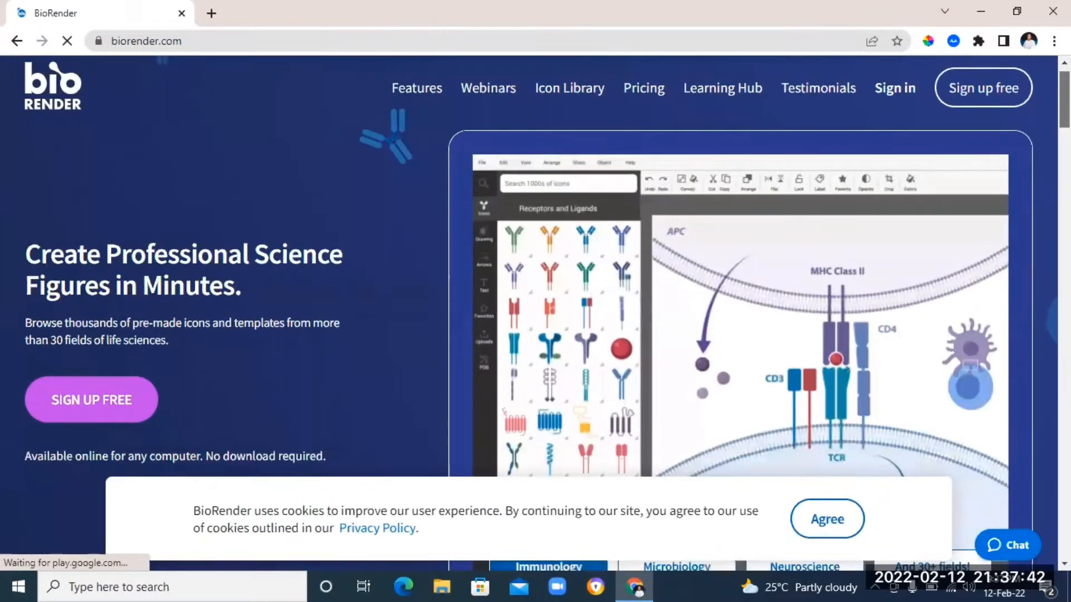
Scroll BioRender's landing page to view its animated figure-making demo
{"action": "scroll", "scroll_direction": "down", "scroll_amount": 3}
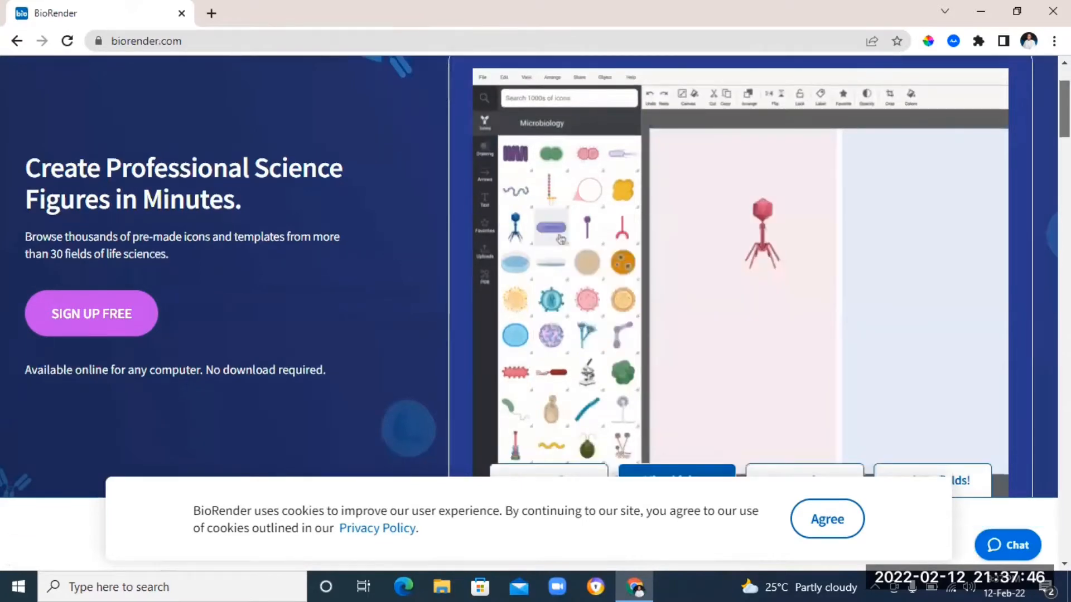
{"action": "scroll", "scroll_direction": "down", "scroll_amount": 3}
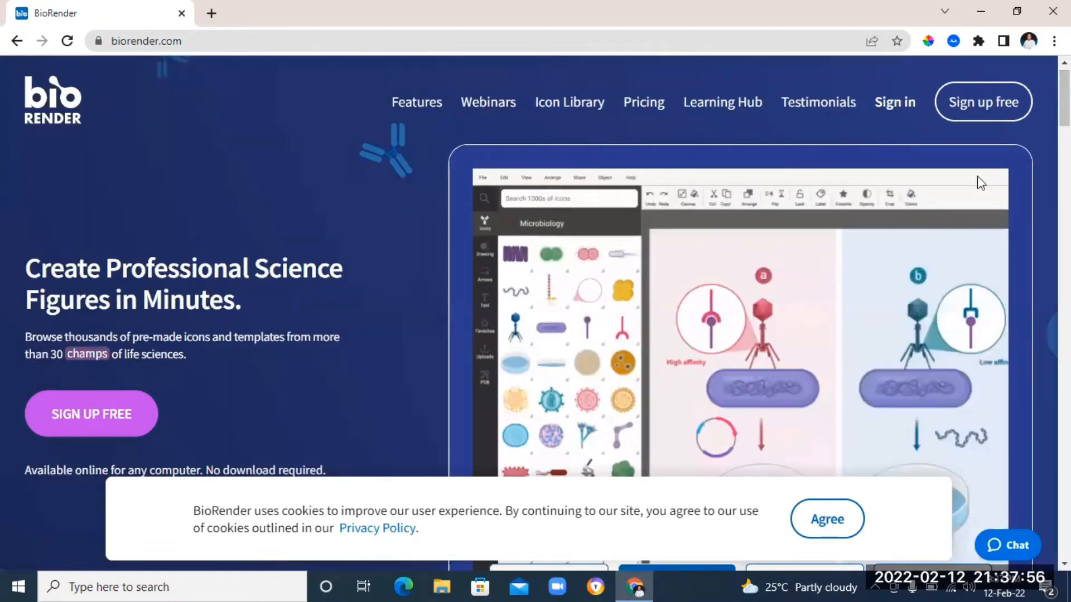
{"action": "mouse_move", "coordinate": [923, 110]}
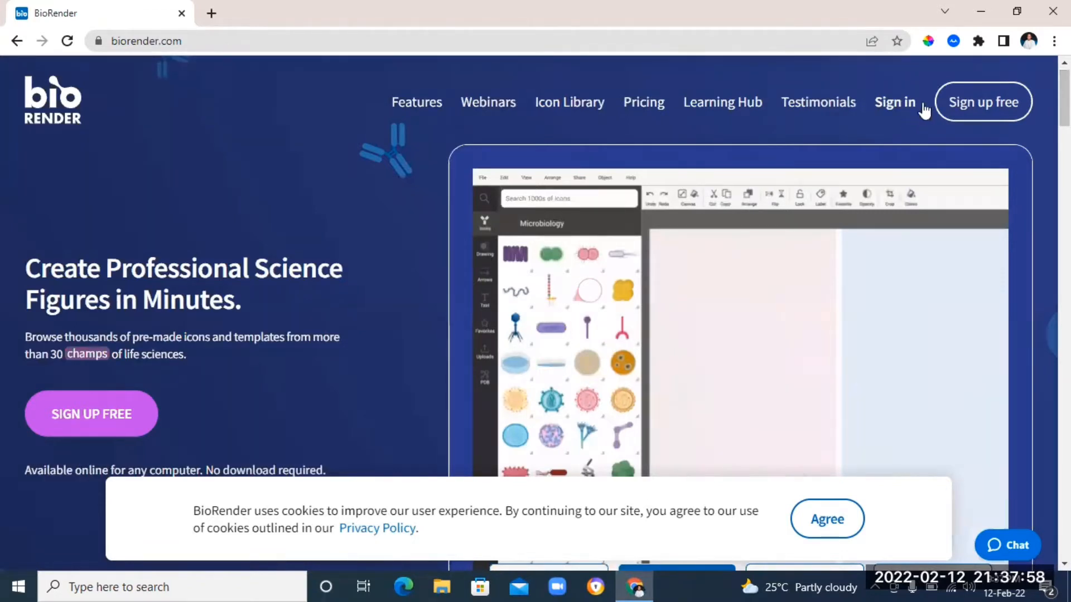
{"action": "mouse_move", "coordinate": [895, 102]}
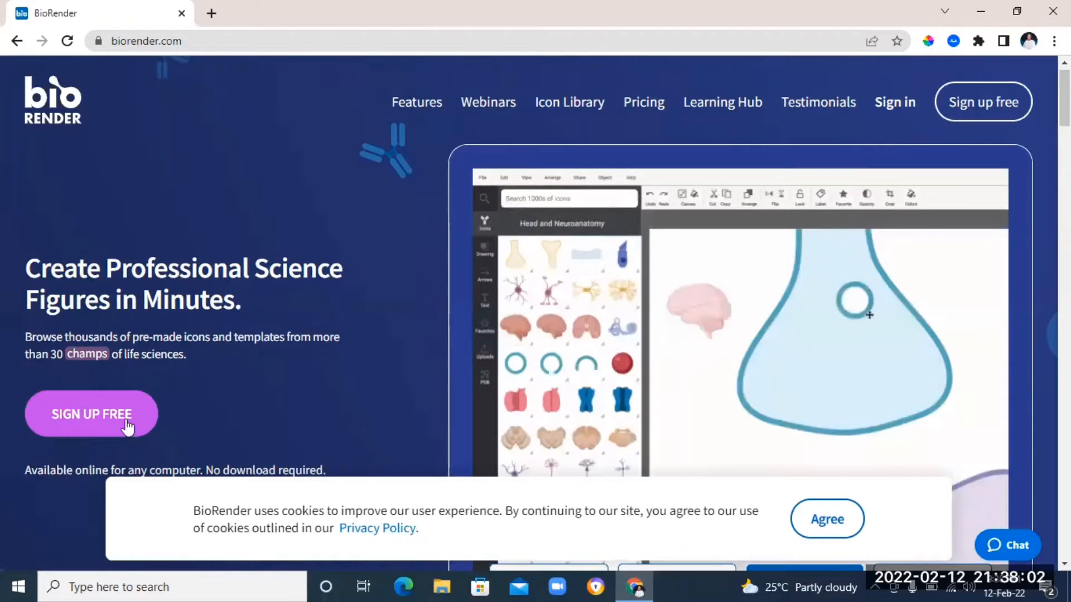
Submit BioRender's free sign-up form and skip personalization to reach the gallery
{"action": "left_click", "coordinate": [91, 414]}
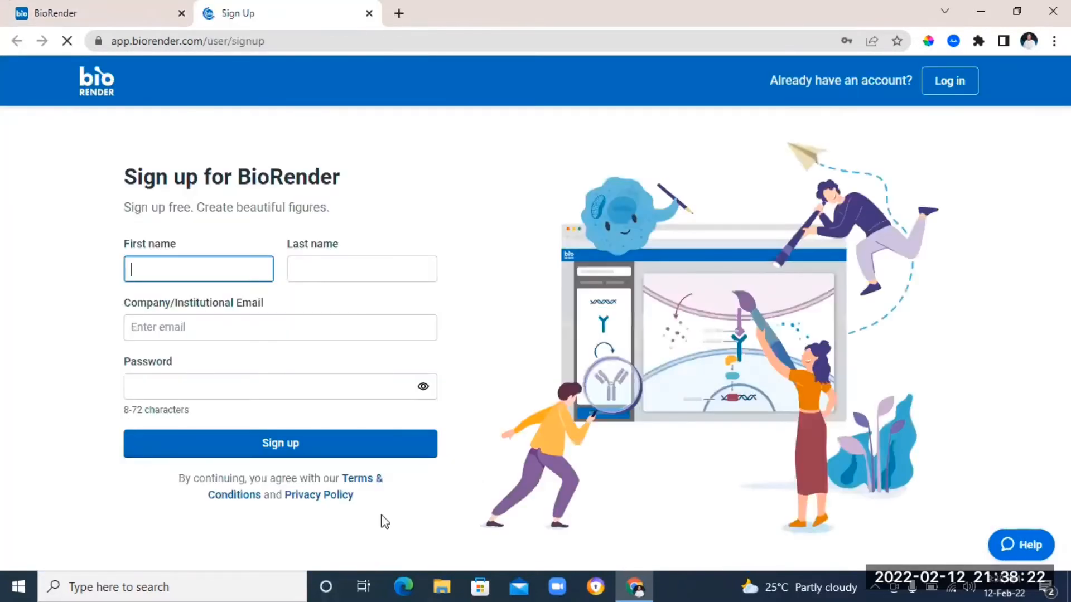
{"action": "mouse_move", "coordinate": [593, 123]}
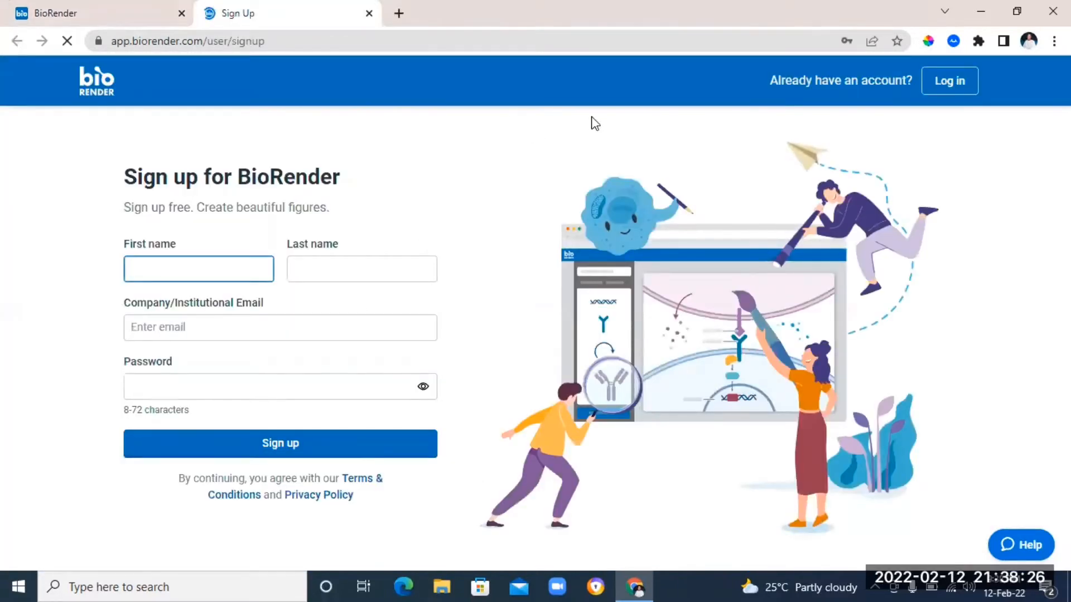
{"action": "left_click", "coordinate": [280, 443]}
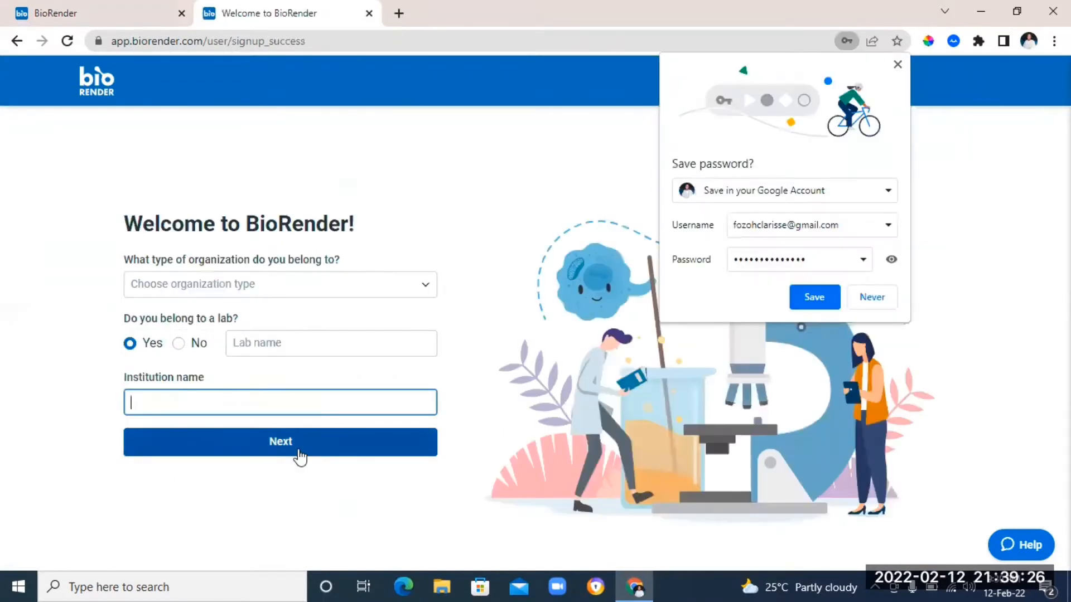
{"action": "mouse_move", "coordinate": [813, 298]}
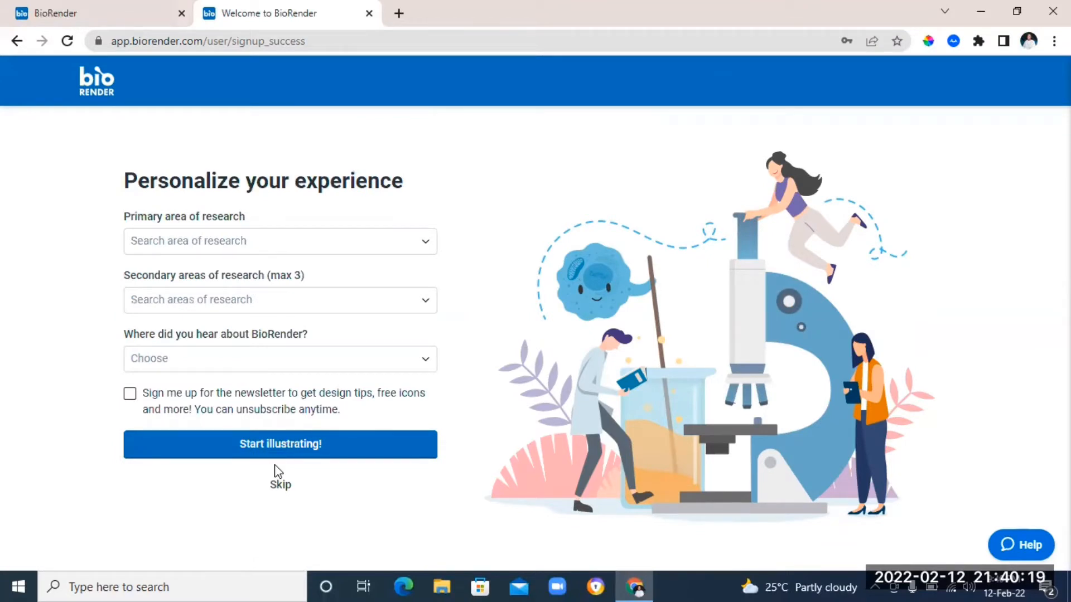
{"action": "left_click", "coordinate": [280, 443]}
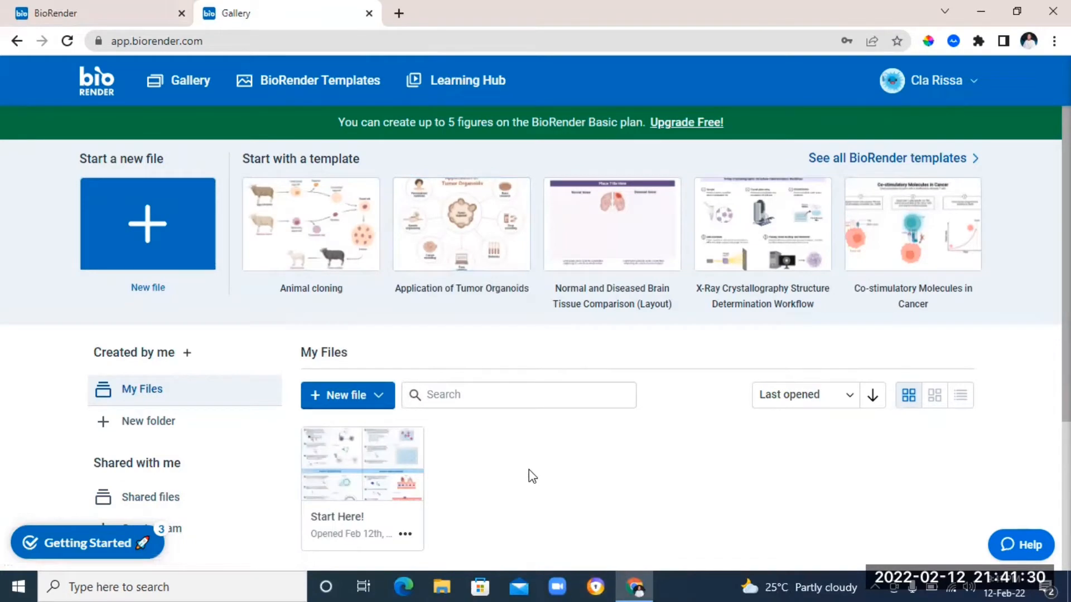
{"action": "mouse_move", "coordinate": [147, 223]}
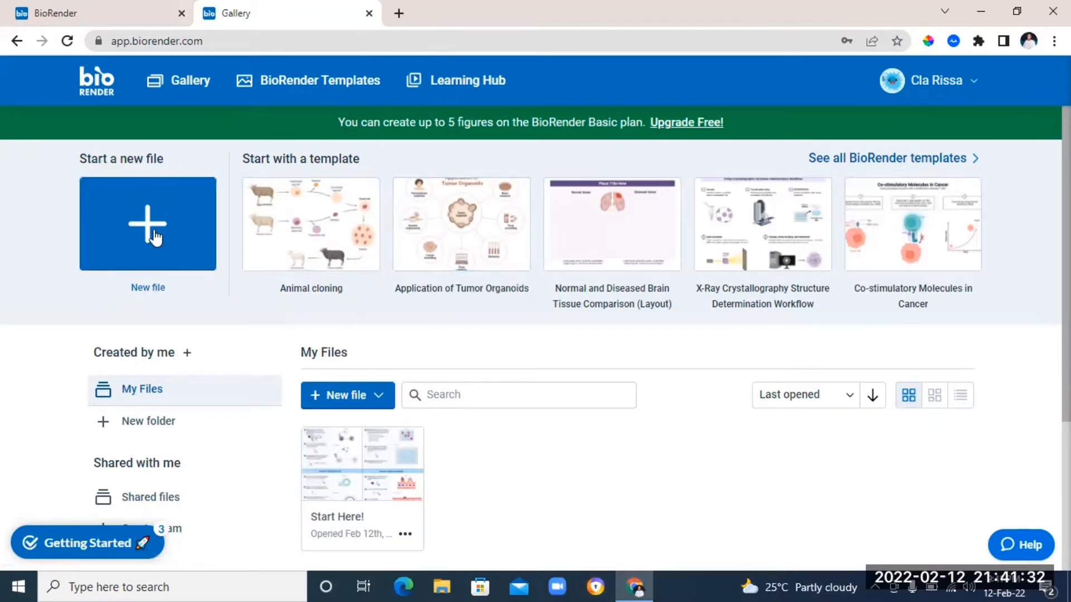
Create a new illustration file and scroll the Start from a template dialog
{"action": "left_click", "coordinate": [147, 224]}
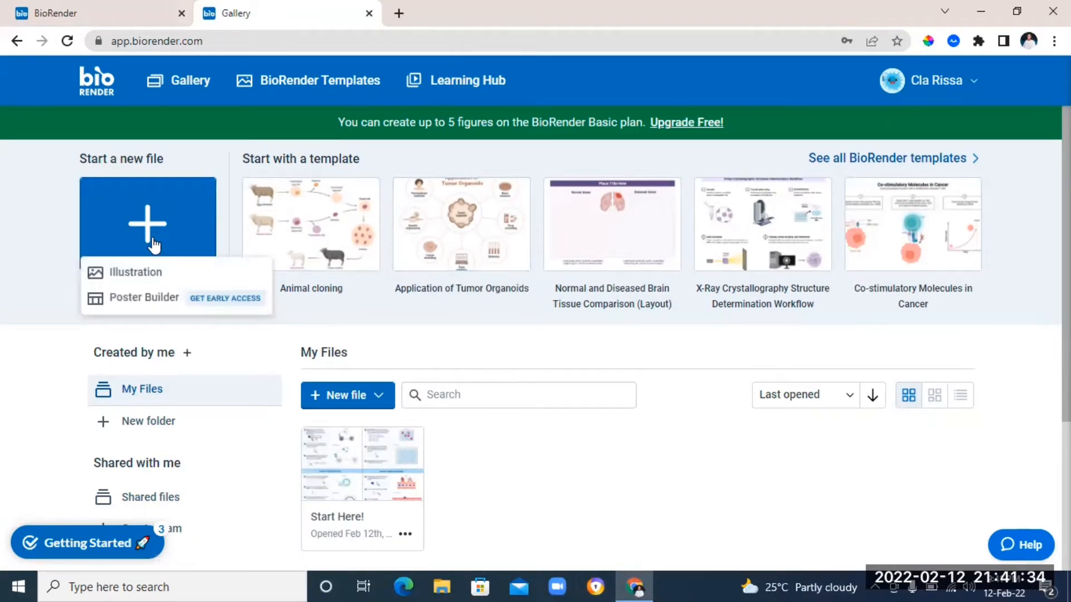
{"action": "mouse_move", "coordinate": [135, 272]}
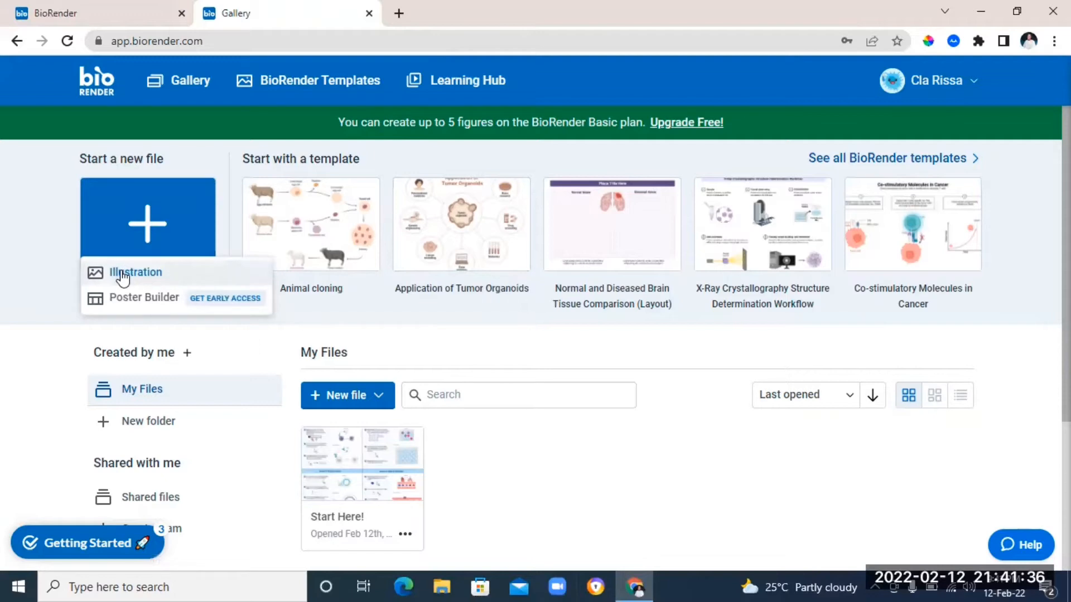
{"action": "left_click", "coordinate": [135, 271]}
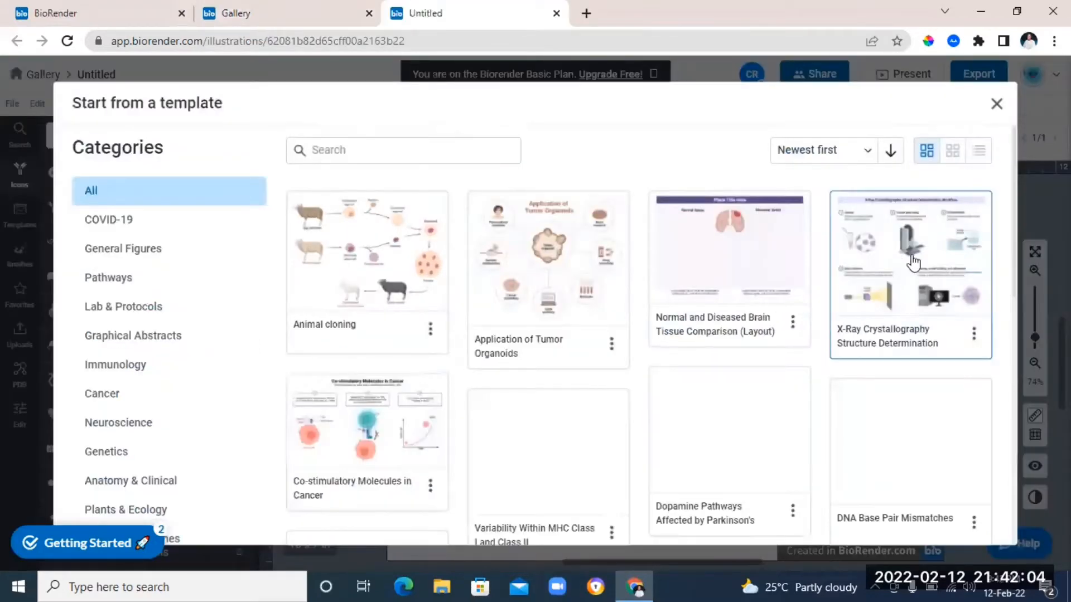
{"action": "scroll", "scroll_direction": "down", "scroll_amount": 3}
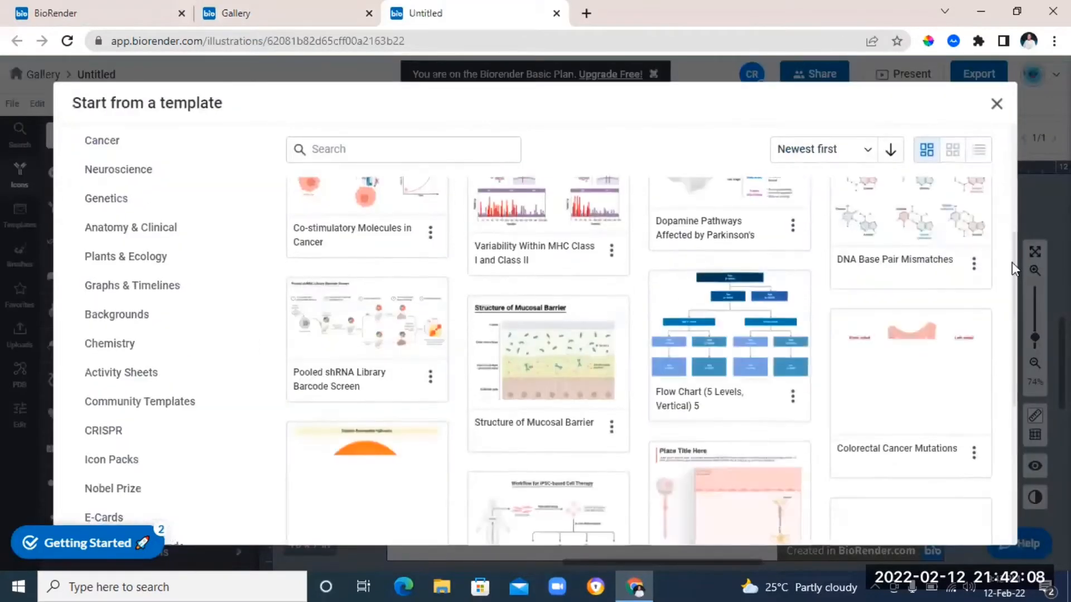
{"action": "scroll", "scroll_direction": "up", "scroll_amount": 3}
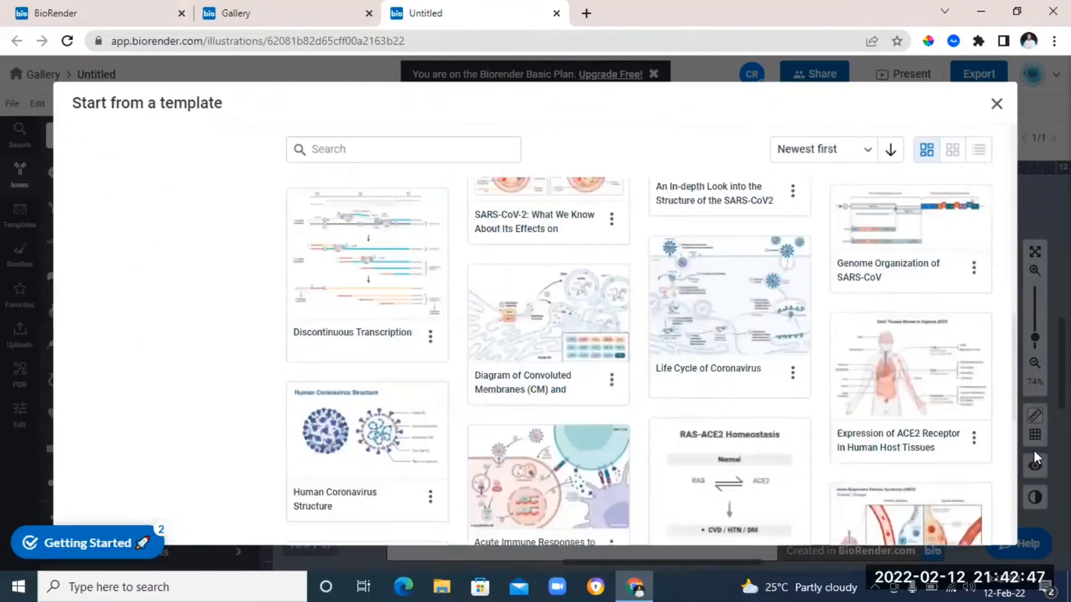
Search templates for 'matter', clear the search, and open the Application of Tumor Organoids preview
{"action": "scroll", "scroll_direction": "down", "scroll_amount": 3}
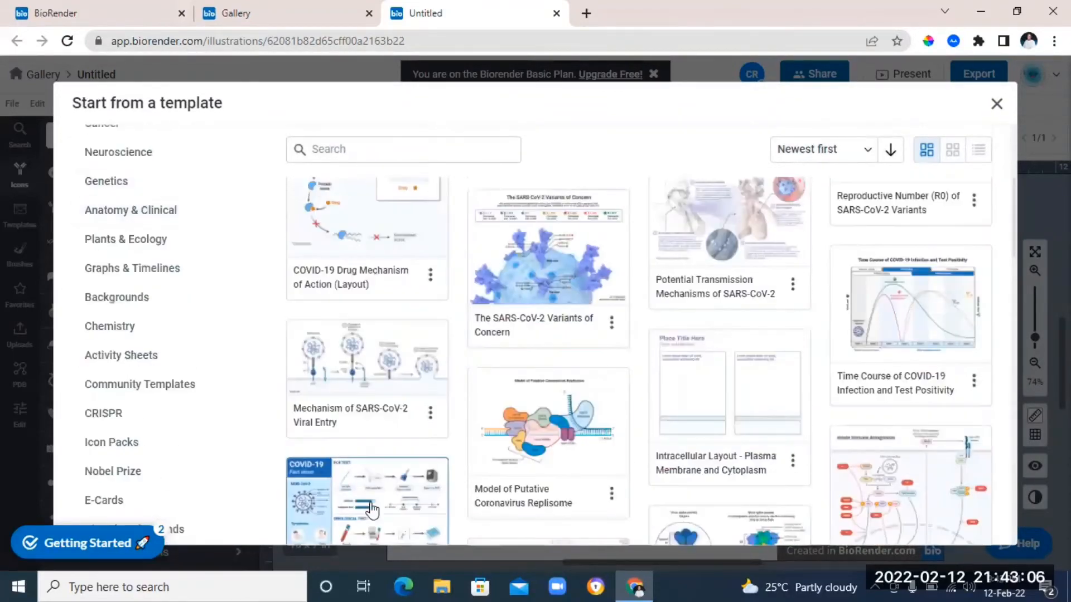
{"action": "scroll", "scroll_direction": "down", "scroll_amount": 3}
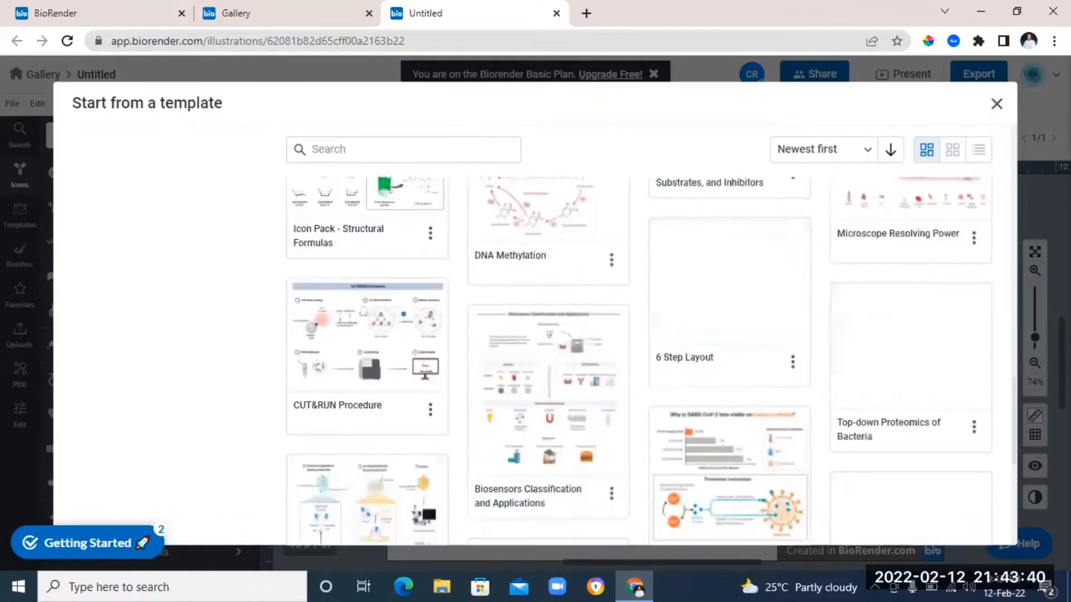
{"action": "type", "text": "matter"}
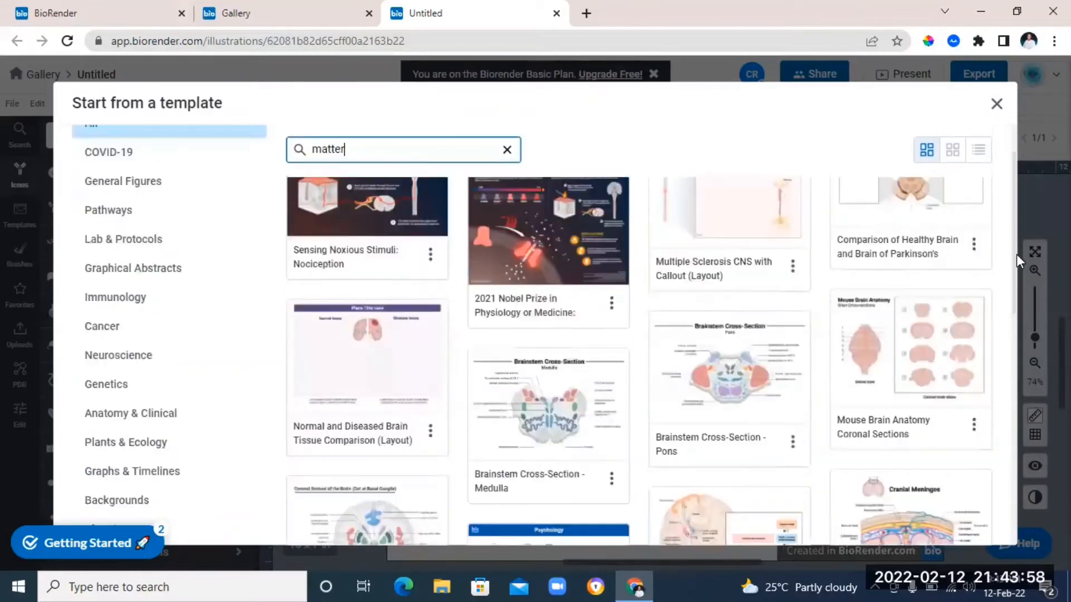
{"action": "left_click", "coordinate": [507, 149]}
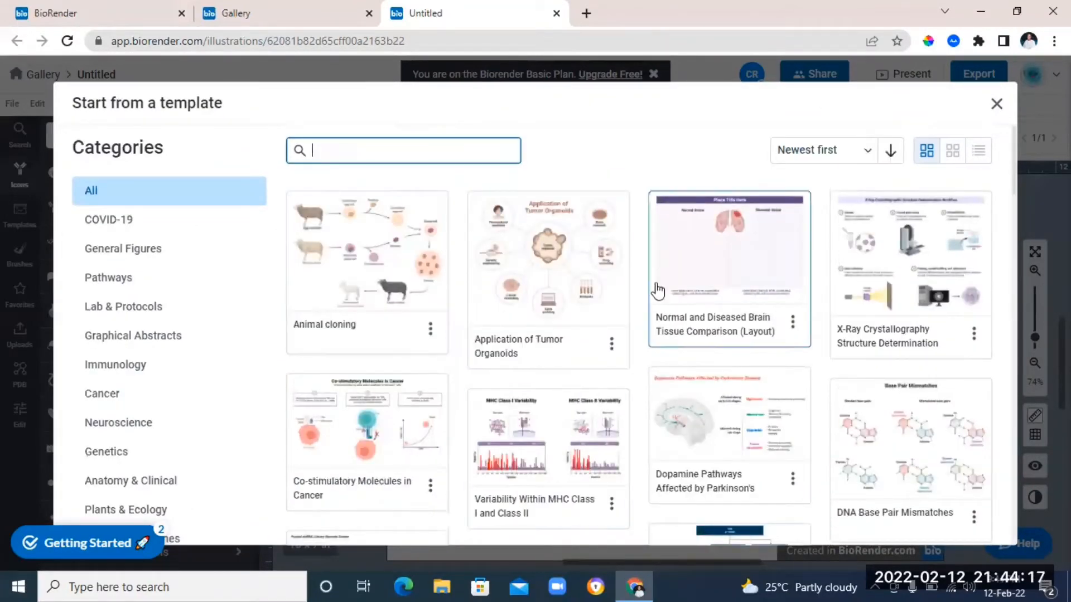
{"action": "mouse_move", "coordinate": [484, 261]}
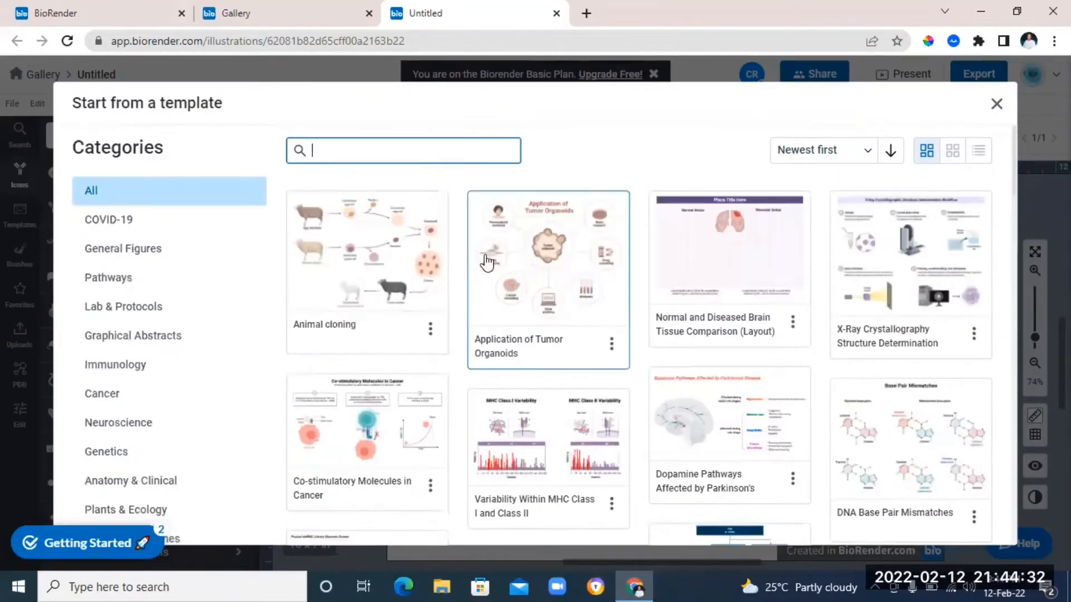
{"action": "left_click", "coordinate": [547, 260]}
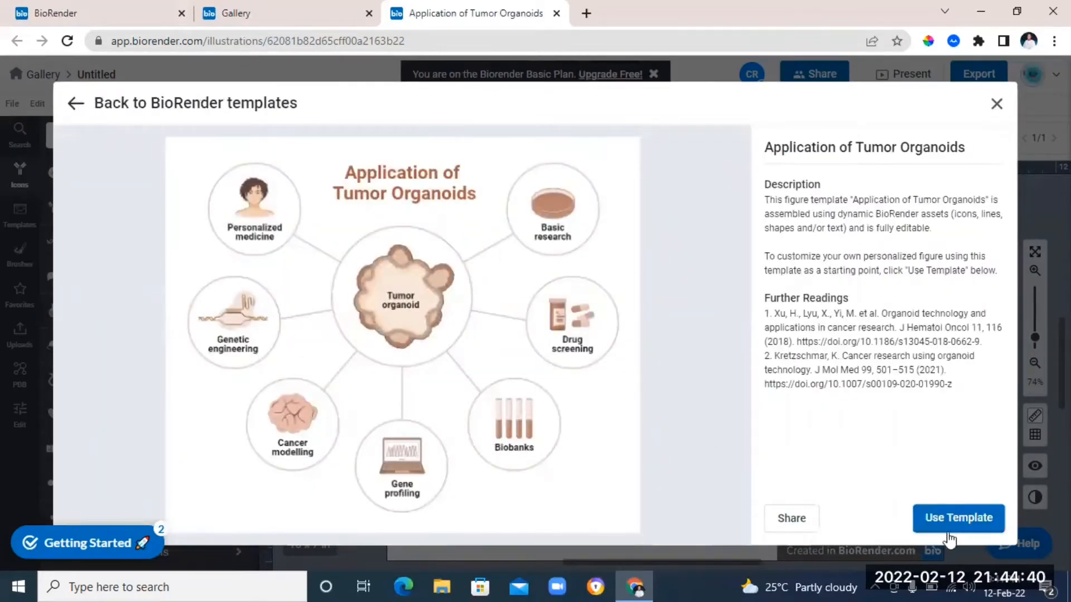
Use the Tumor Organoids template and swap its central organoid via an icon search for 'eyes'
{"action": "left_click", "coordinate": [957, 518]}
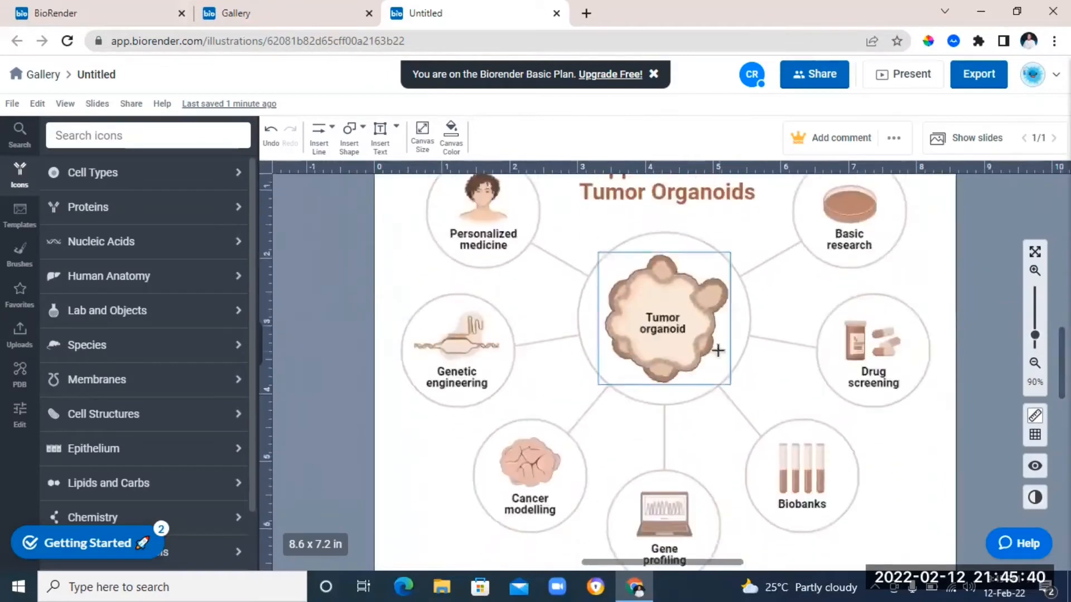
{"action": "left_click", "coordinate": [663, 318]}
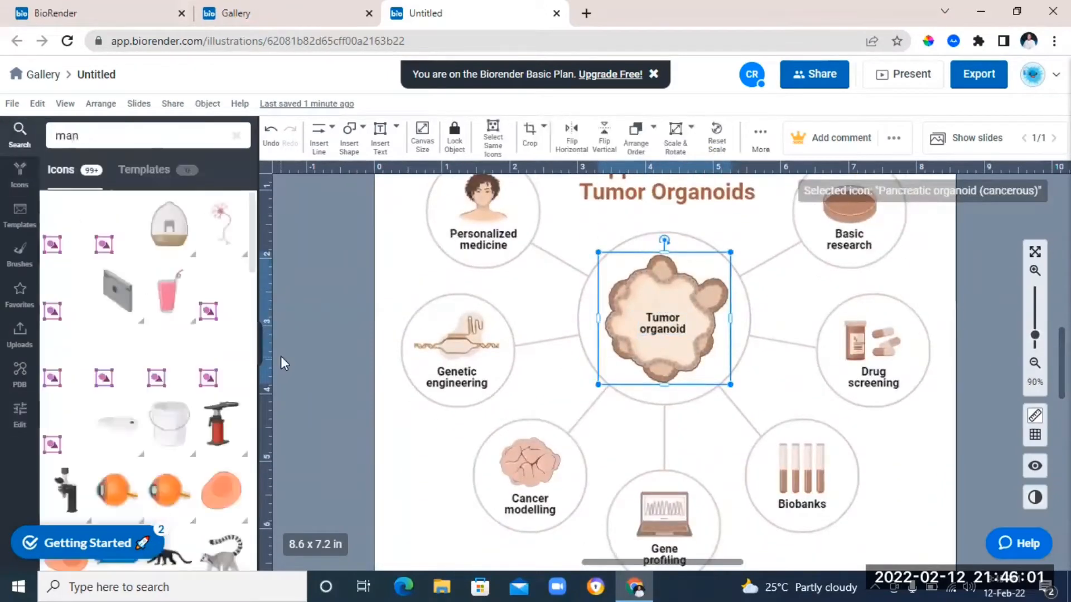
{"action": "scroll", "scroll_direction": "down", "scroll_amount": 3}
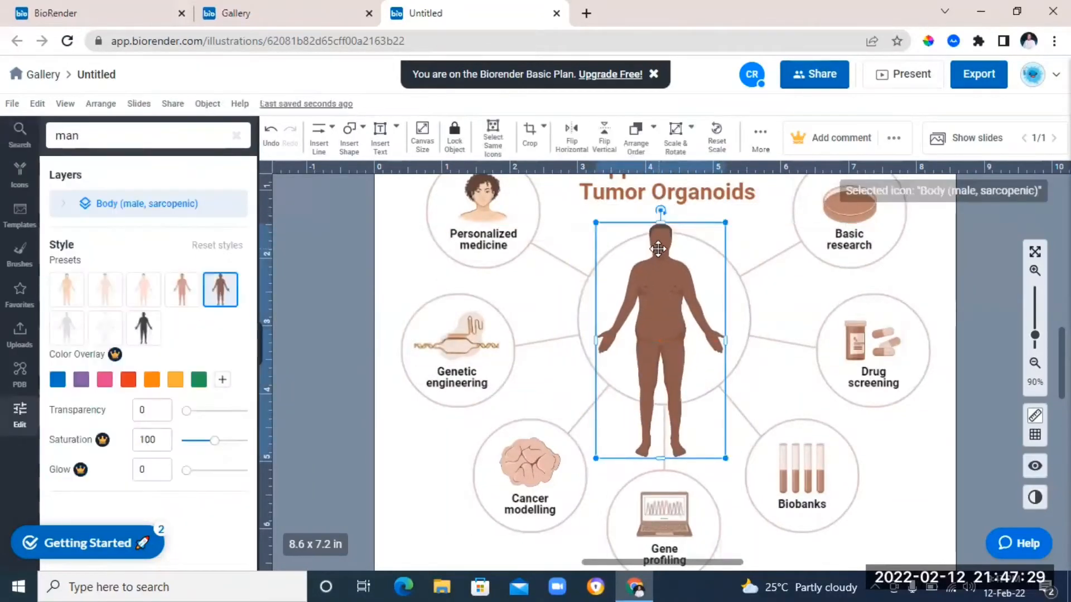
{"action": "type", "text": "eyes"}
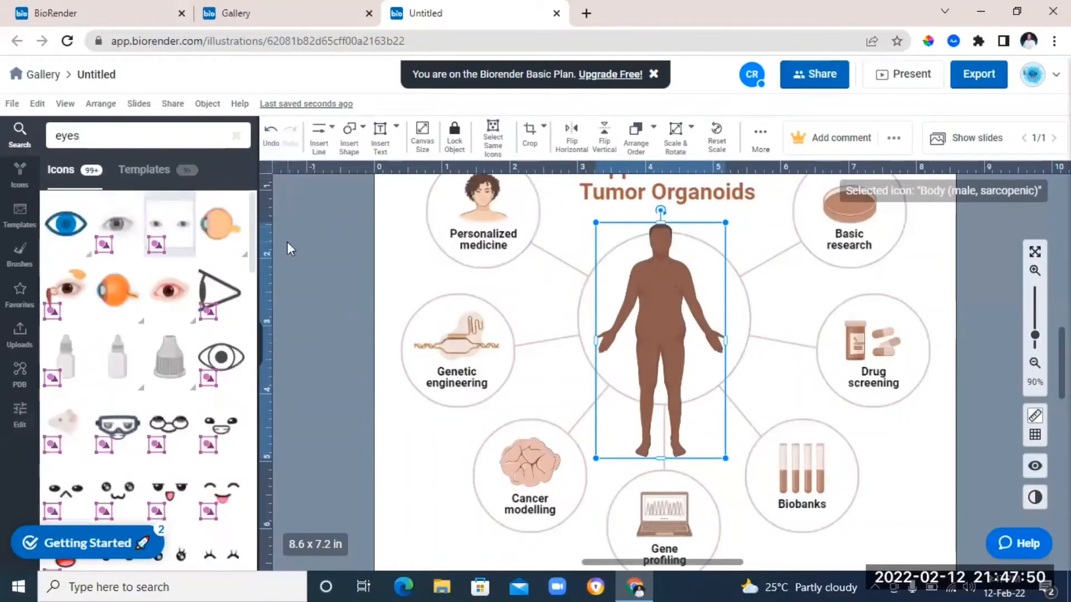
{"action": "left_click", "coordinate": [980, 369]}
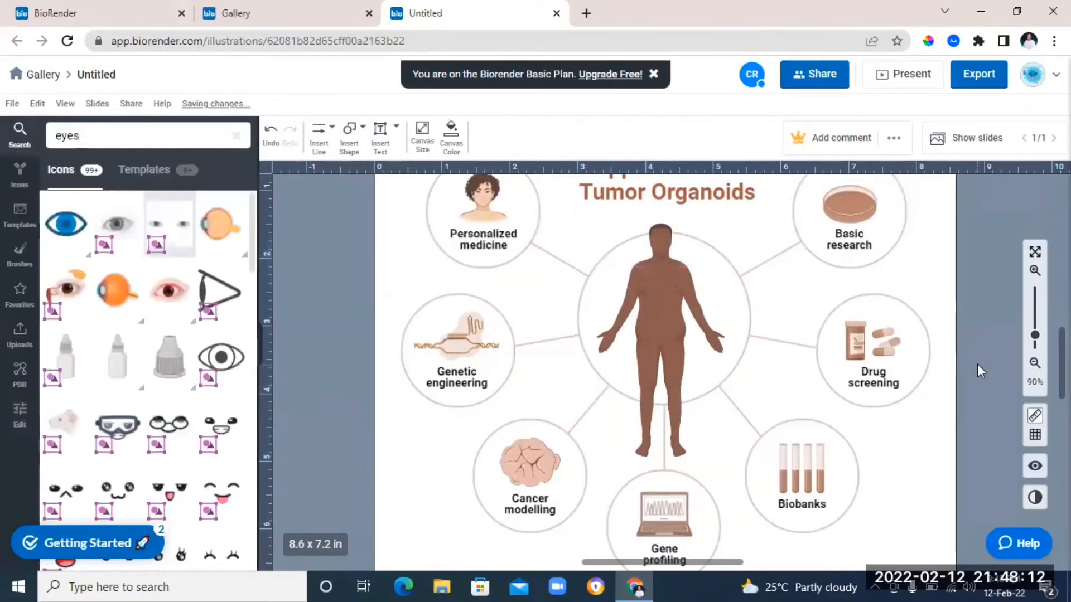
{"action": "left_click", "coordinate": [661, 369]}
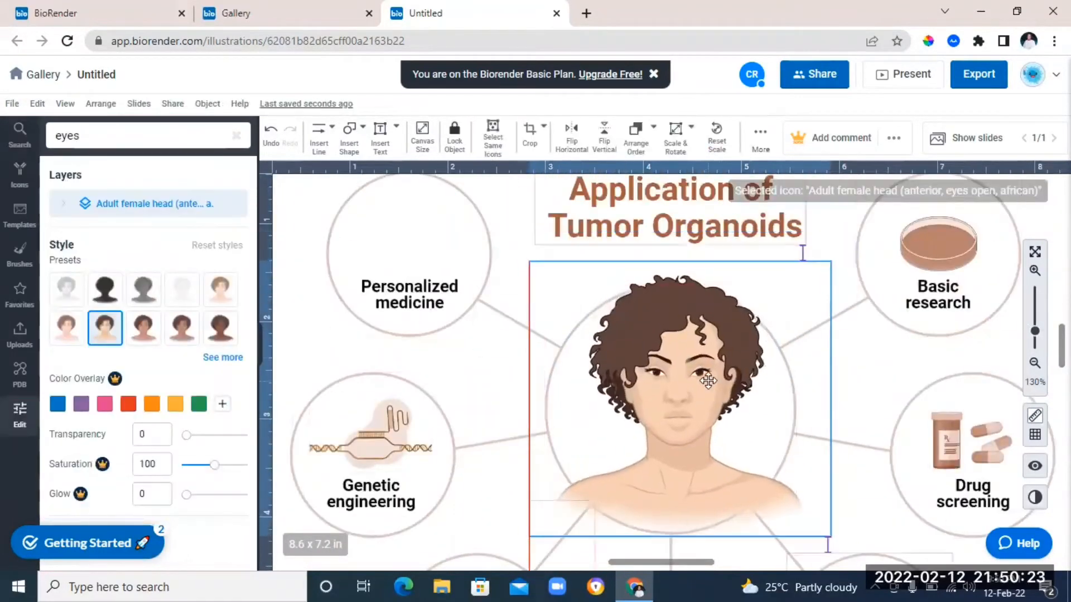
Select the female head figure, apply a line effect, and browse the arrow shapes
{"action": "left_click", "coordinate": [139, 367]}
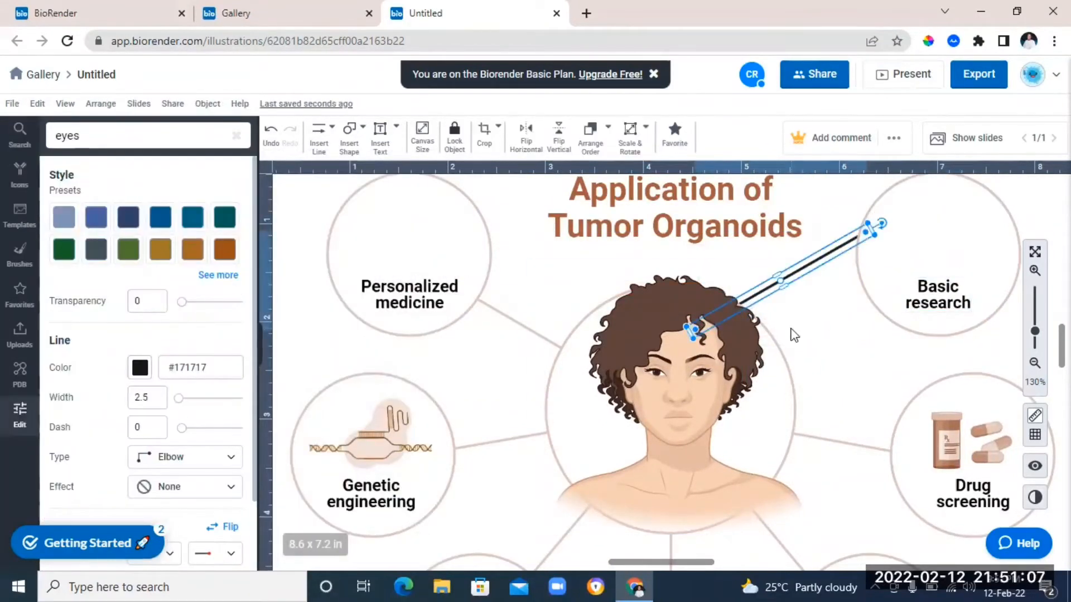
{"action": "left_click", "coordinate": [185, 402]}
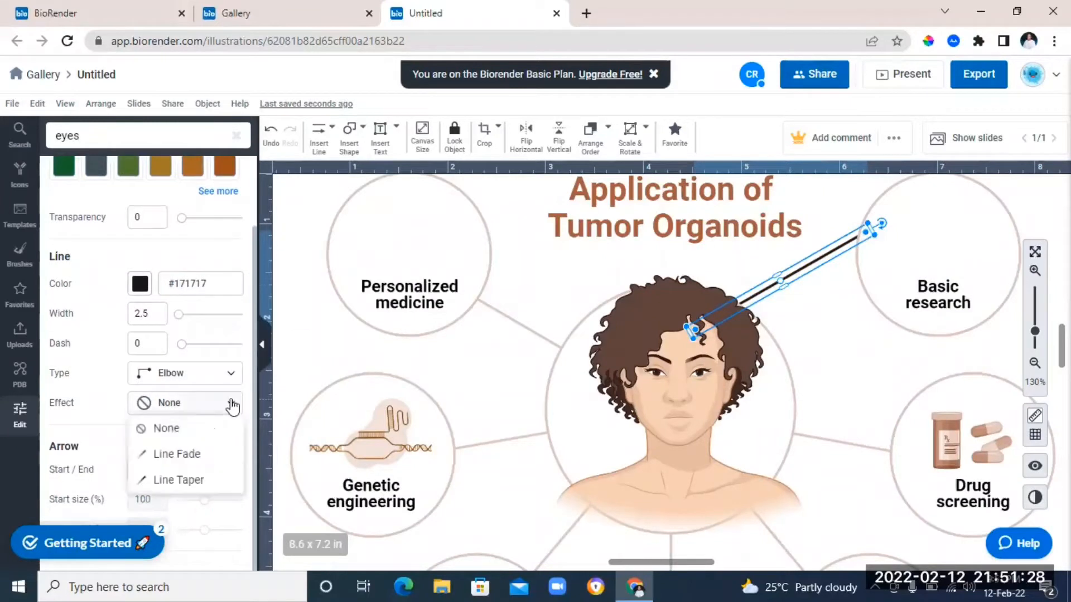
{"action": "left_click", "coordinate": [166, 428]}
{"action": "type", "text": "brain"}
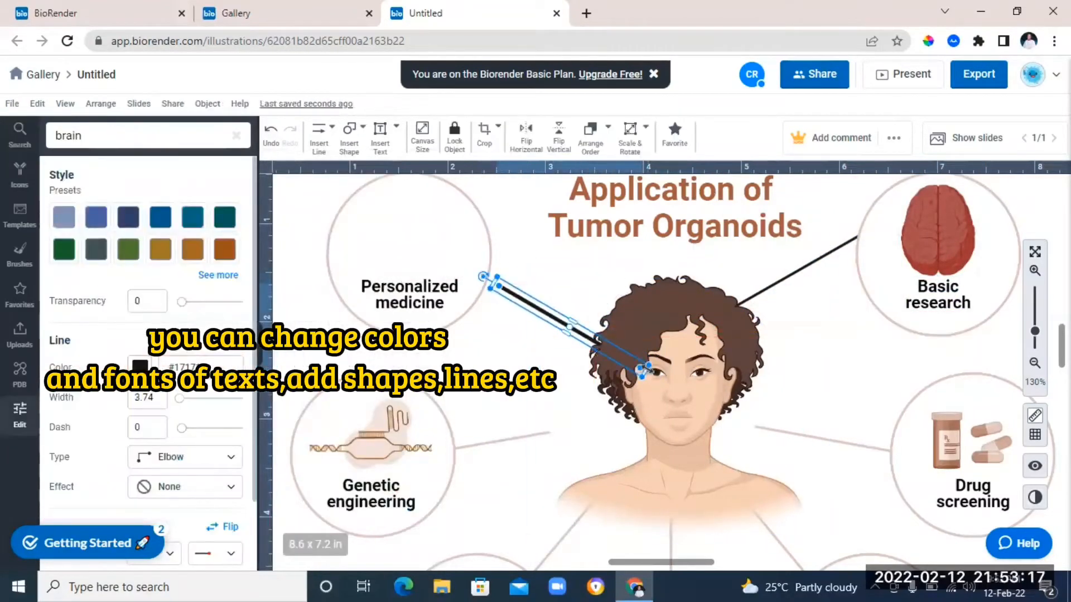
{"action": "left_click", "coordinate": [349, 134]}
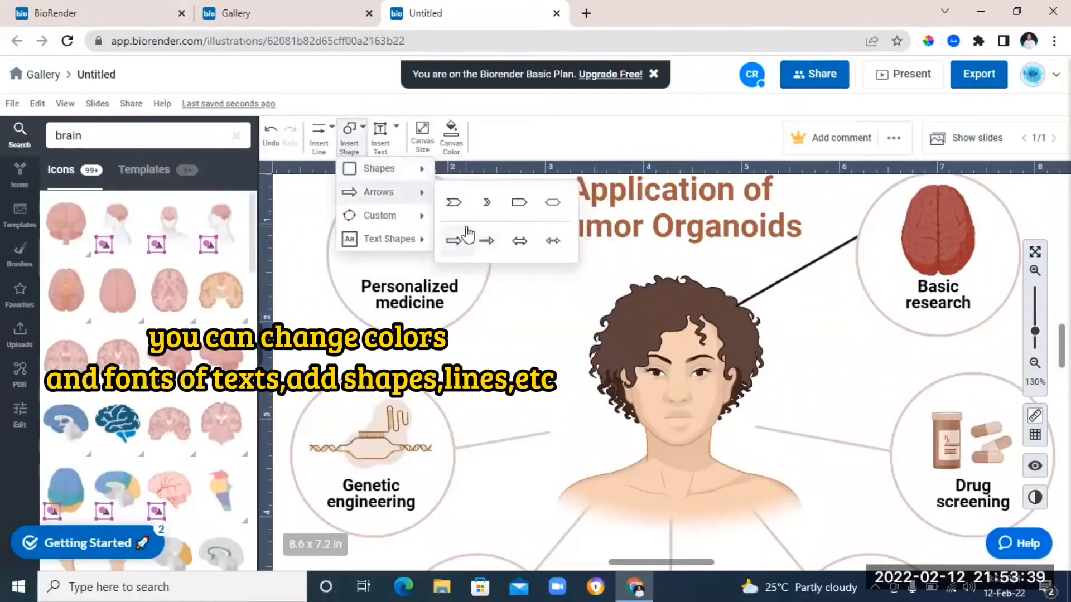
{"action": "left_click", "coordinate": [319, 137]}
{"action": "type", "text": "INTESTINES"}
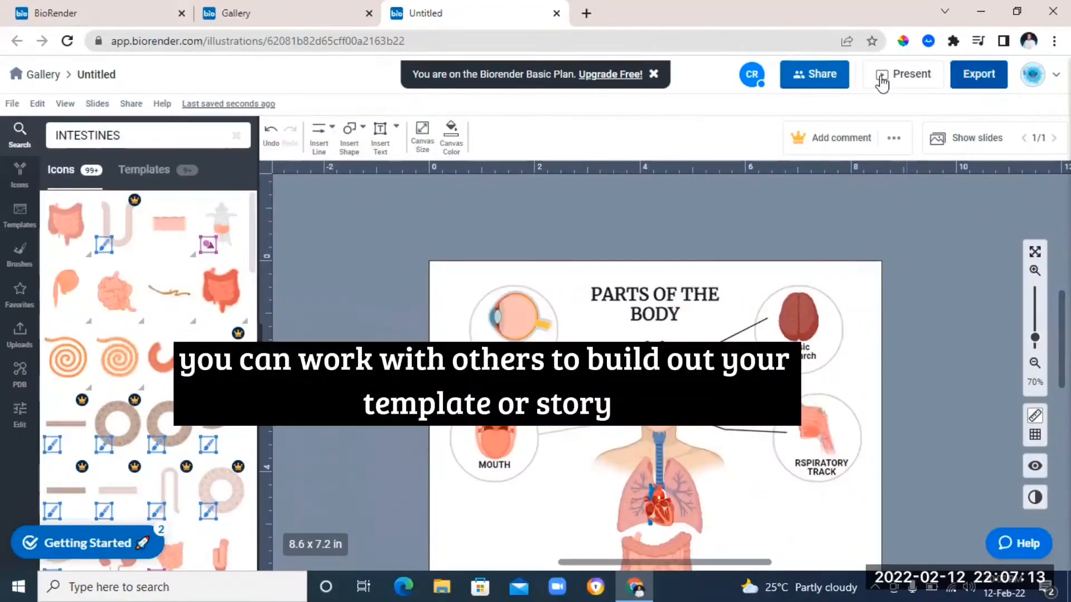
Enter 'techyf' in the Share invite dialog and close it, then export the figure as PNG
{"action": "left_click", "coordinate": [815, 74]}
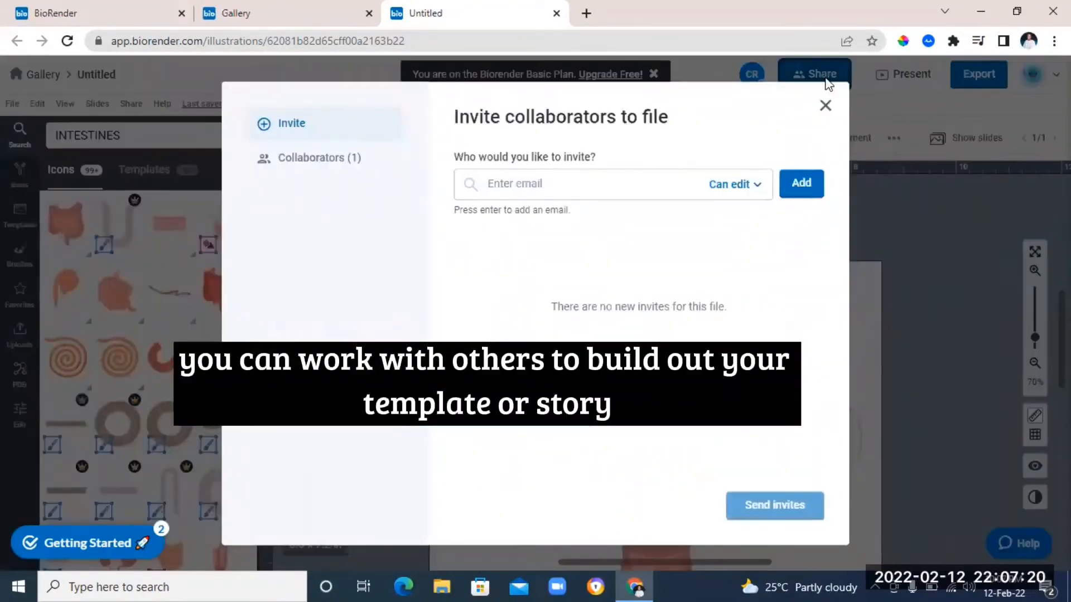
{"action": "type", "text": "techyf"}
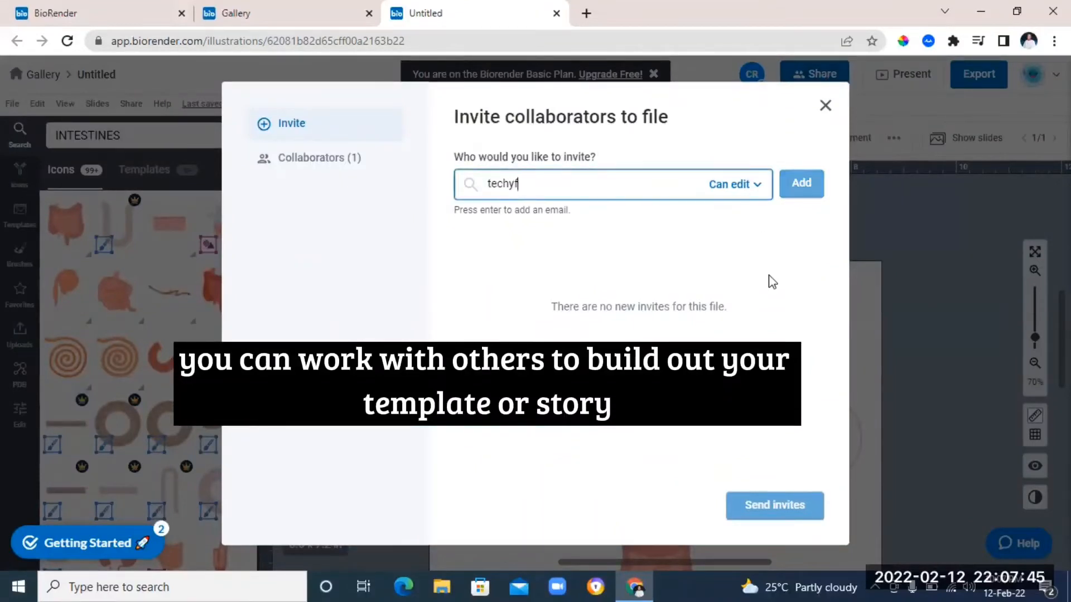
{"action": "left_click", "coordinate": [801, 183]}
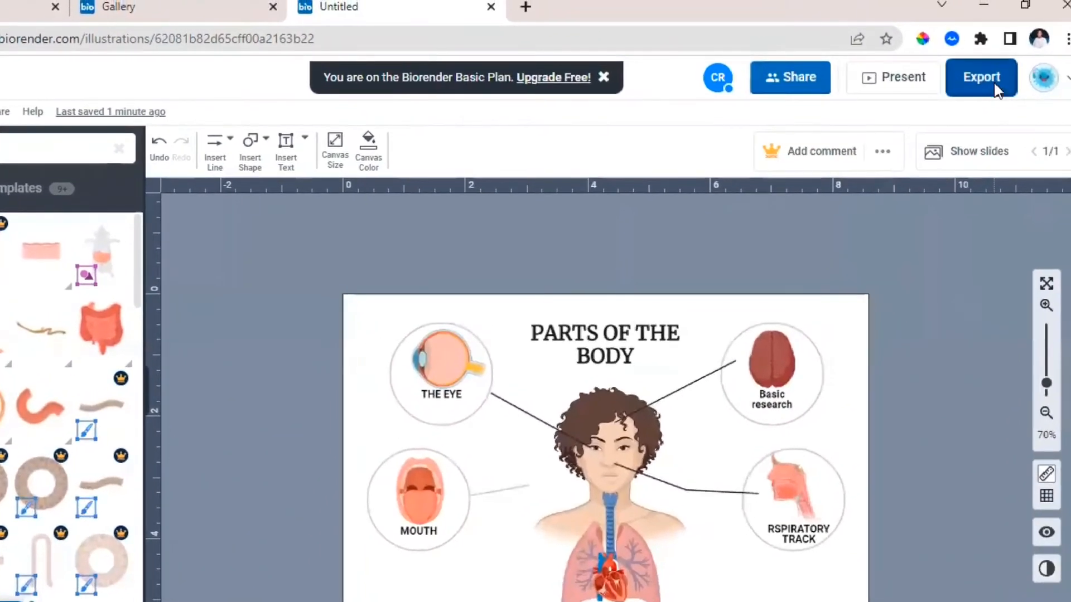
{"action": "left_click", "coordinate": [980, 76]}
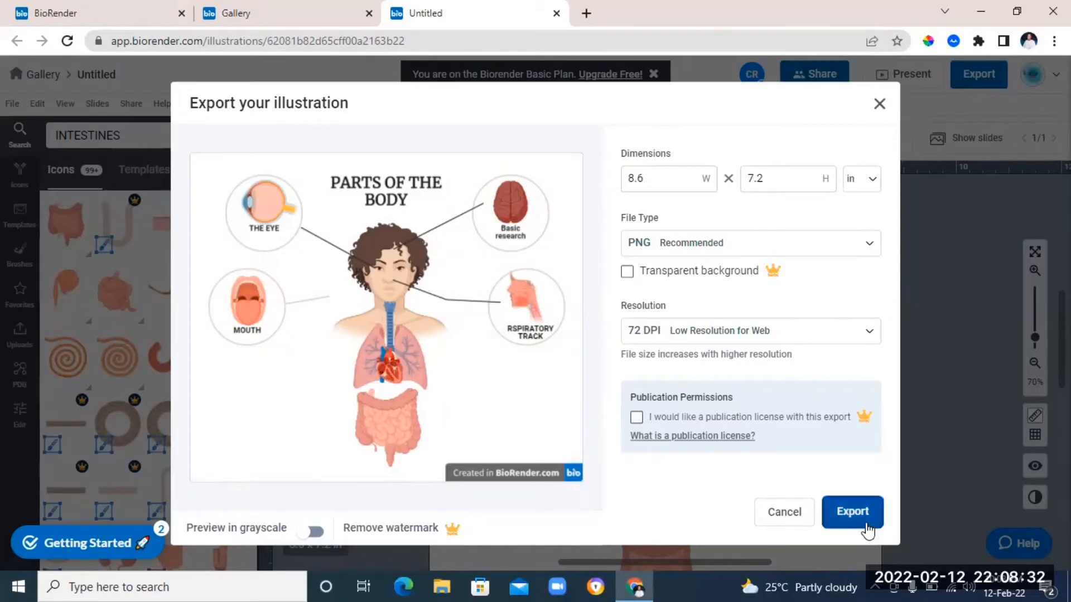
{"action": "left_click", "coordinate": [852, 511]}
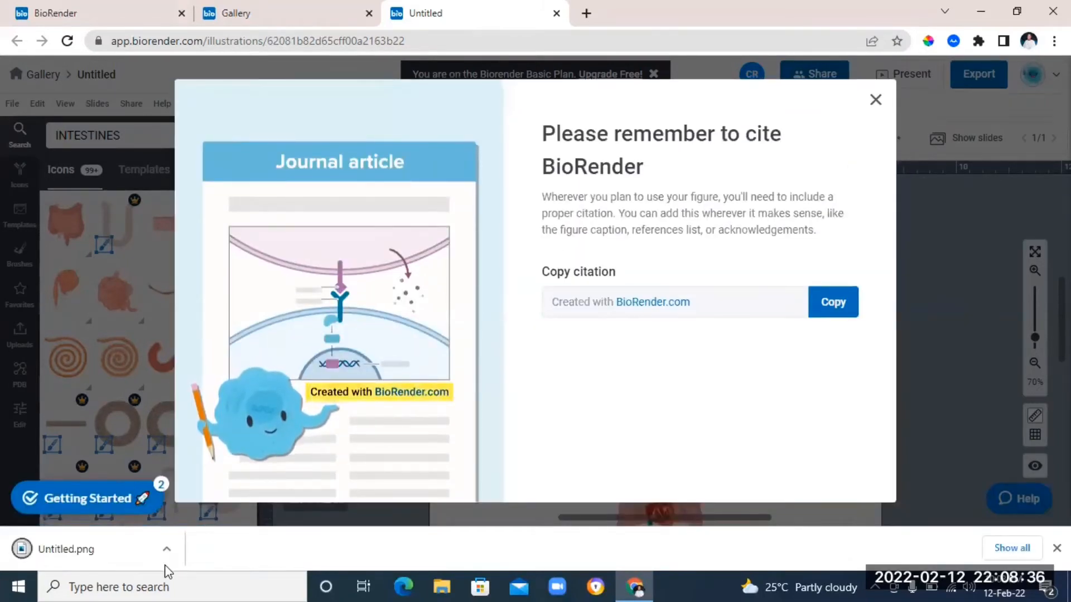
Open Untitled.png from Chrome's download bar and zoom in on it in Photos
{"action": "left_click", "coordinate": [167, 549]}
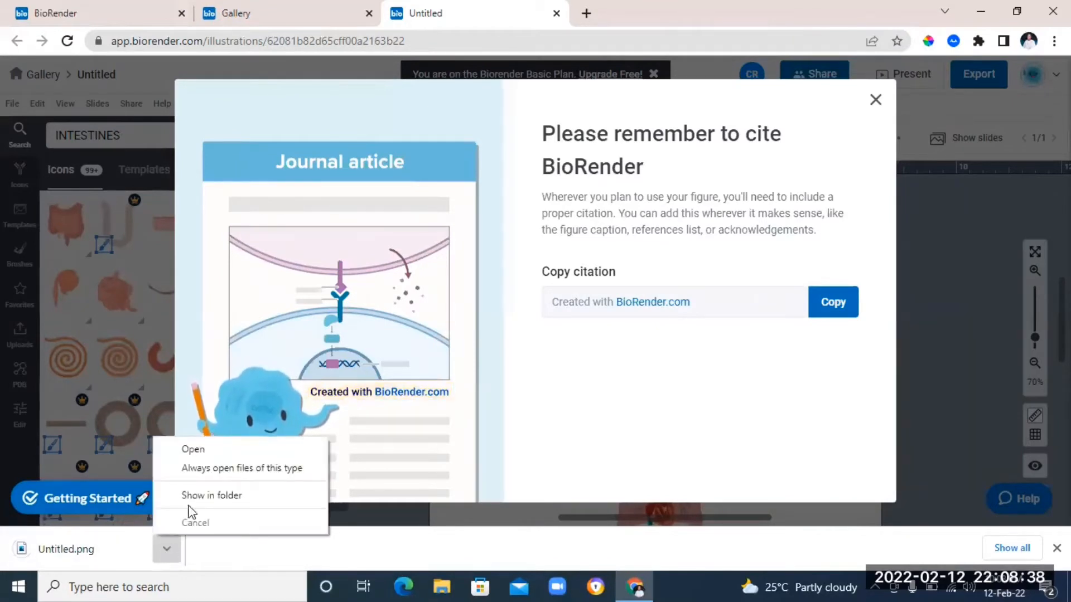
{"action": "left_click", "coordinate": [195, 523]}
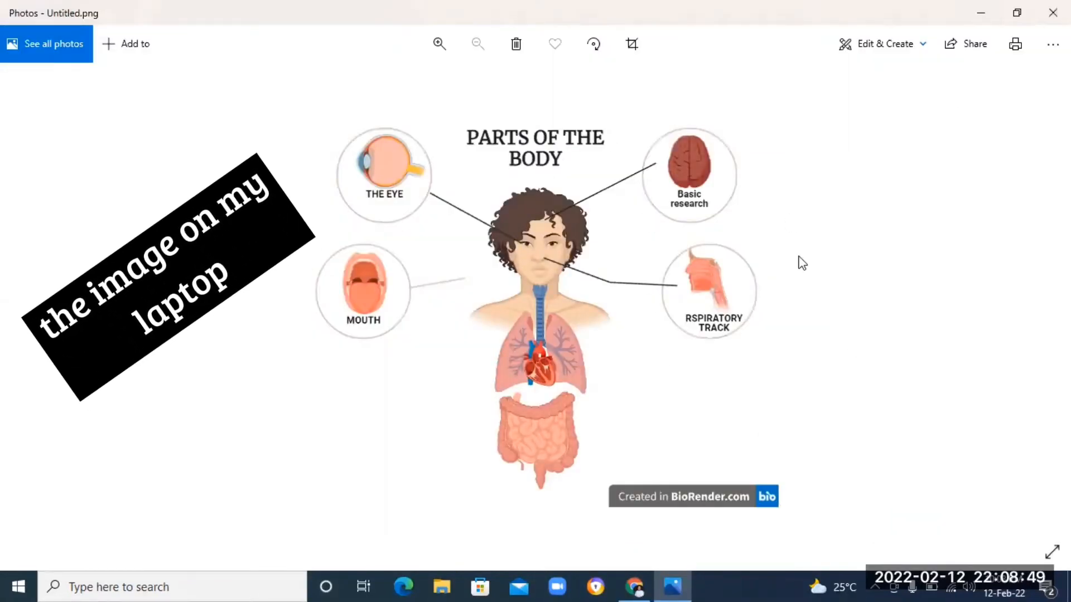
{"action": "left_click", "coordinate": [438, 44]}
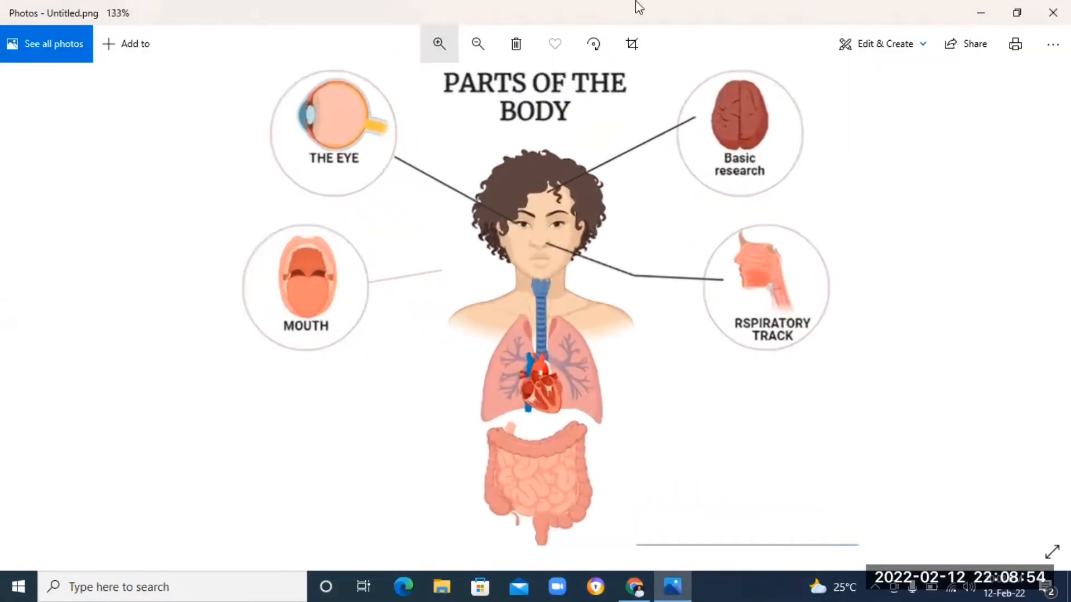
From the BioRender Gallery, start a blank Illustration using the New file tile
{"action": "left_click", "coordinate": [634, 586]}
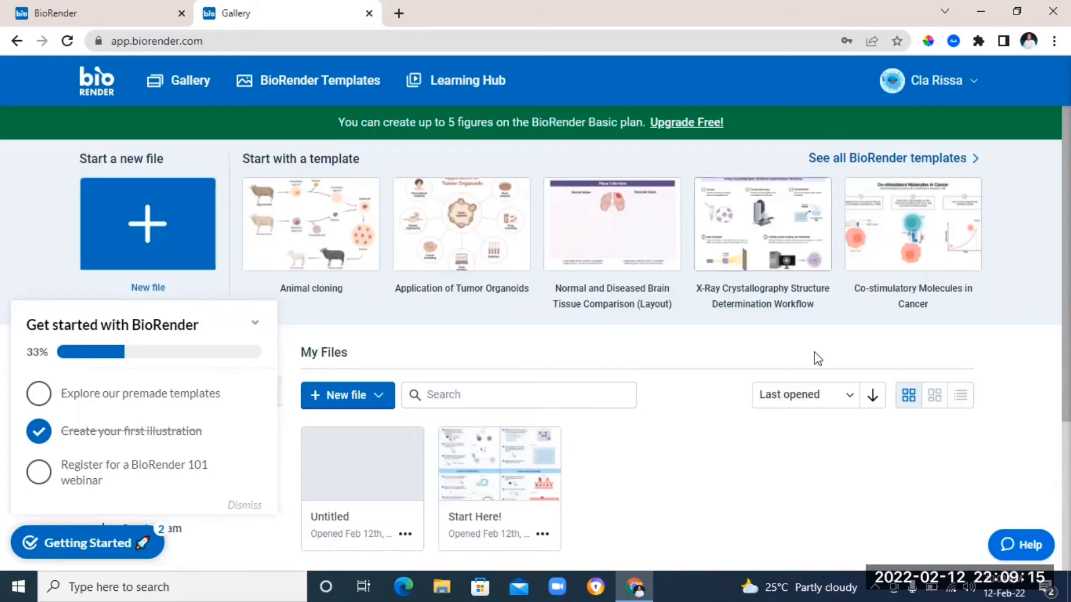
{"action": "left_click", "coordinate": [147, 223]}
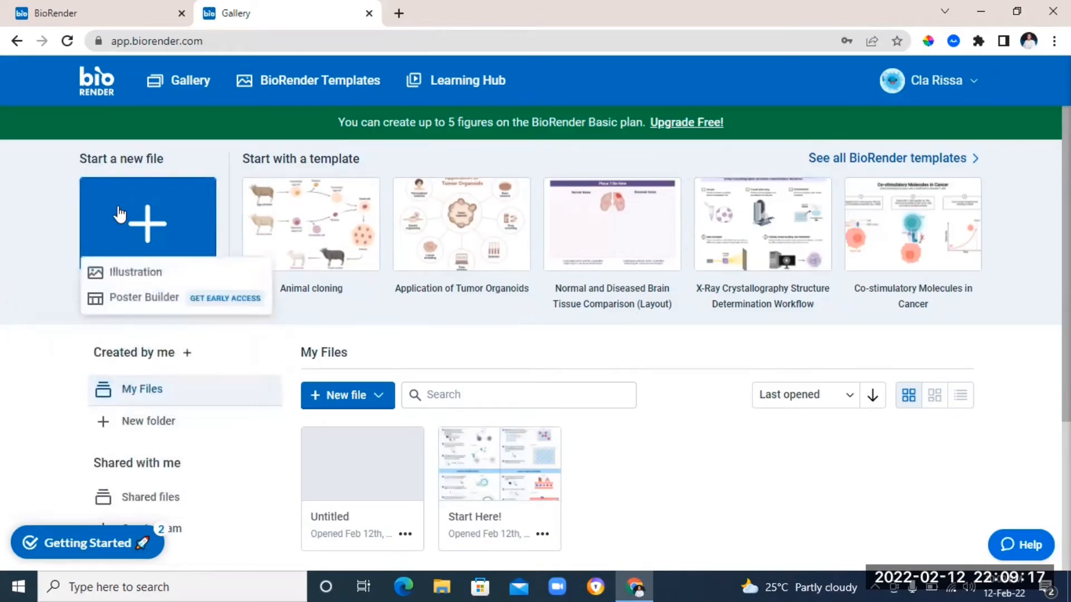
{"action": "left_click", "coordinate": [135, 271]}
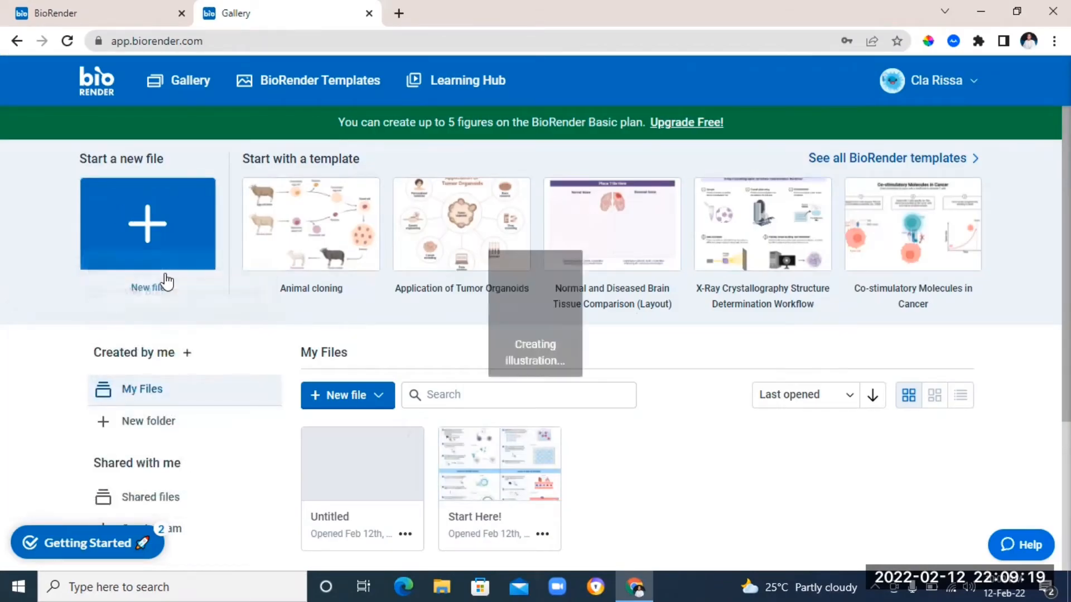
{"action": "left_click", "coordinate": [147, 223]}
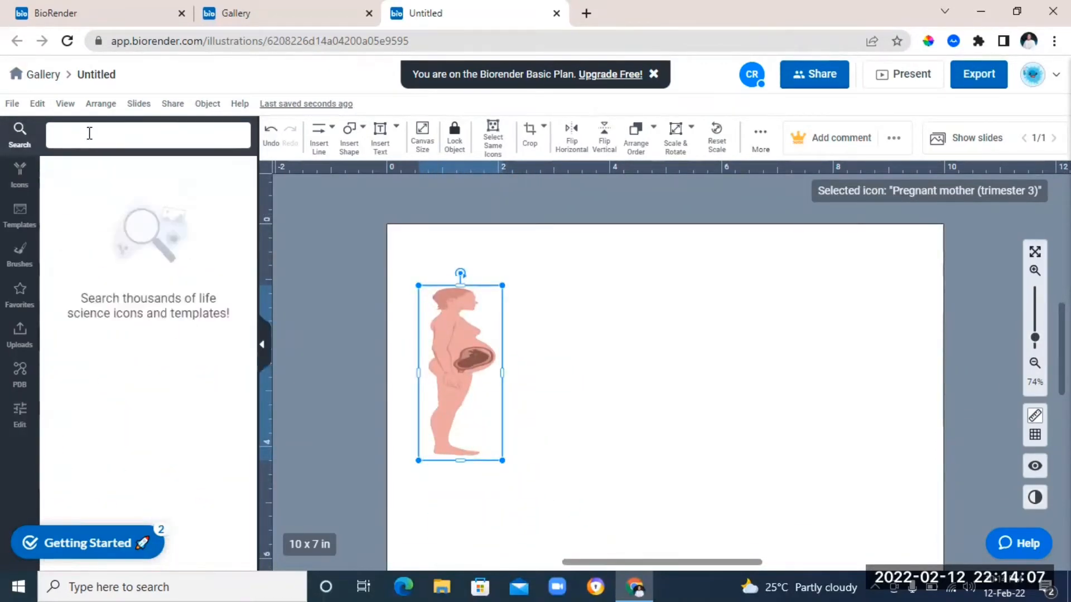
Search the icon library for 'baby ce' and 'lab' icons to populate the canvas
{"action": "type", "text": "baby ce"}
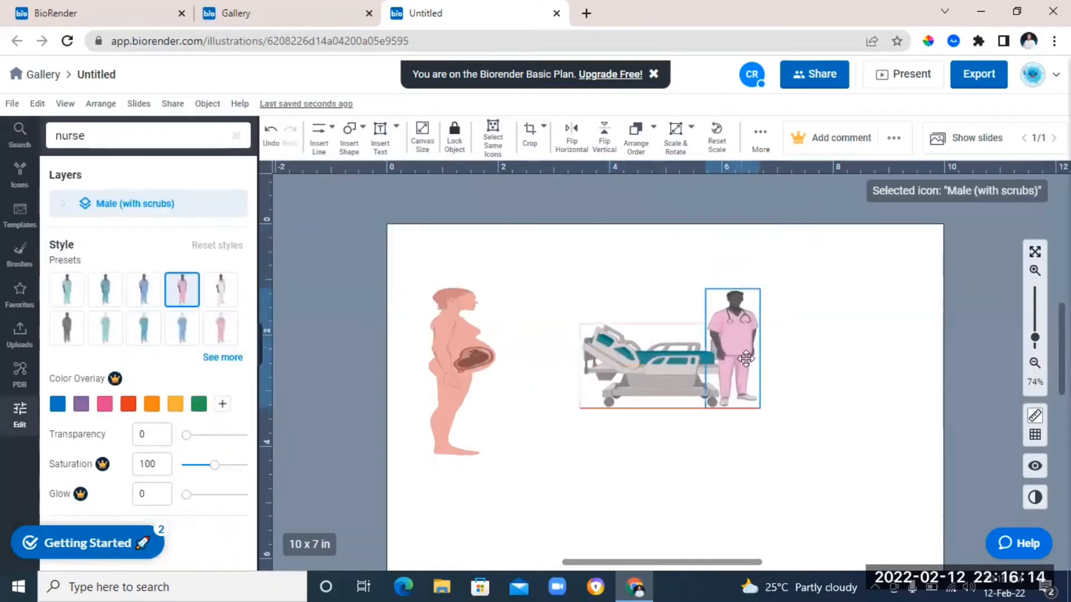
{"action": "type", "text": "lab"}
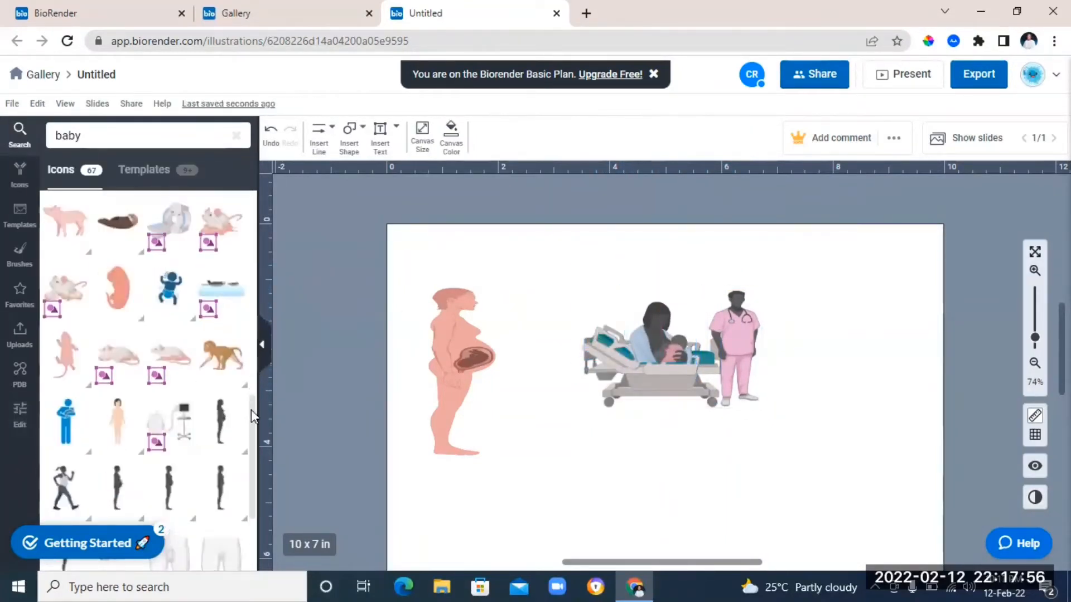
{"action": "scroll", "scroll_direction": "down", "scroll_amount": 3}
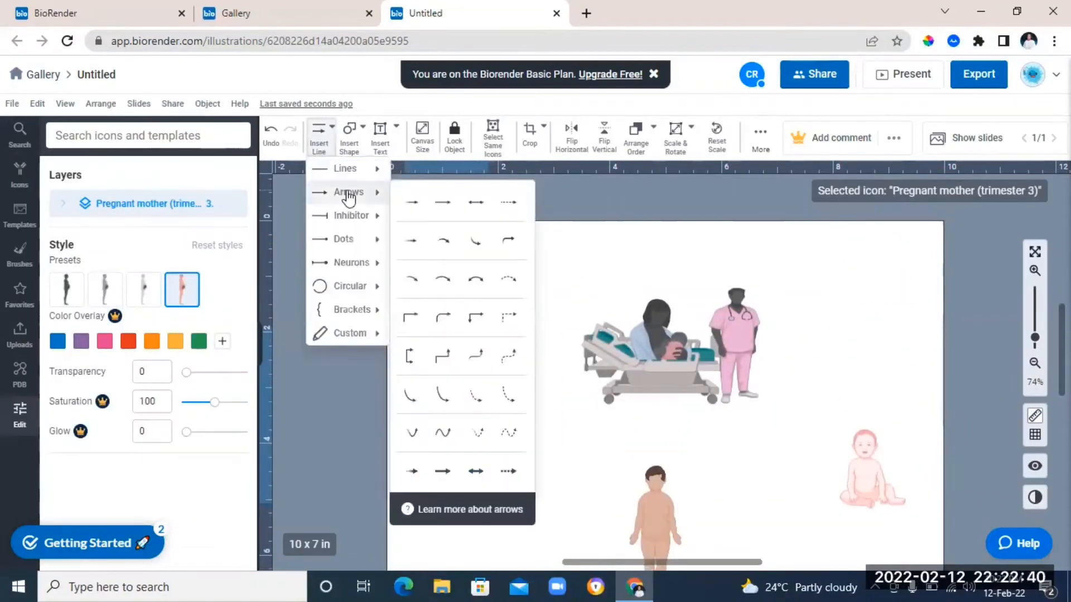
{"action": "mouse_move", "coordinate": [379, 193]}
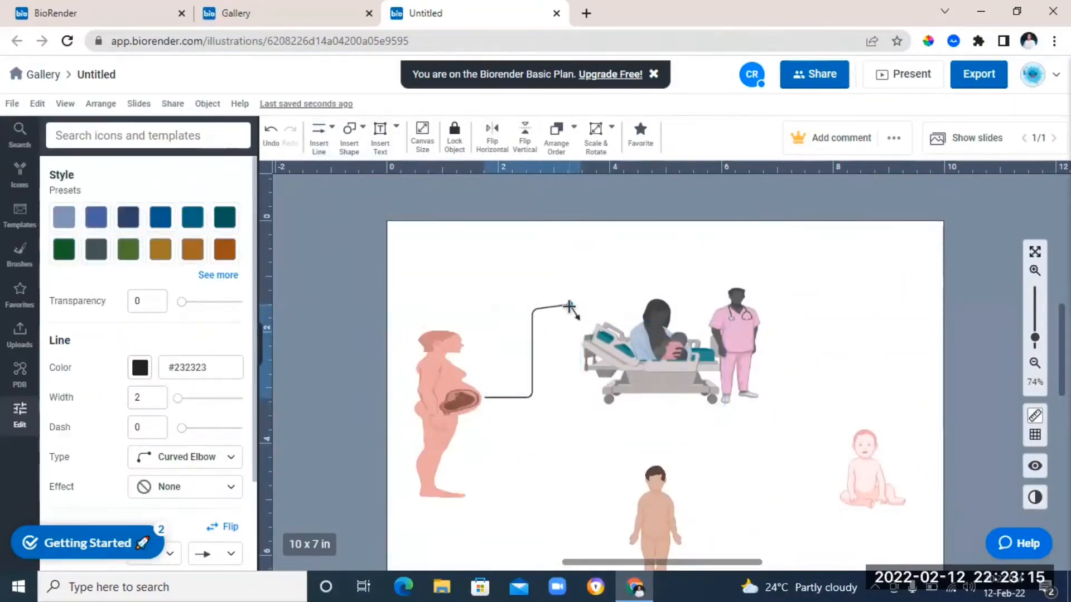
Pick an arrow line style for the connectors and search 'adult' to place adult figures
{"action": "left_click", "coordinate": [319, 135]}
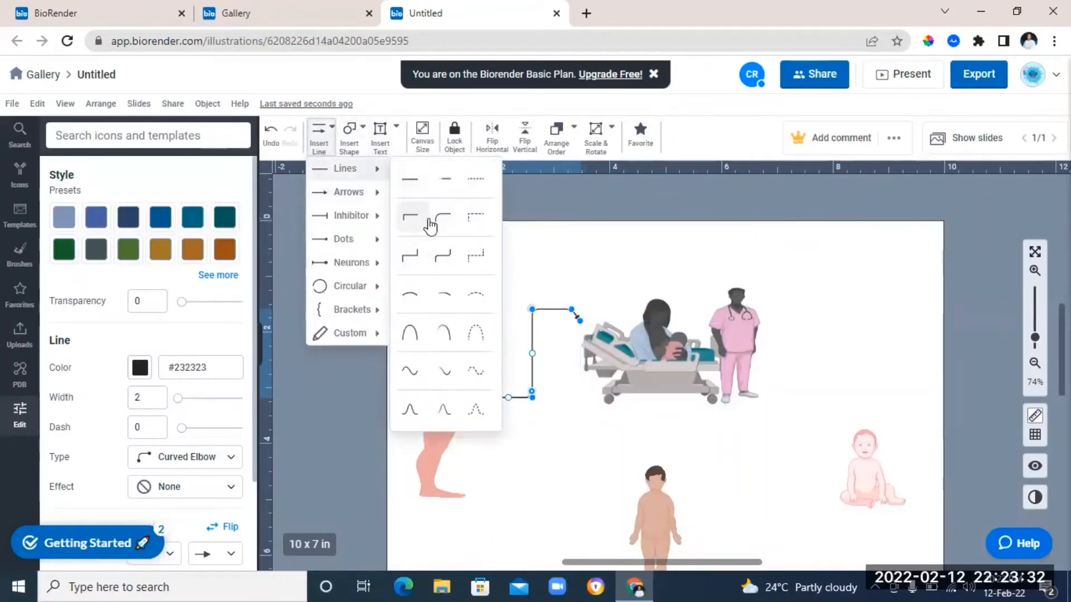
{"action": "left_click", "coordinate": [411, 179]}
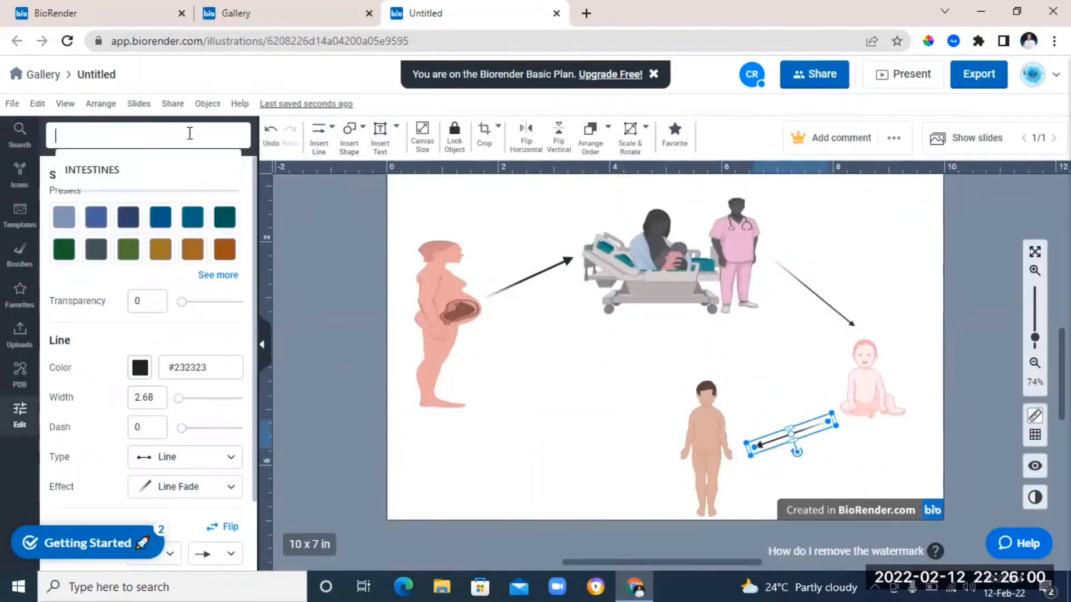
{"action": "type", "text": "adult"}
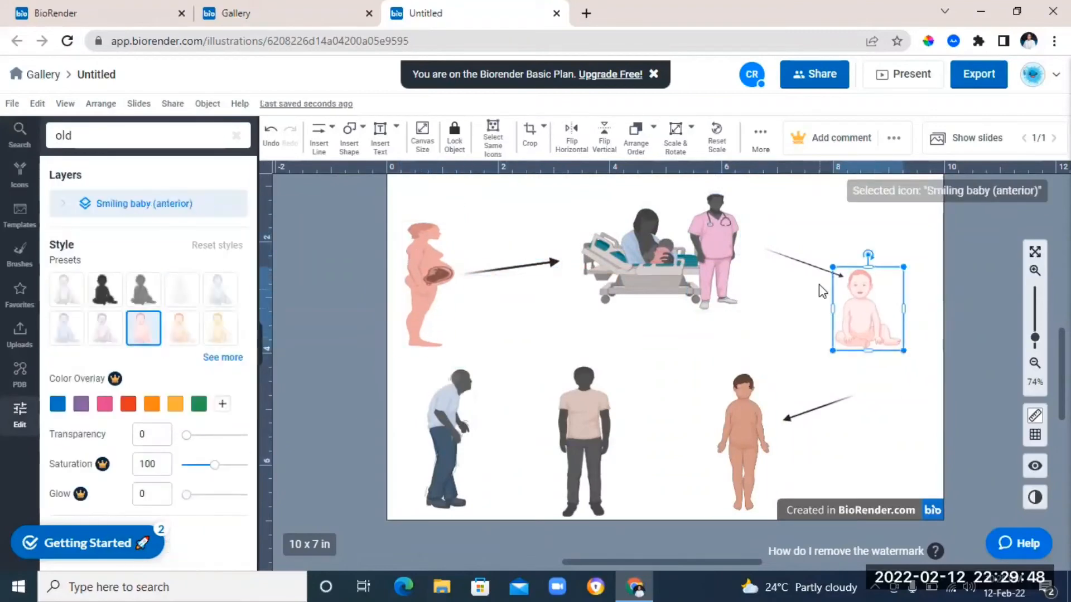
{"action": "left_click", "coordinate": [679, 427]}
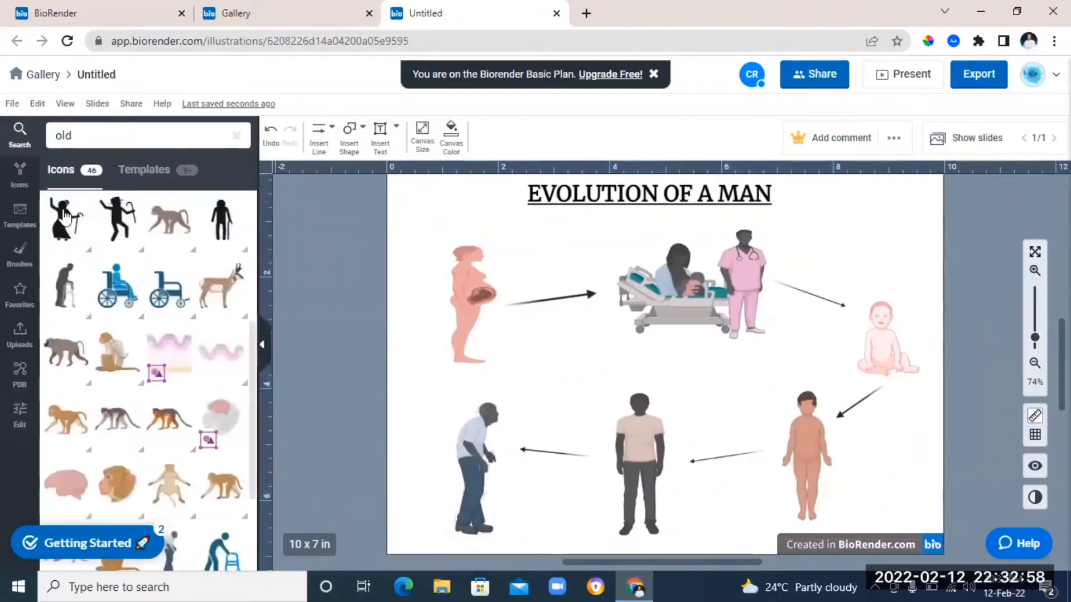
{"action": "left_click", "coordinate": [834, 348]}
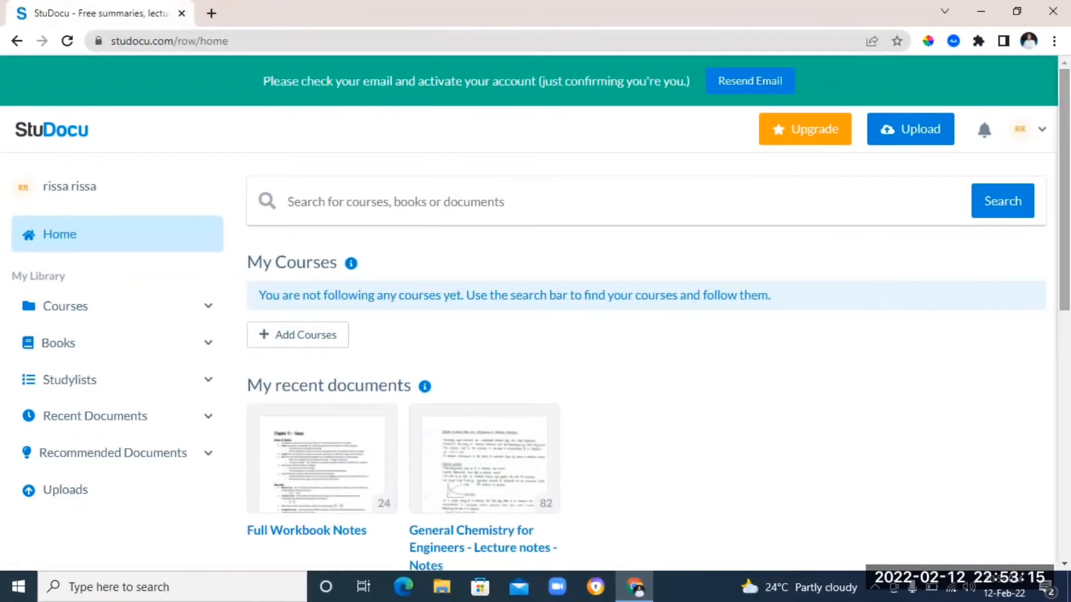
Search 'MATTER', choose 'matter and energy', and scroll through CH308 e Lecture 5 - Notes
{"action": "scroll", "scroll_direction": "down", "scroll_amount": 3}
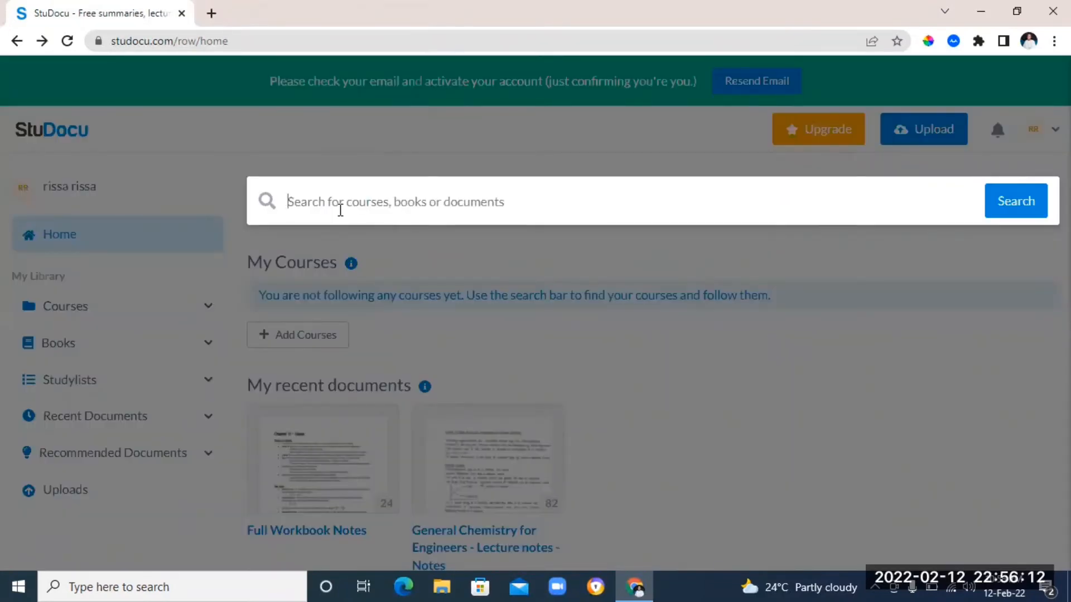
{"action": "type", "text": "MATTER"}
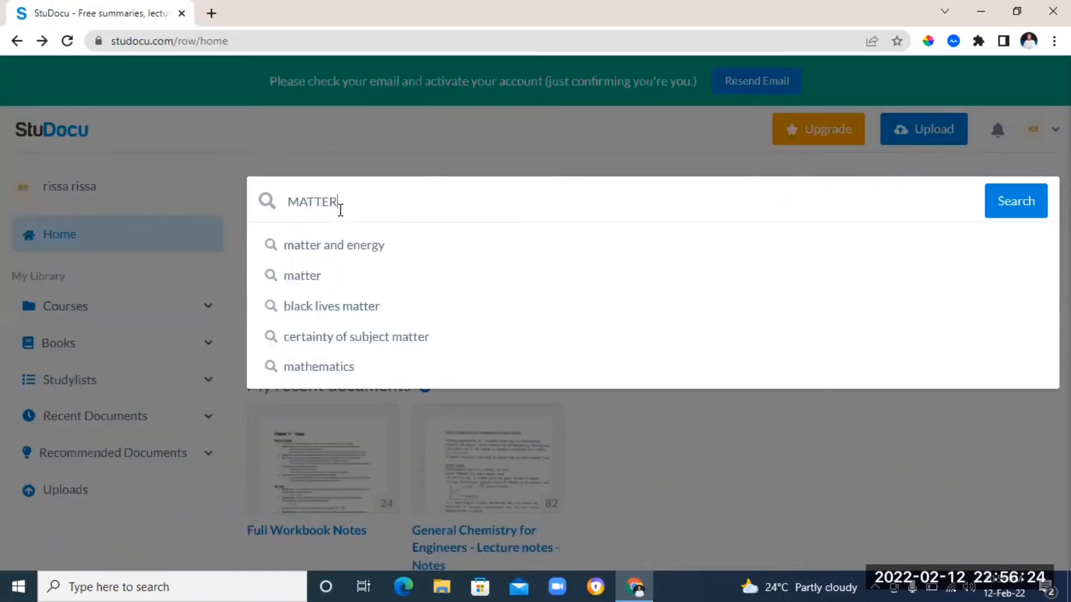
{"action": "left_click", "coordinate": [334, 244]}
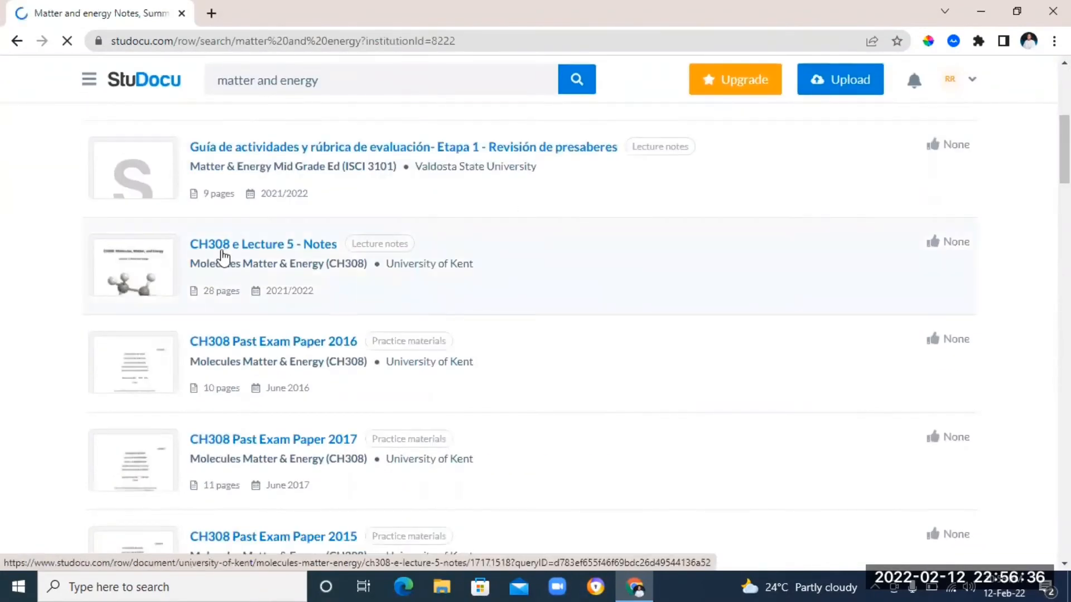
{"action": "left_click", "coordinate": [263, 243]}
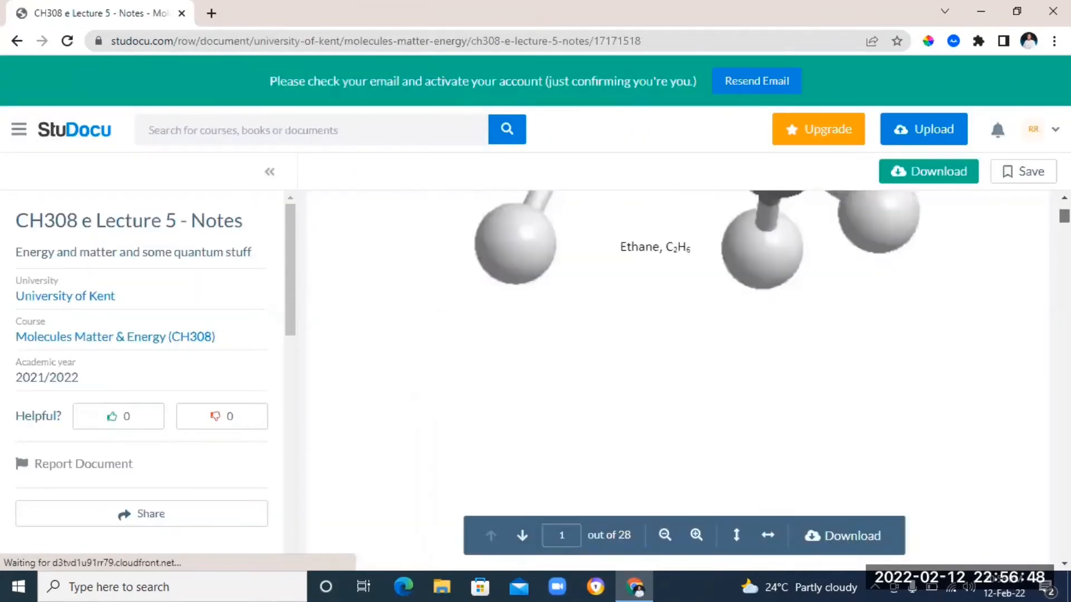
{"action": "scroll", "scroll_direction": "down", "scroll_amount": 3}
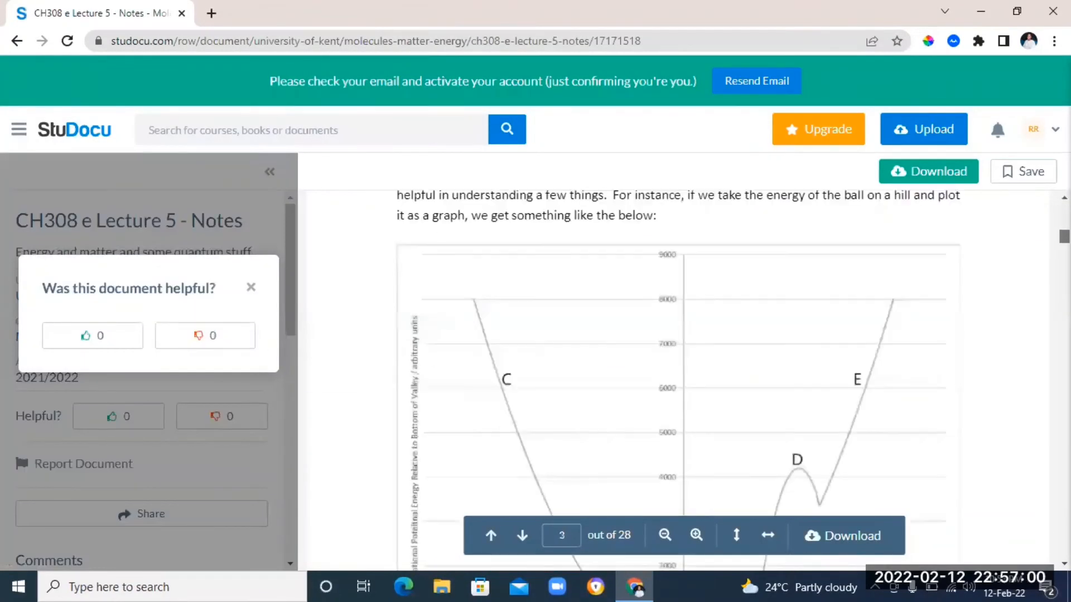
{"action": "scroll", "scroll_direction": "down", "scroll_amount": 3}
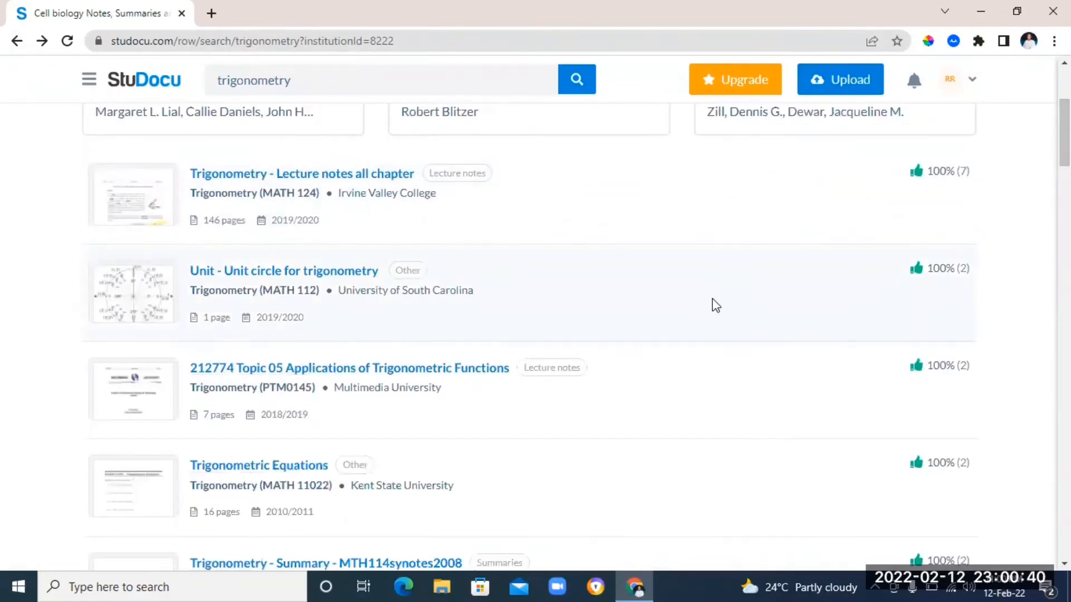
Scroll through 'Test 1 Summary and key terms' and dismiss the 'Was this document helpful?' prompt
{"action": "left_click", "coordinate": [326, 563]}
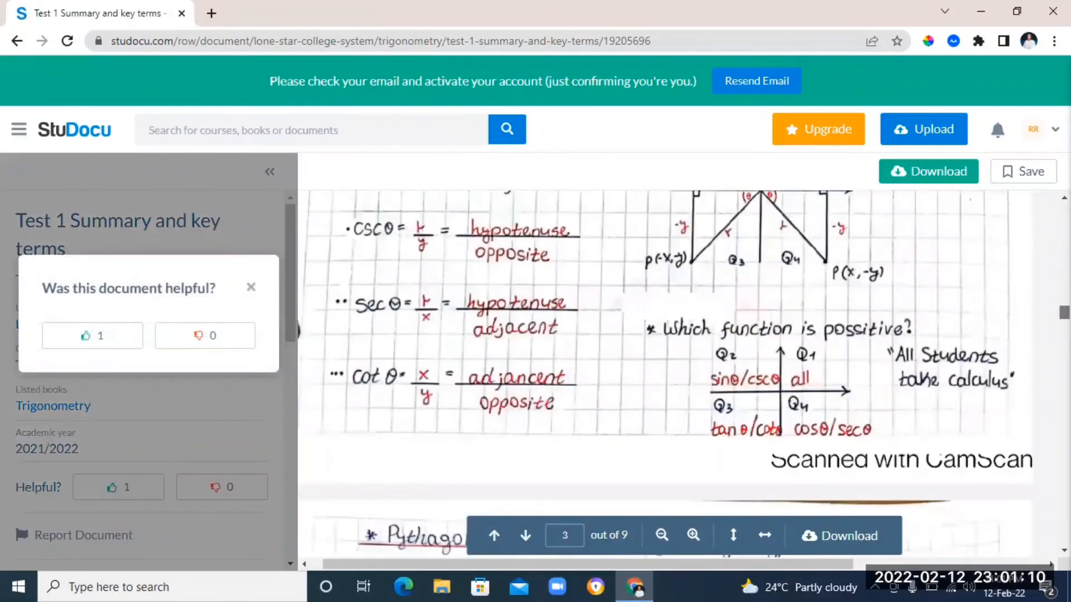
{"action": "scroll", "scroll_direction": "down", "scroll_amount": 3}
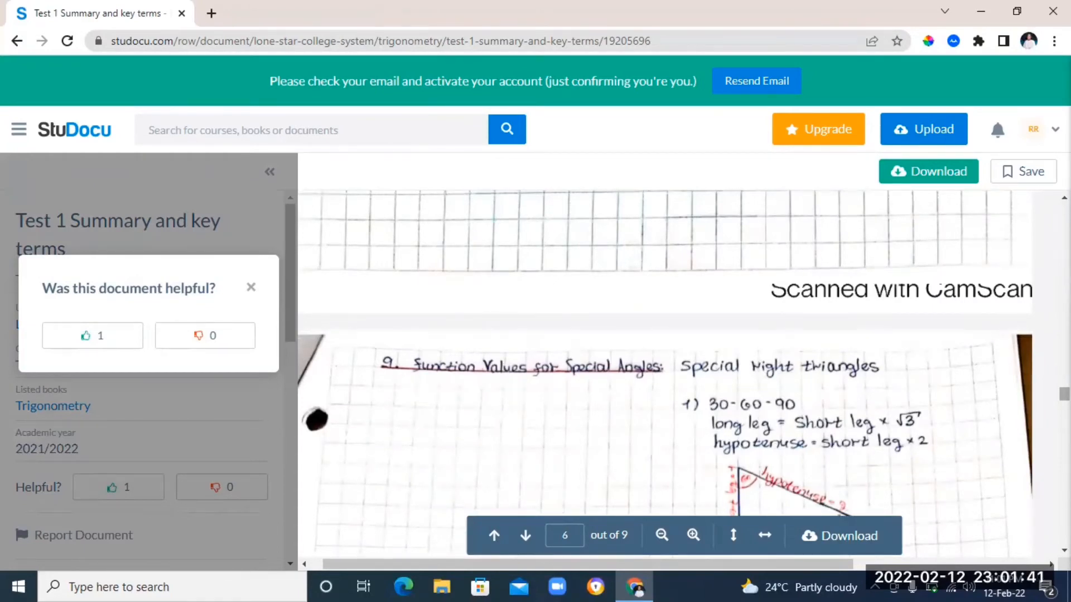
{"action": "left_click", "coordinate": [250, 287]}
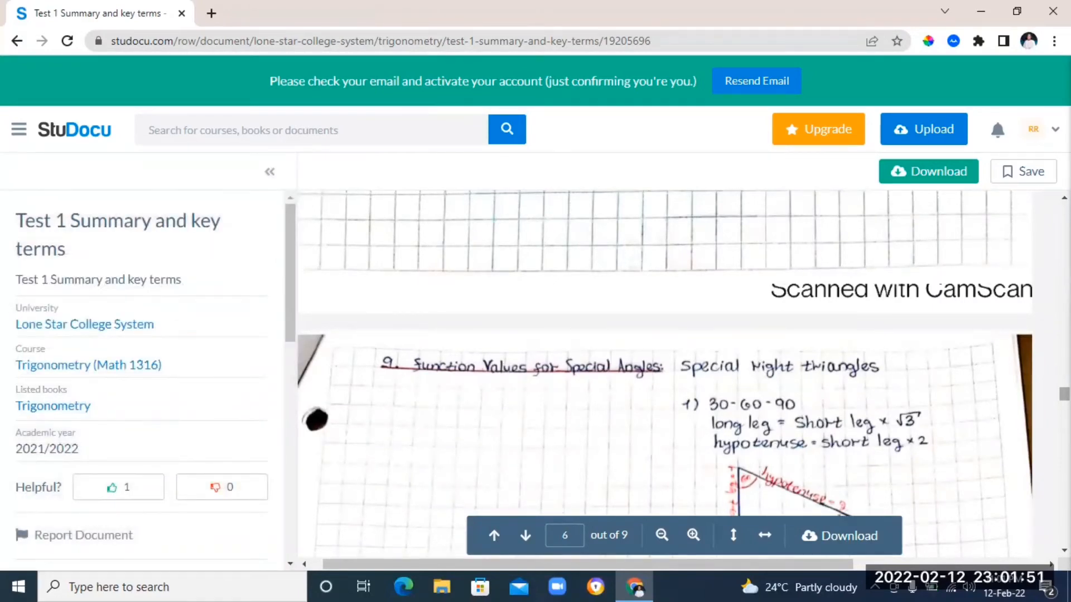
{"action": "left_click", "coordinate": [524, 535]}
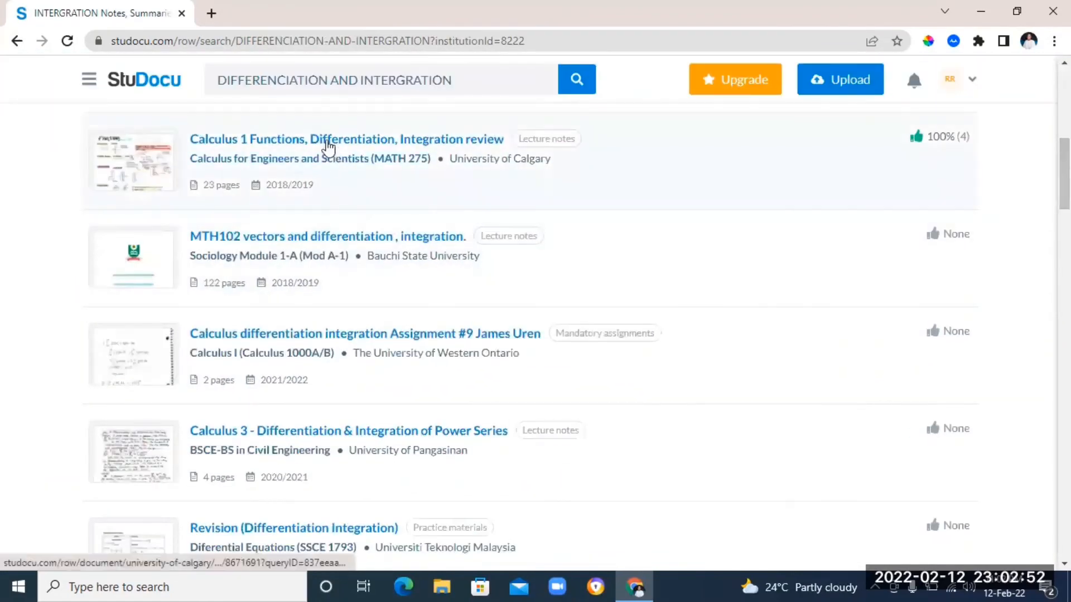
Open the Calculus 1 review, return, then open the assignment and Calculus 3 power series notes
{"action": "left_click", "coordinate": [345, 139]}
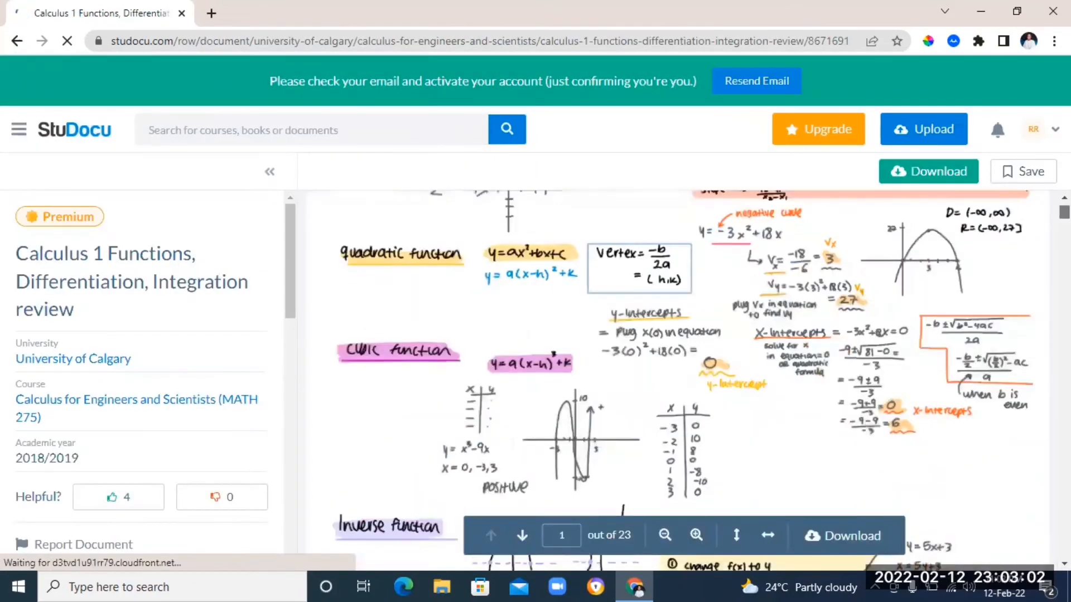
{"action": "left_click", "coordinate": [522, 536]}
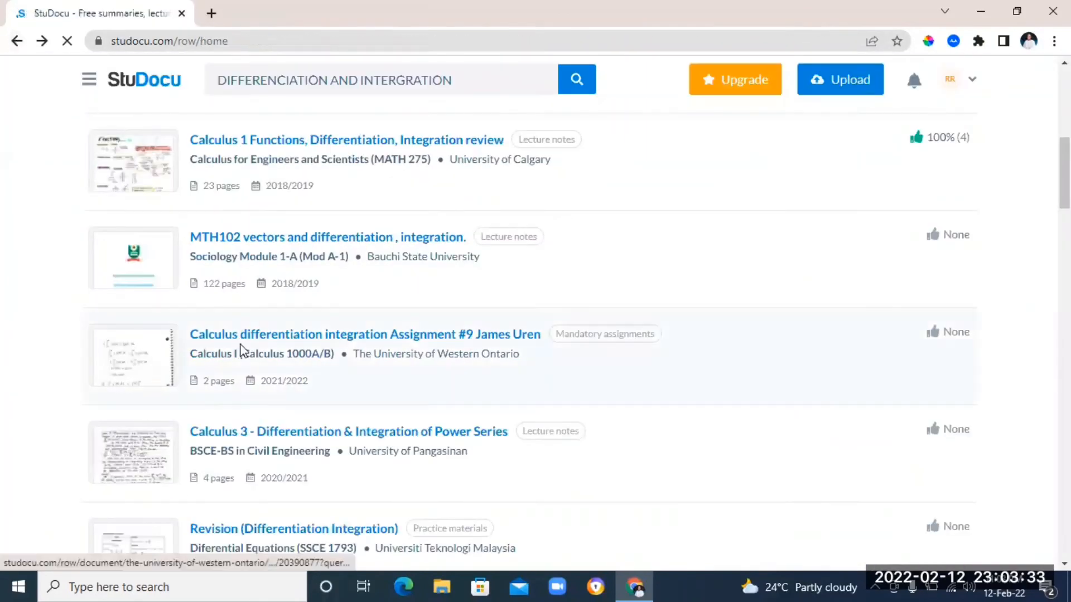
{"action": "left_click", "coordinate": [364, 334]}
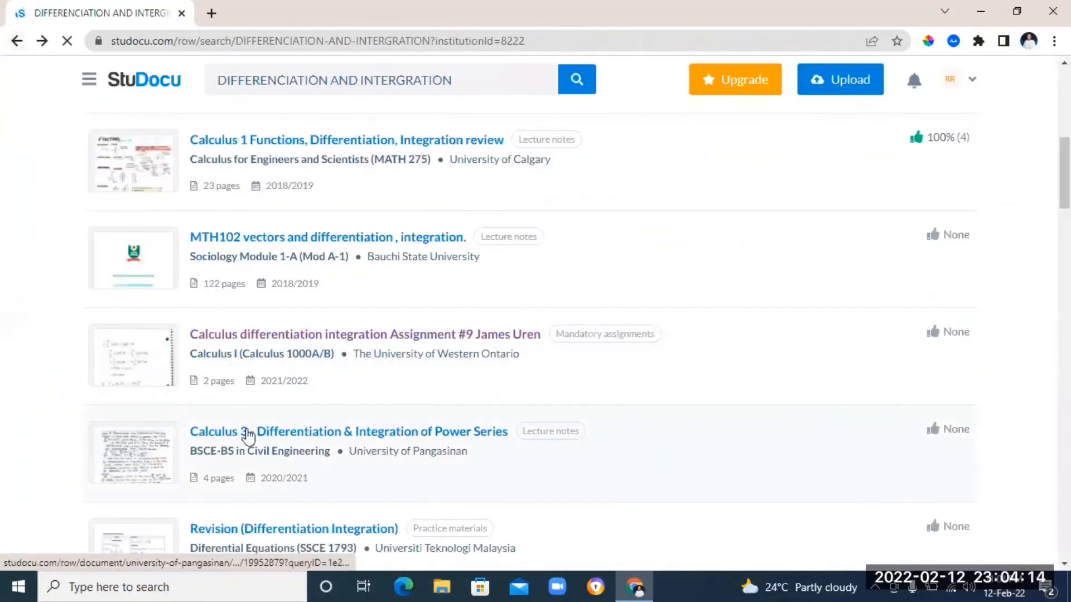
{"action": "left_click", "coordinate": [348, 432]}
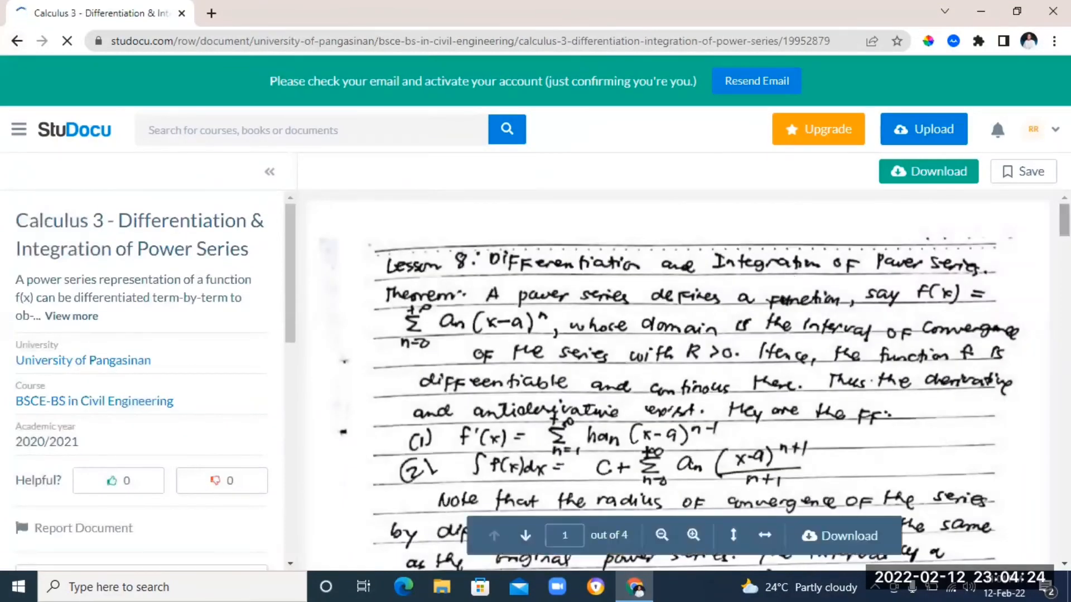
{"action": "scroll", "scroll_direction": "down", "scroll_amount": 3}
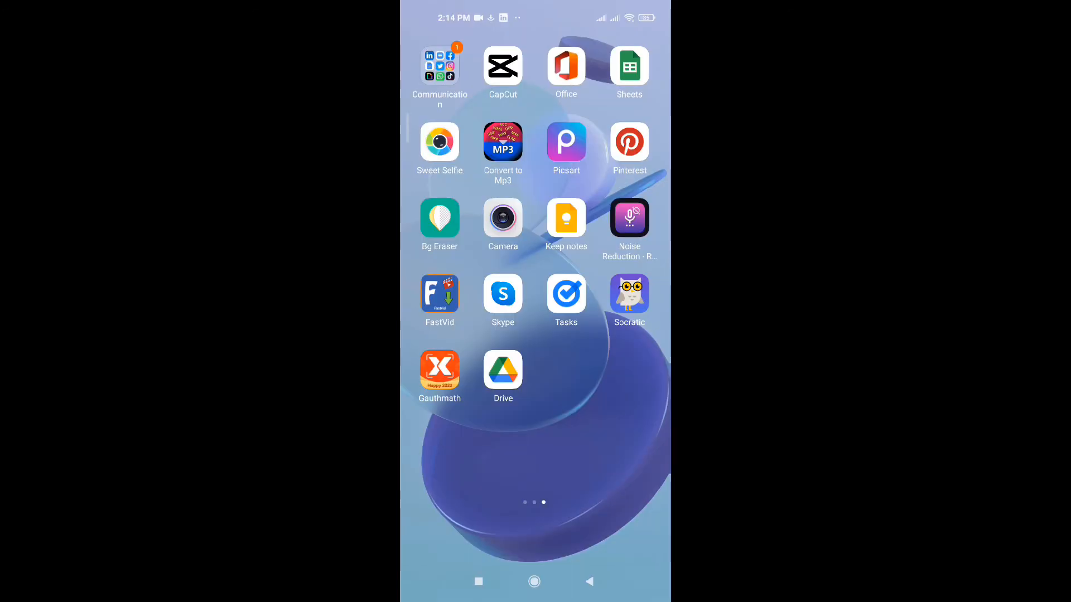
Launch Office, capture the MS Word Lesson 2 page with image-to-text, and scroll the result
{"action": "left_click", "coordinate": [565, 66]}
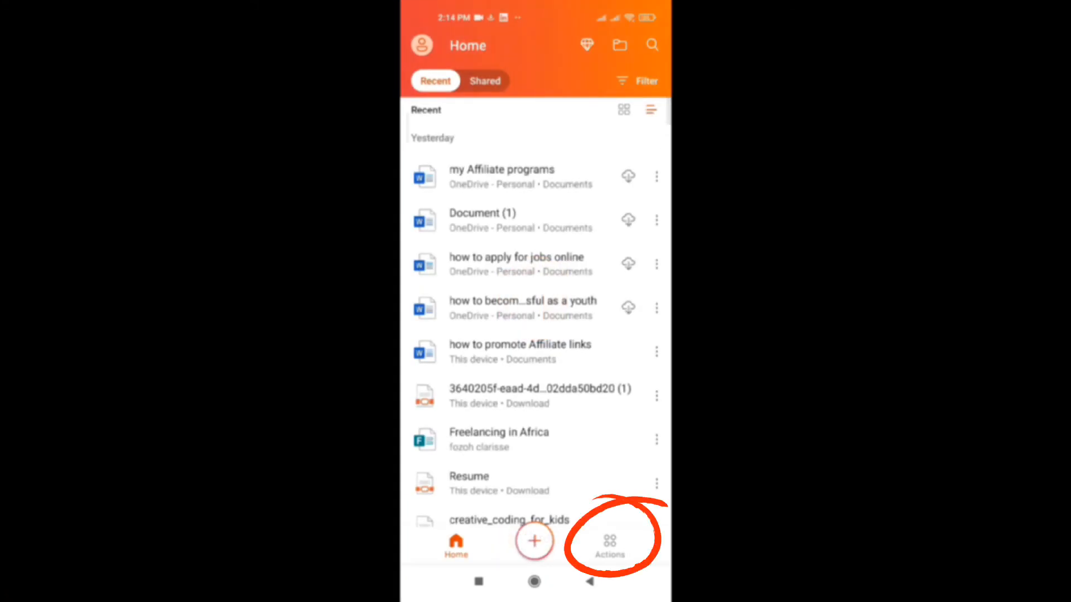
{"action": "left_click", "coordinate": [608, 544]}
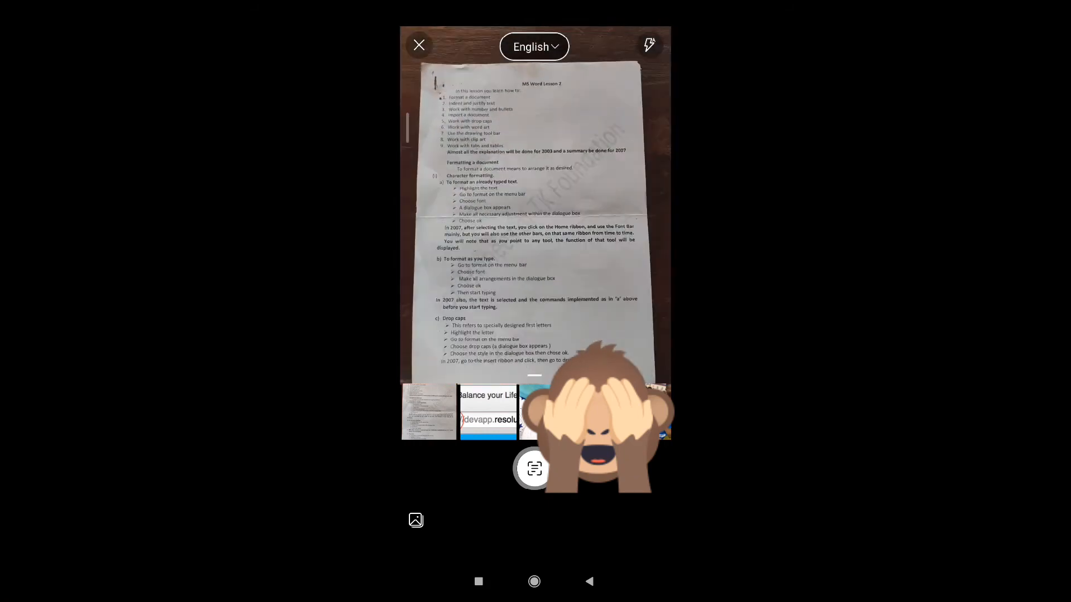
{"action": "left_click", "coordinate": [534, 469]}
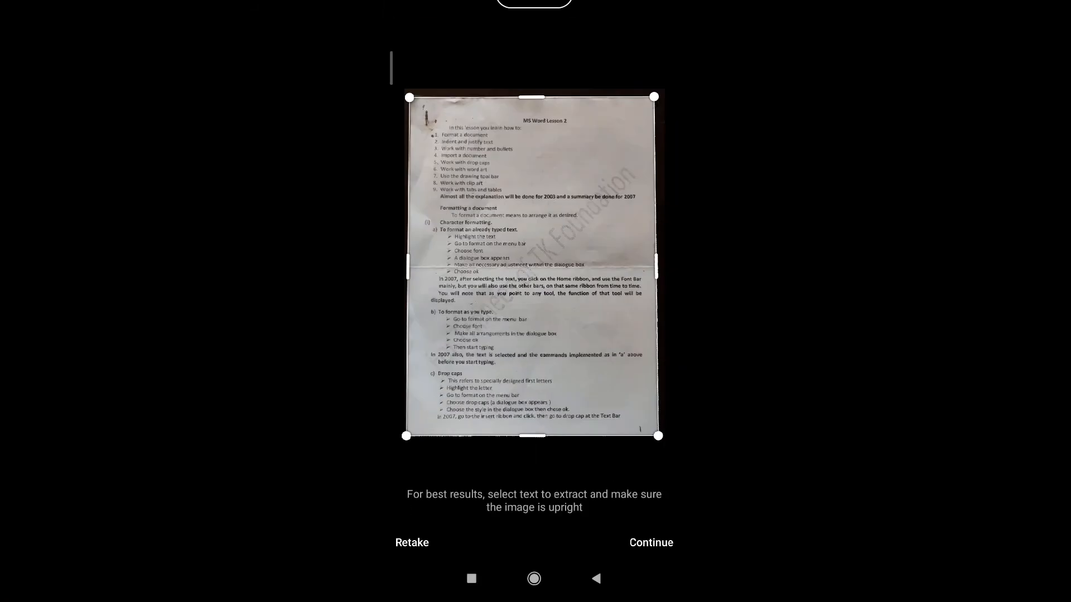
{"action": "left_click", "coordinate": [649, 542]}
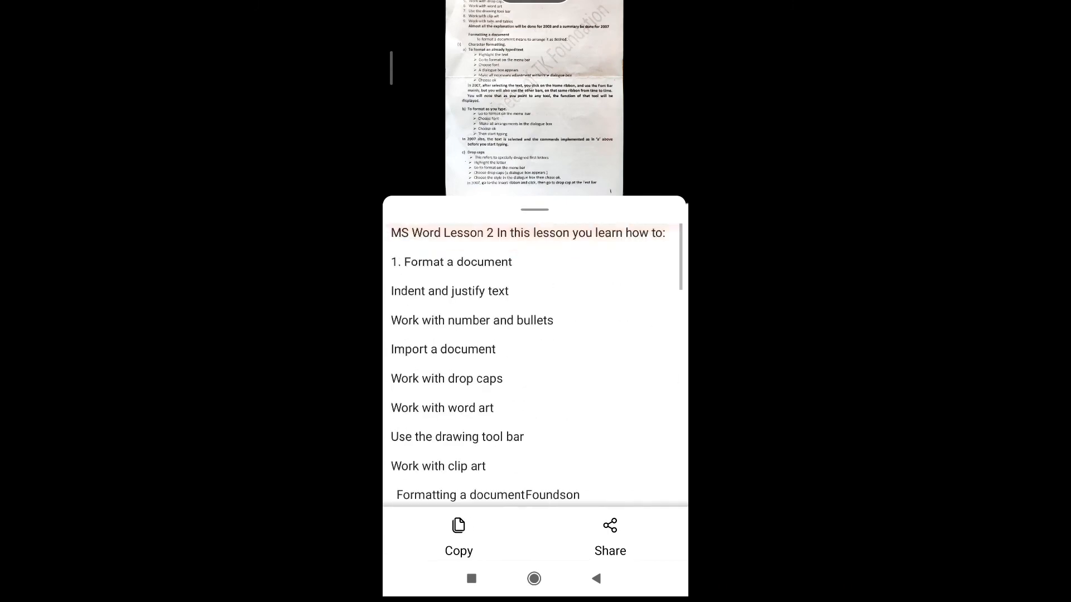
{"action": "scroll", "scroll_direction": "down", "scroll_amount": 3}
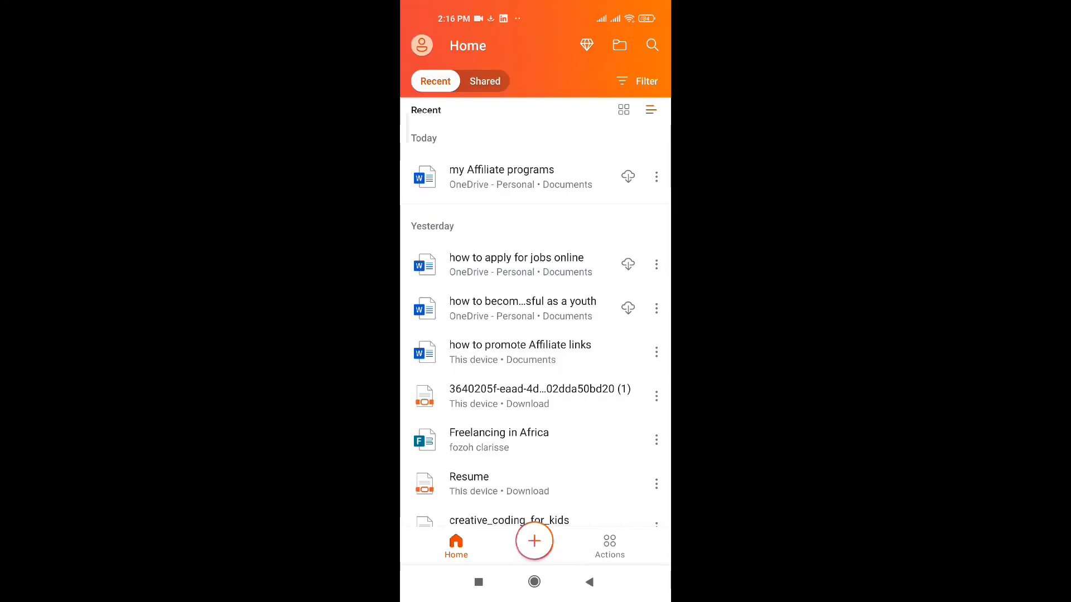
From Office Home, start a Word document via Scan text and capture the lesson page
{"action": "left_click", "coordinate": [534, 541]}
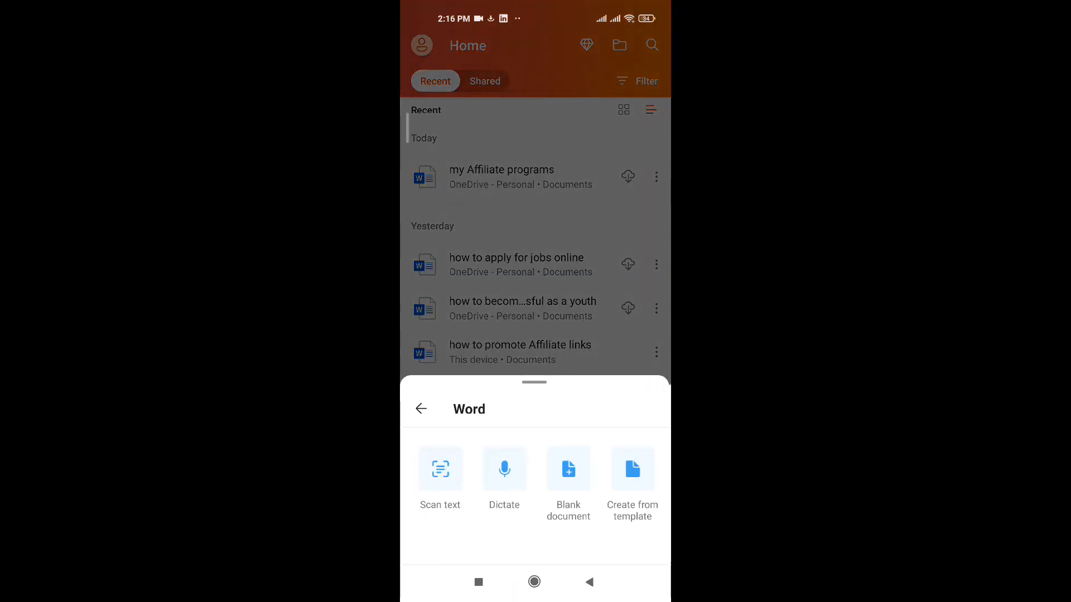
{"action": "left_click", "coordinate": [567, 469]}
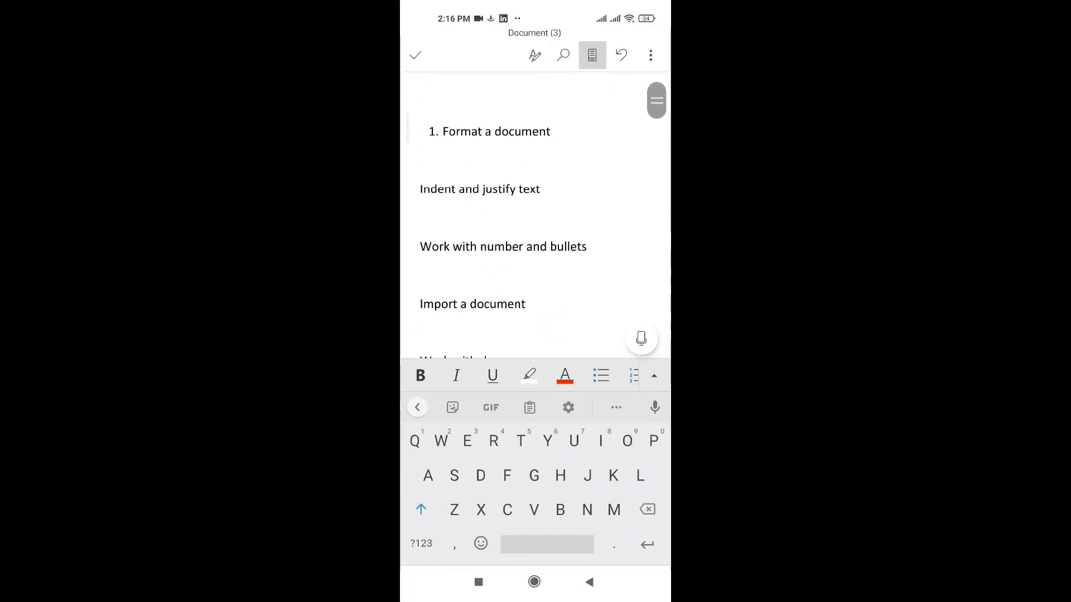
{"action": "left_click", "coordinate": [534, 582]}
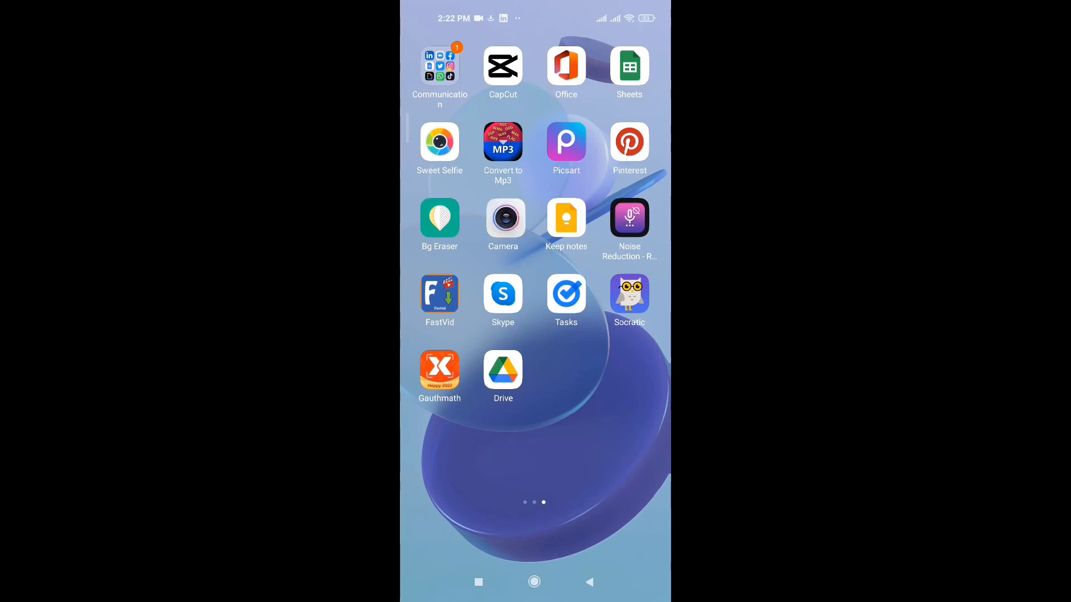
Scan the handwritten email marketing strategy page with Office image-to-text and review the extracted text
{"action": "left_click", "coordinate": [565, 67]}
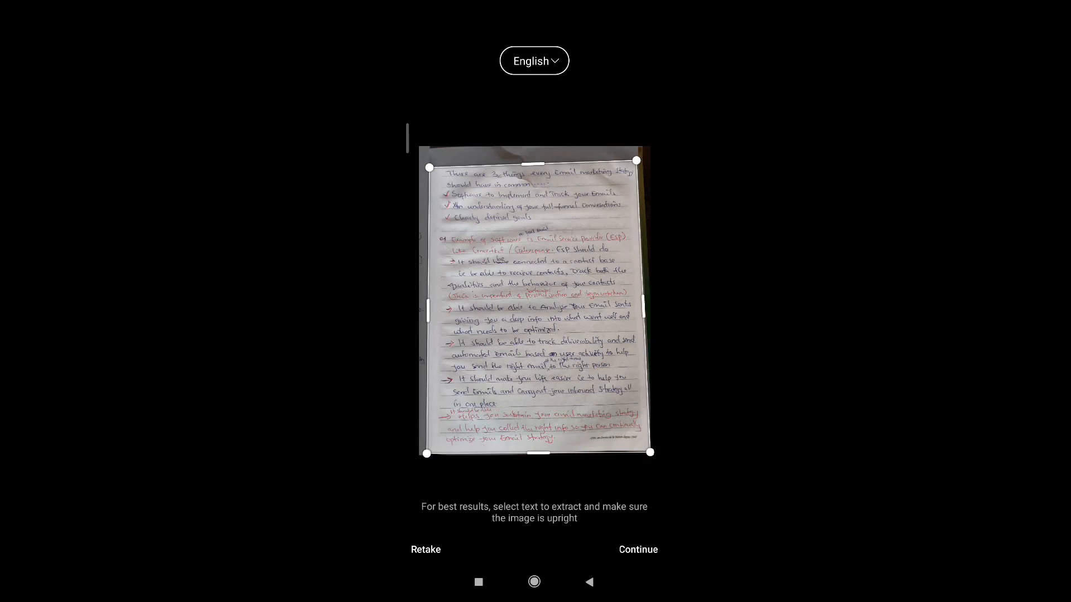
{"action": "left_click", "coordinate": [636, 550]}
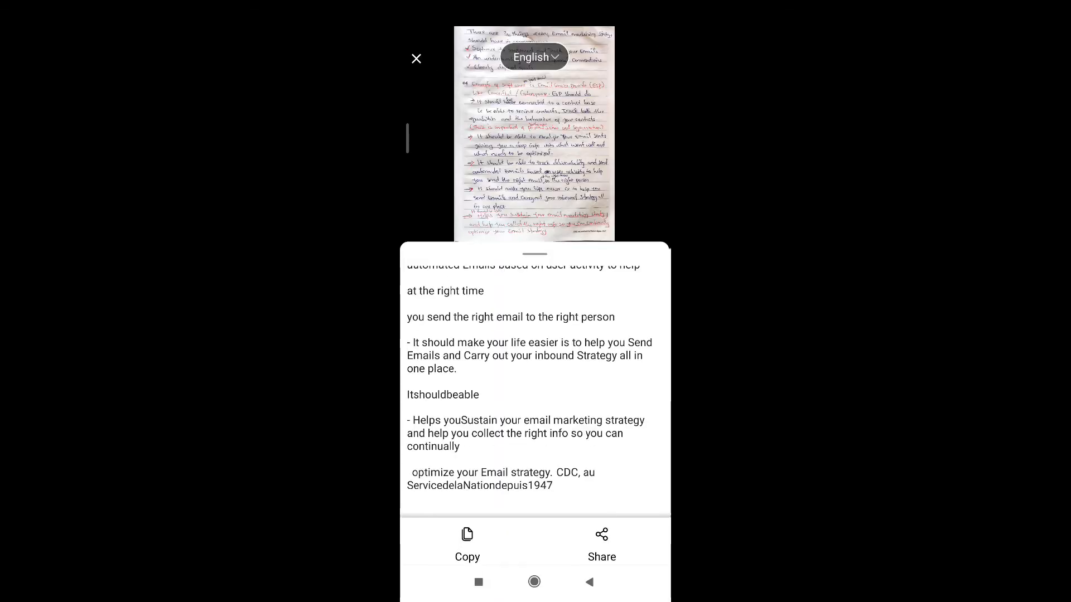
{"action": "scroll", "scroll_direction": "up", "scroll_amount": 3}
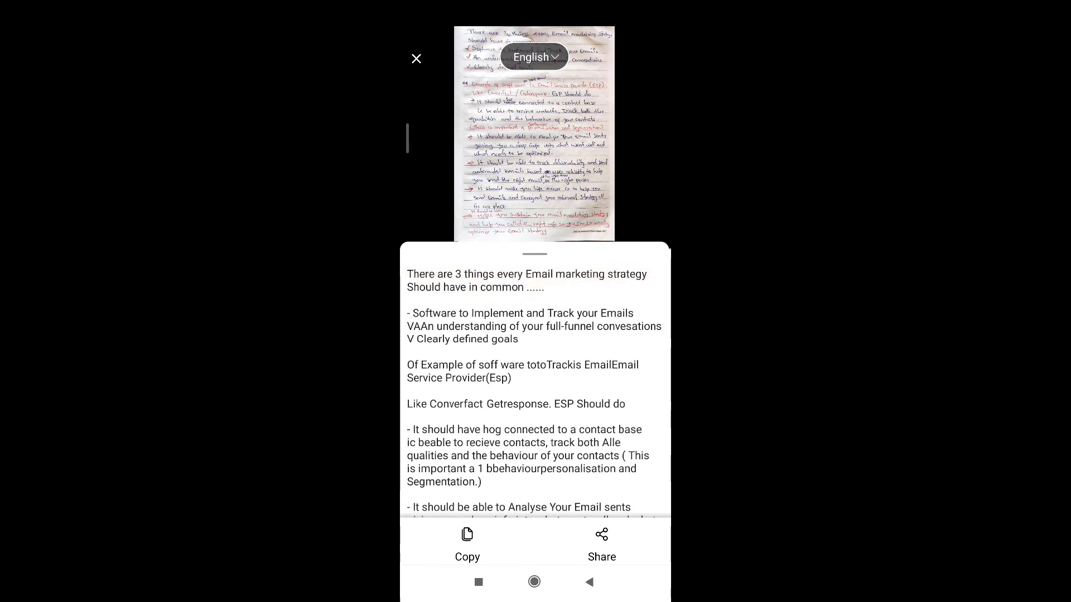